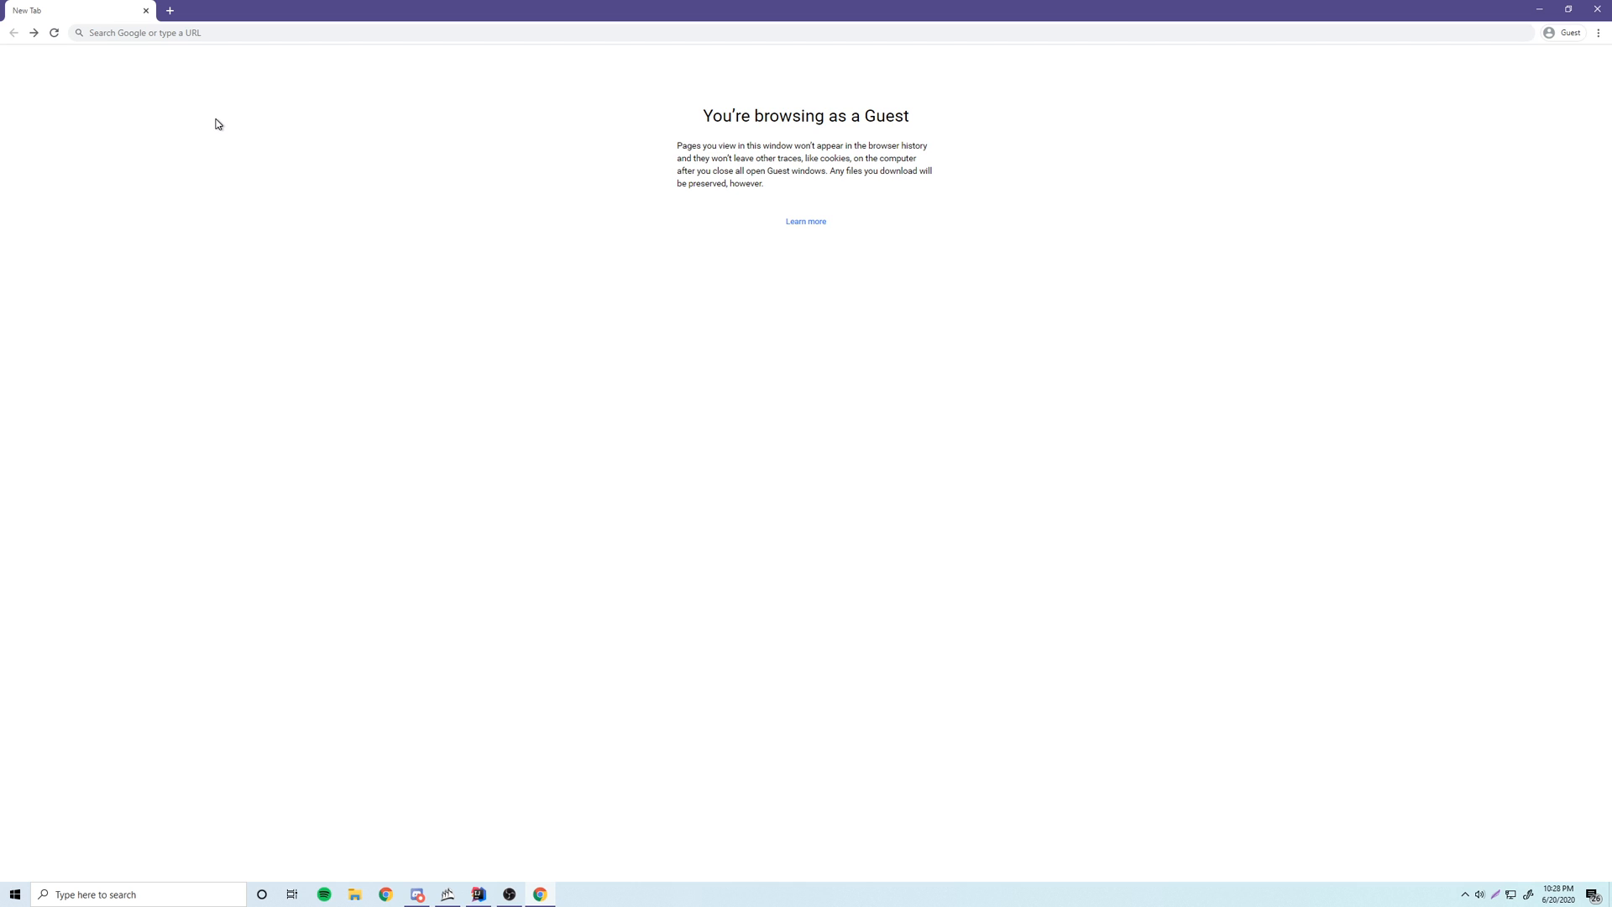
{"action": "mouse_move", "coordinate": [206, 47]}
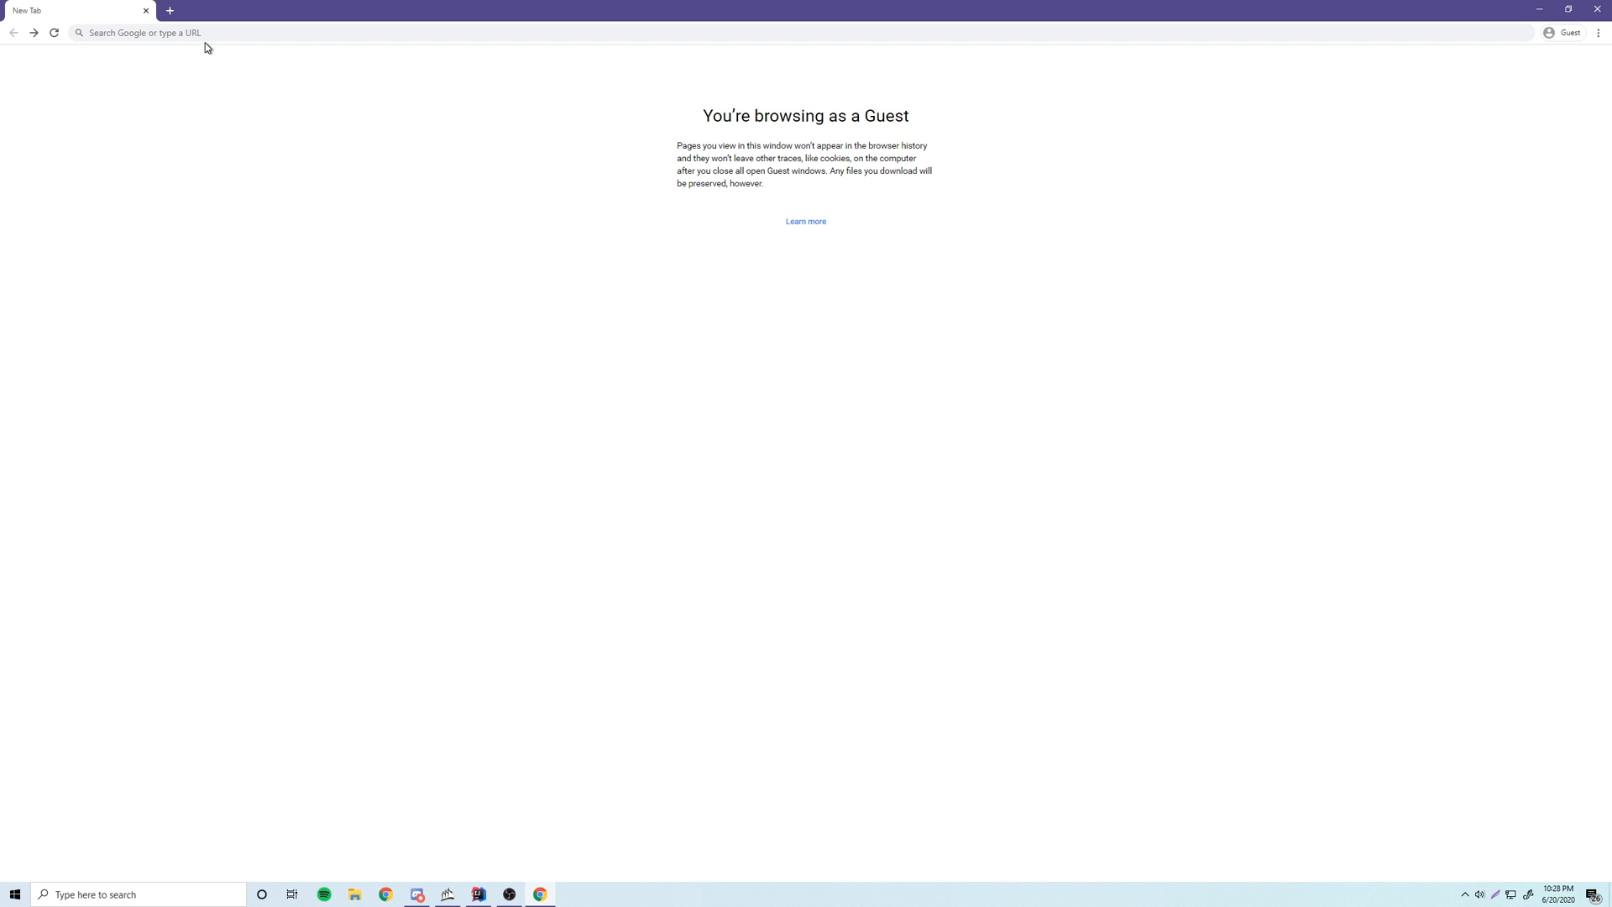
Search Google for 'apache tomcat' from the Chrome address bar.
{"action": "type", "text": "apache"}
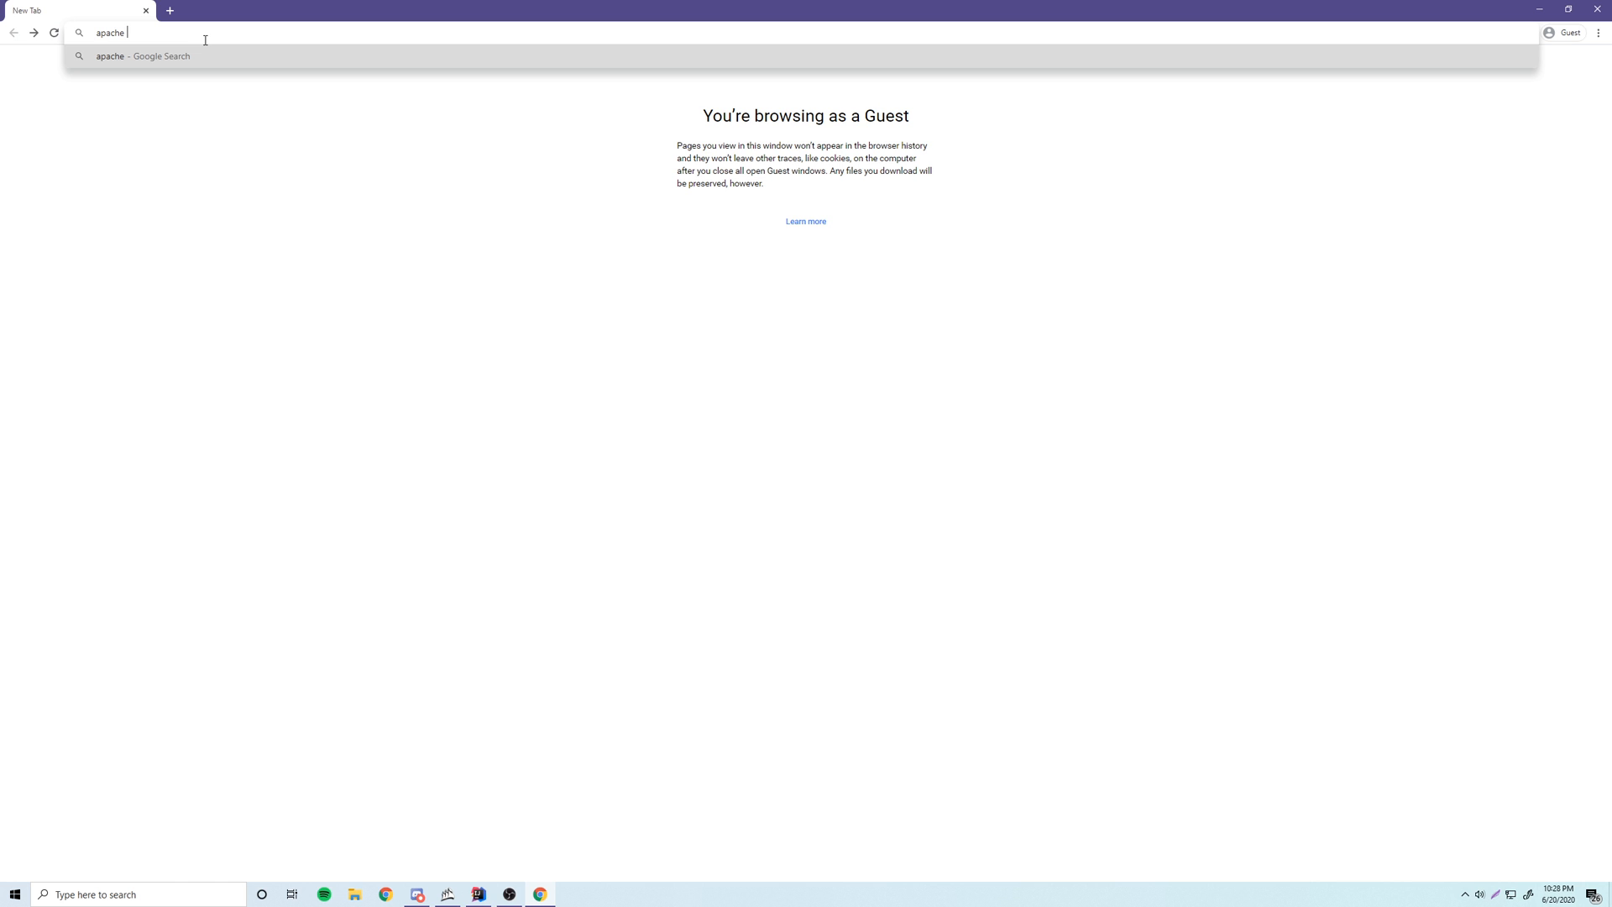
{"action": "key", "text": "Backspace"}
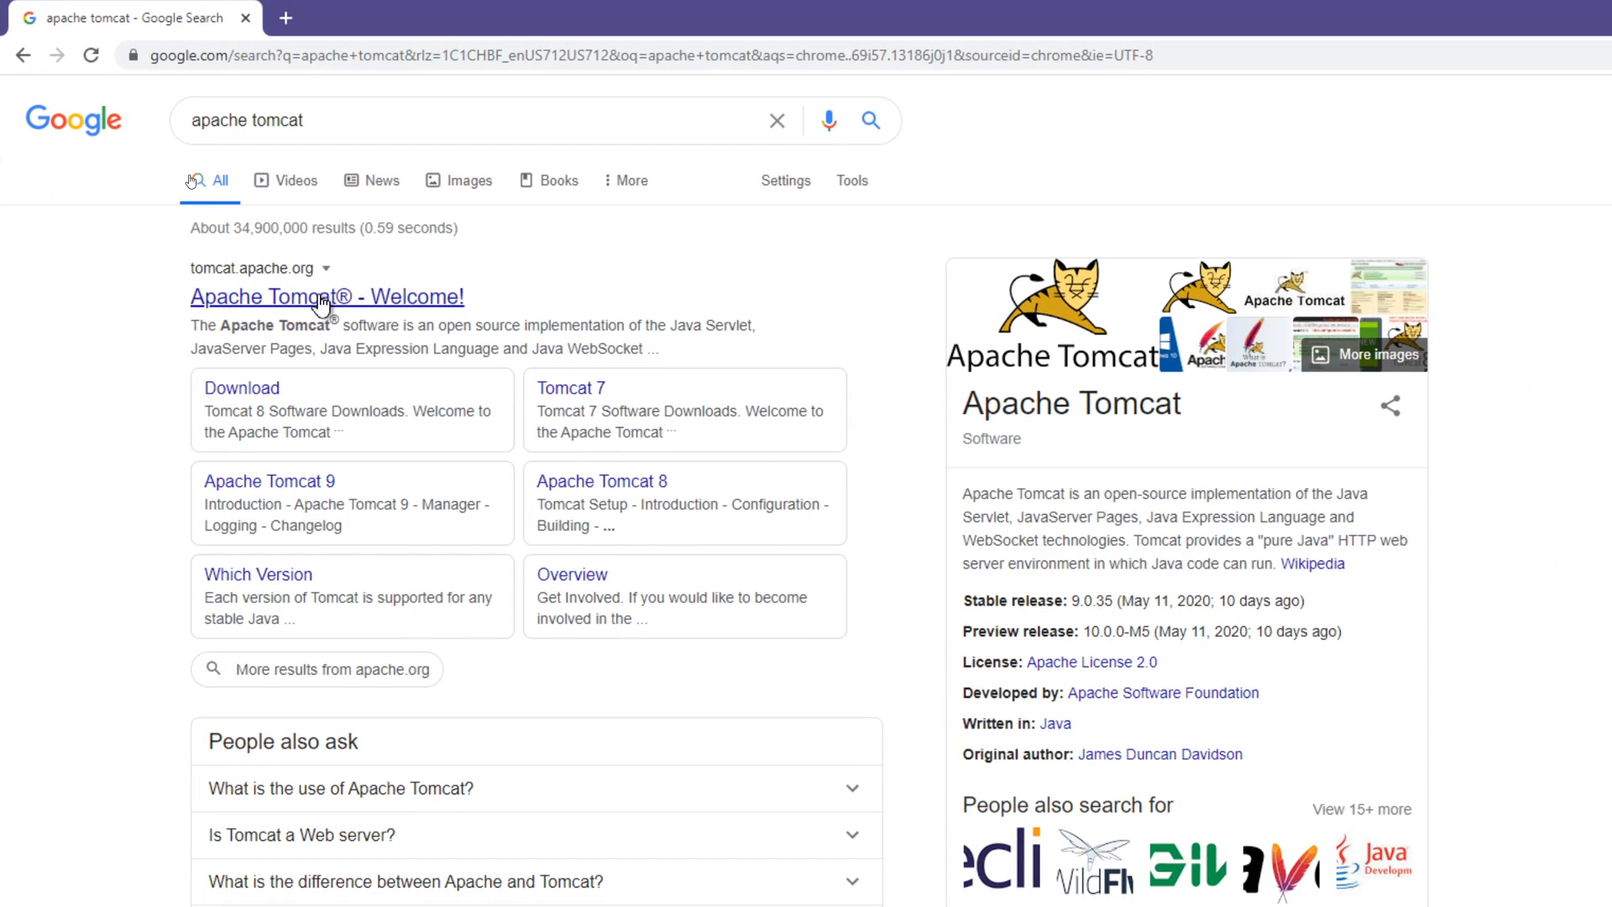
Go to the official Tomcat site's Tomcat 9 downloads and scroll to the 9.0.36 binary distributions.
{"action": "left_click", "coordinate": [326, 297]}
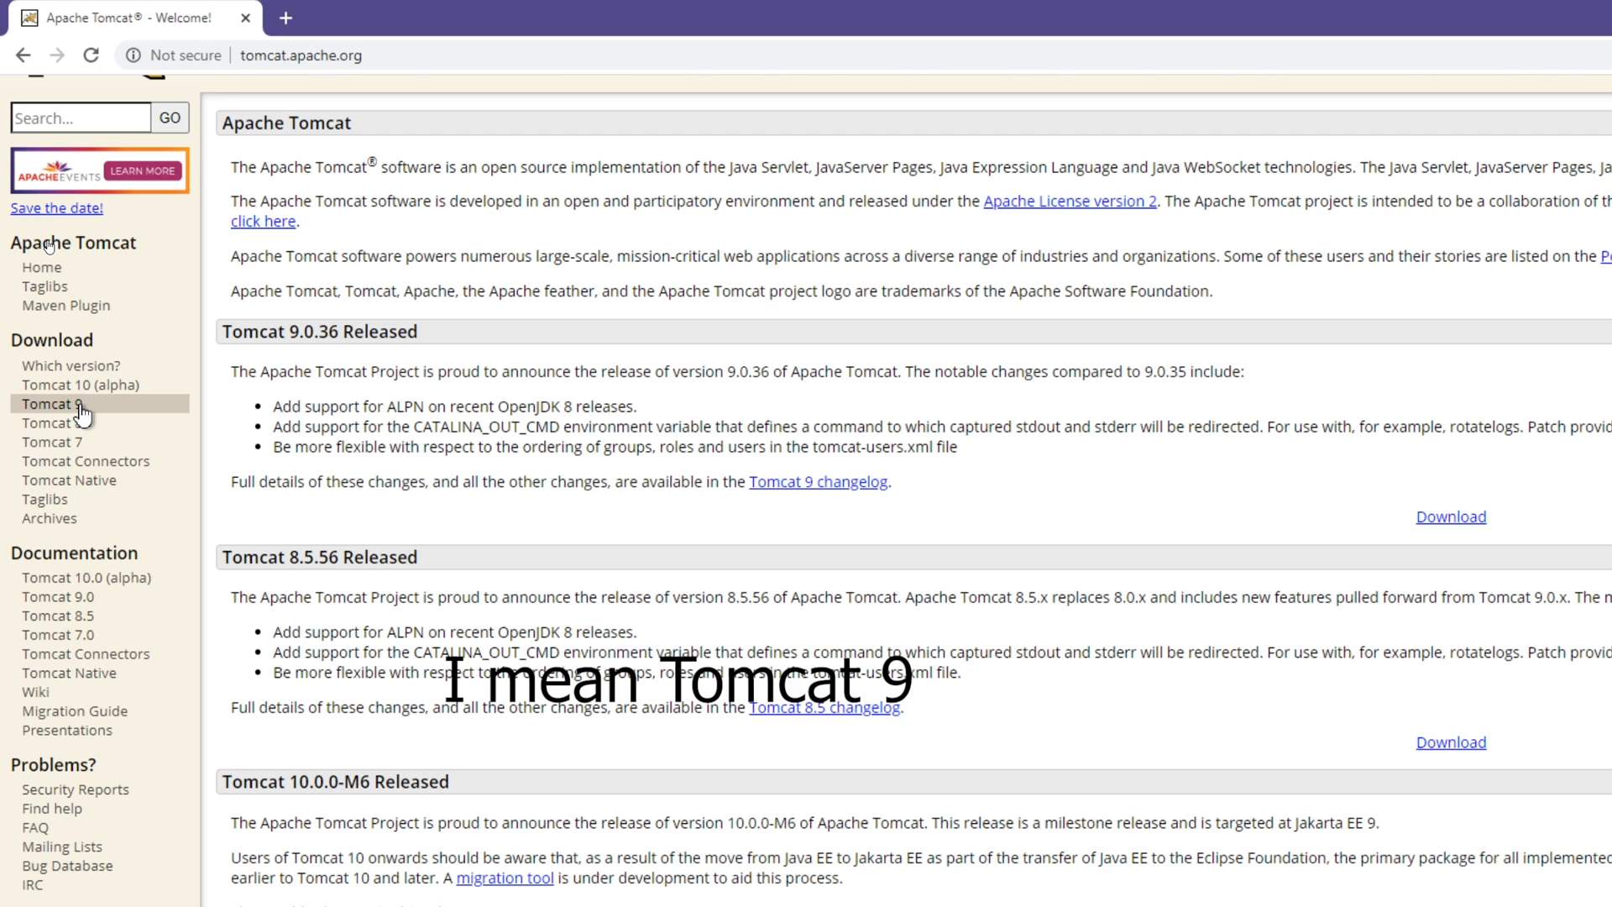
{"action": "mouse_move", "coordinate": [79, 385]}
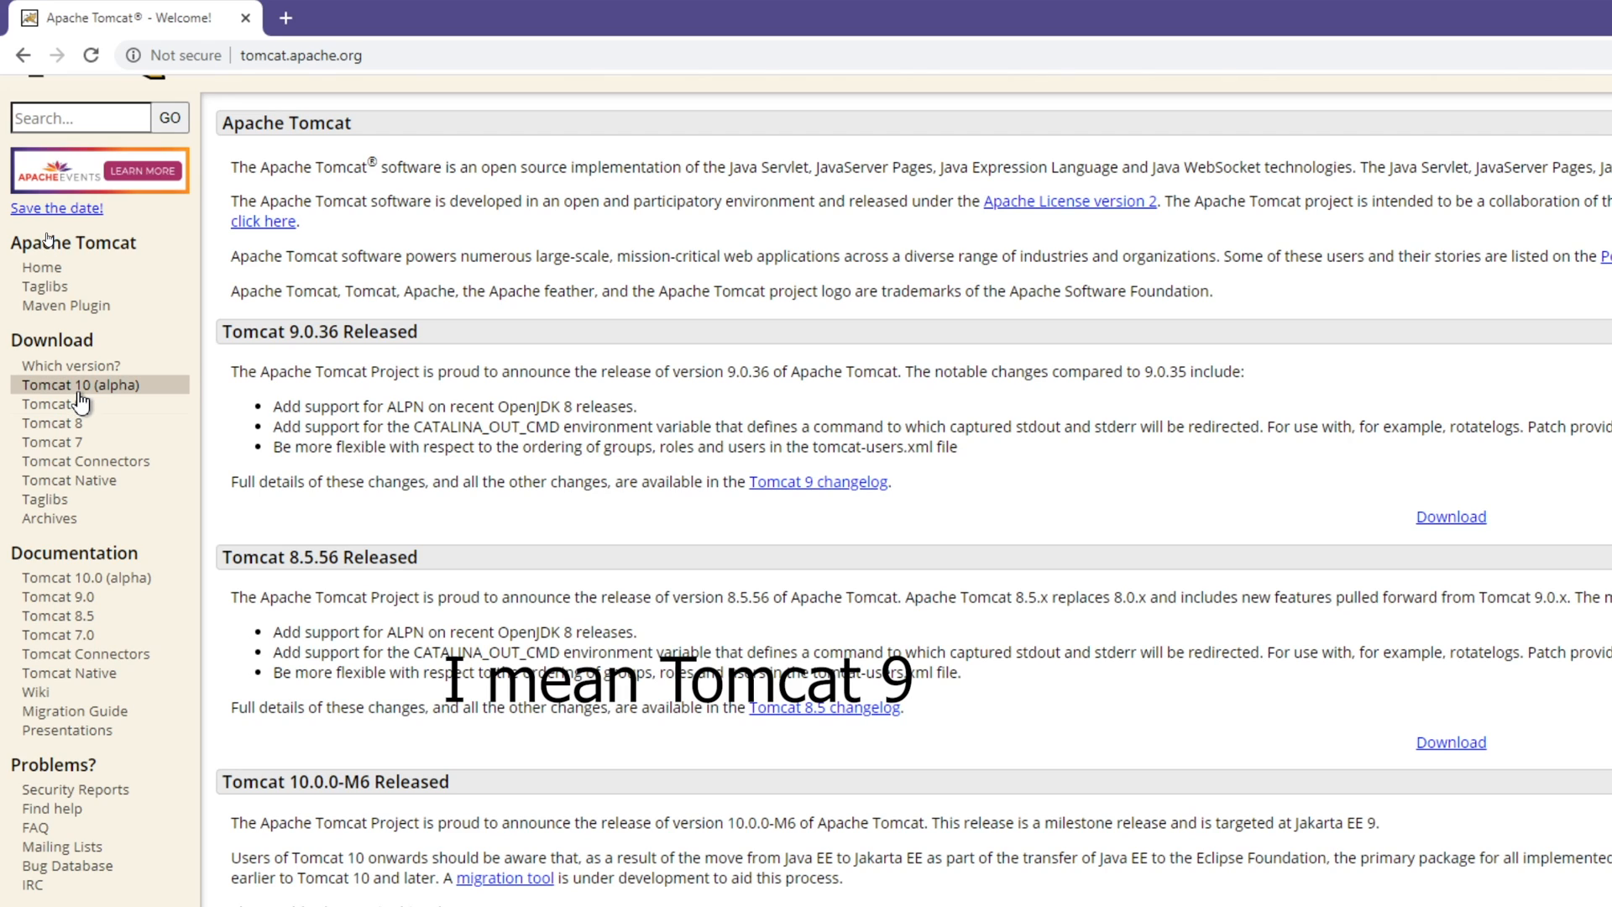
{"action": "left_click", "coordinate": [51, 403]}
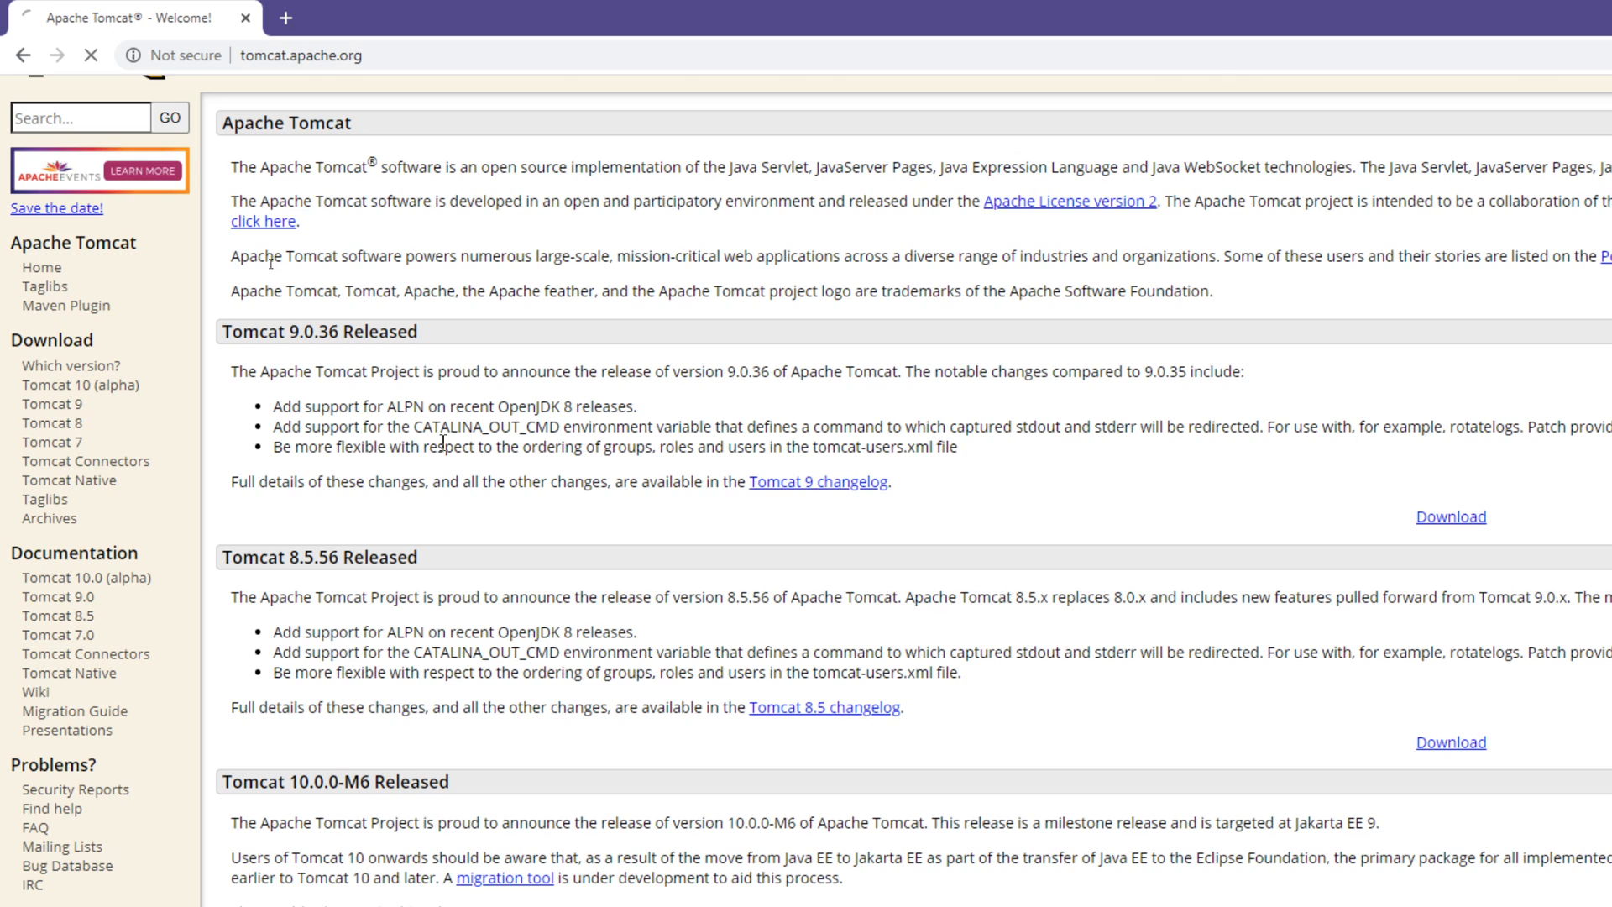
{"action": "left_click", "coordinate": [1450, 517]}
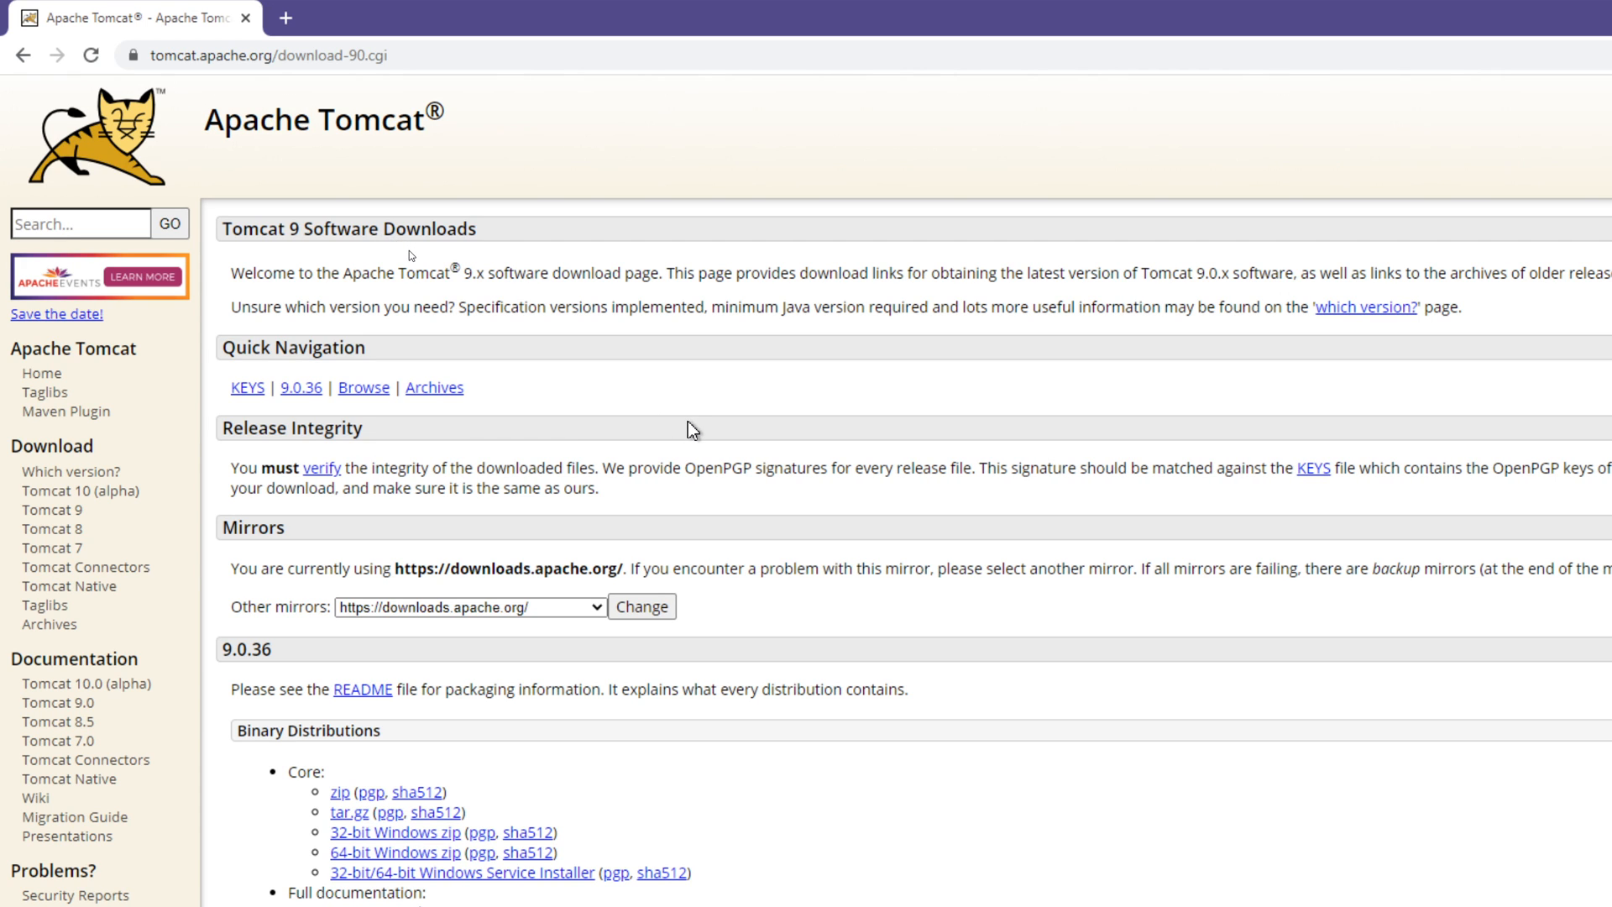
{"action": "scroll", "scroll_direction": "down", "scroll_amount": 3}
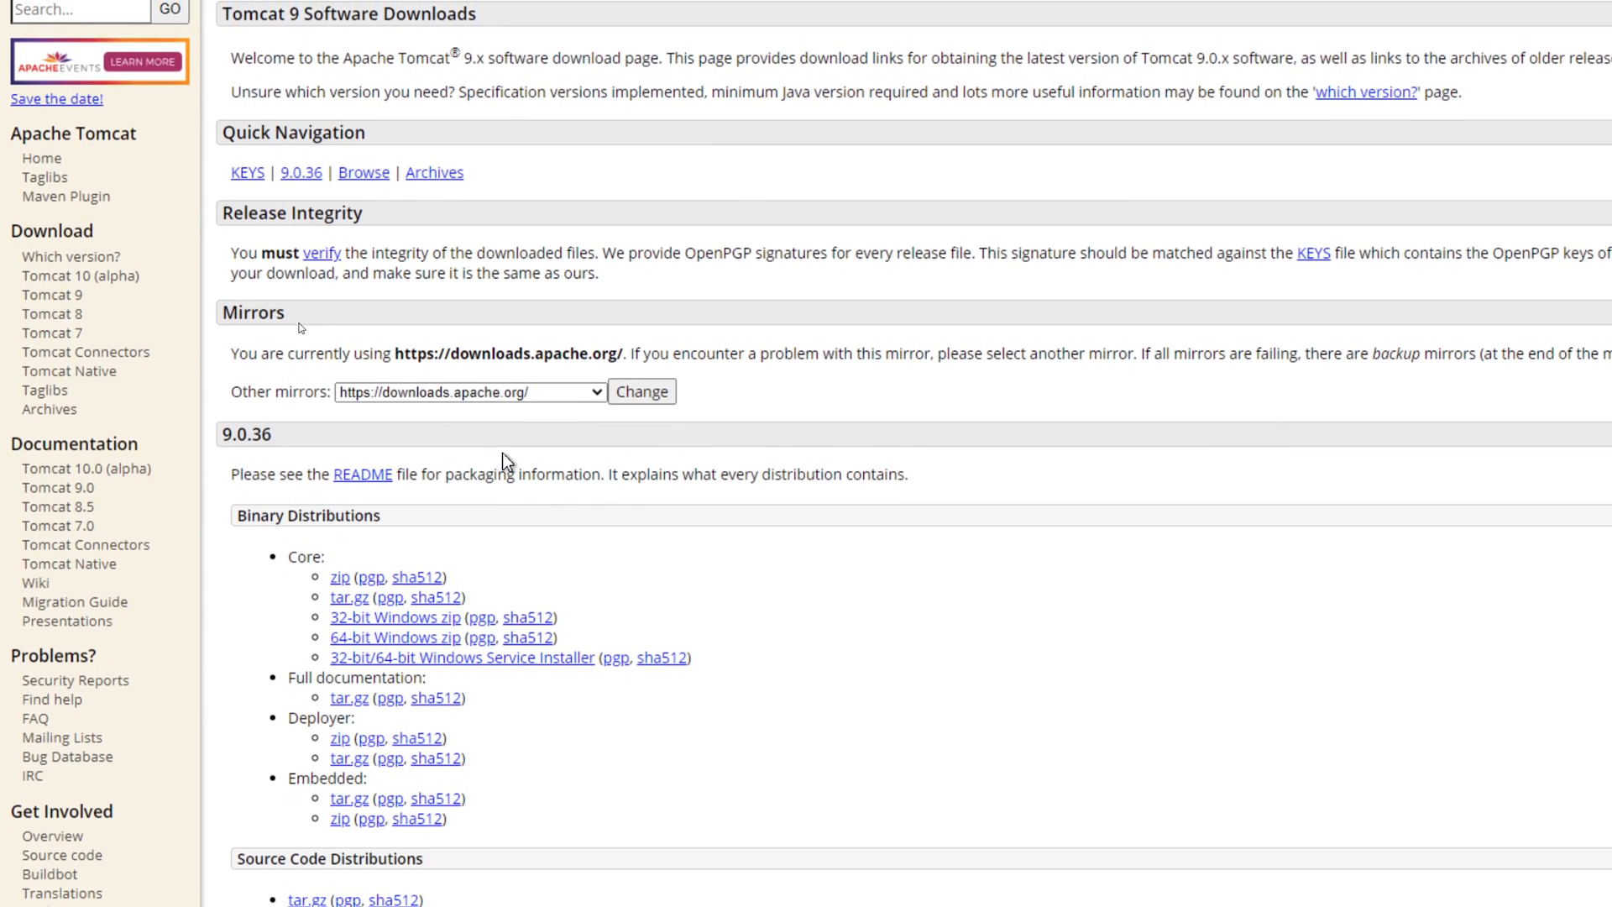
{"action": "scroll", "scroll_direction": "down", "scroll_amount": 3}
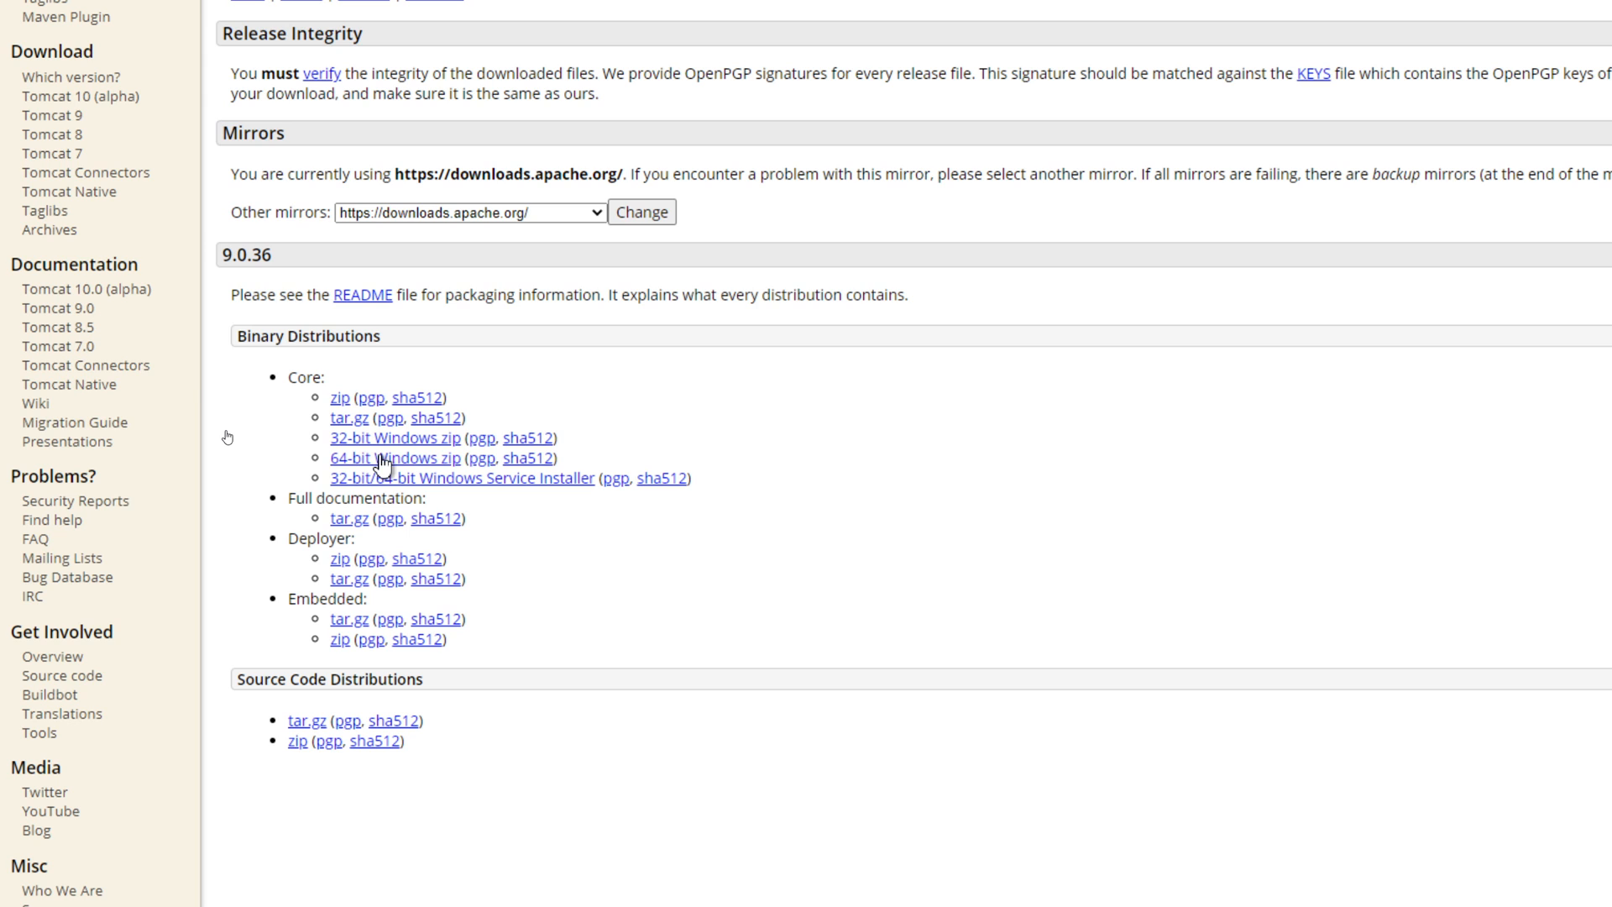
Download the 64-bit Windows Tomcat 9.0.36 zip, extract it to F:\, and close WinRAR and Explorer.
{"action": "left_click", "coordinate": [389, 457]}
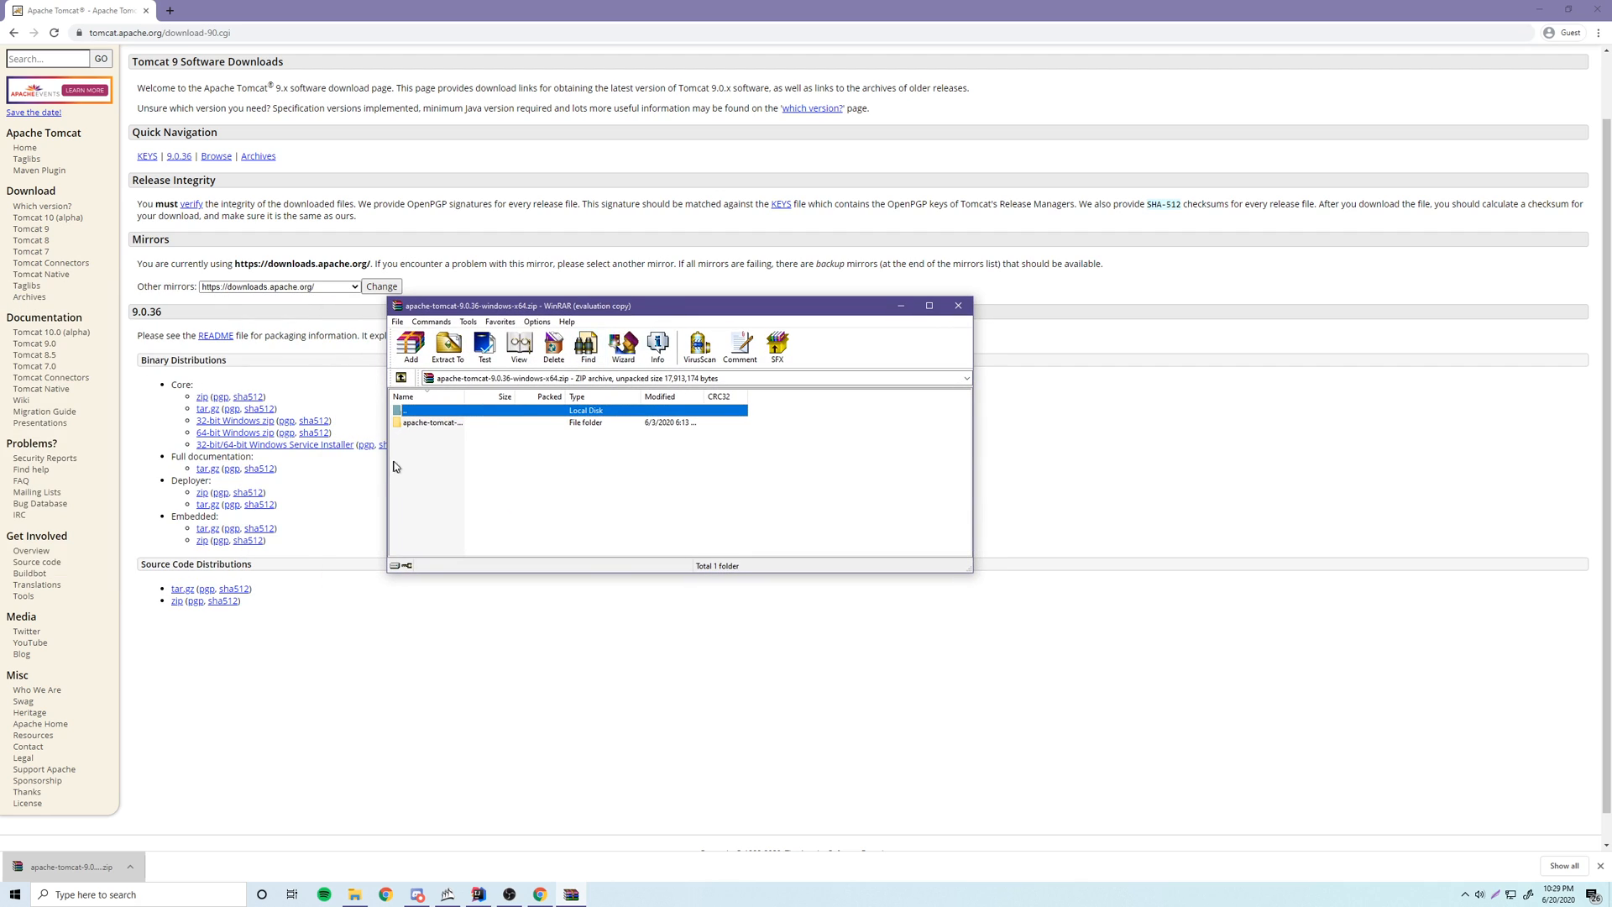
{"action": "double_click", "coordinate": [431, 422]}
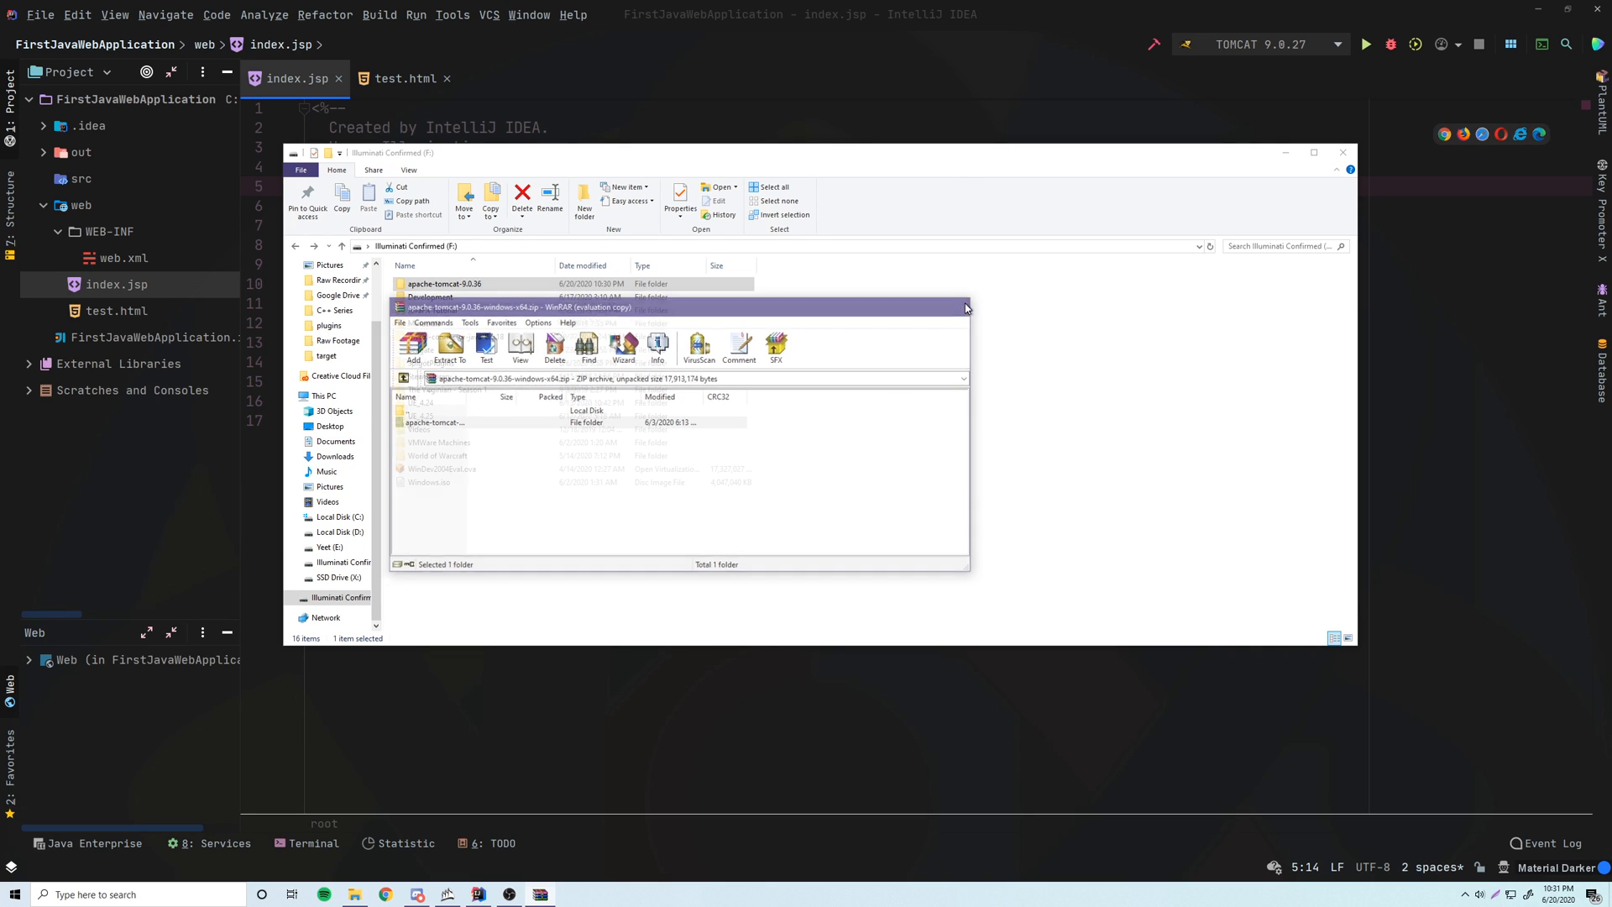
{"action": "left_click", "coordinate": [965, 307]}
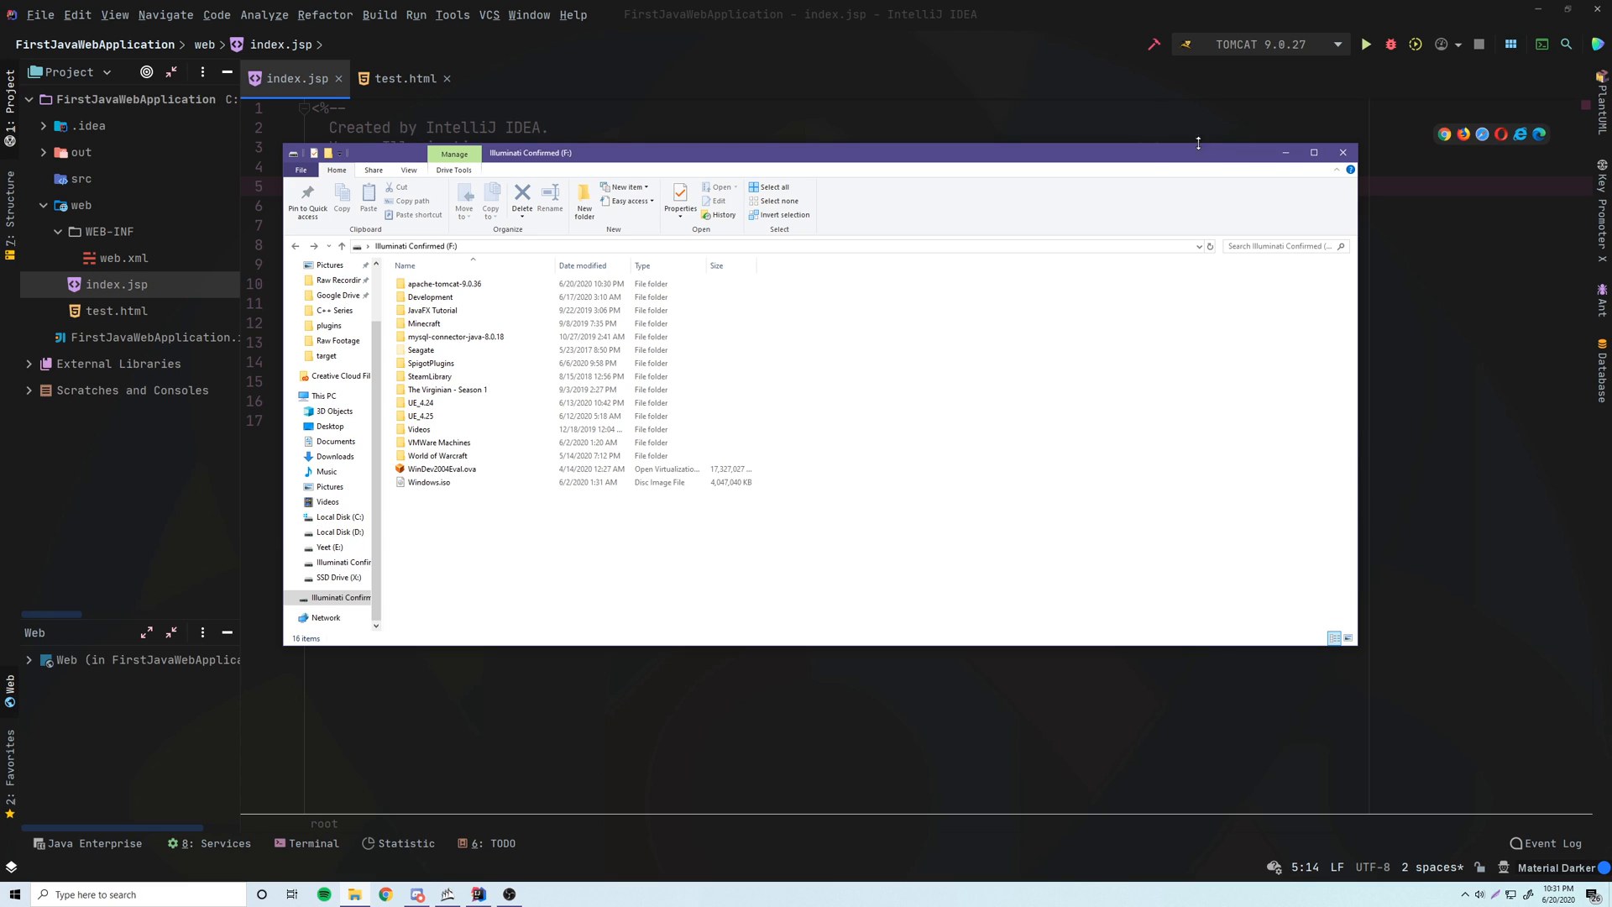
{"action": "left_click", "coordinate": [1341, 152]}
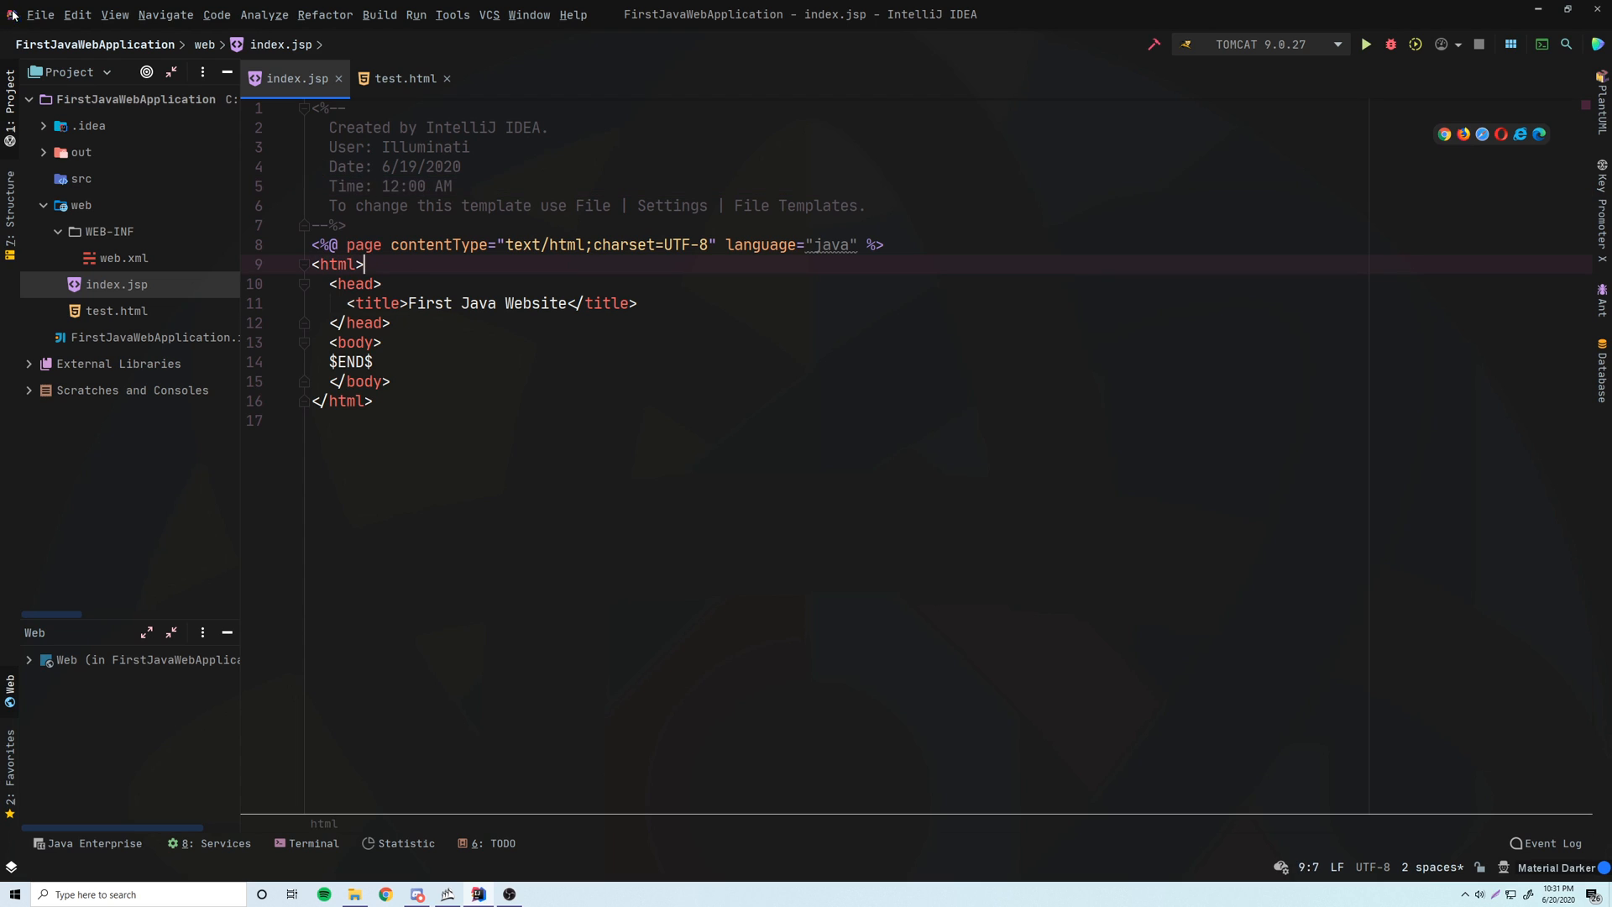
Start a new project from the File menu with Java Enterprise selected.
{"action": "left_click", "coordinate": [40, 14]}
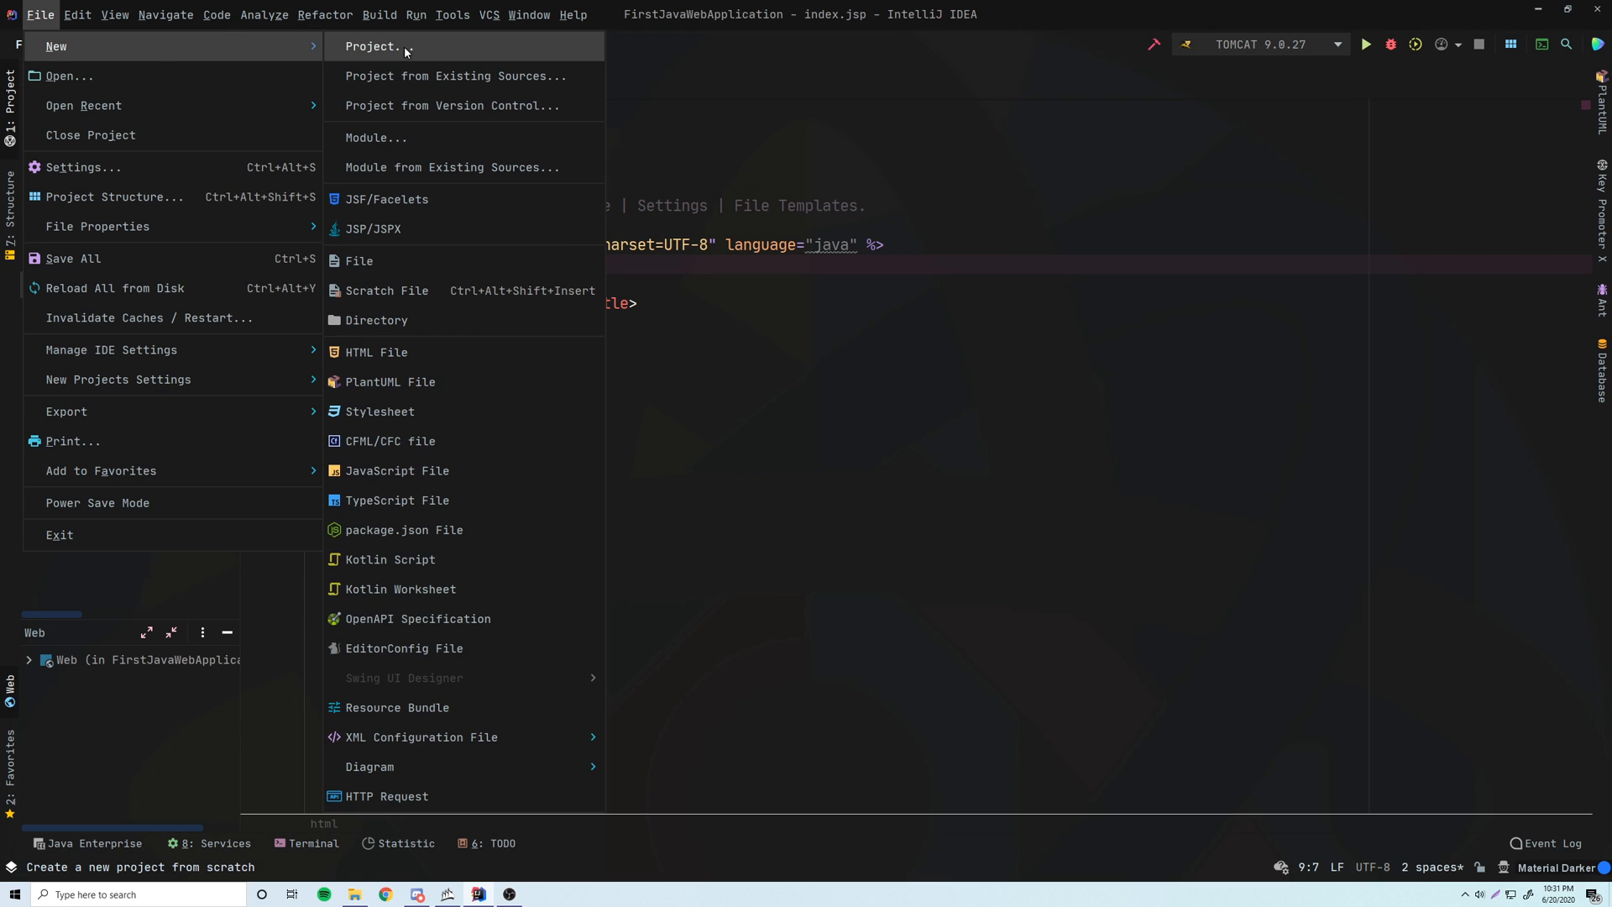
{"action": "left_click", "coordinate": [375, 46]}
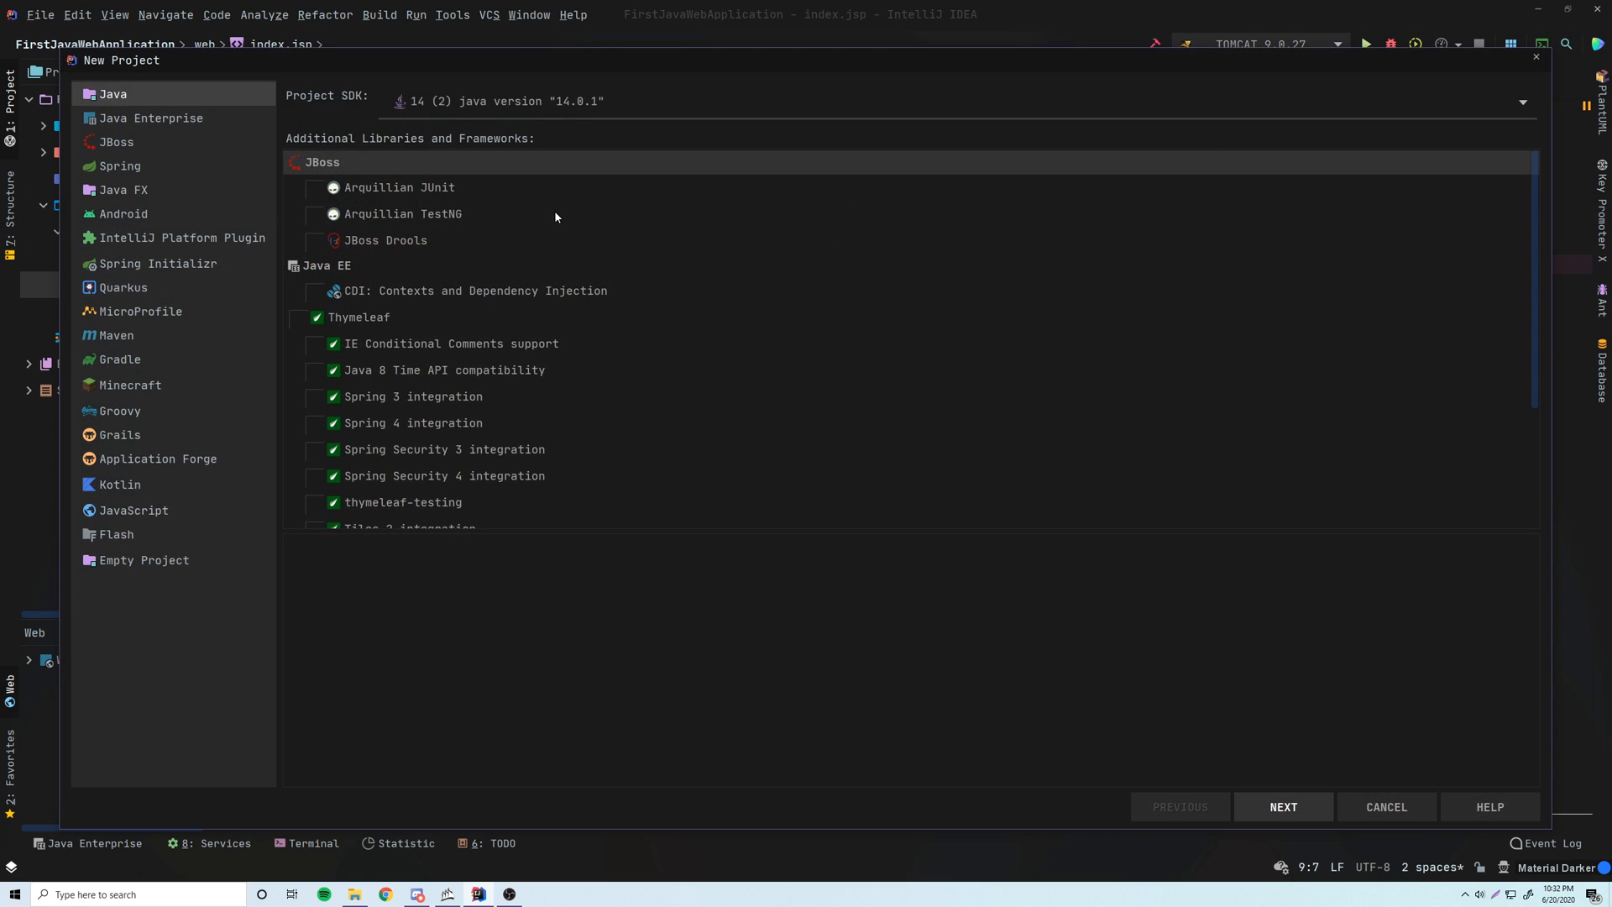
{"action": "left_click", "coordinate": [151, 118]}
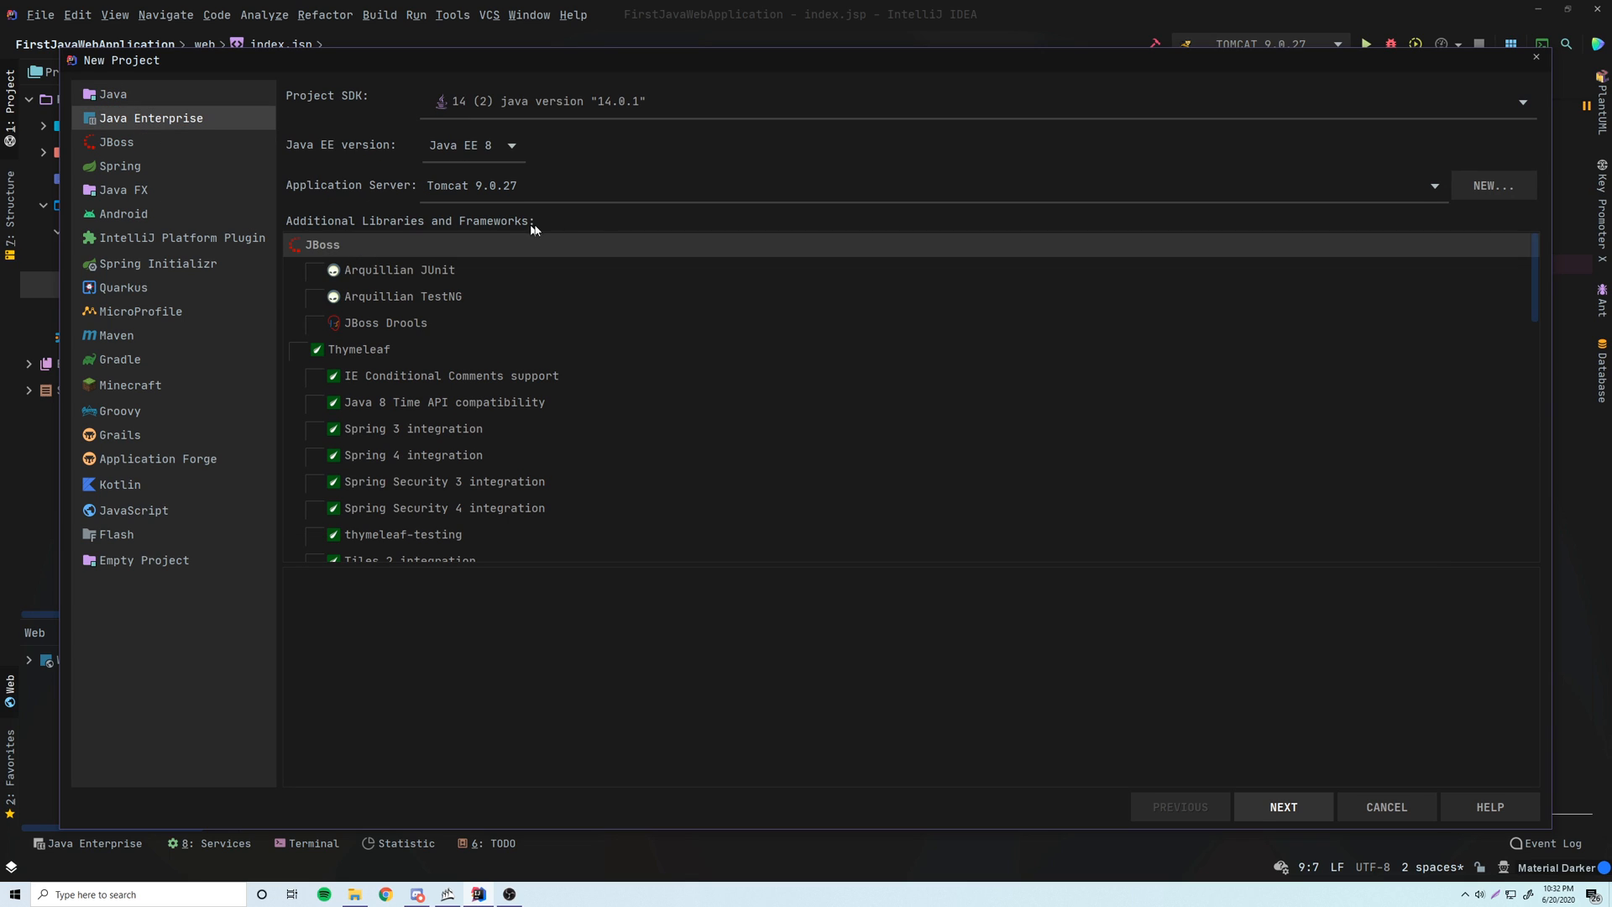
{"action": "mouse_move", "coordinate": [600, 228]}
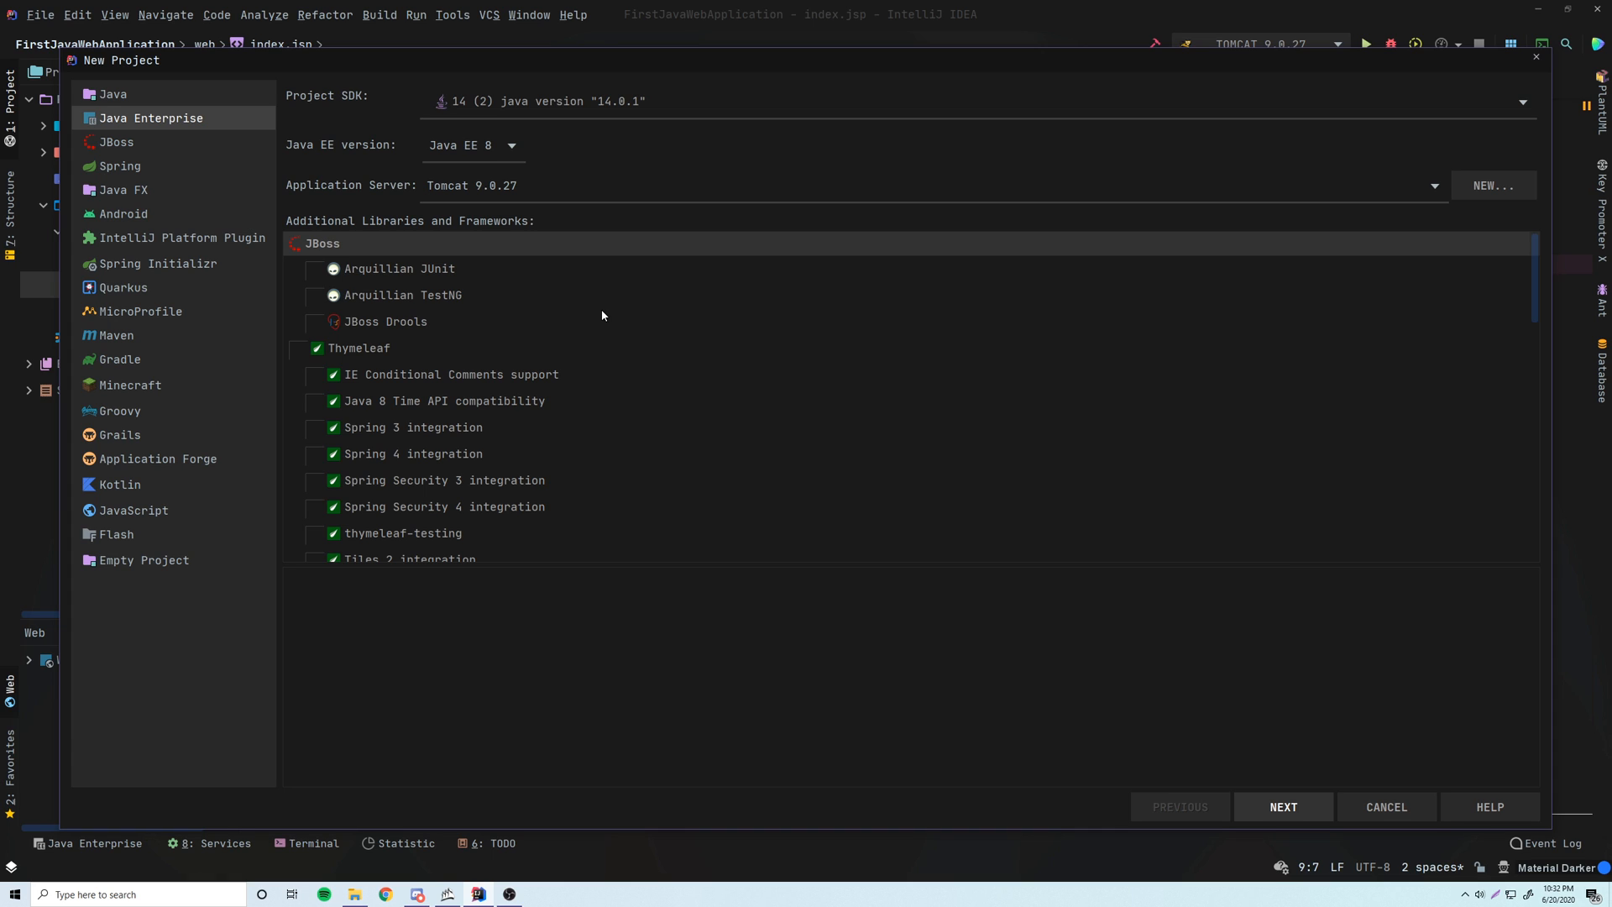
{"action": "mouse_move", "coordinate": [598, 322]}
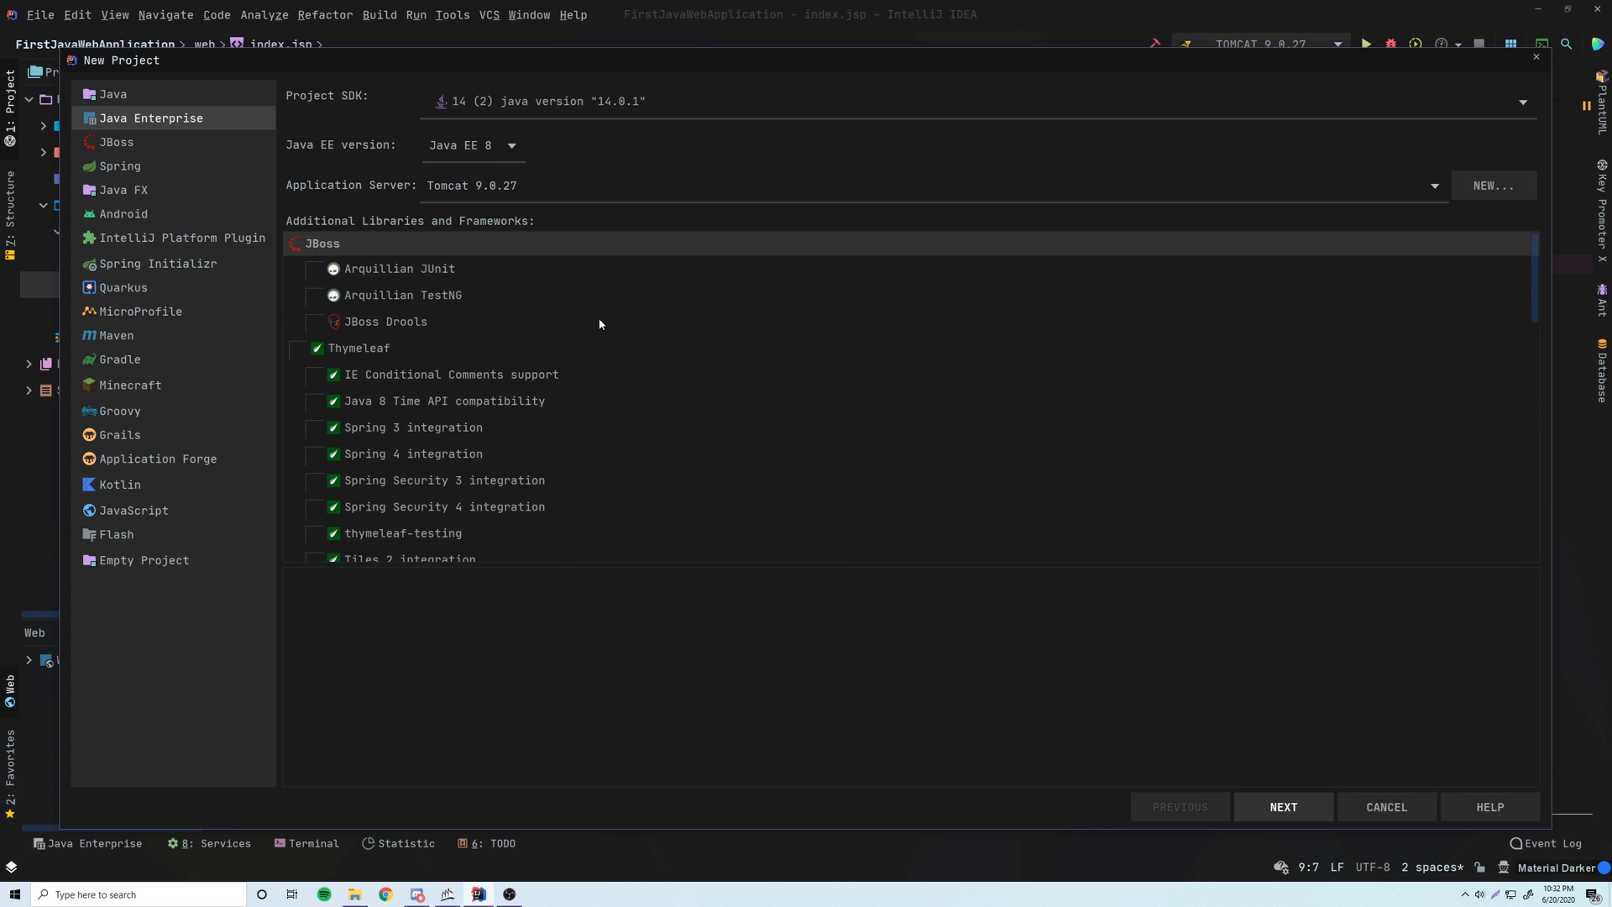
{"action": "mouse_move", "coordinate": [190, 124]}
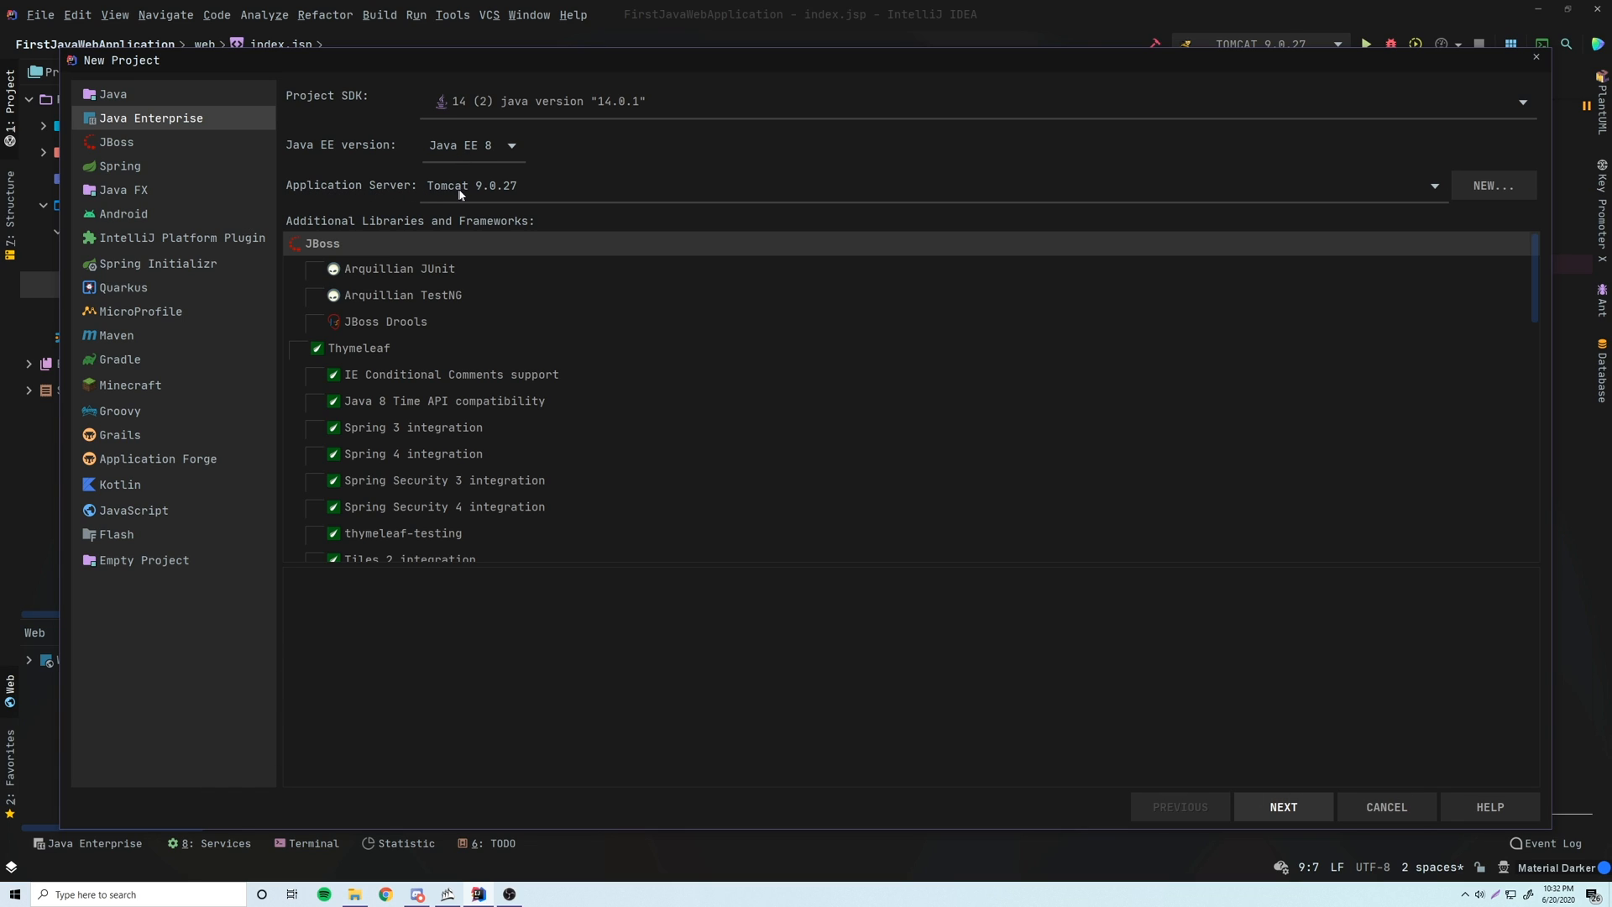
{"action": "mouse_move", "coordinate": [500, 205]}
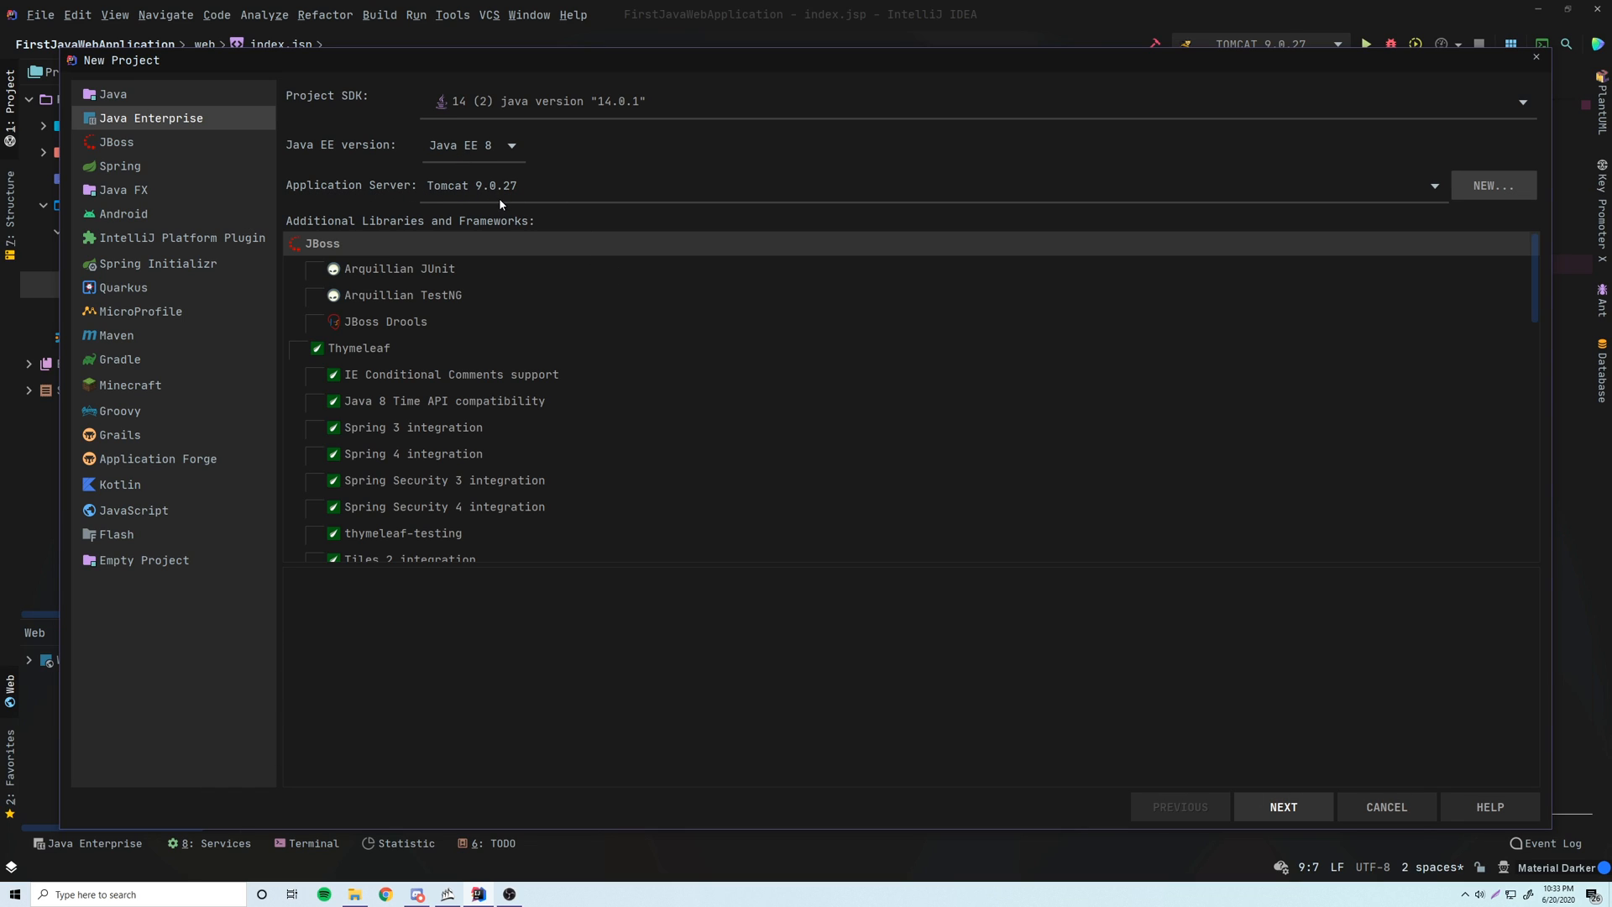
Add a Tomcat Server from F:\apache-tomcat-9.0.36 as the project's application server.
{"action": "left_click", "coordinate": [1492, 185]}
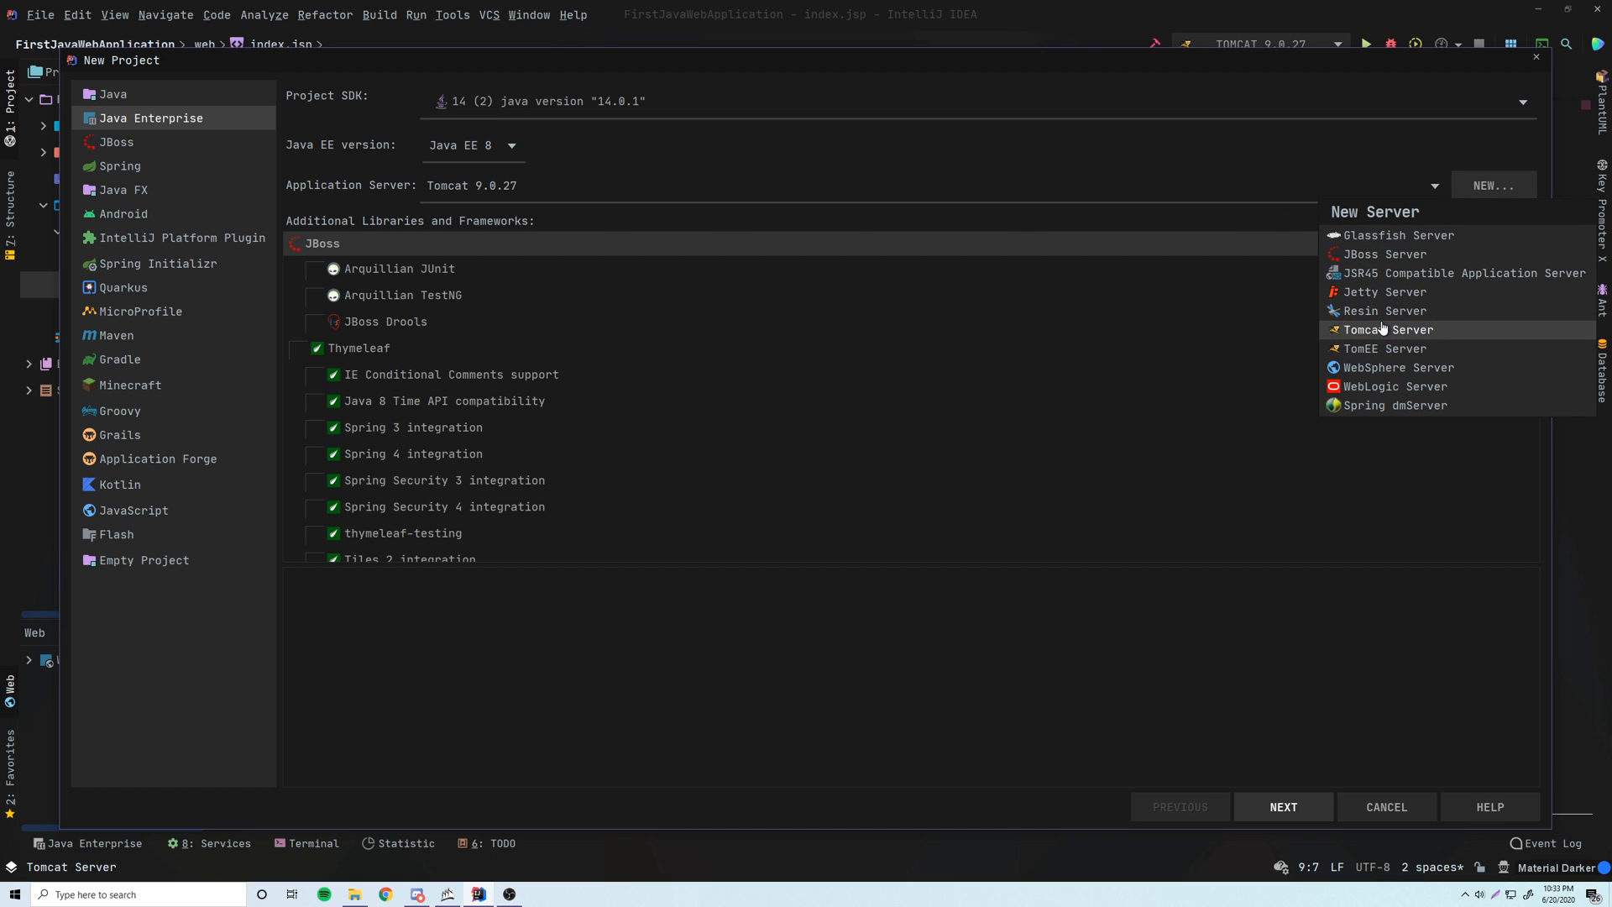
{"action": "left_click", "coordinate": [1387, 329]}
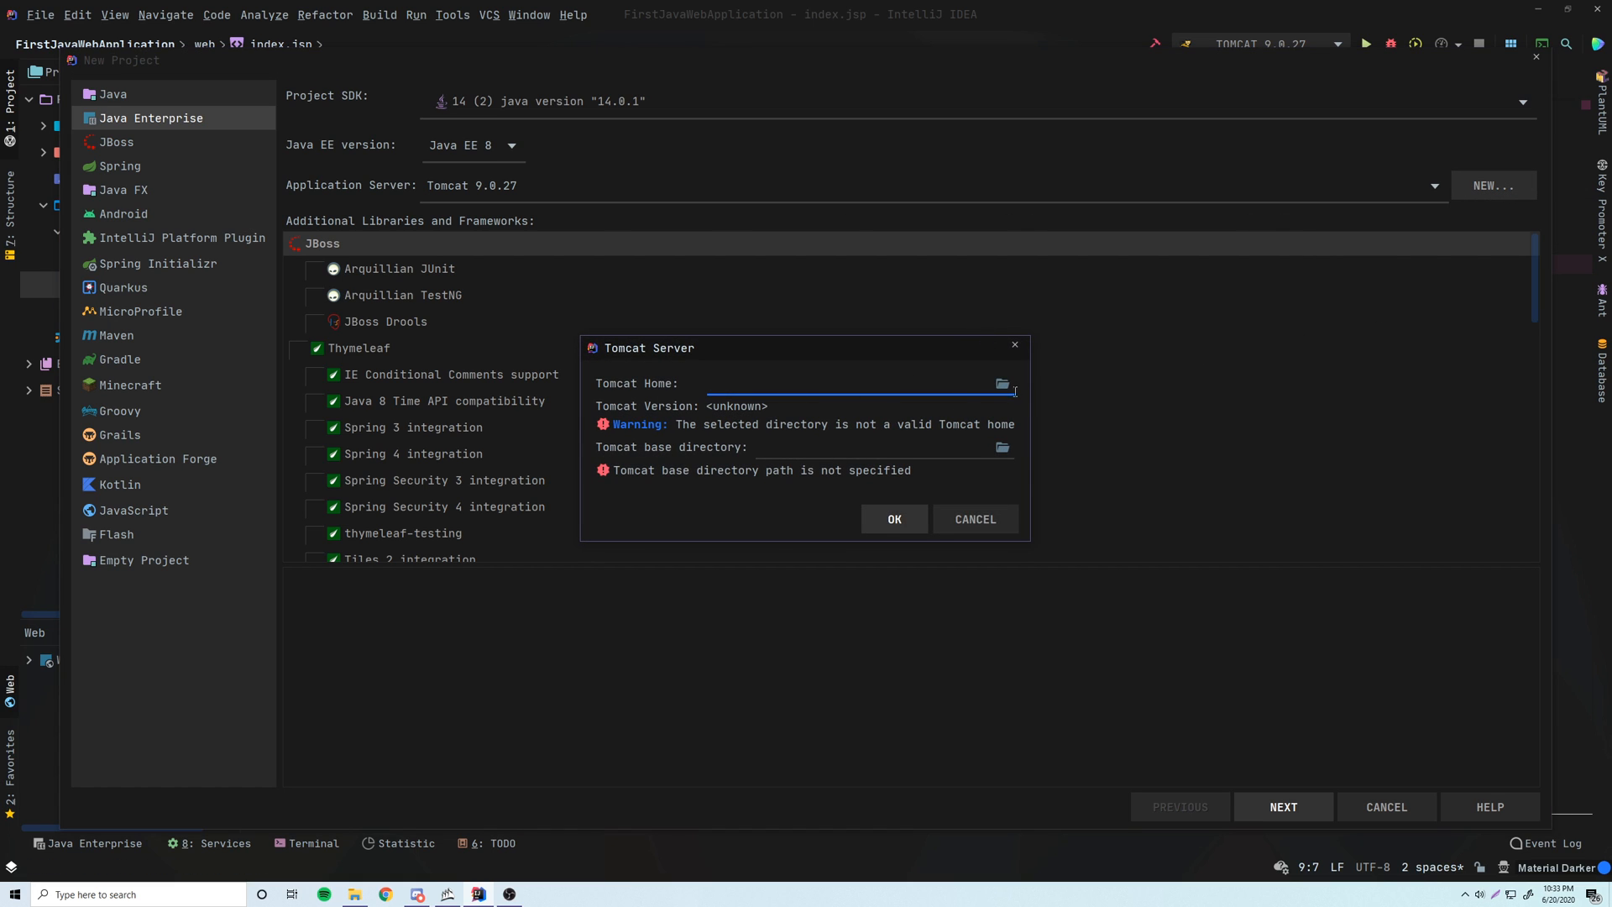
{"action": "left_click", "coordinate": [999, 384]}
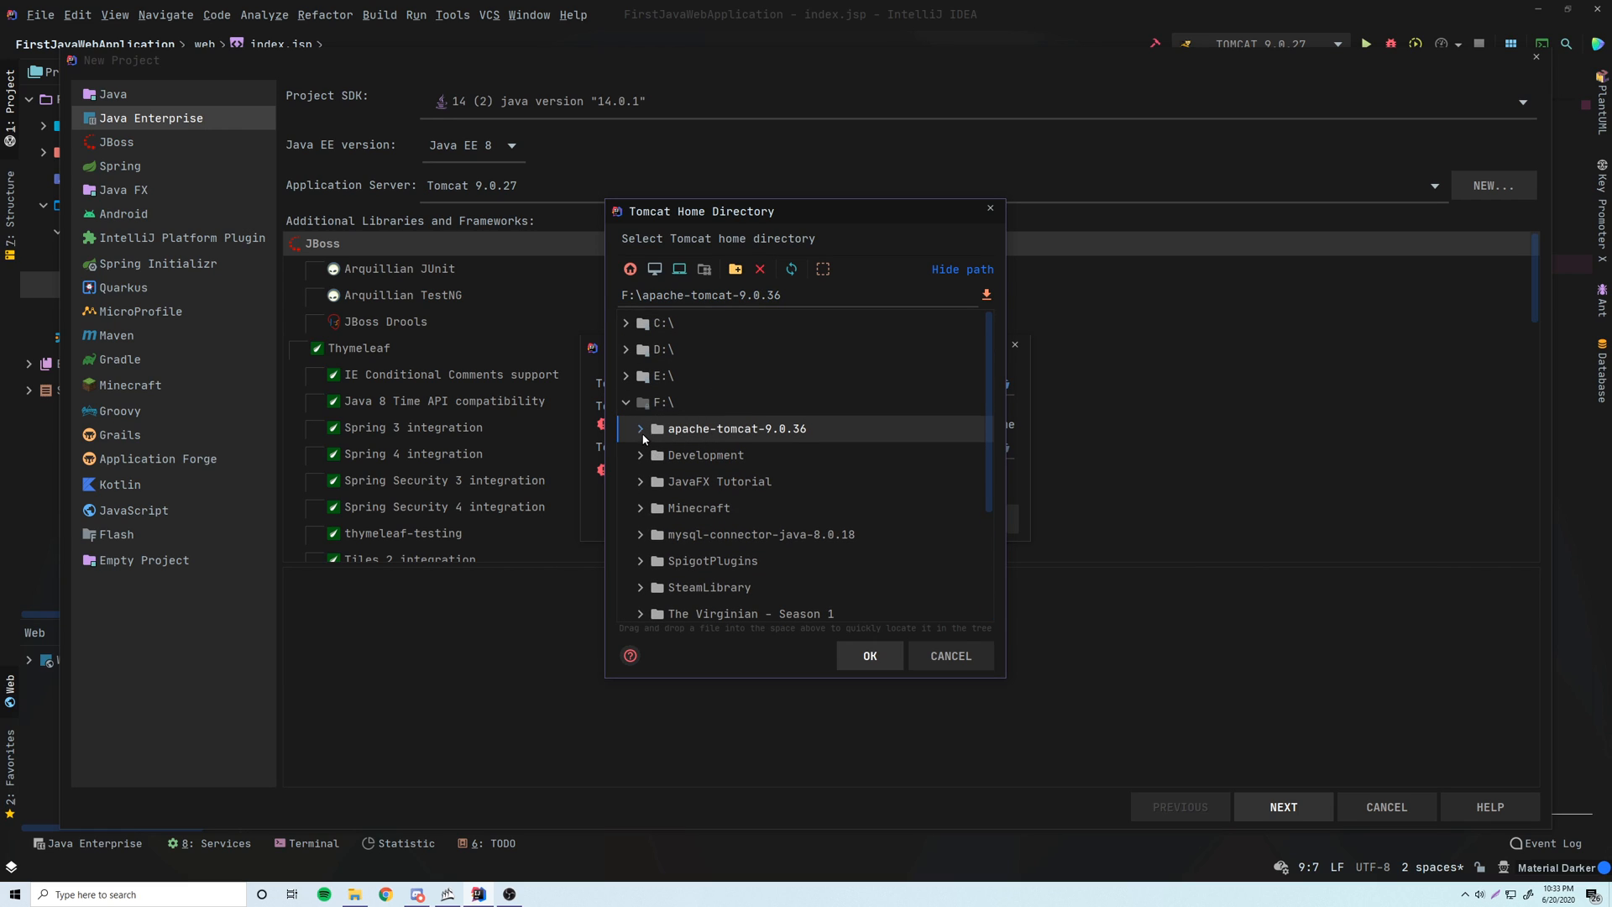
{"action": "left_click", "coordinate": [869, 655]}
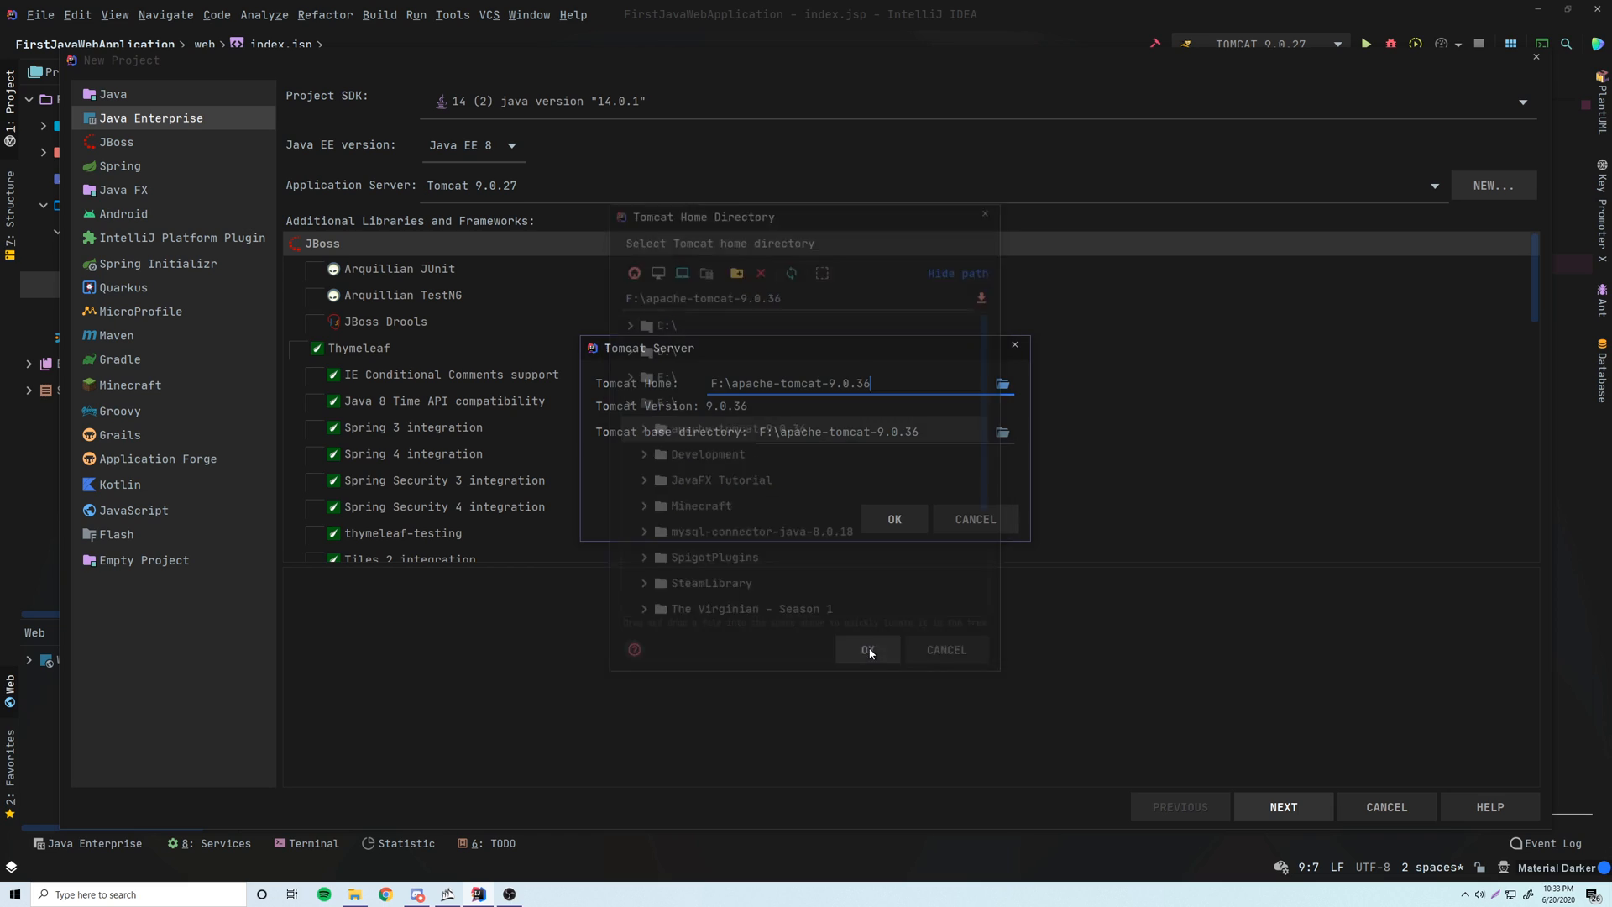
{"action": "left_click", "coordinate": [866, 649]}
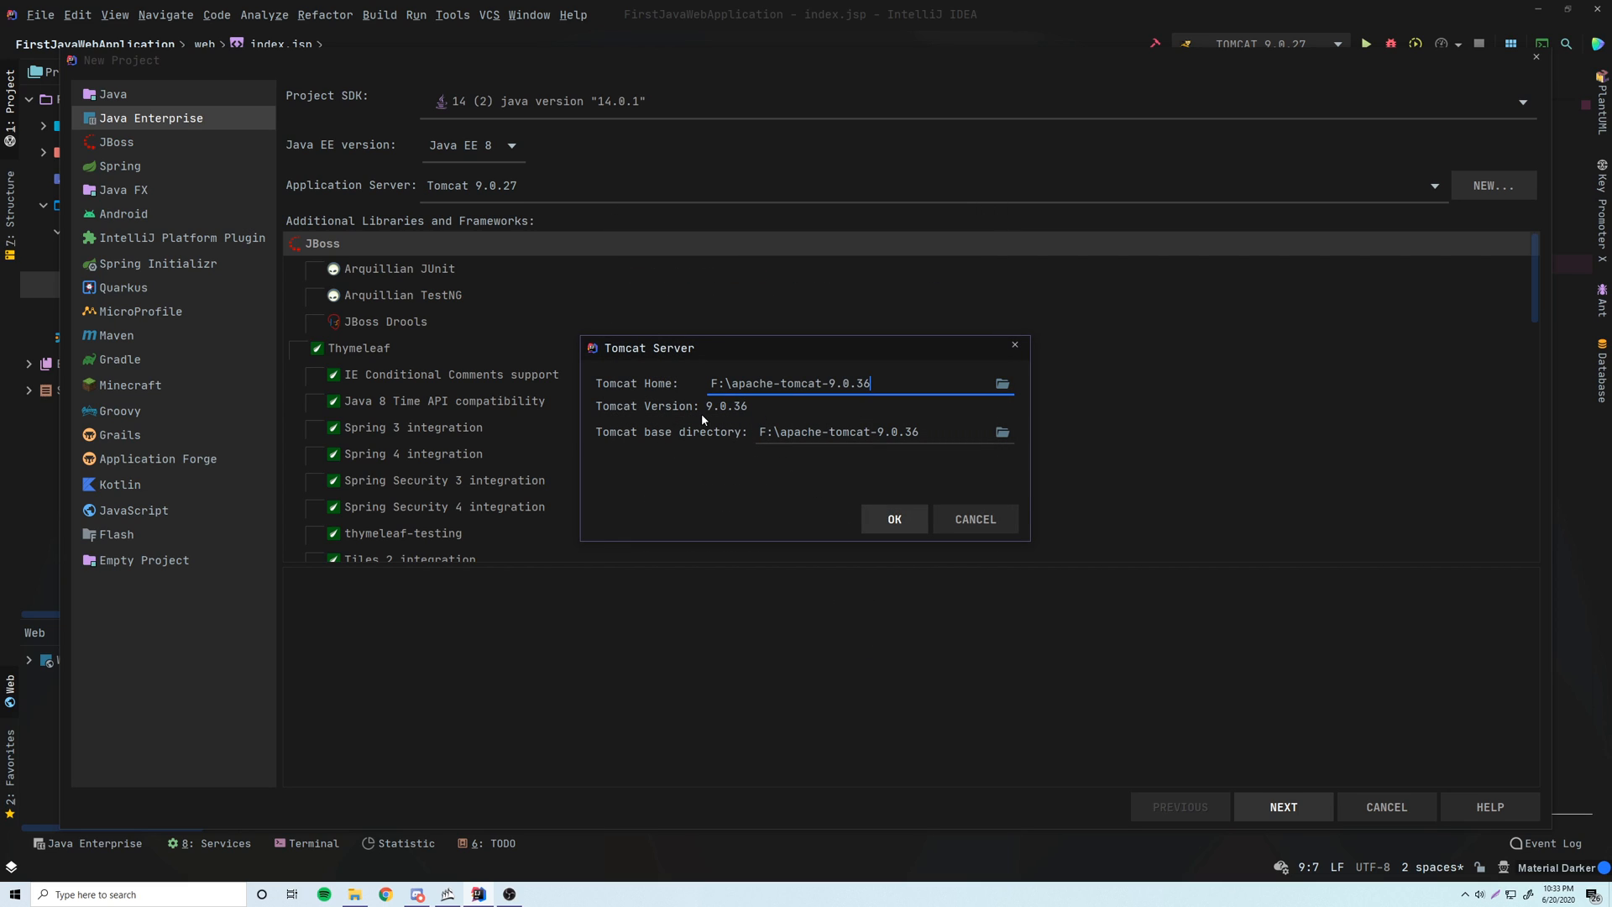
{"action": "mouse_move", "coordinate": [830, 413]}
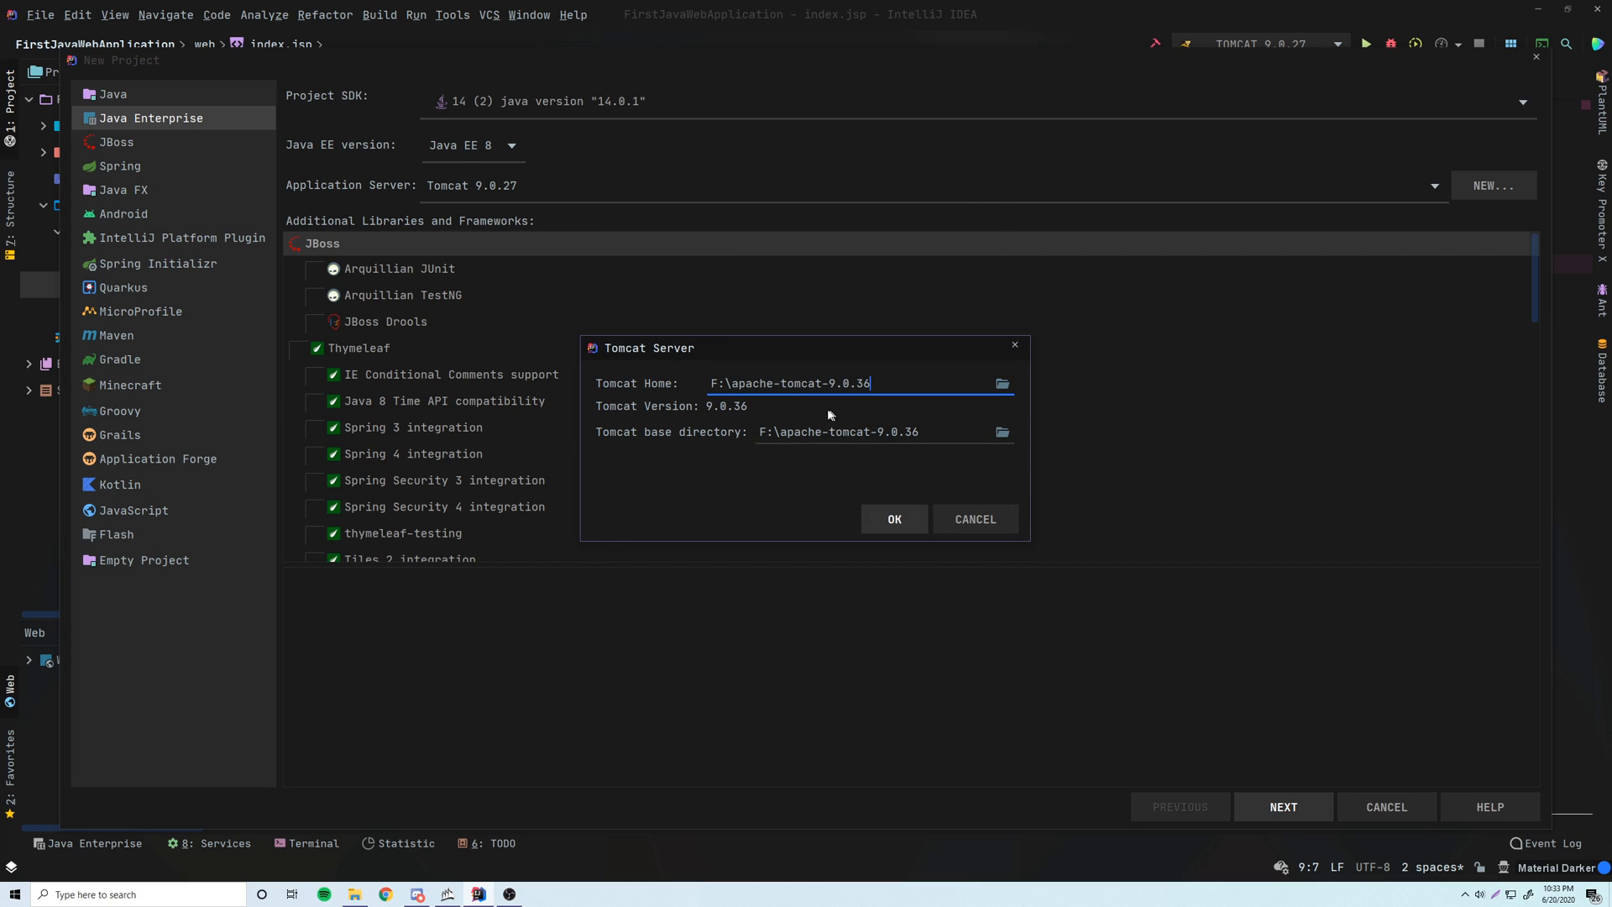
{"action": "left_click", "coordinate": [892, 518]}
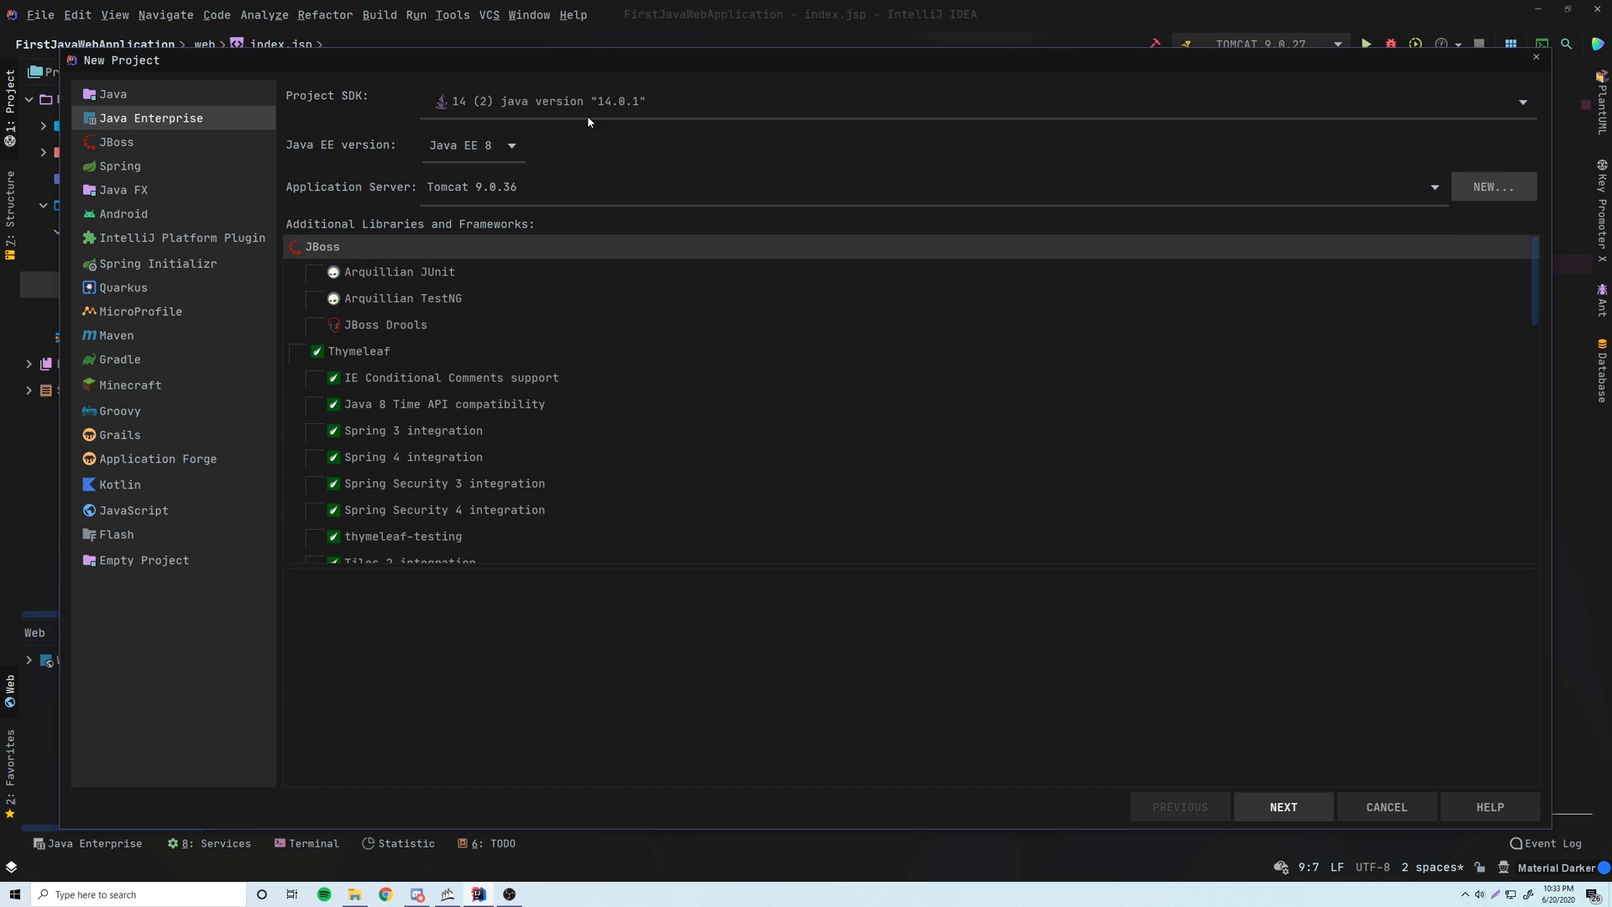
Enable Web Application with web.xml, name the project FirstWebApp, and finish the wizard.
{"action": "scroll", "scroll_direction": "down", "scroll_amount": 3}
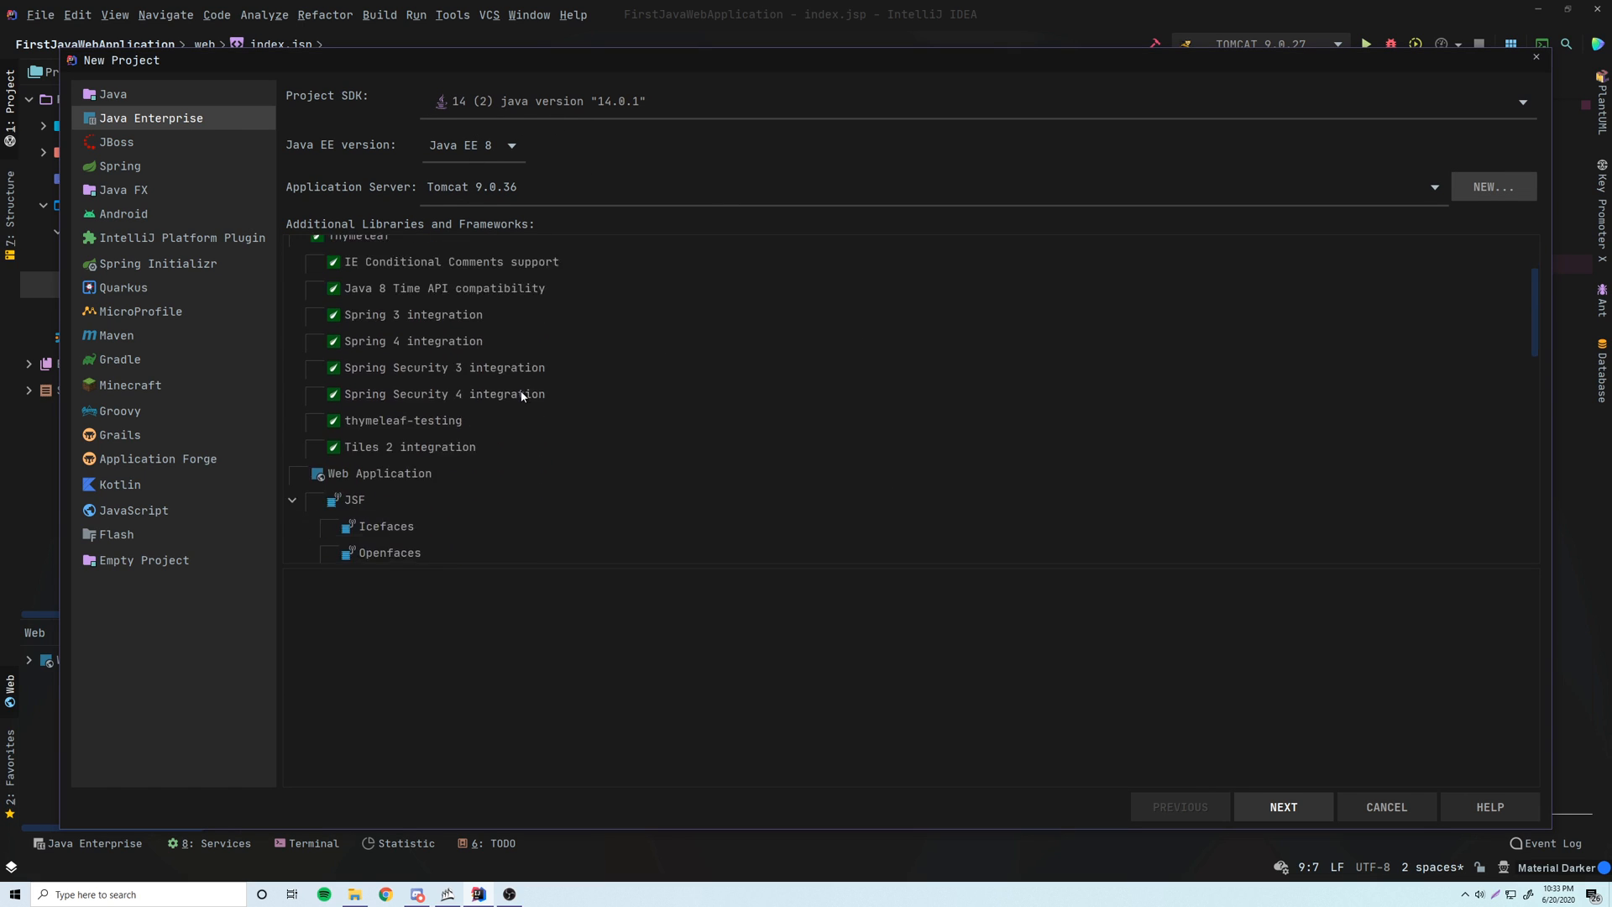
{"action": "scroll", "scroll_direction": "down", "scroll_amount": 3}
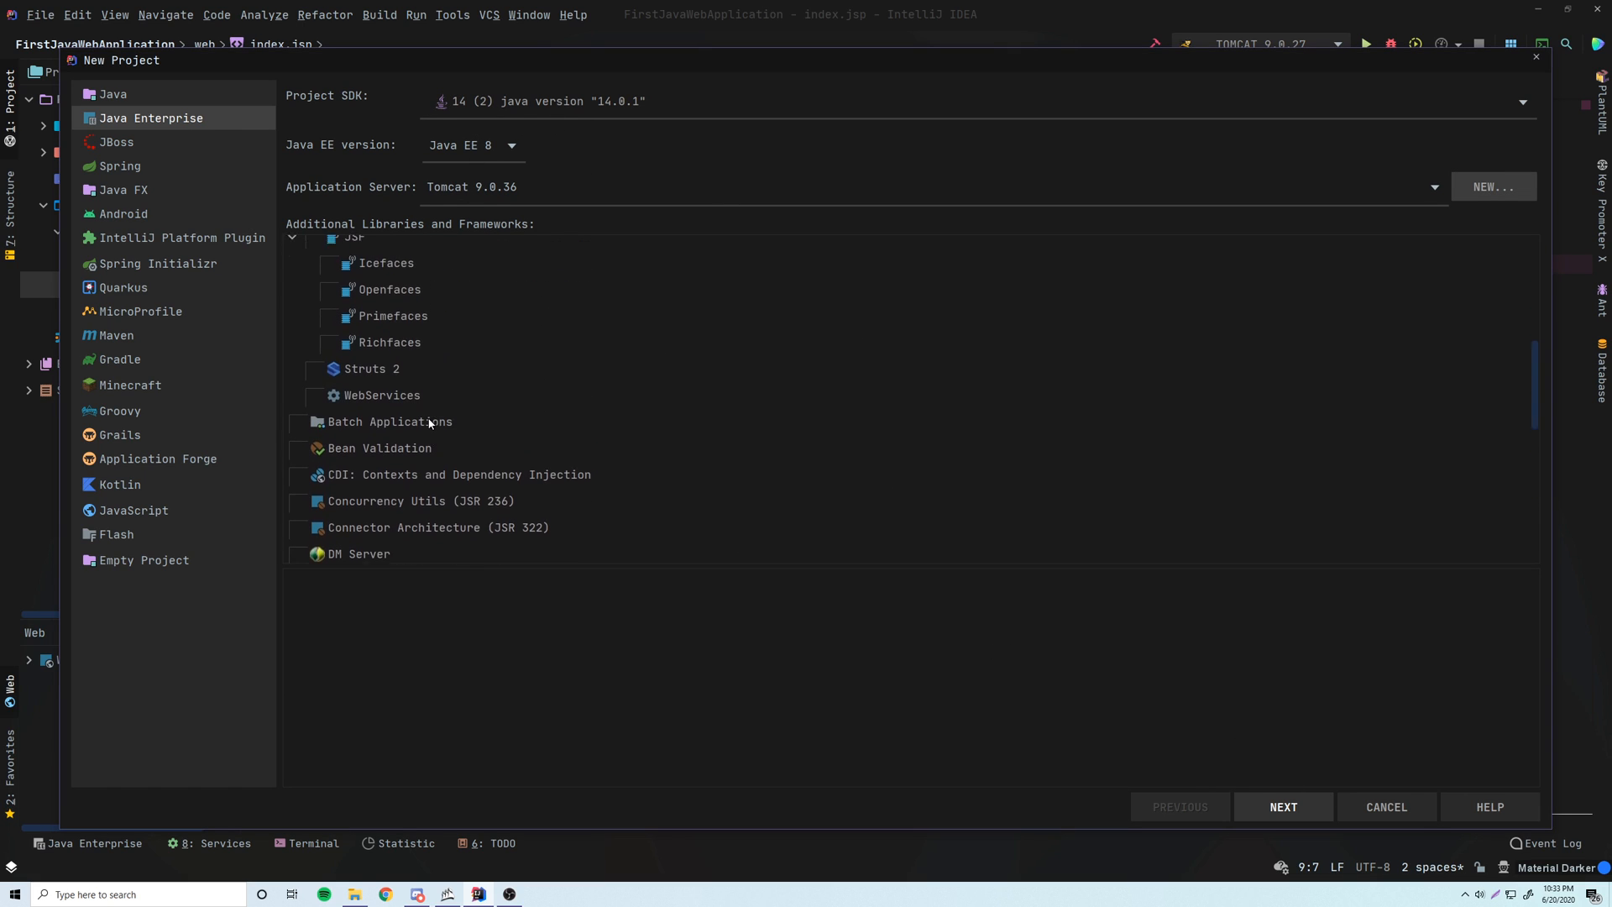
{"action": "left_click", "coordinate": [302, 433]}
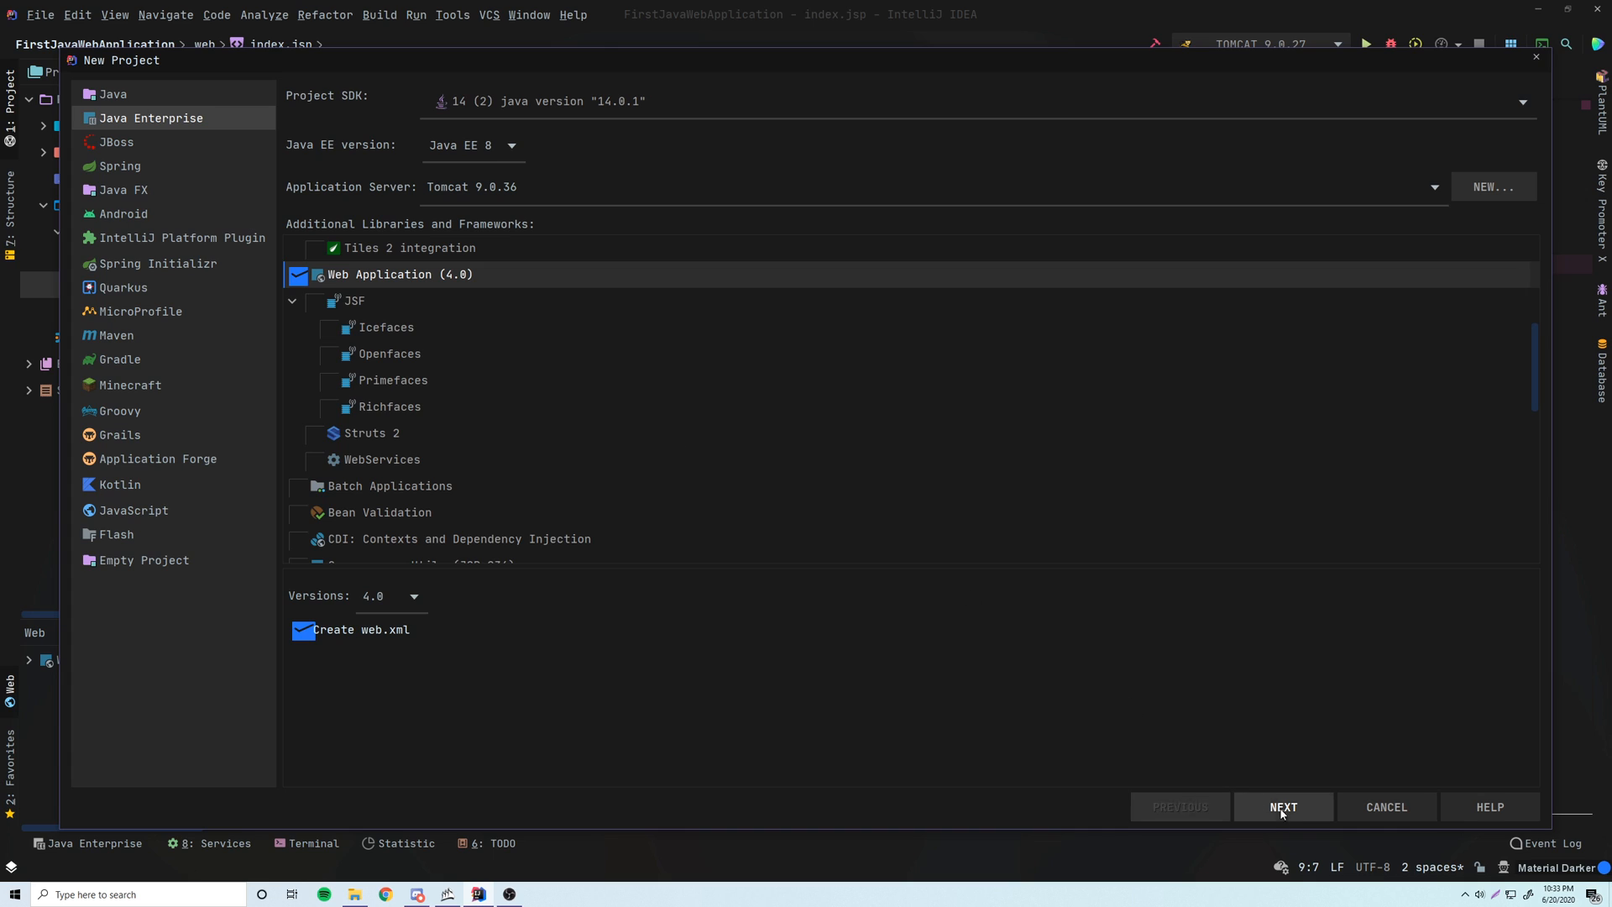
{"action": "left_click", "coordinate": [1282, 806]}
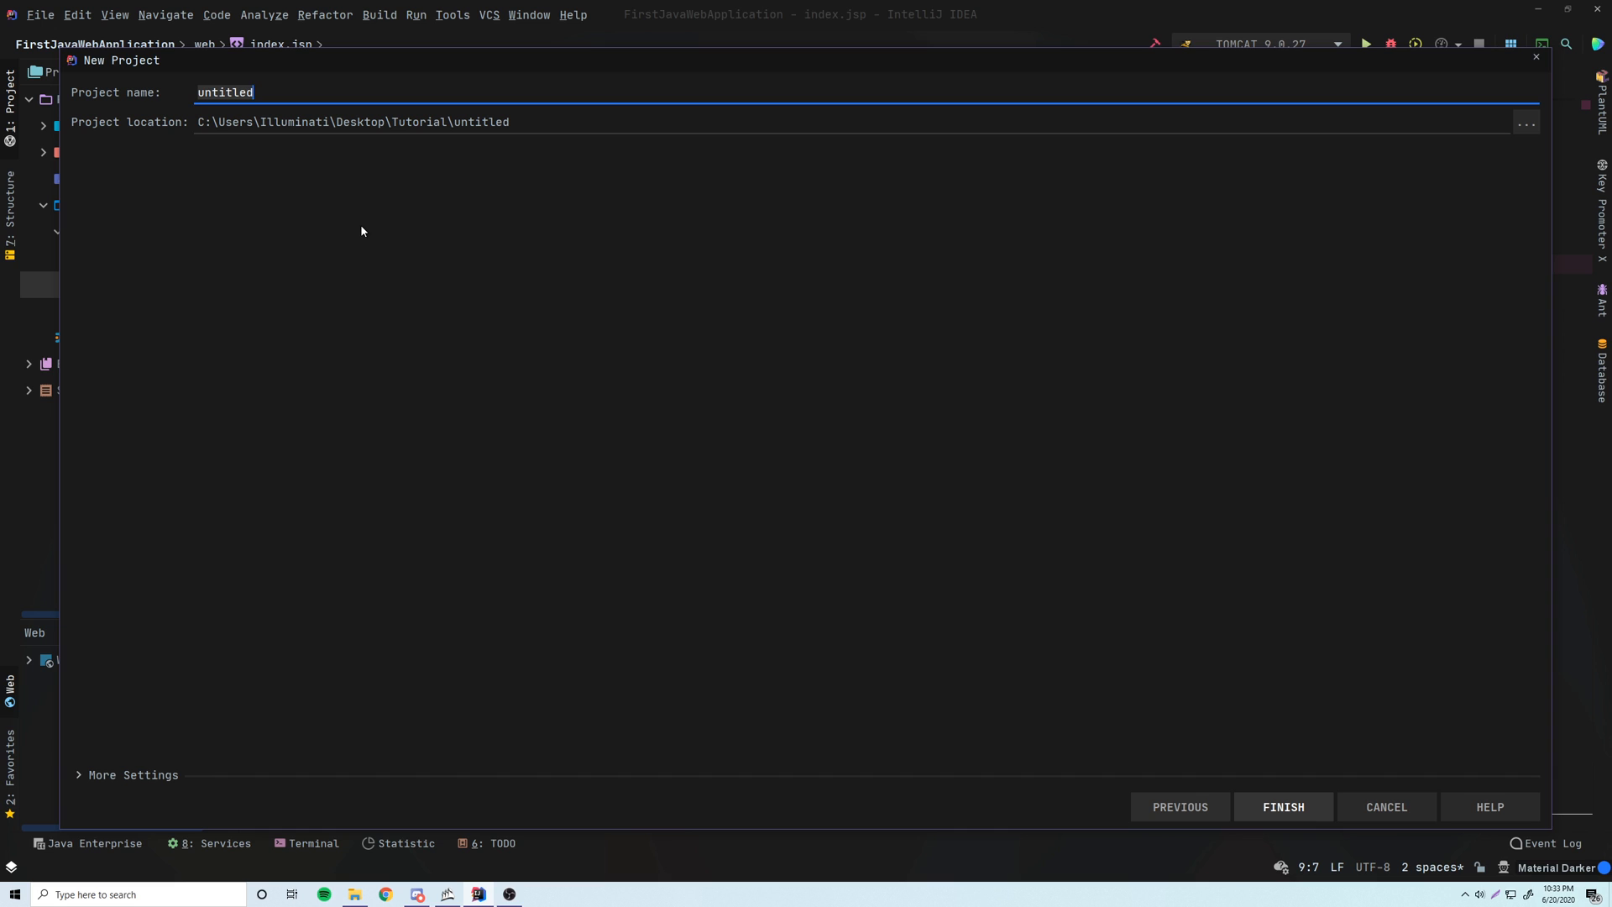
{"action": "type", "text": "First"}
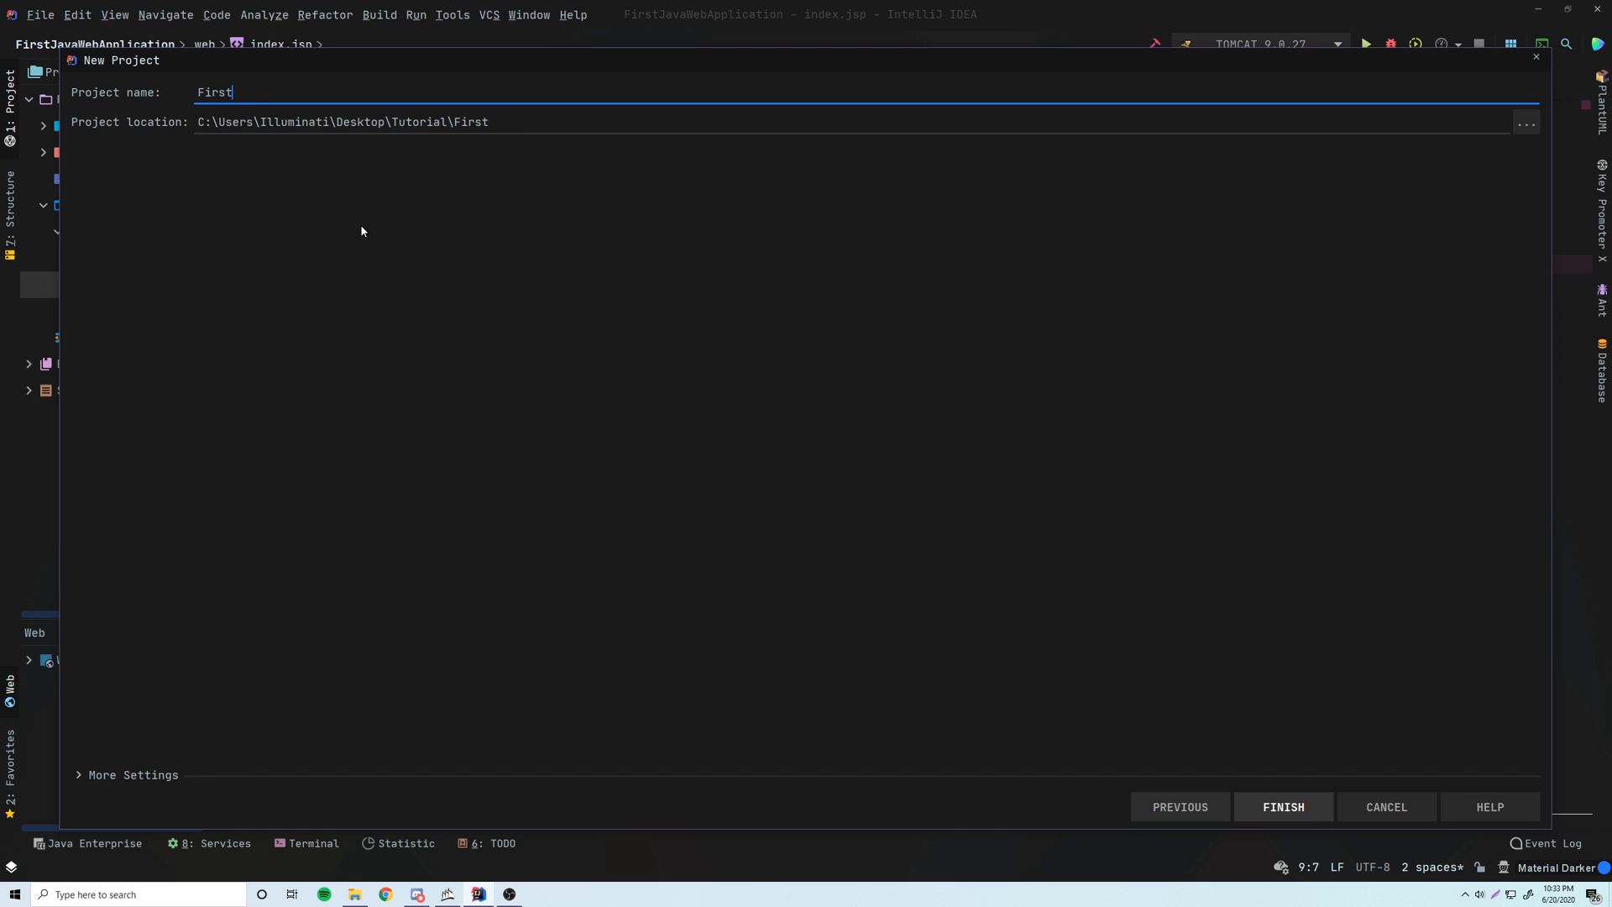
{"action": "type", "text": "WebApp"}
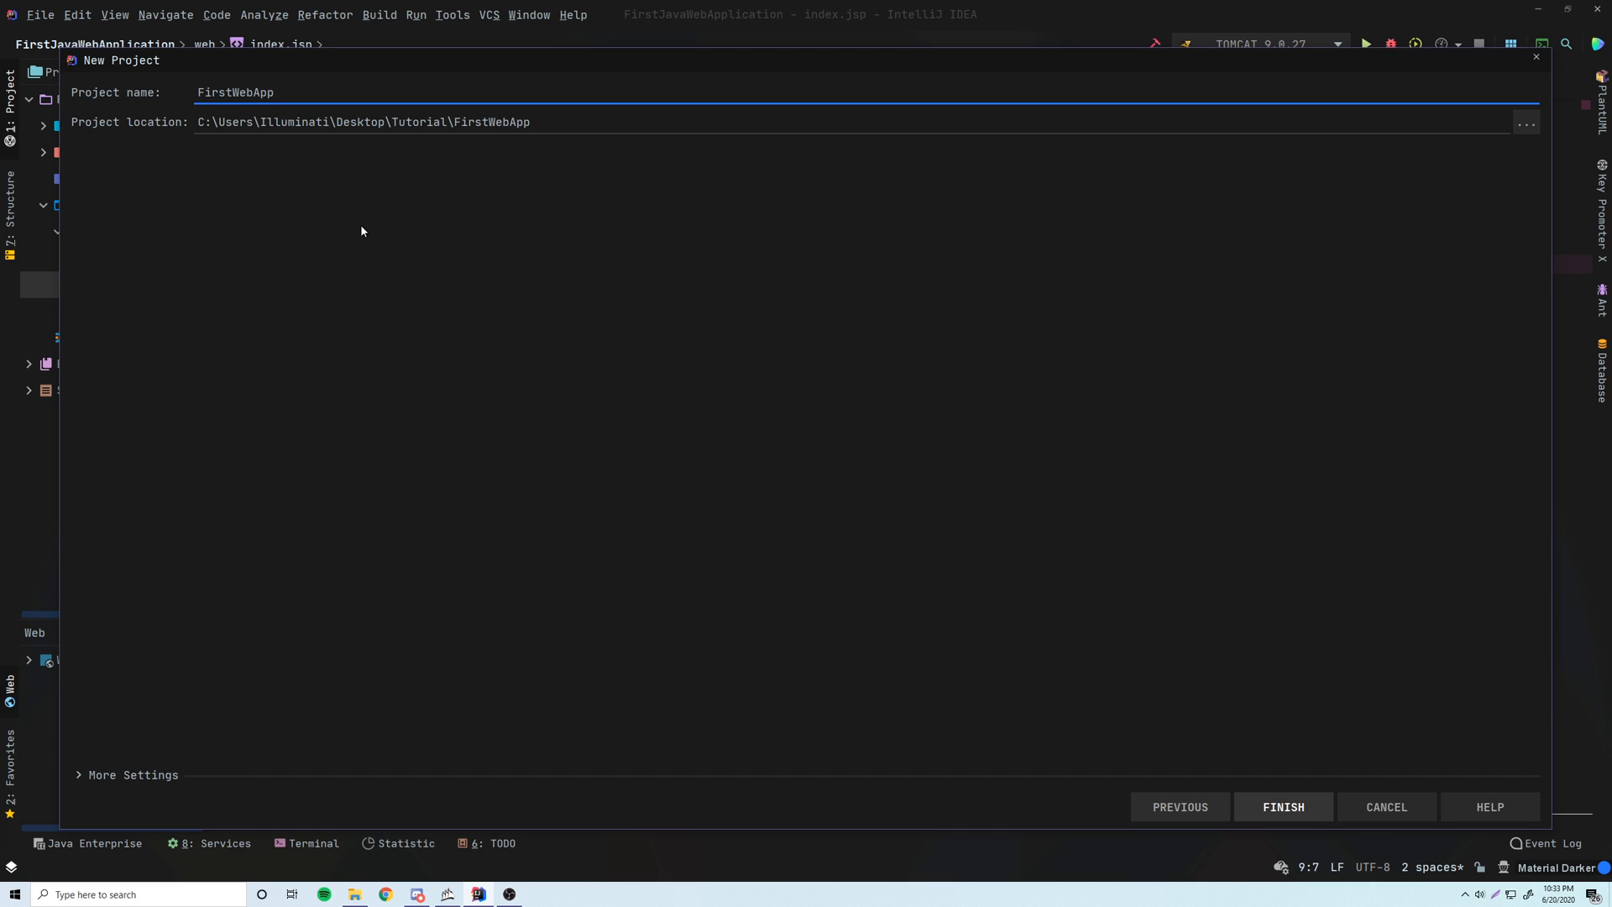
{"action": "mouse_move", "coordinate": [623, 391]}
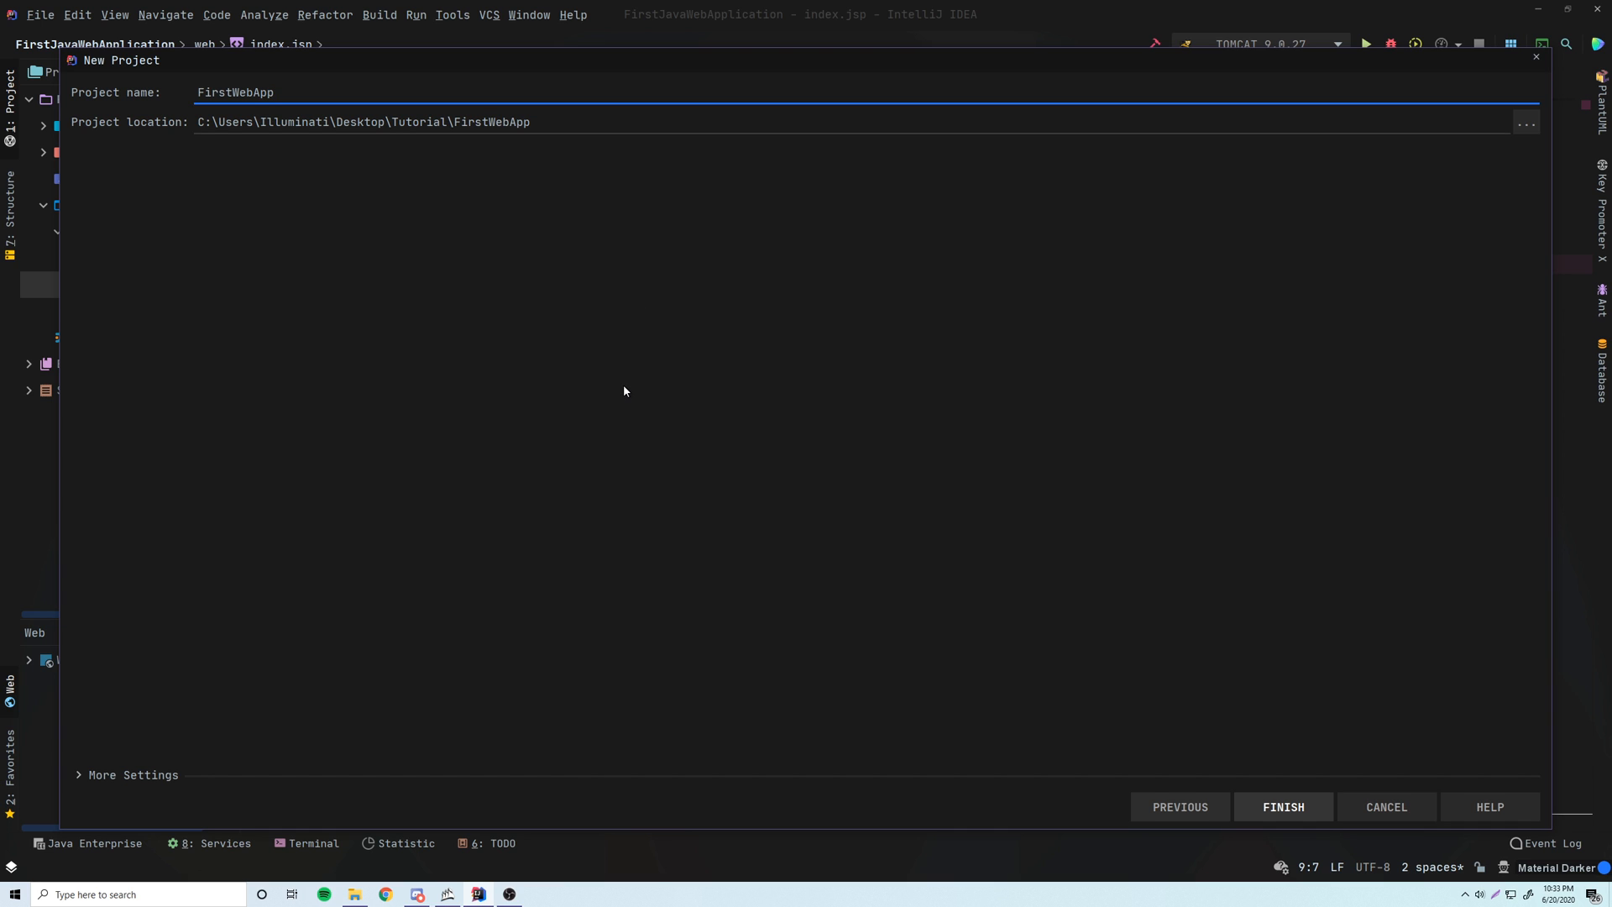
{"action": "left_click", "coordinate": [1282, 806]}
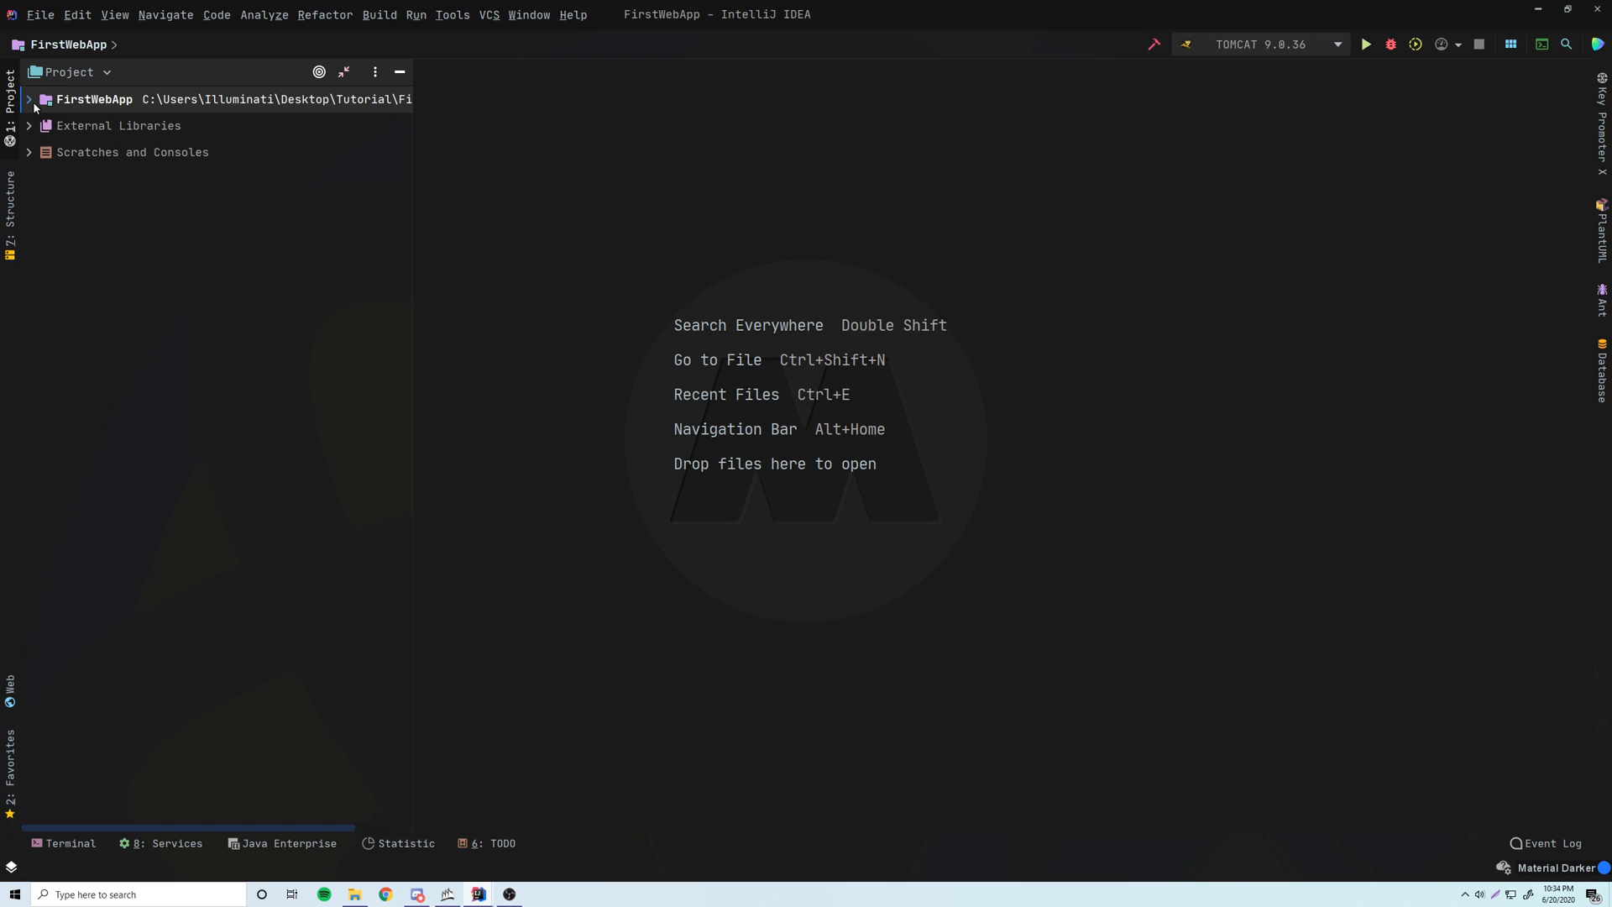
Expand FirstWebApp, web and WEB-INF, selecting src, web.xml and index.jsp along the way.
{"action": "left_click", "coordinate": [29, 99]}
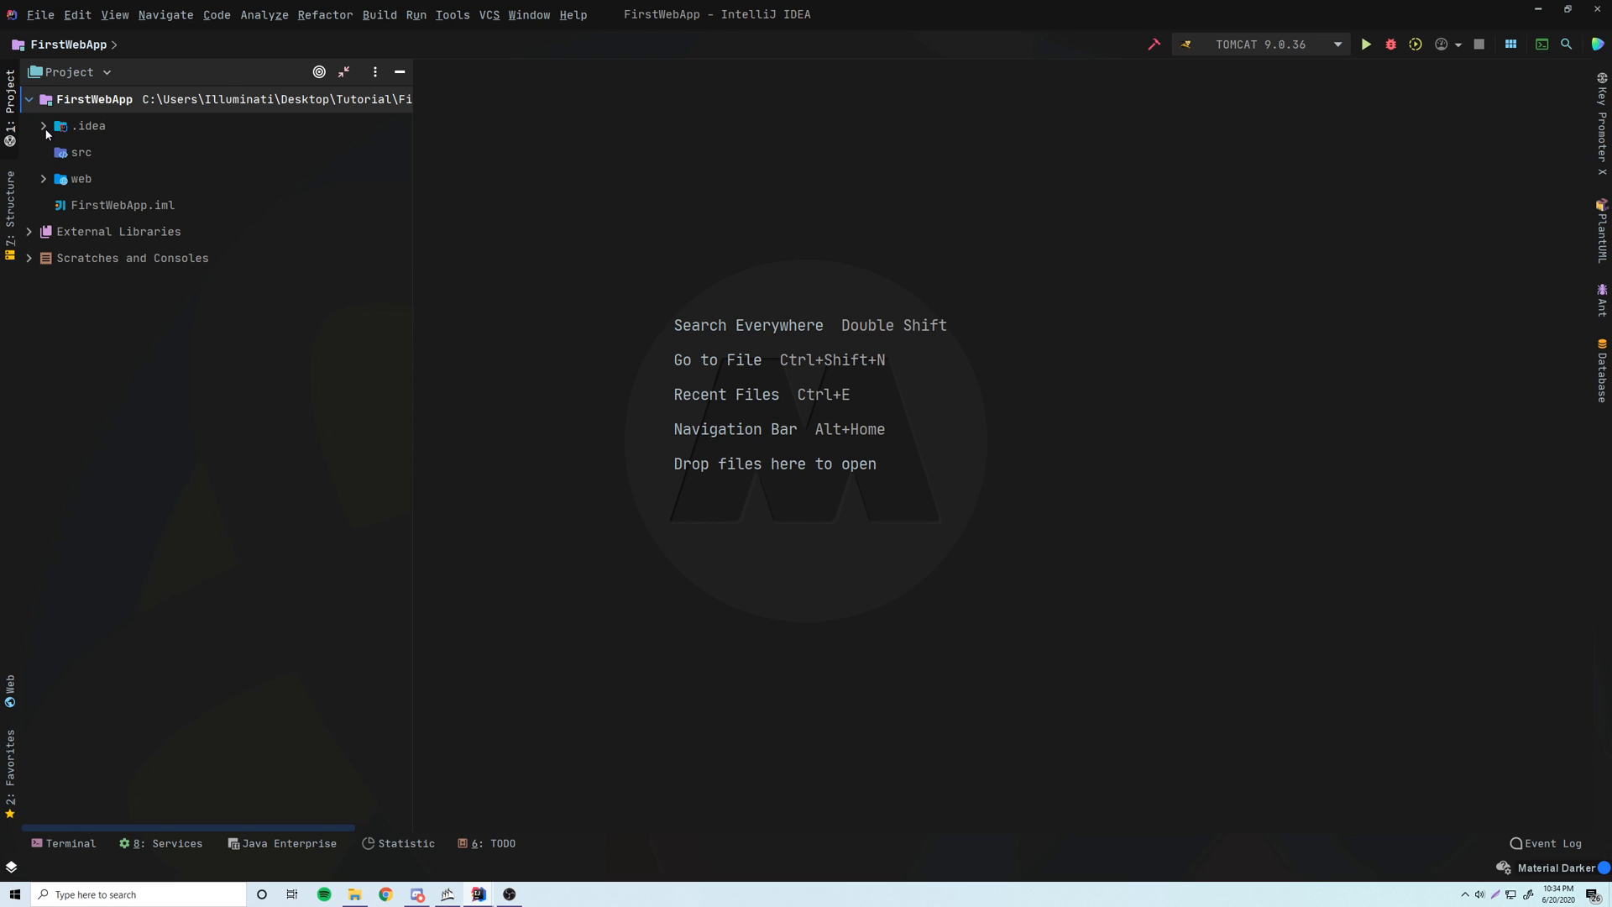
{"action": "left_click", "coordinate": [78, 152]}
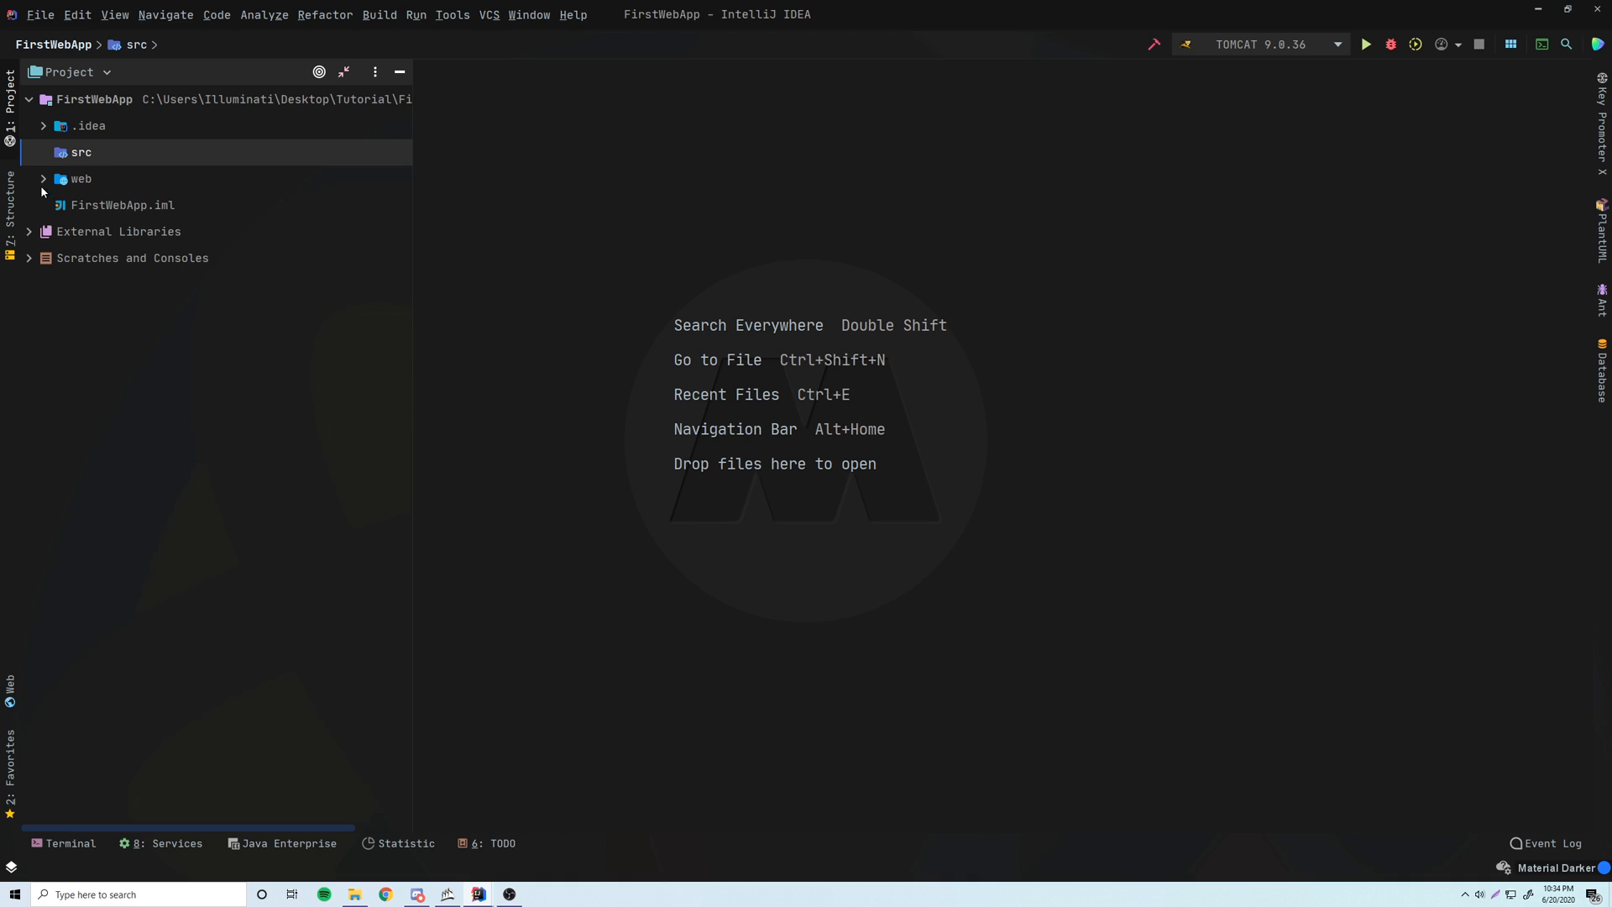
{"action": "left_click", "coordinate": [80, 178]}
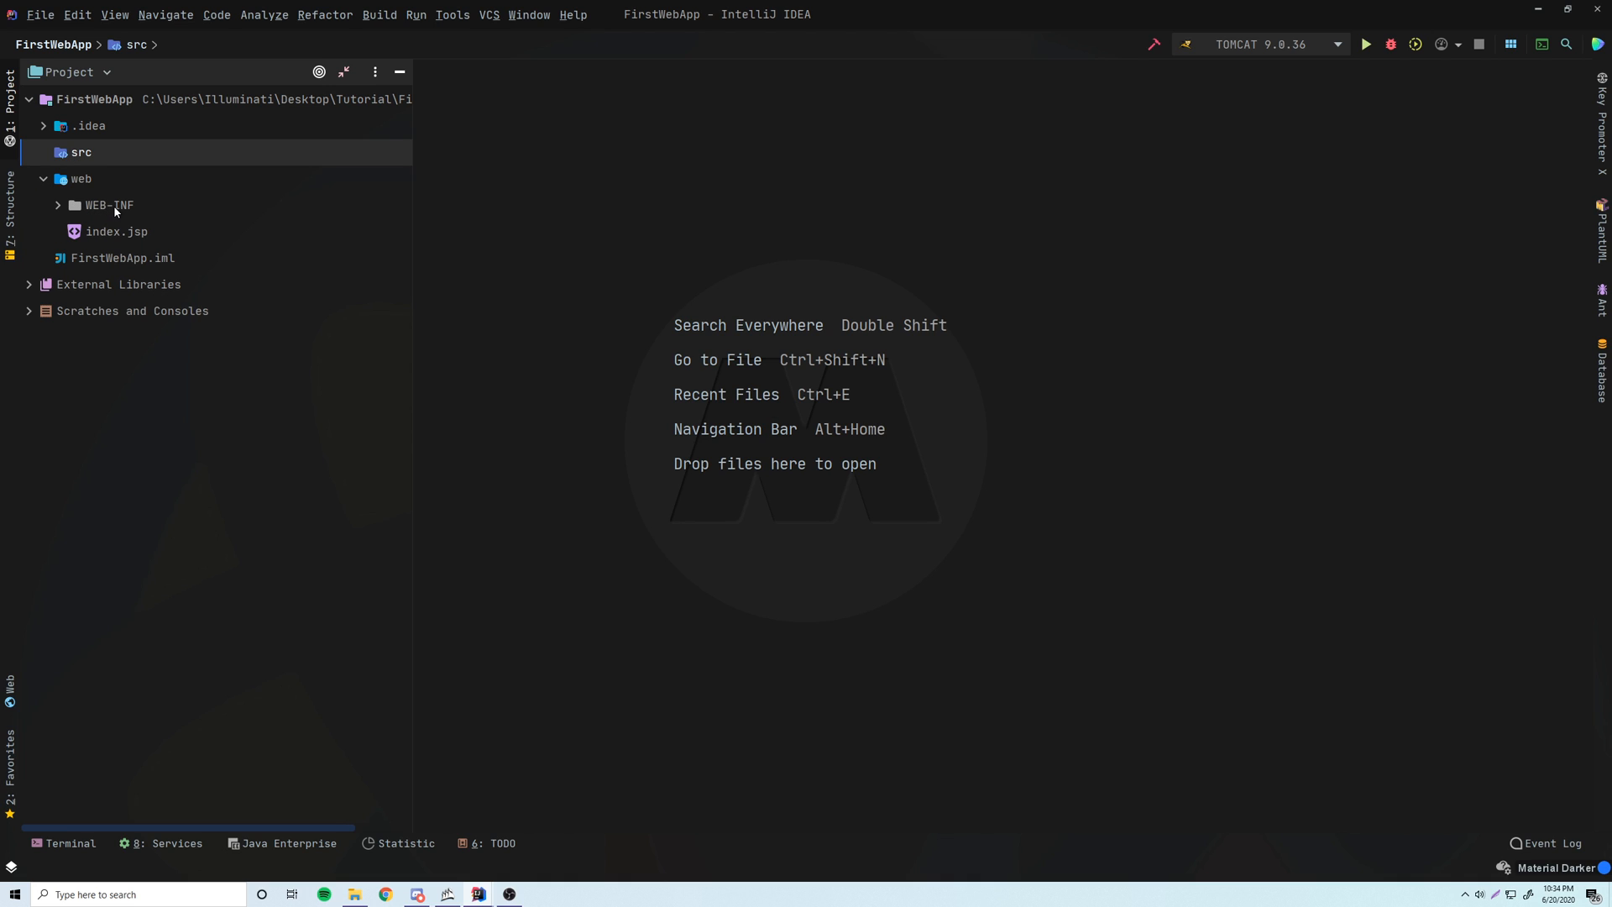
{"action": "left_click", "coordinate": [59, 205]}
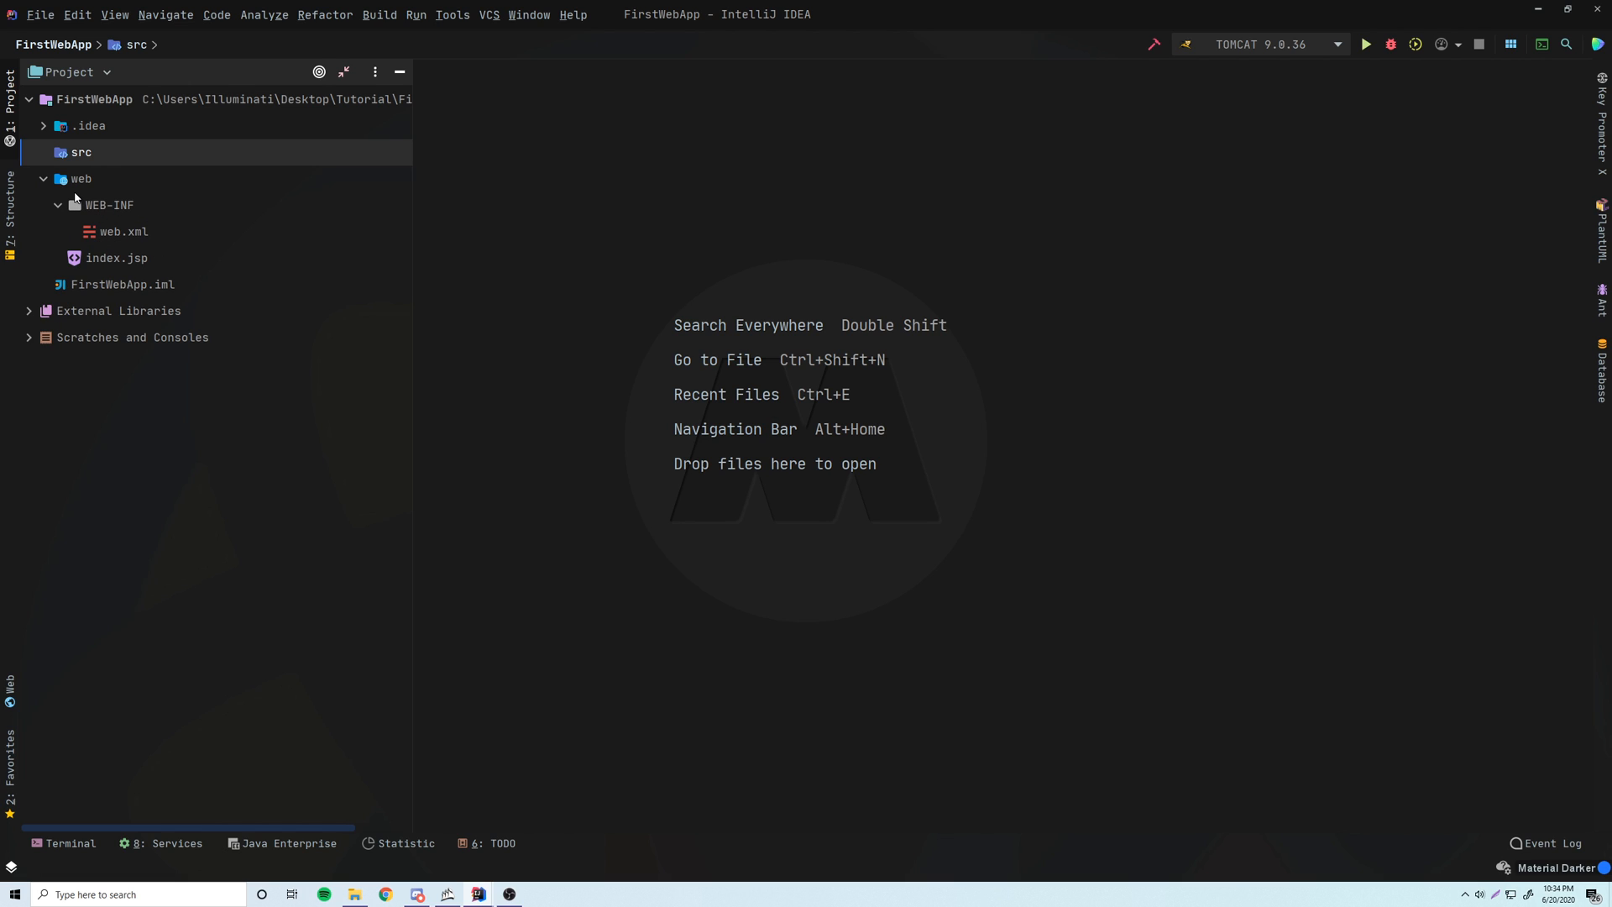
{"action": "mouse_move", "coordinate": [128, 161]}
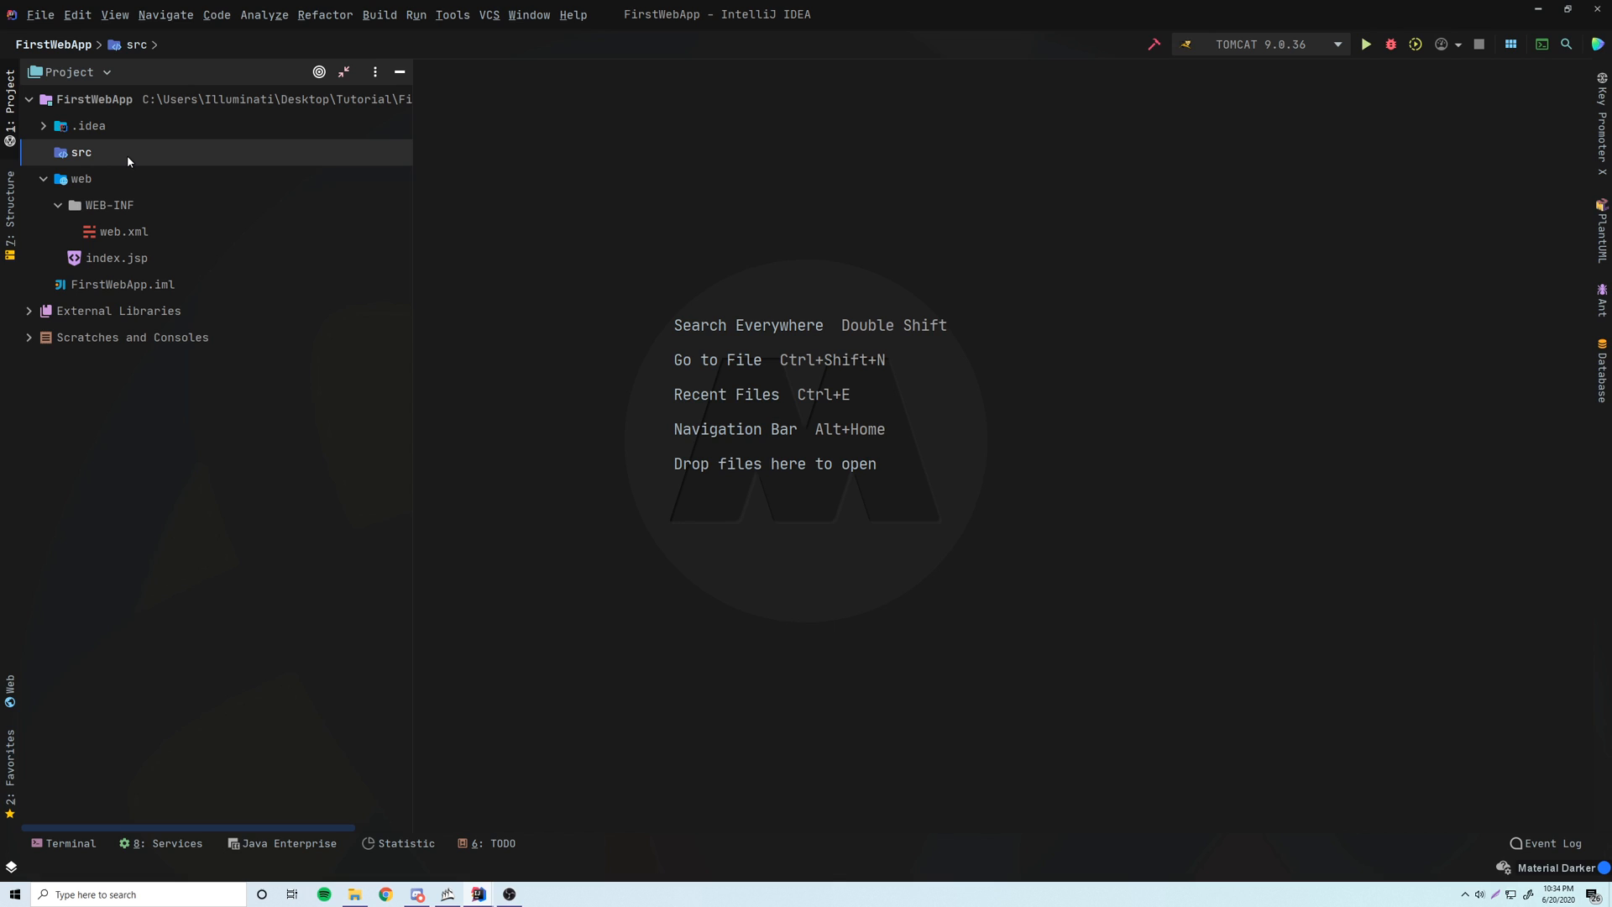
{"action": "left_click", "coordinate": [81, 178]}
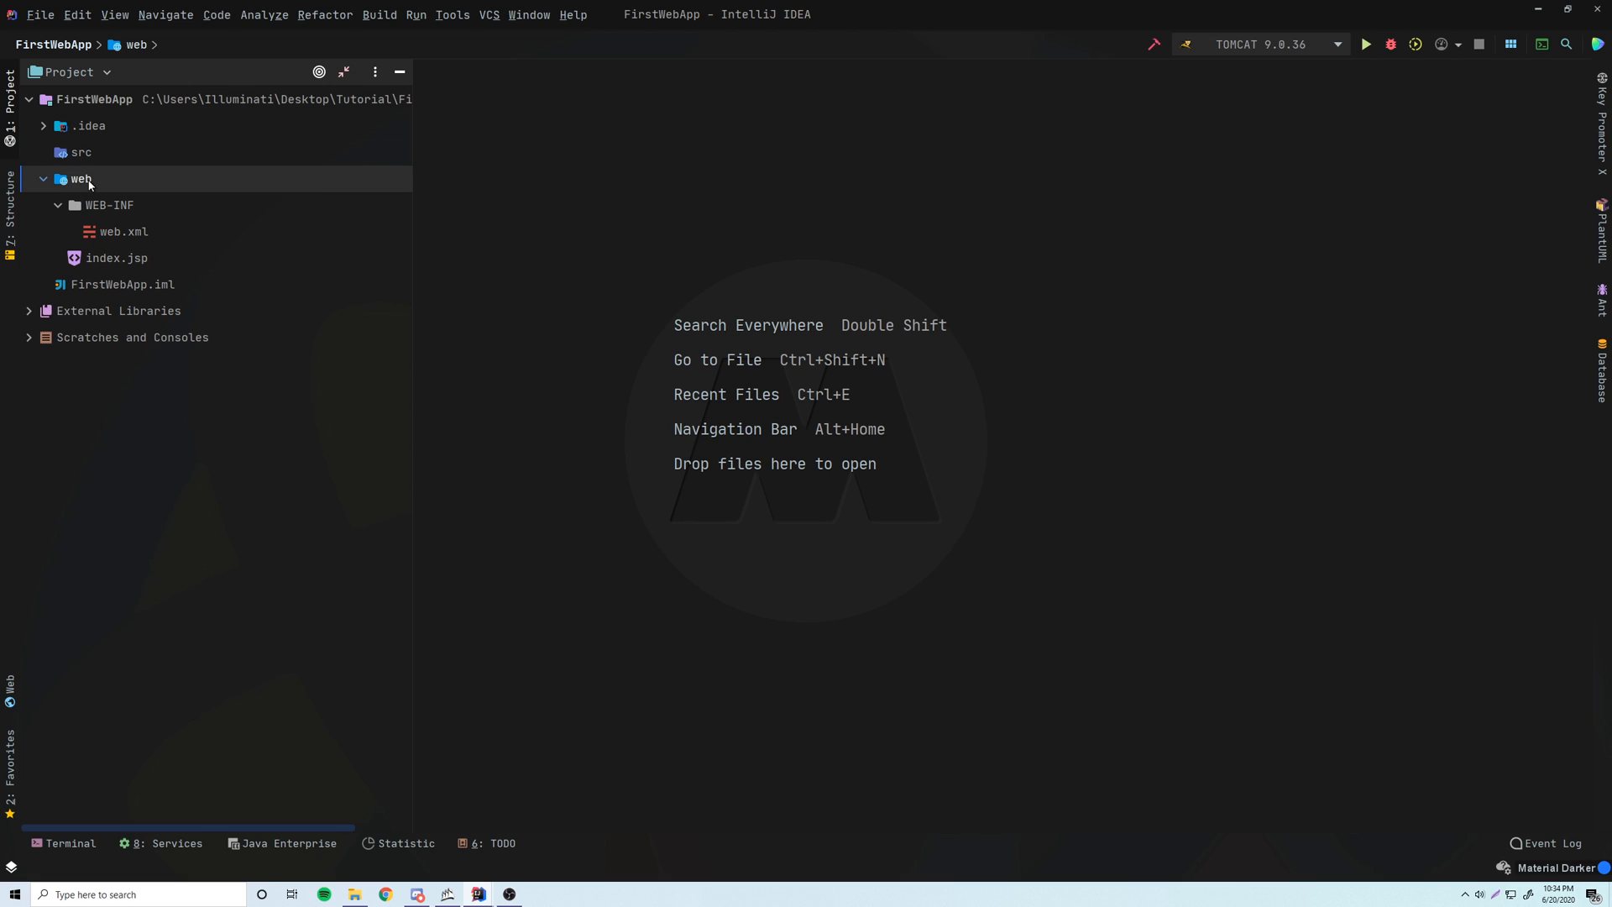
{"action": "left_click", "coordinate": [118, 258]}
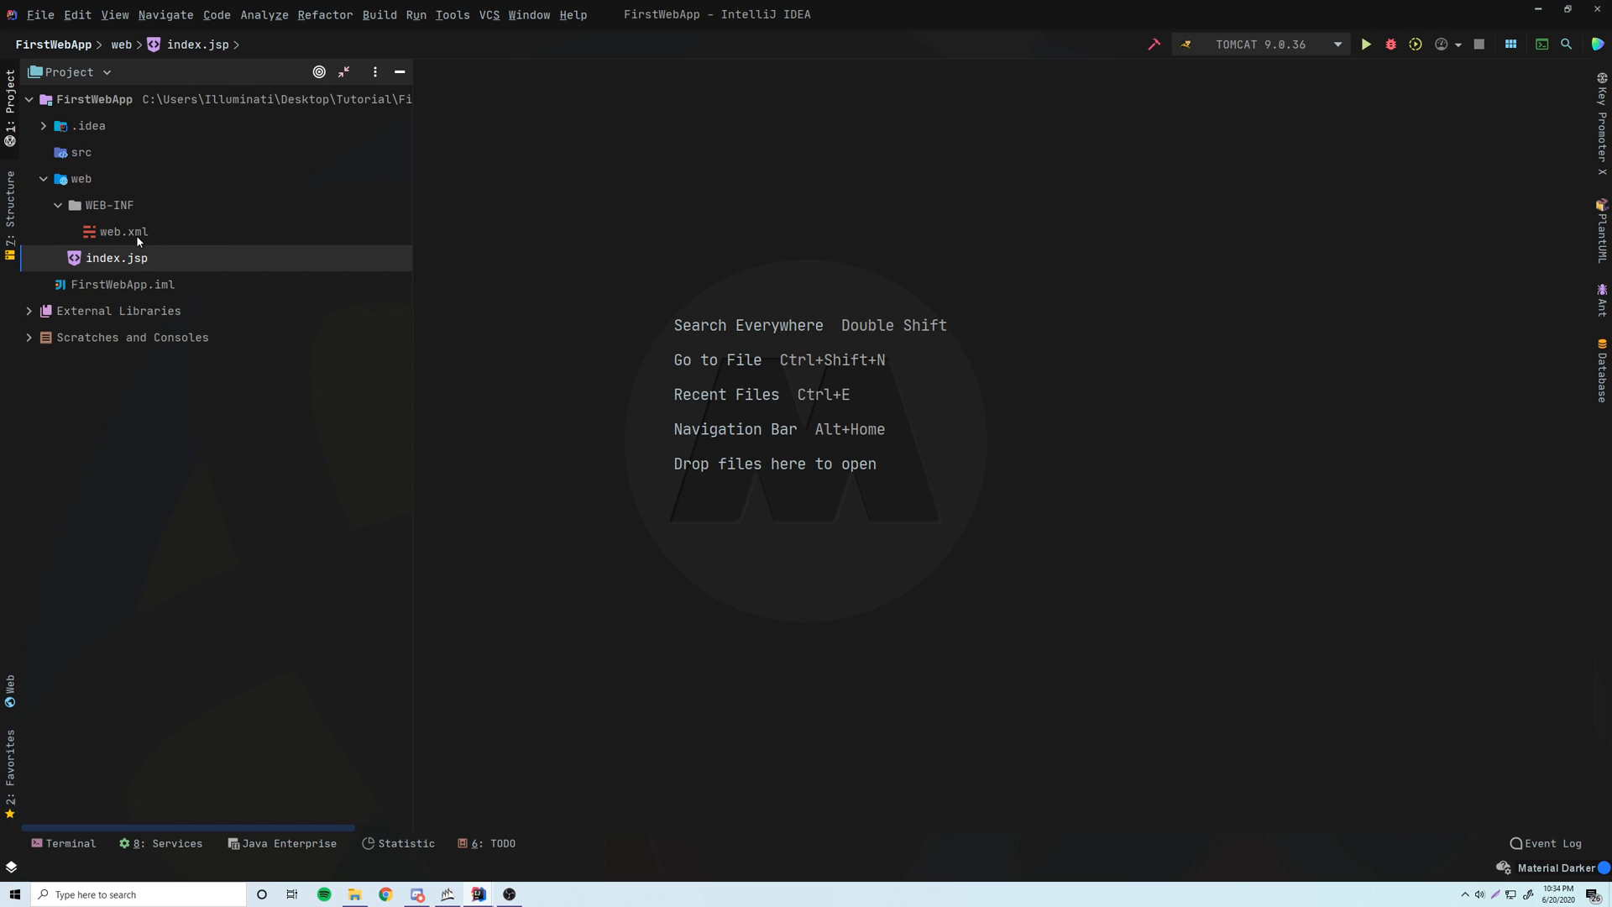
{"action": "left_click", "coordinate": [121, 232]}
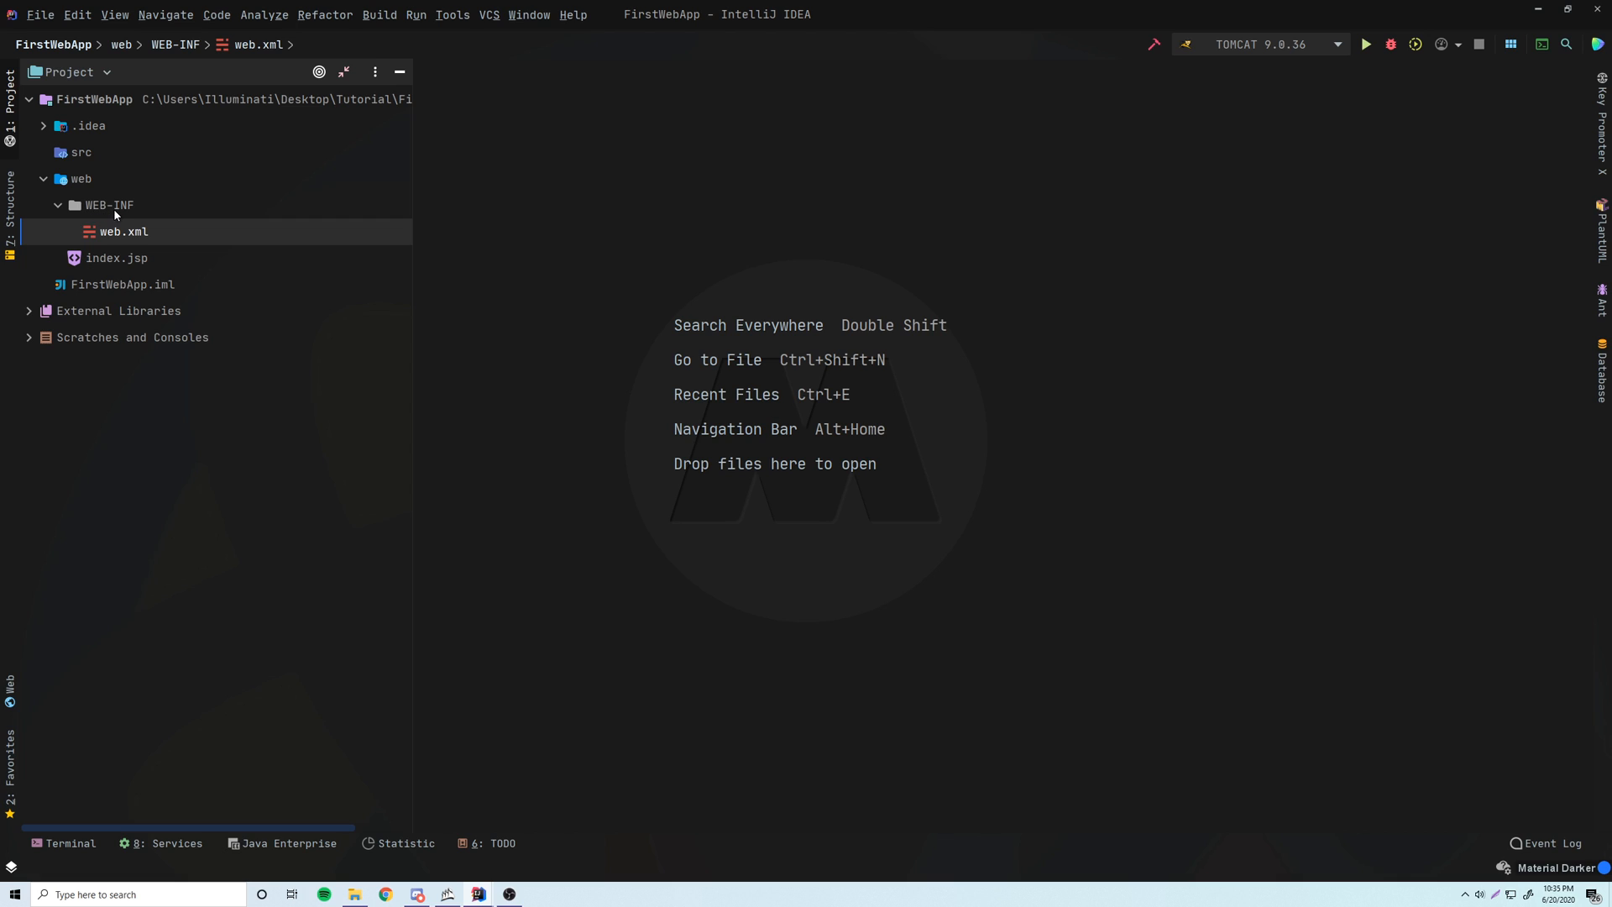
{"action": "left_click", "coordinate": [108, 205]}
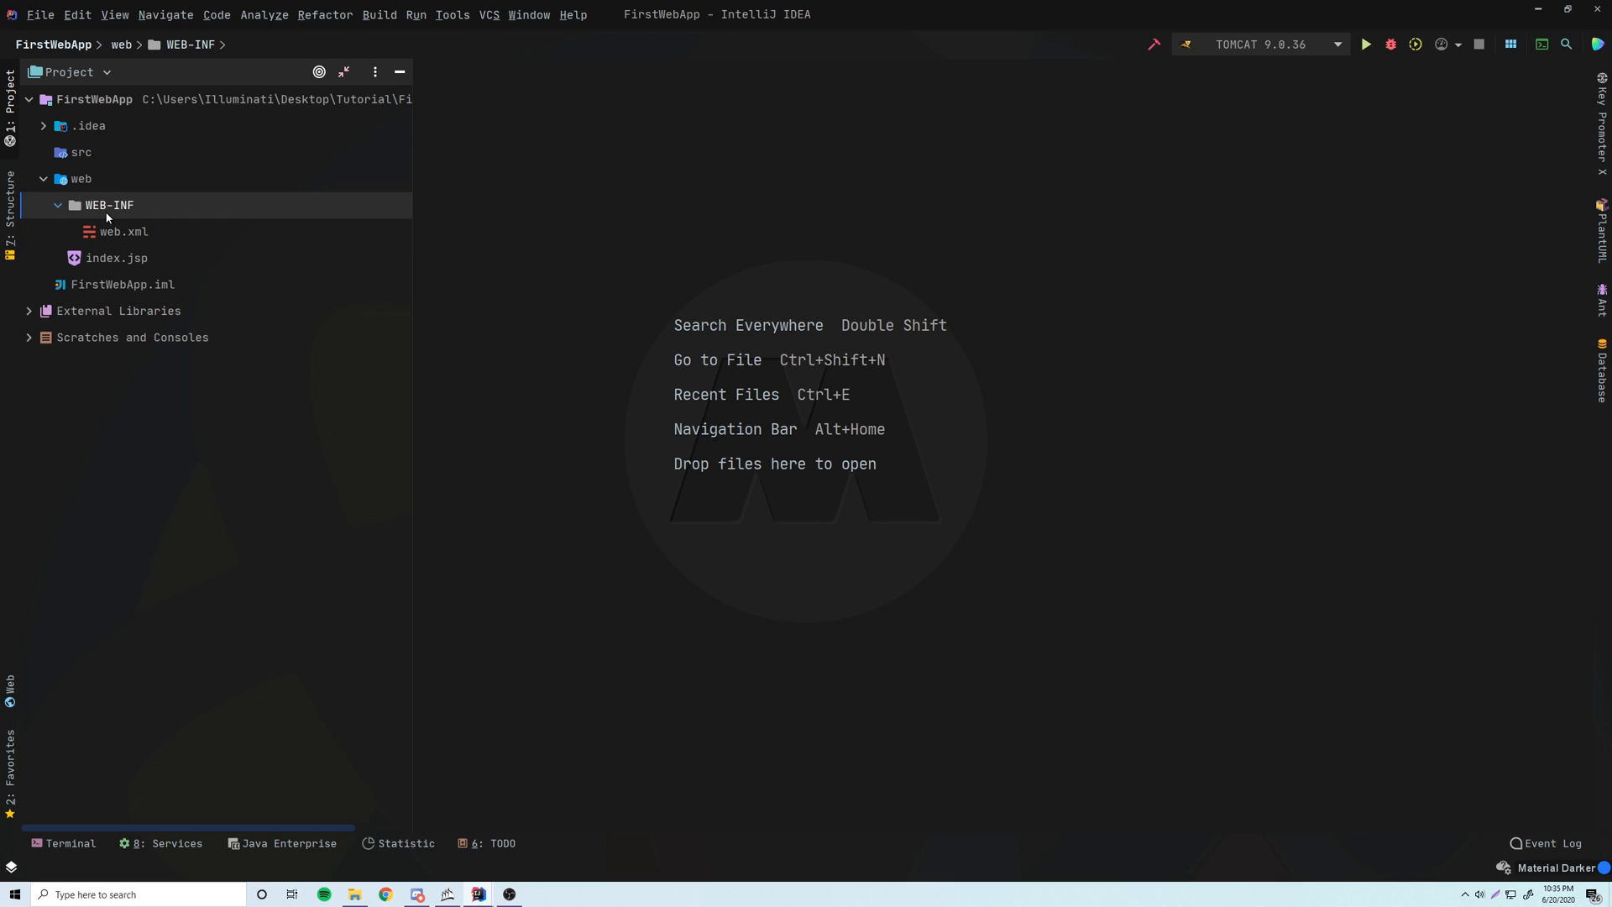
{"action": "mouse_move", "coordinate": [123, 215]}
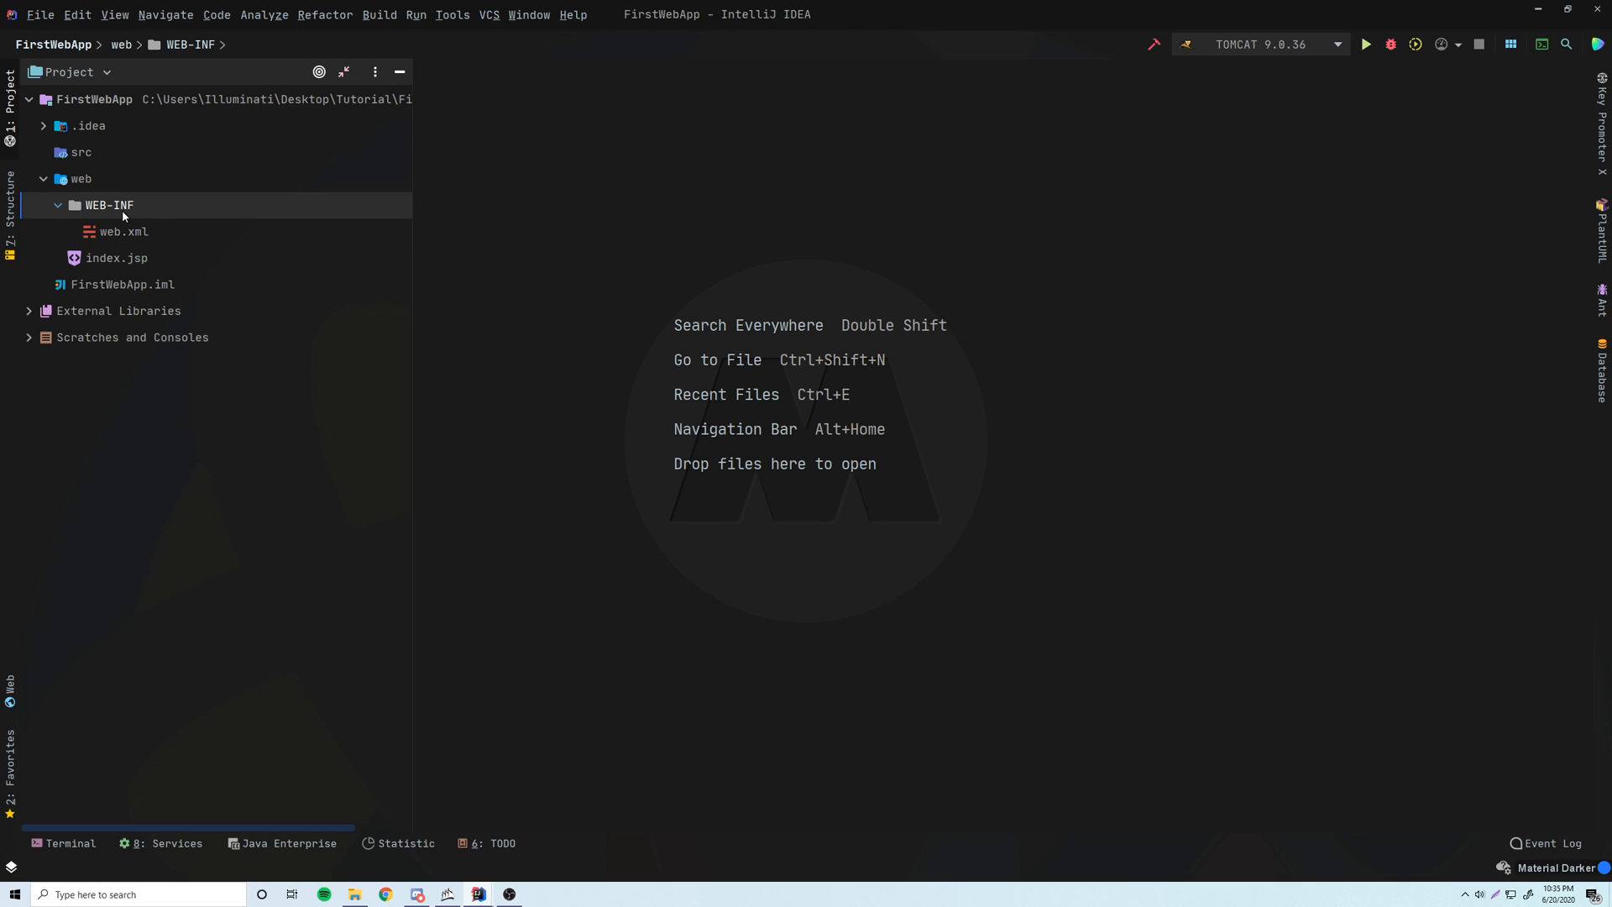
{"action": "left_click", "coordinate": [117, 258]}
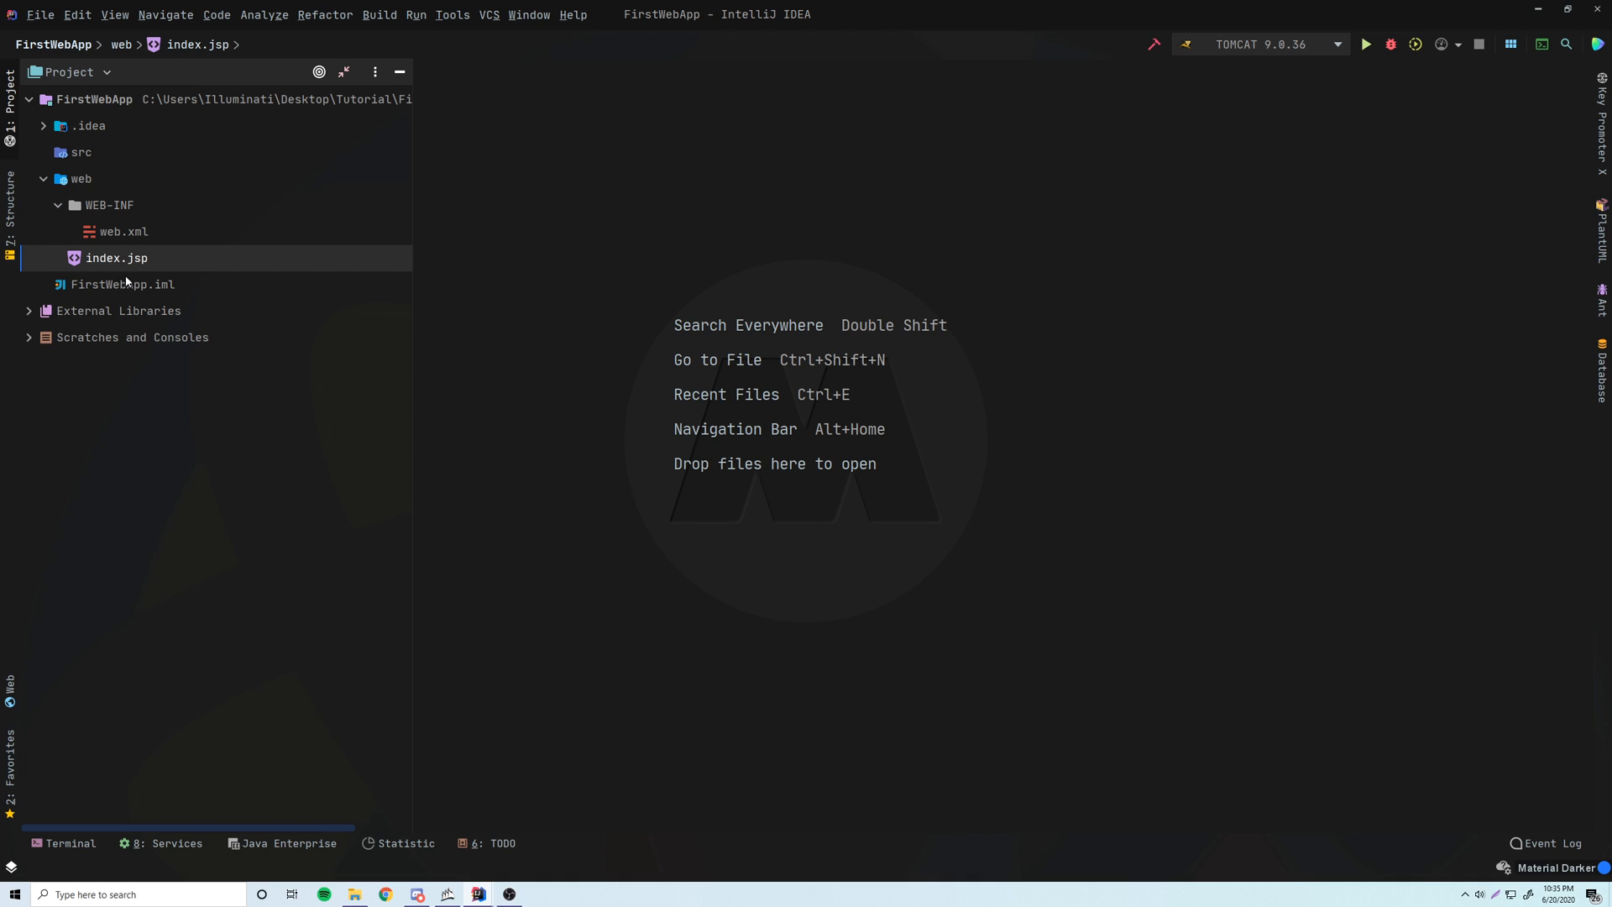
Move index.jsp into WEB-INF and back into web, confirming Refactor each time.
{"action": "left_click", "coordinate": [110, 205]}
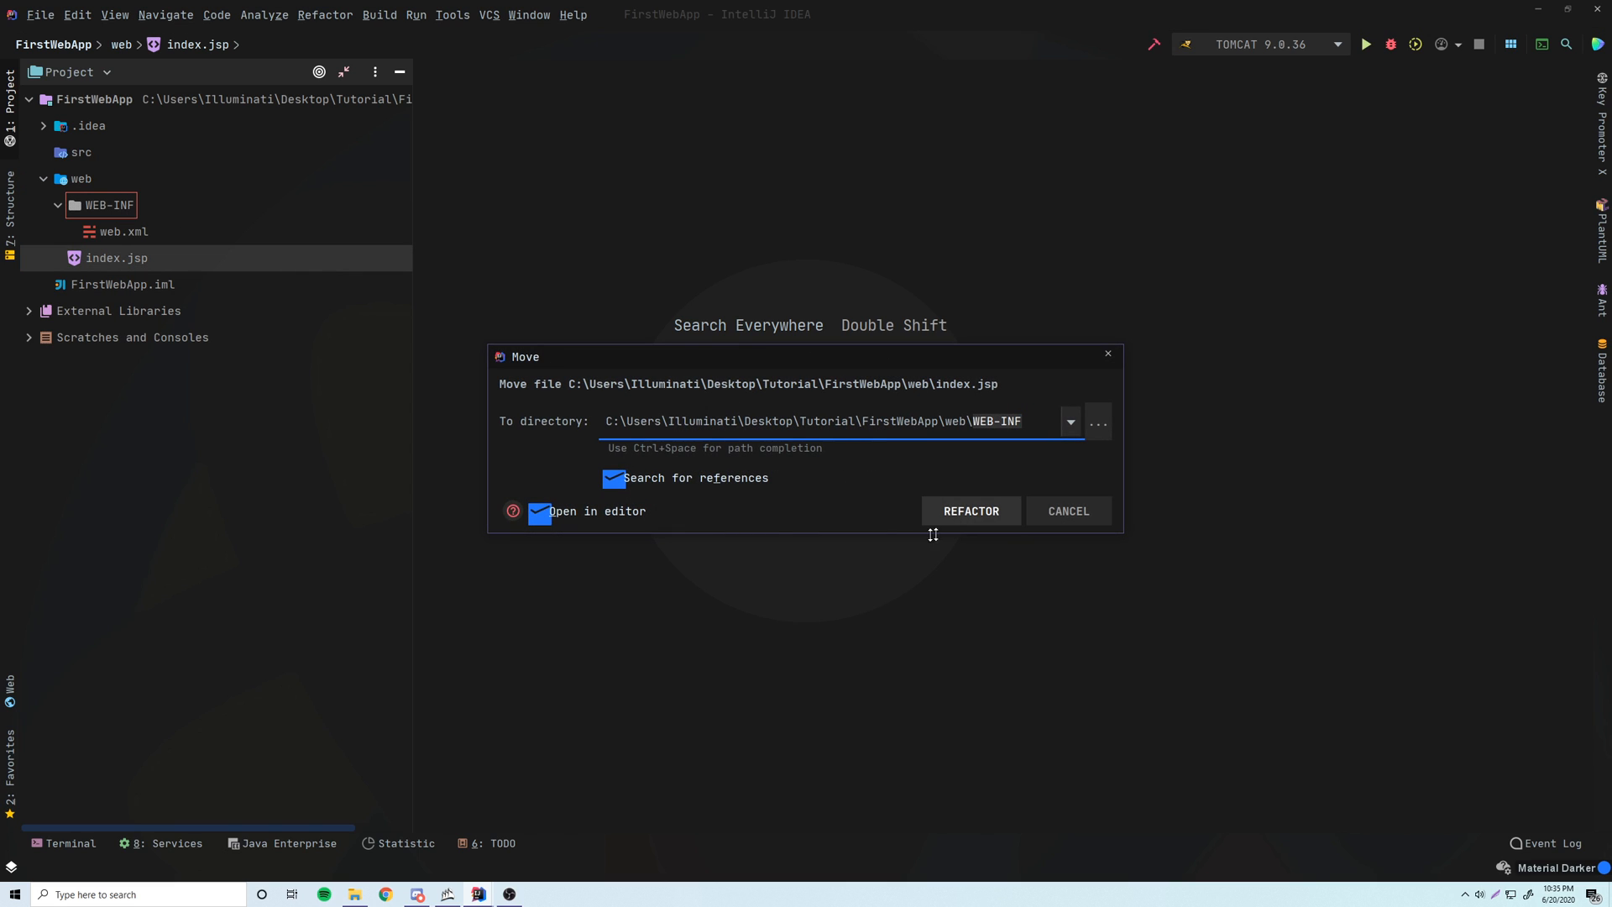
{"action": "left_click", "coordinate": [970, 511]}
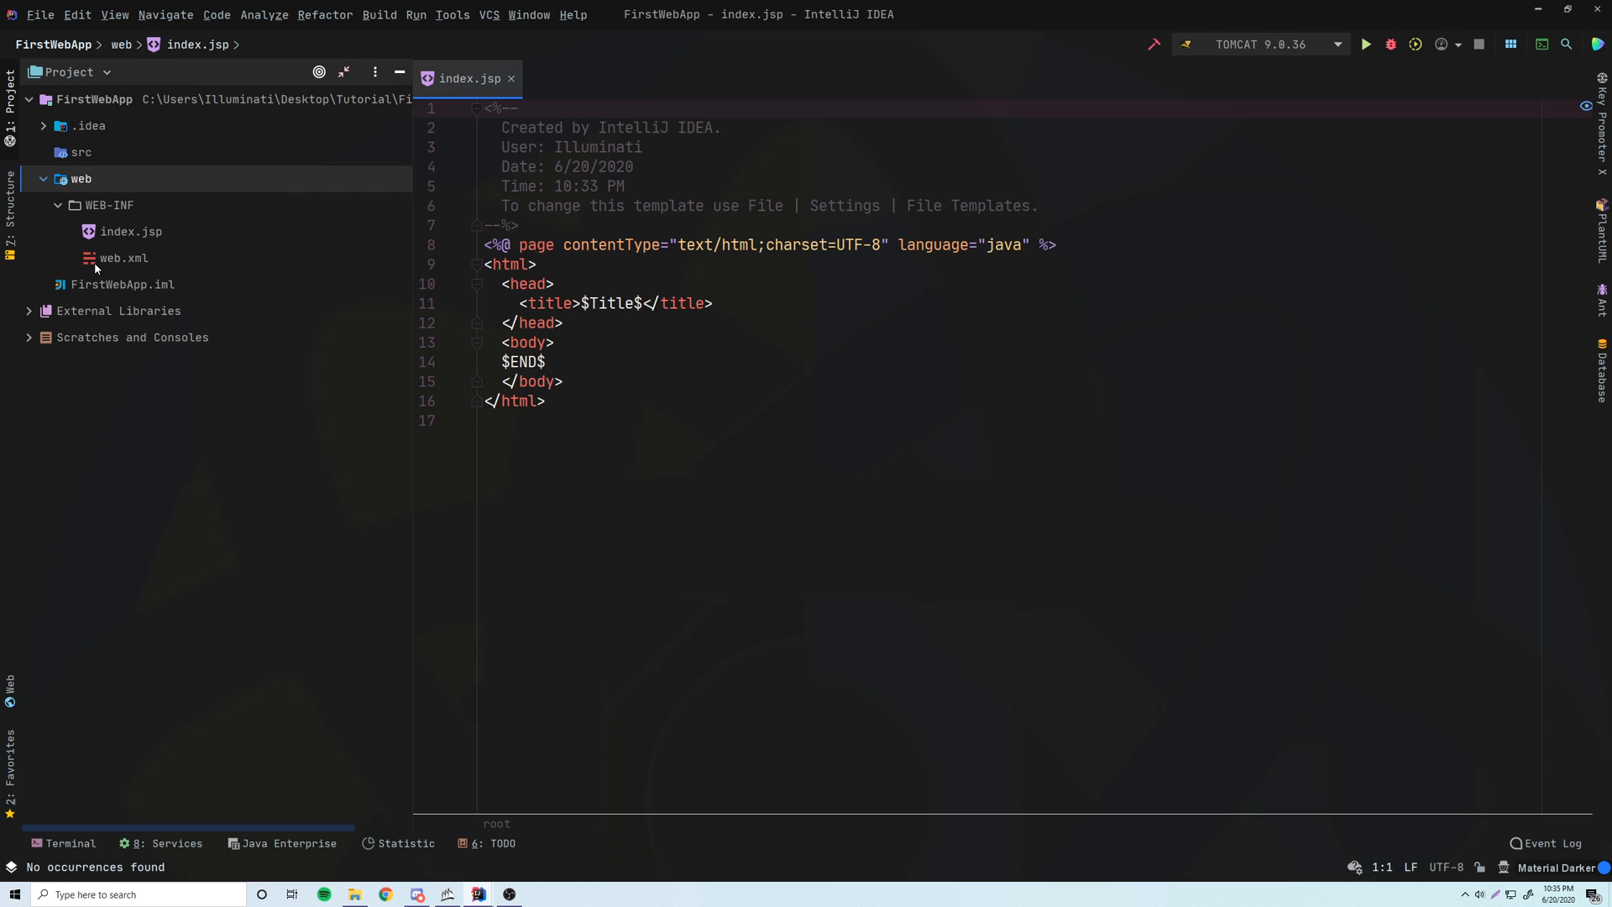
{"action": "left_click", "coordinate": [131, 232]}
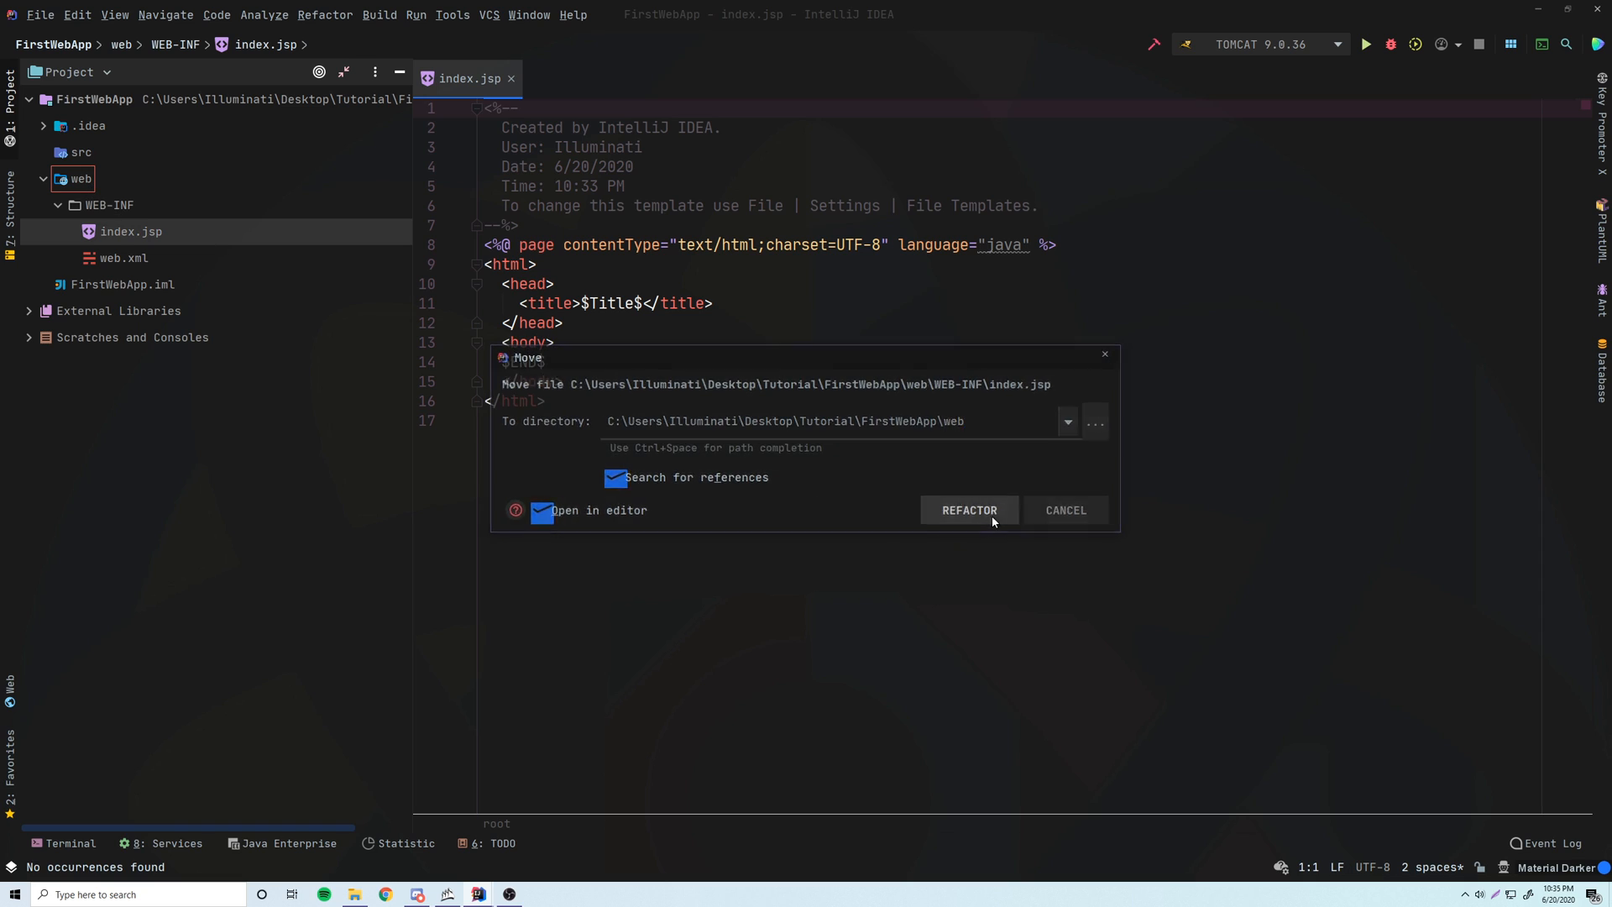
{"action": "left_click", "coordinate": [967, 510]}
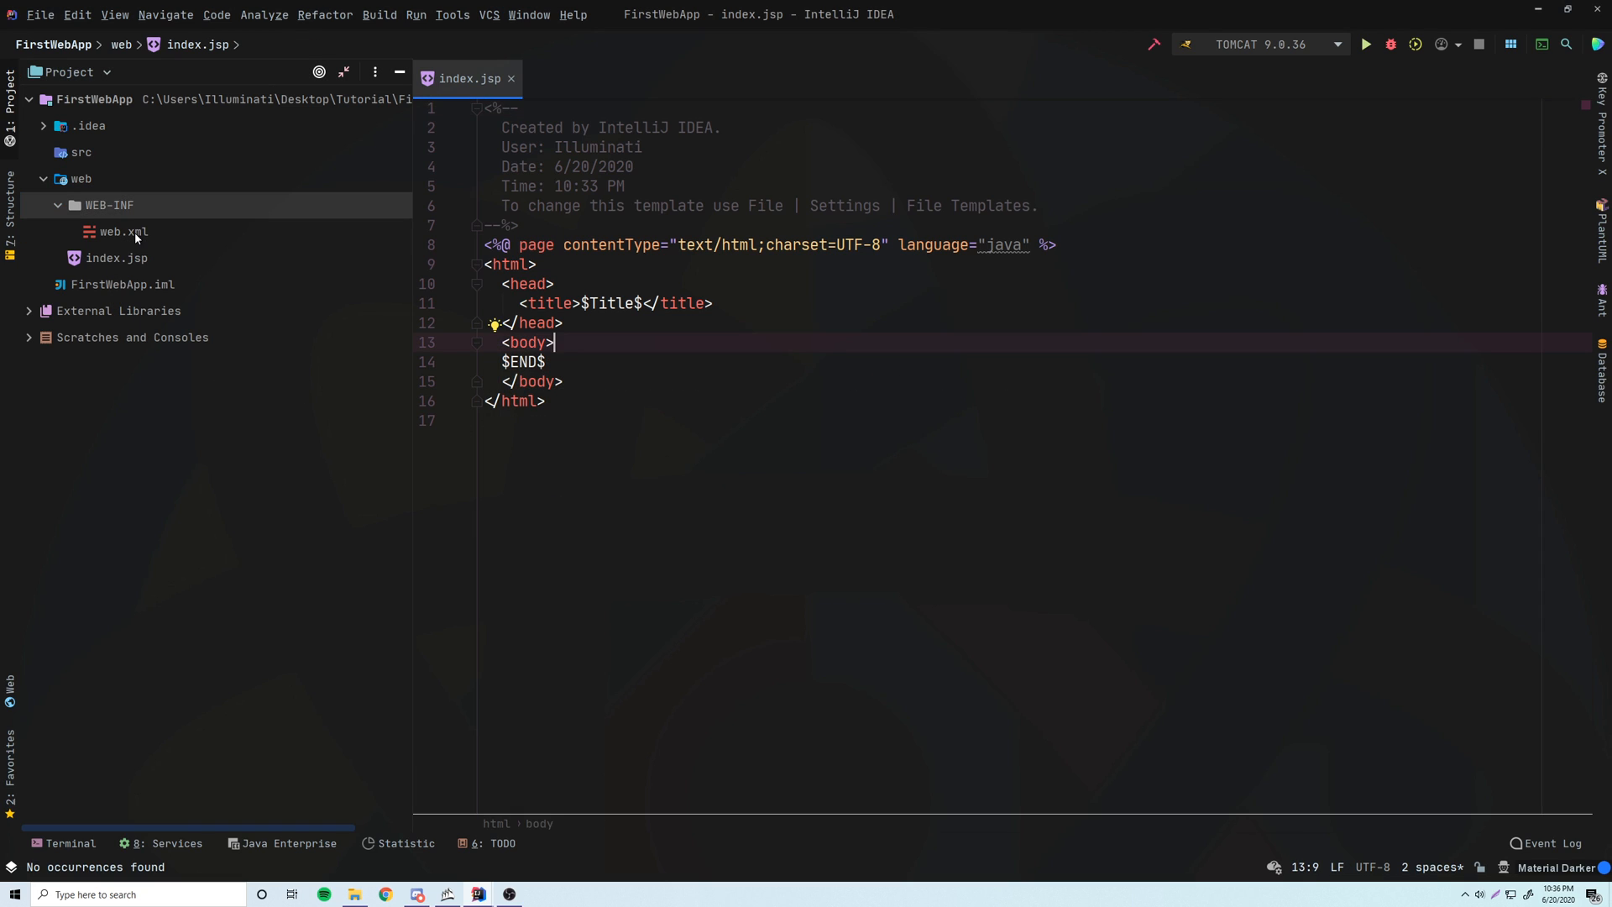
{"action": "double_click", "coordinate": [121, 232]}
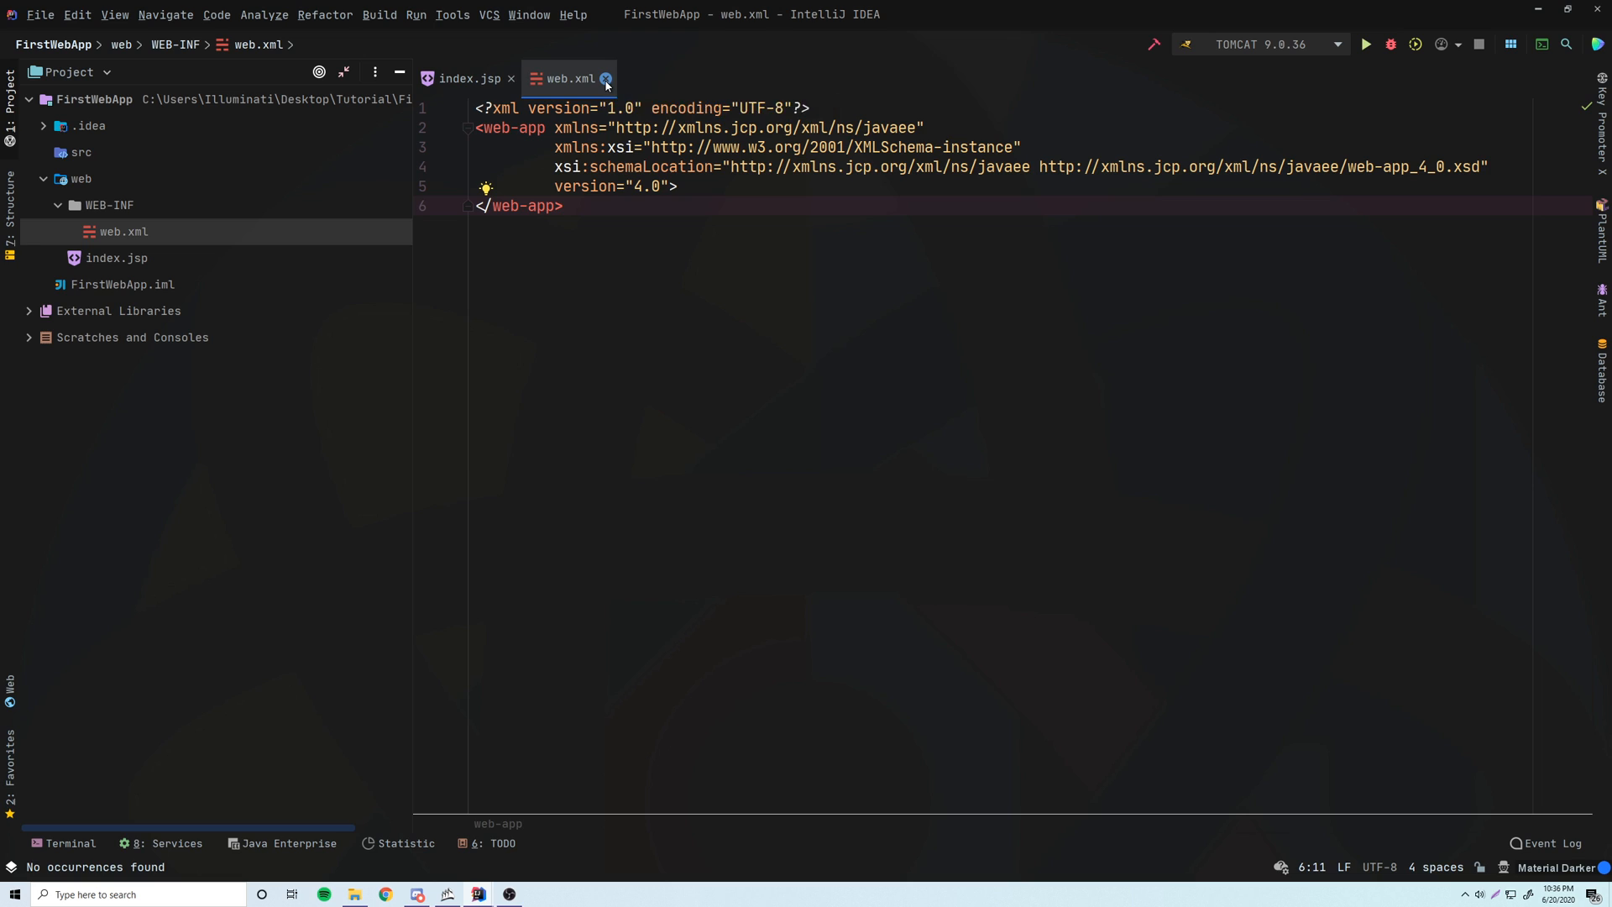
{"action": "left_click", "coordinate": [607, 78]}
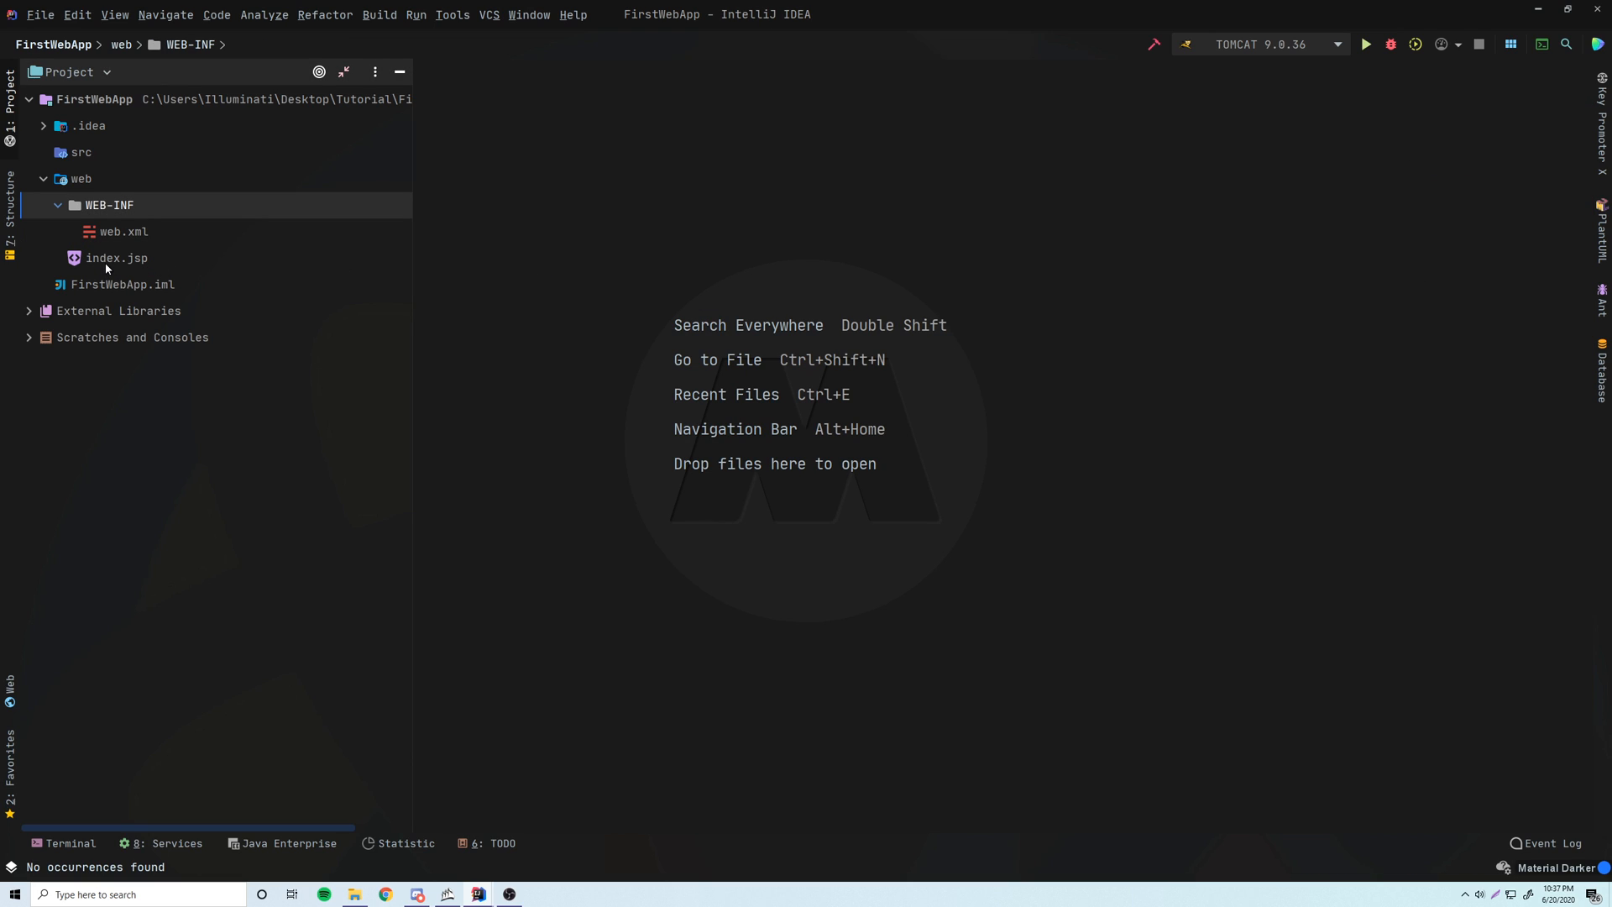
{"action": "double_click", "coordinate": [116, 258]}
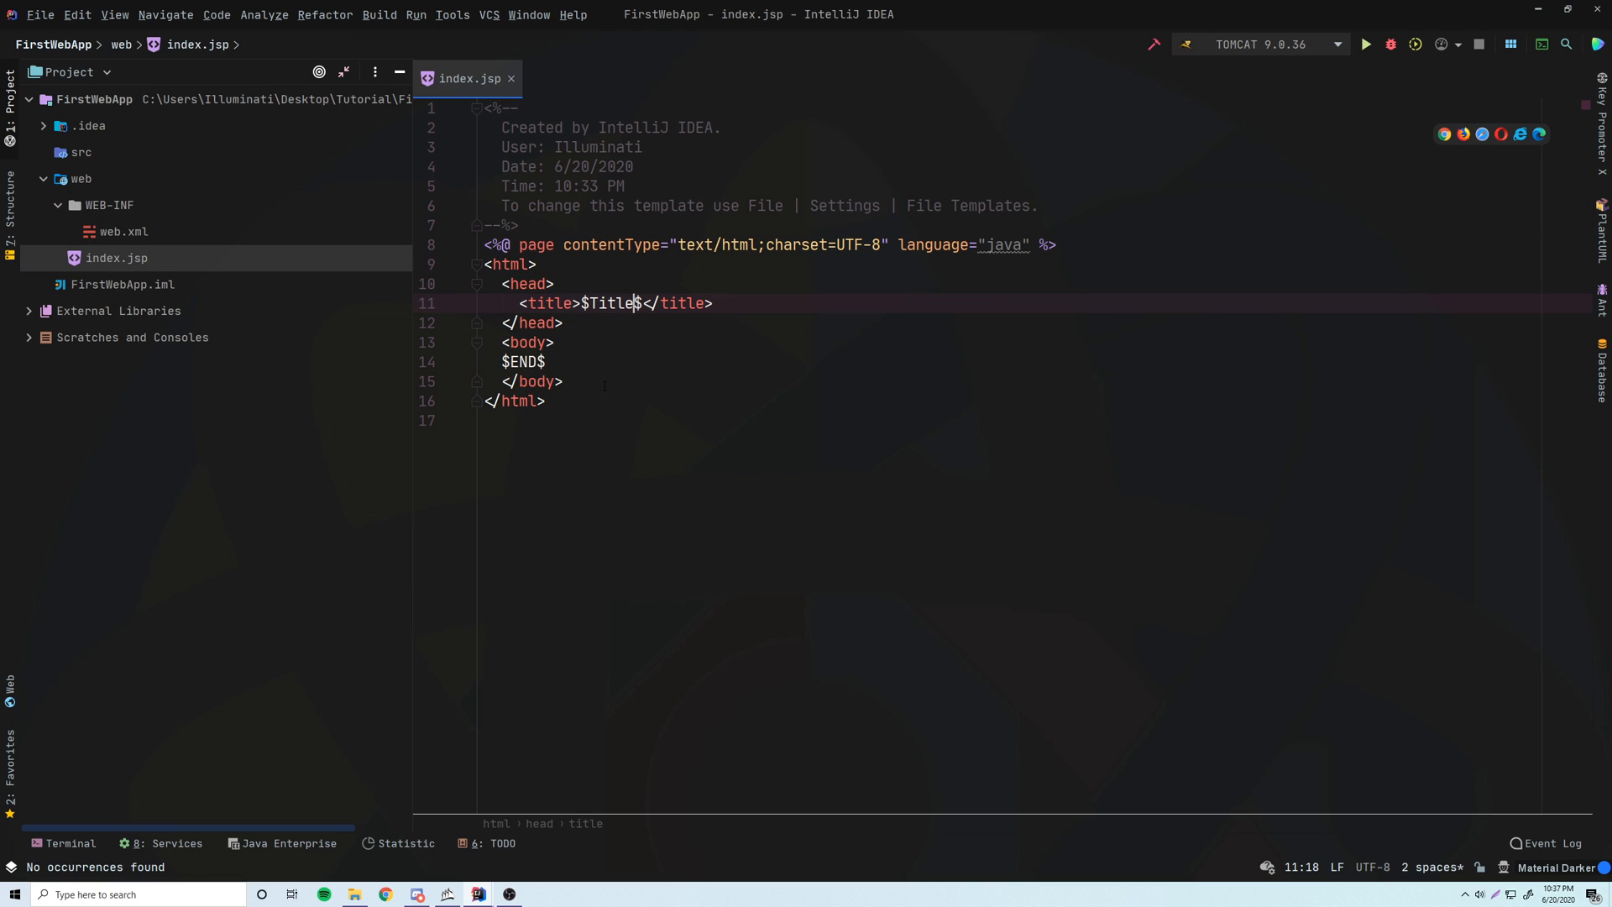
Delete the empty first line of index.jsp so it starts with the page directive.
{"action": "left_click_drag", "start_coordinate": [483, 263], "coordinate": [545, 401]}
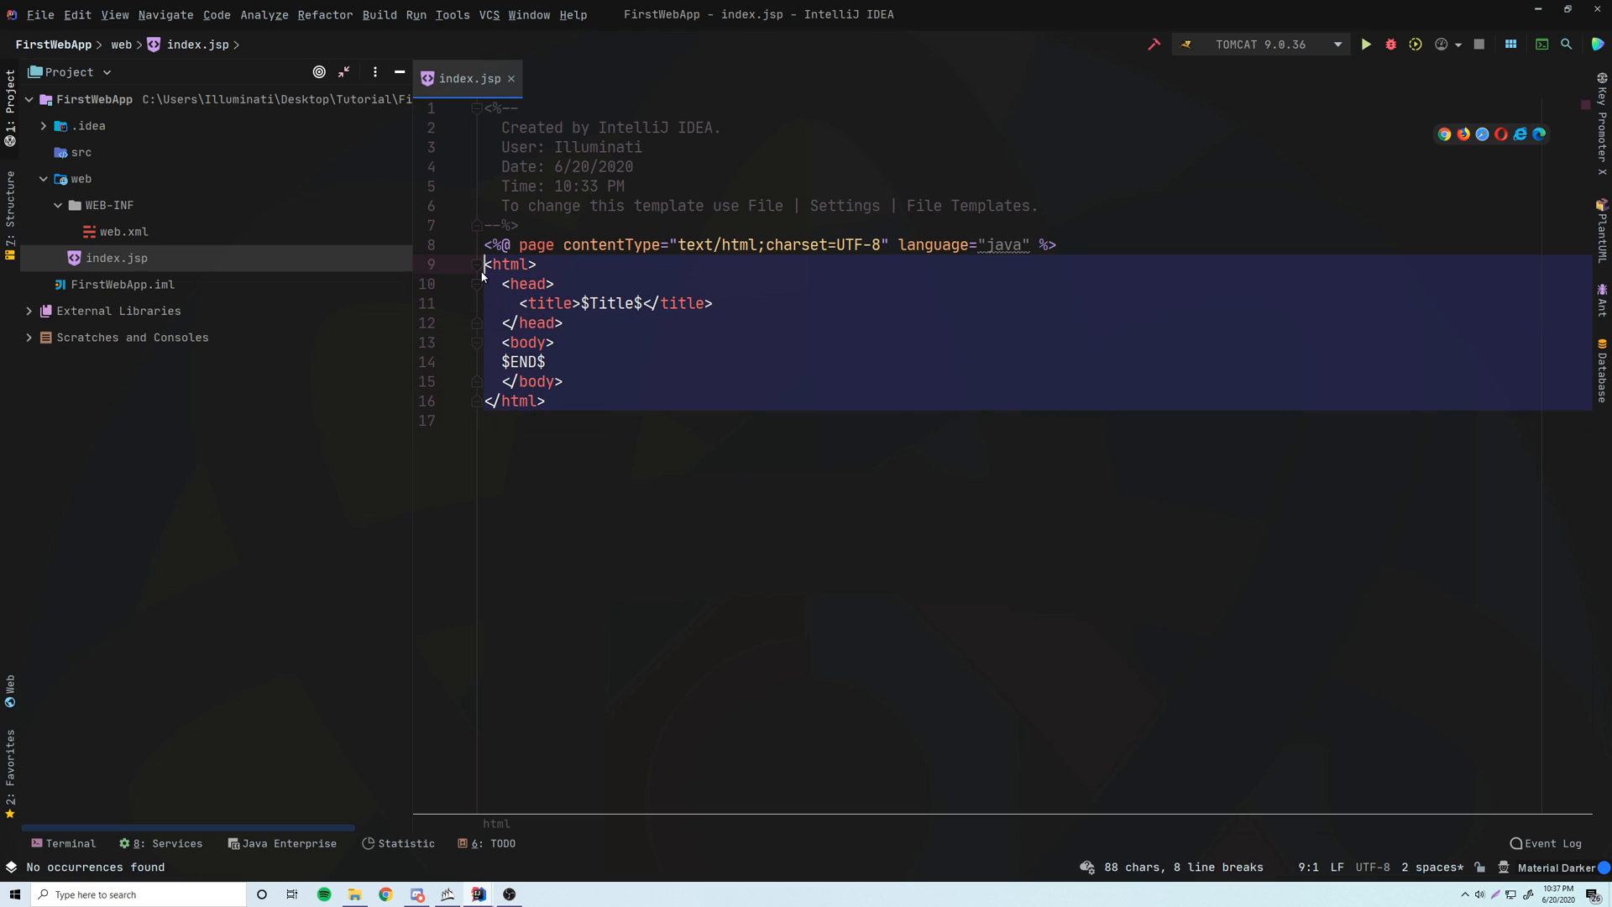
{"action": "mouse_move", "coordinate": [729, 328]}
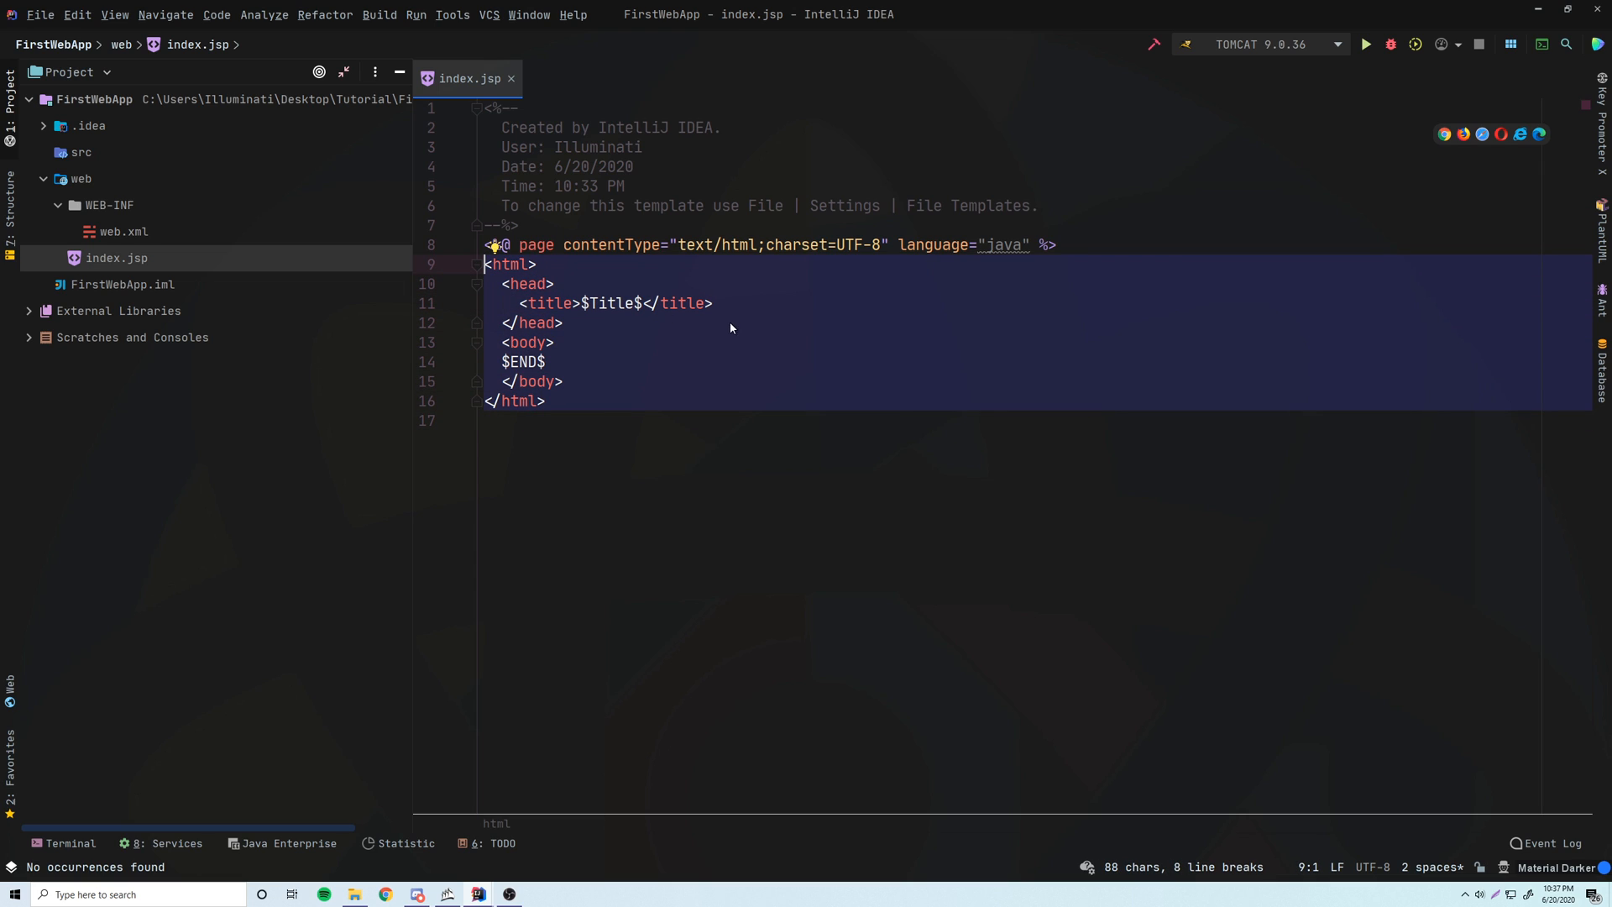
{"action": "left_click", "coordinate": [722, 244]}
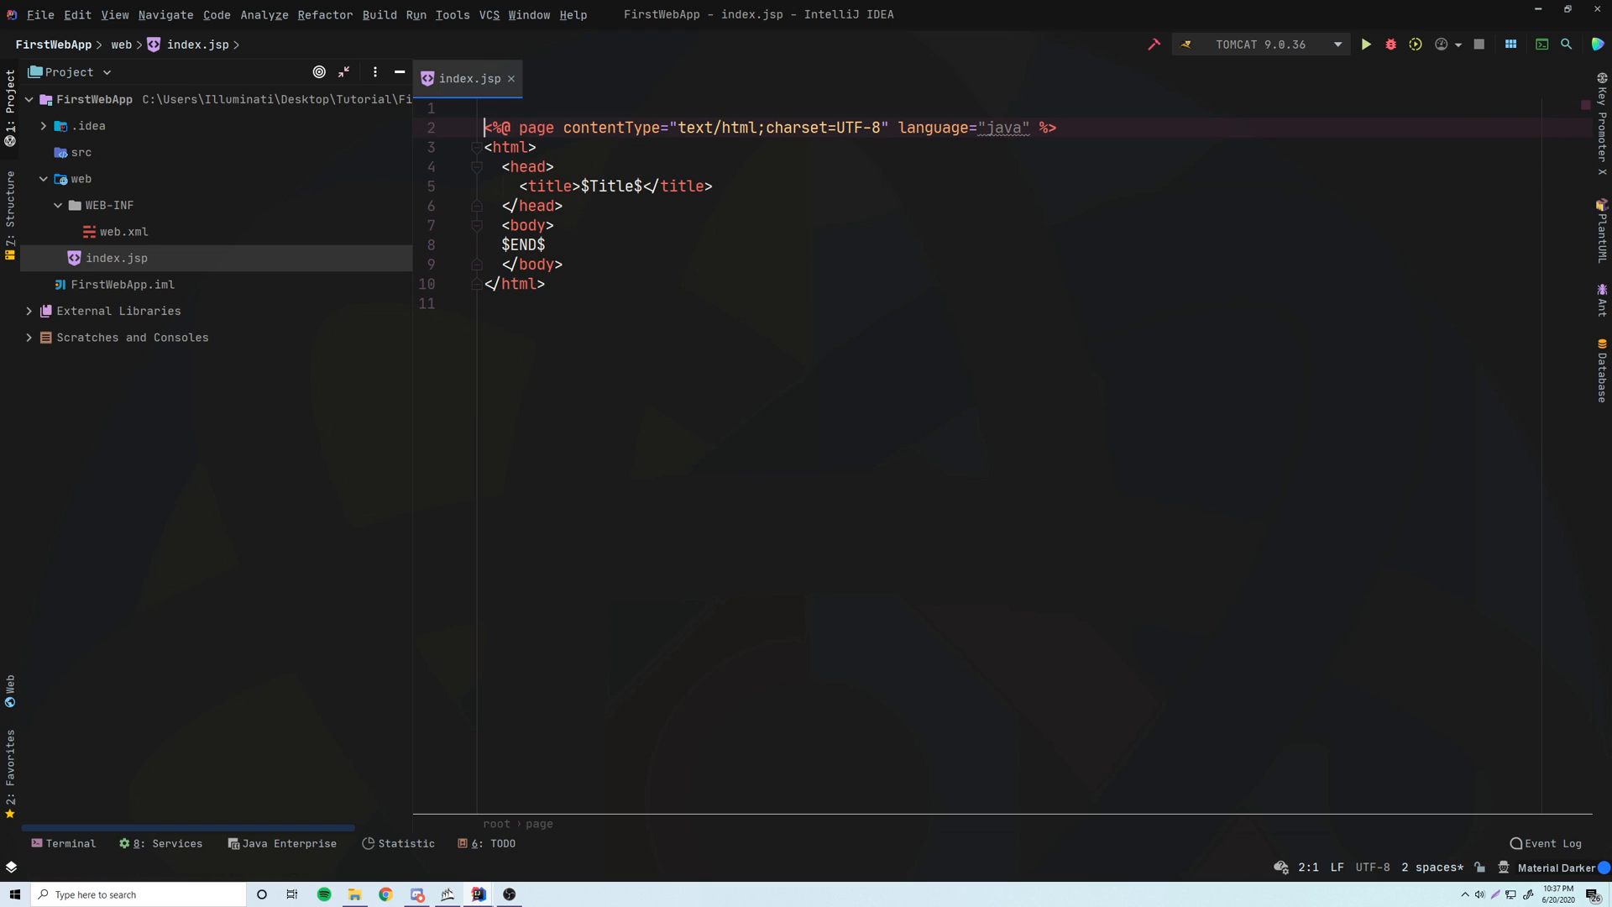
{"action": "key", "text": "Backspace"}
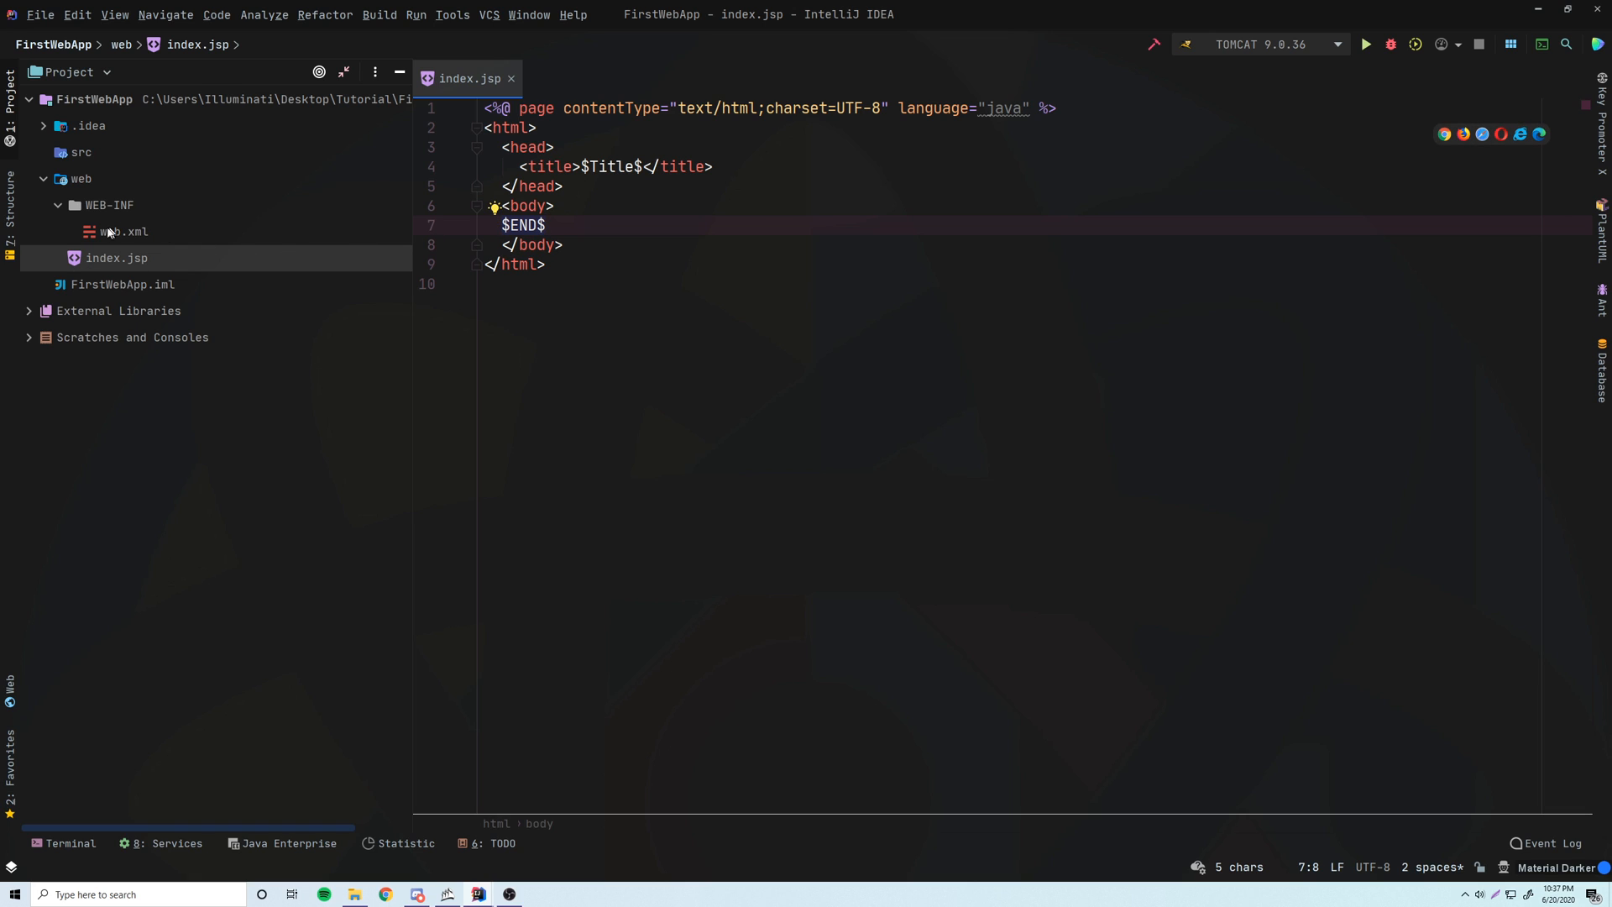
Collapse WEB-INF and bring up the web folder's context menu.
{"action": "left_click", "coordinate": [58, 205]}
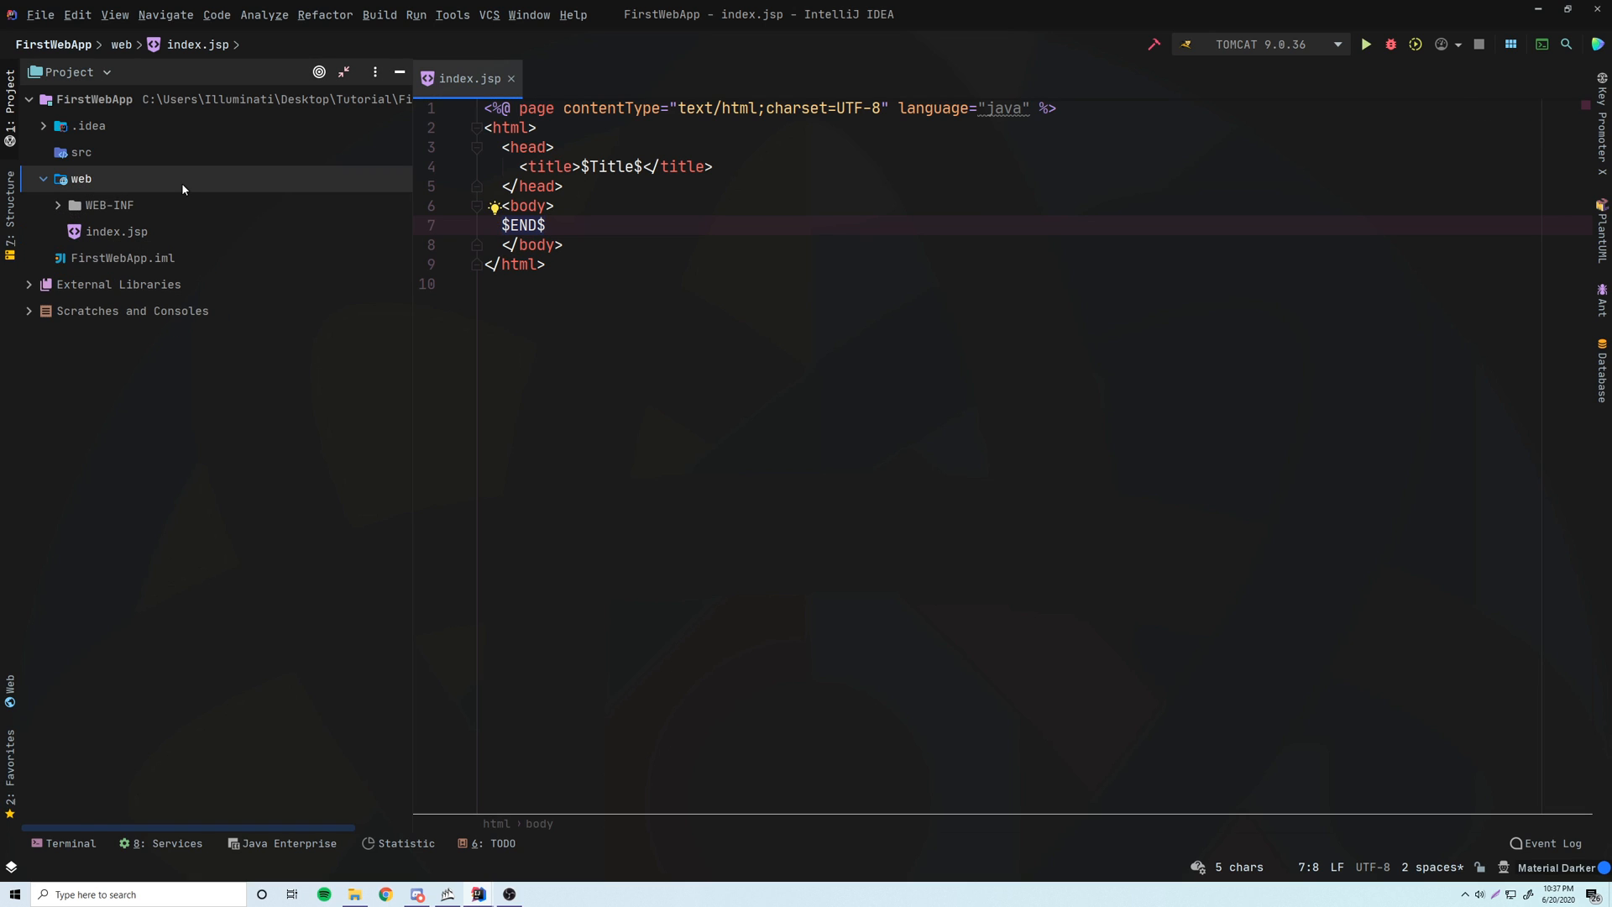
{"action": "right_click", "coordinate": [81, 178]}
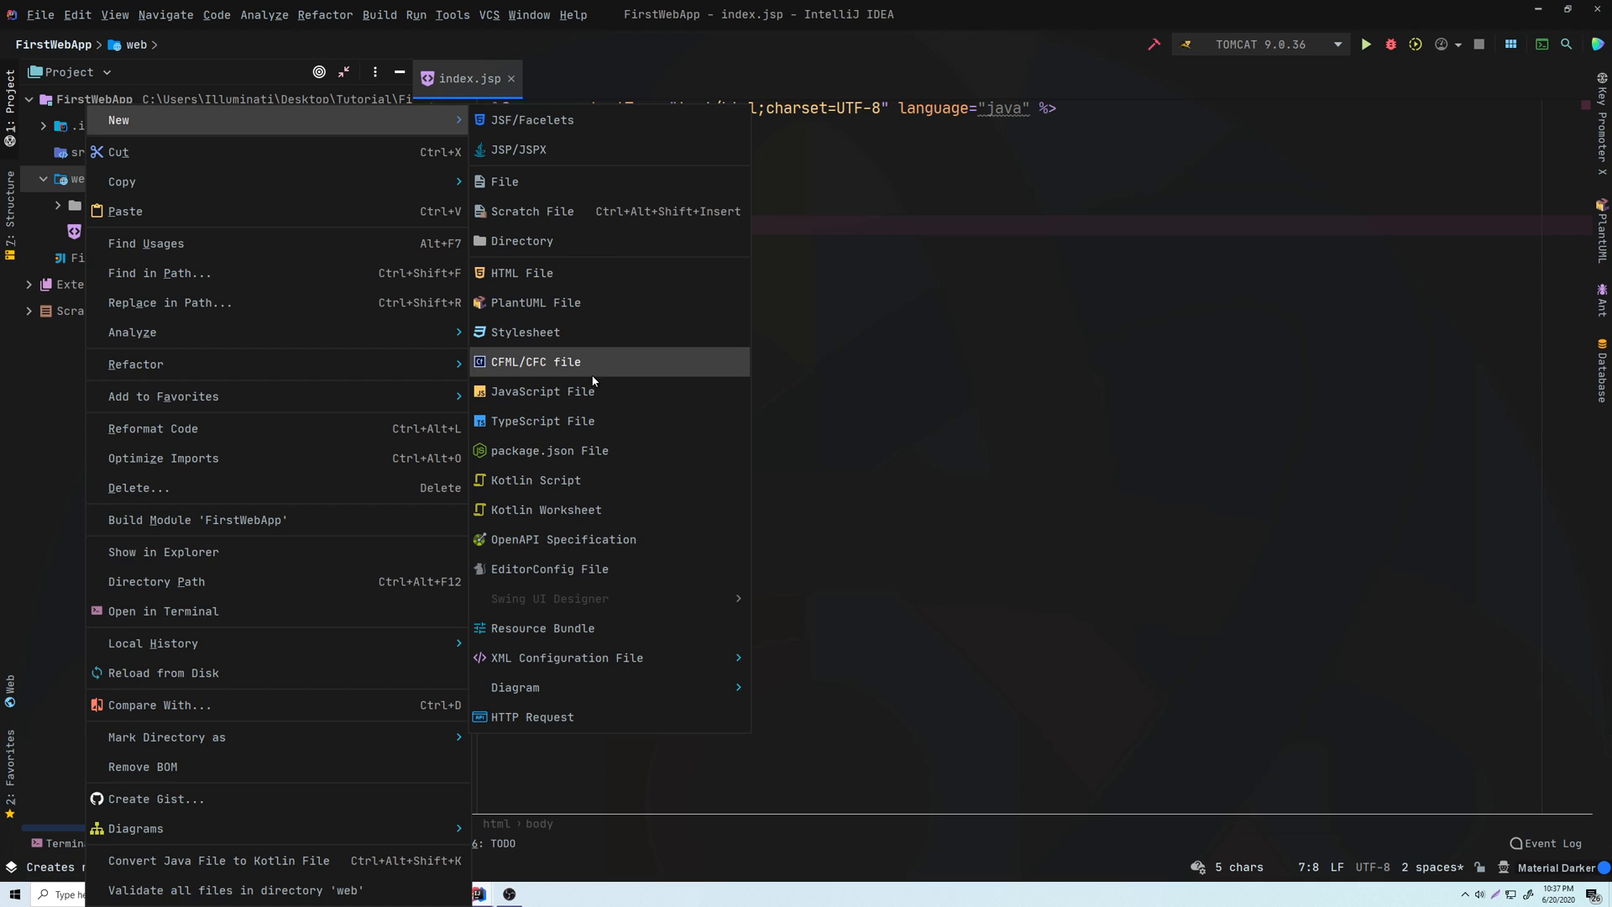
{"action": "mouse_move", "coordinate": [543, 390]}
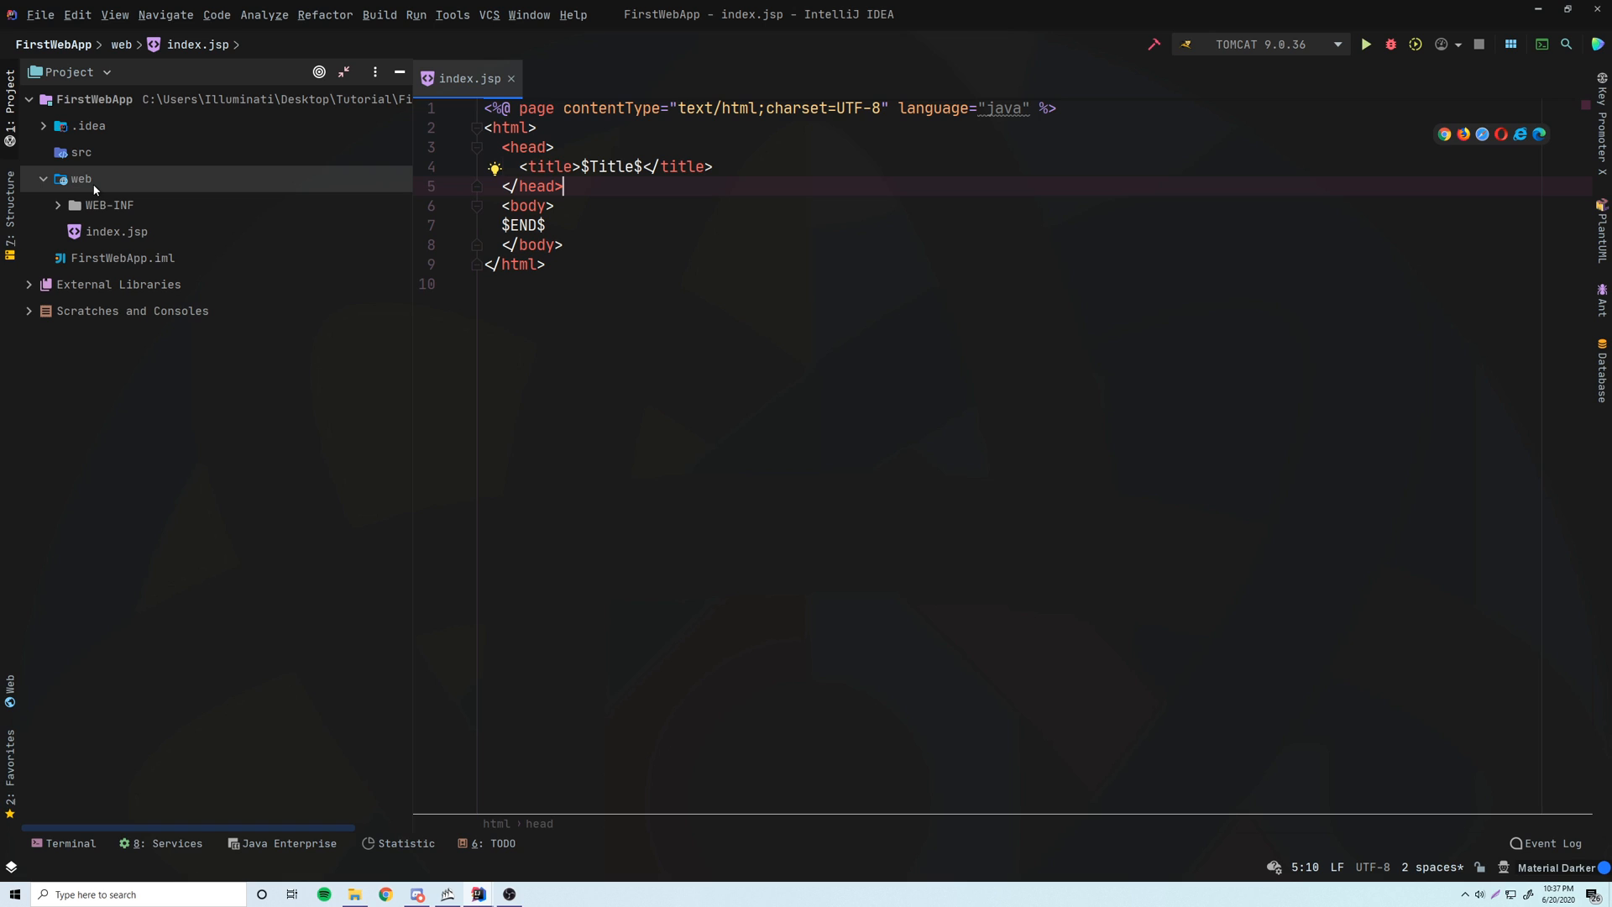
{"action": "right_click", "coordinate": [80, 178]}
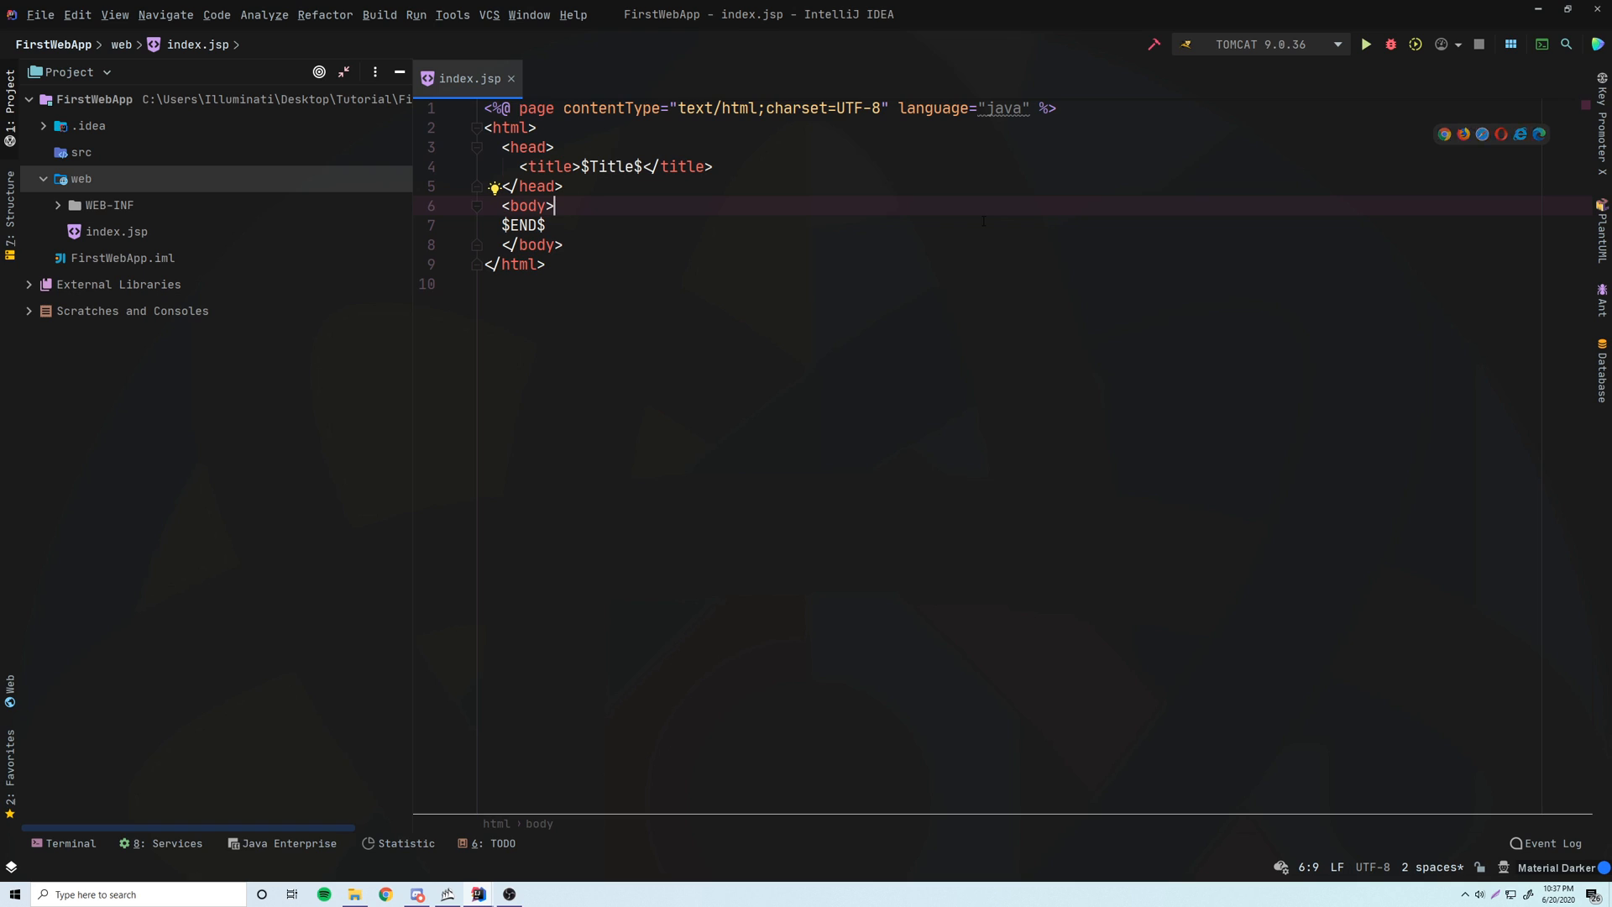
{"action": "mouse_move", "coordinate": [1286, 99]}
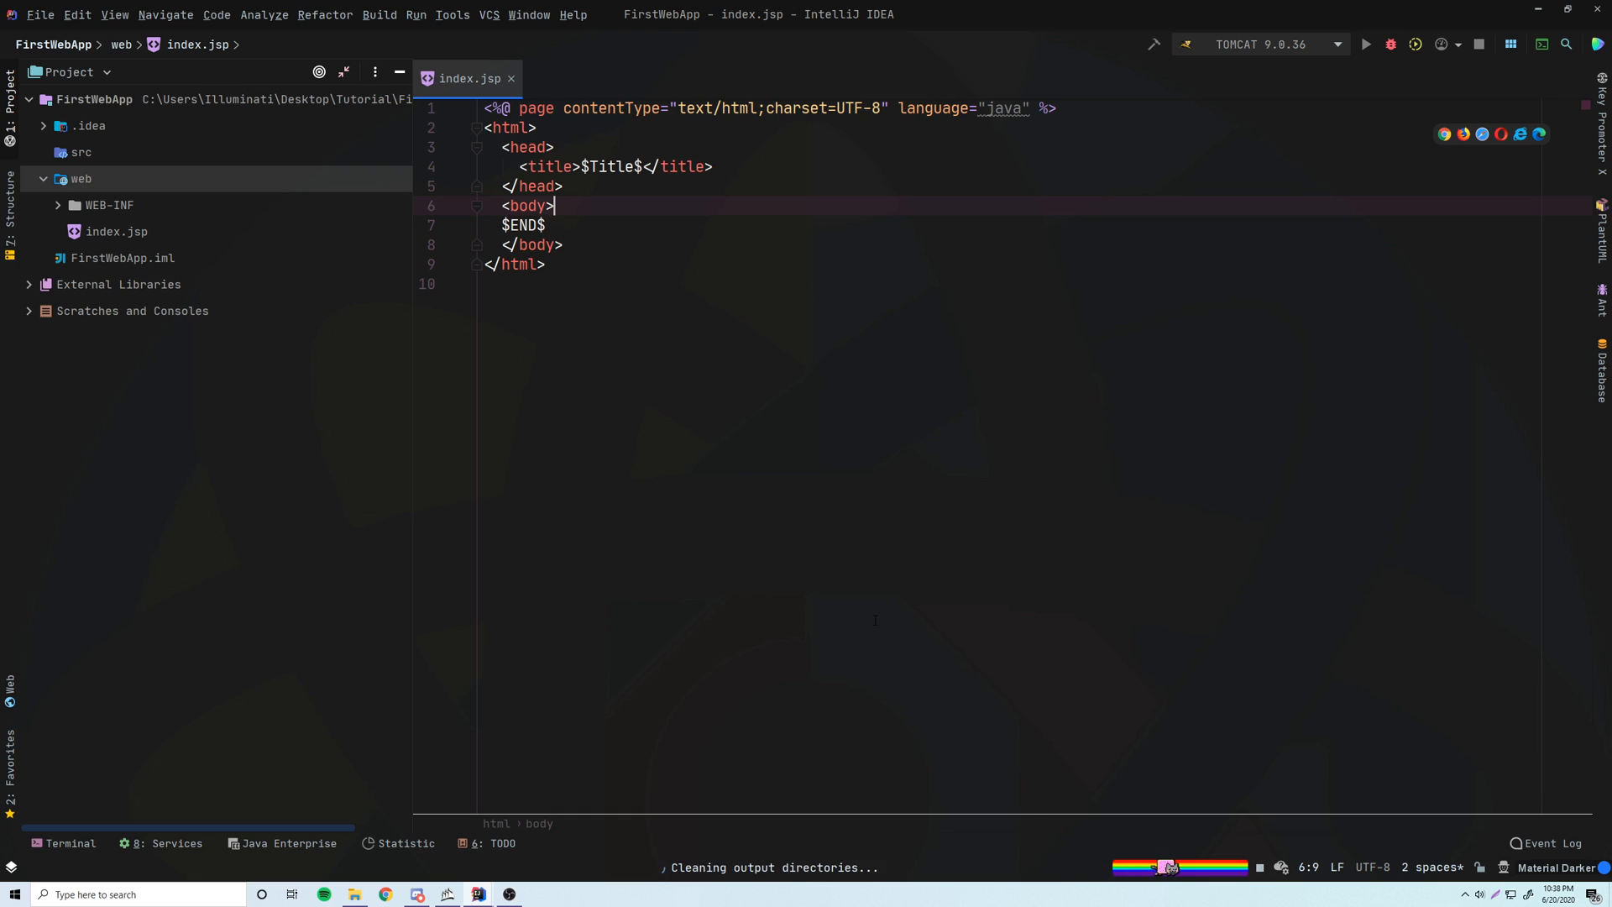
Run the Tomcat 9.0.36 configuration, deploying FirstWebApp to localhost:8080/FirstWebApp_war_exploded/.
{"action": "left_click", "coordinate": [1366, 45]}
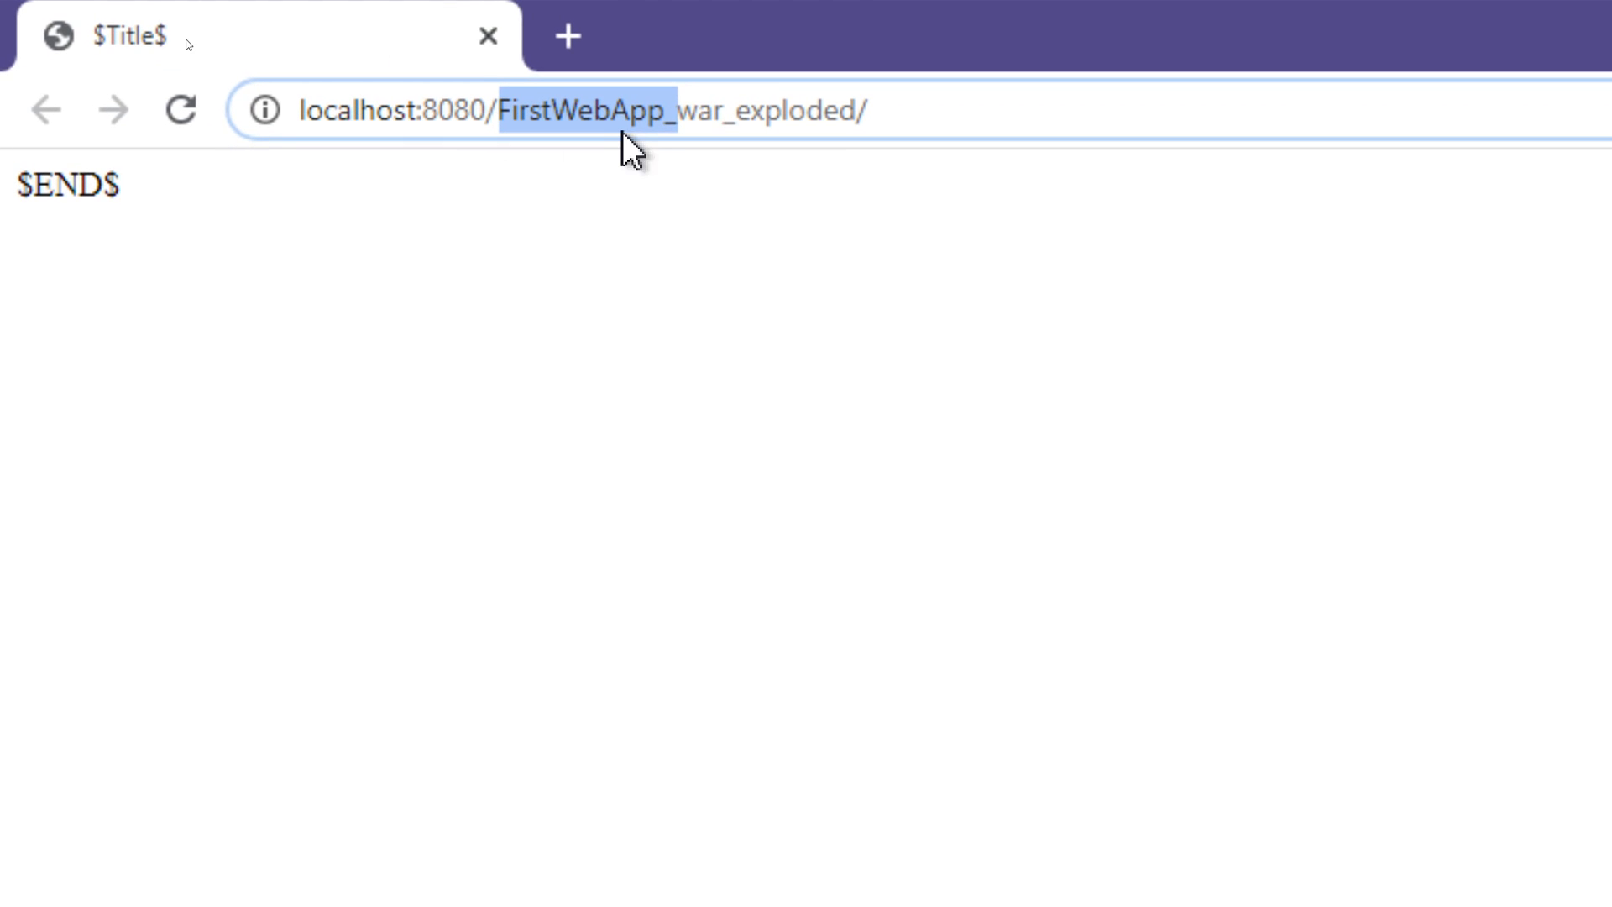
Select the FirstWebApp_war_exploded part of the localhost:8080 address in Chrome.
{"action": "double_click", "coordinate": [699, 112]}
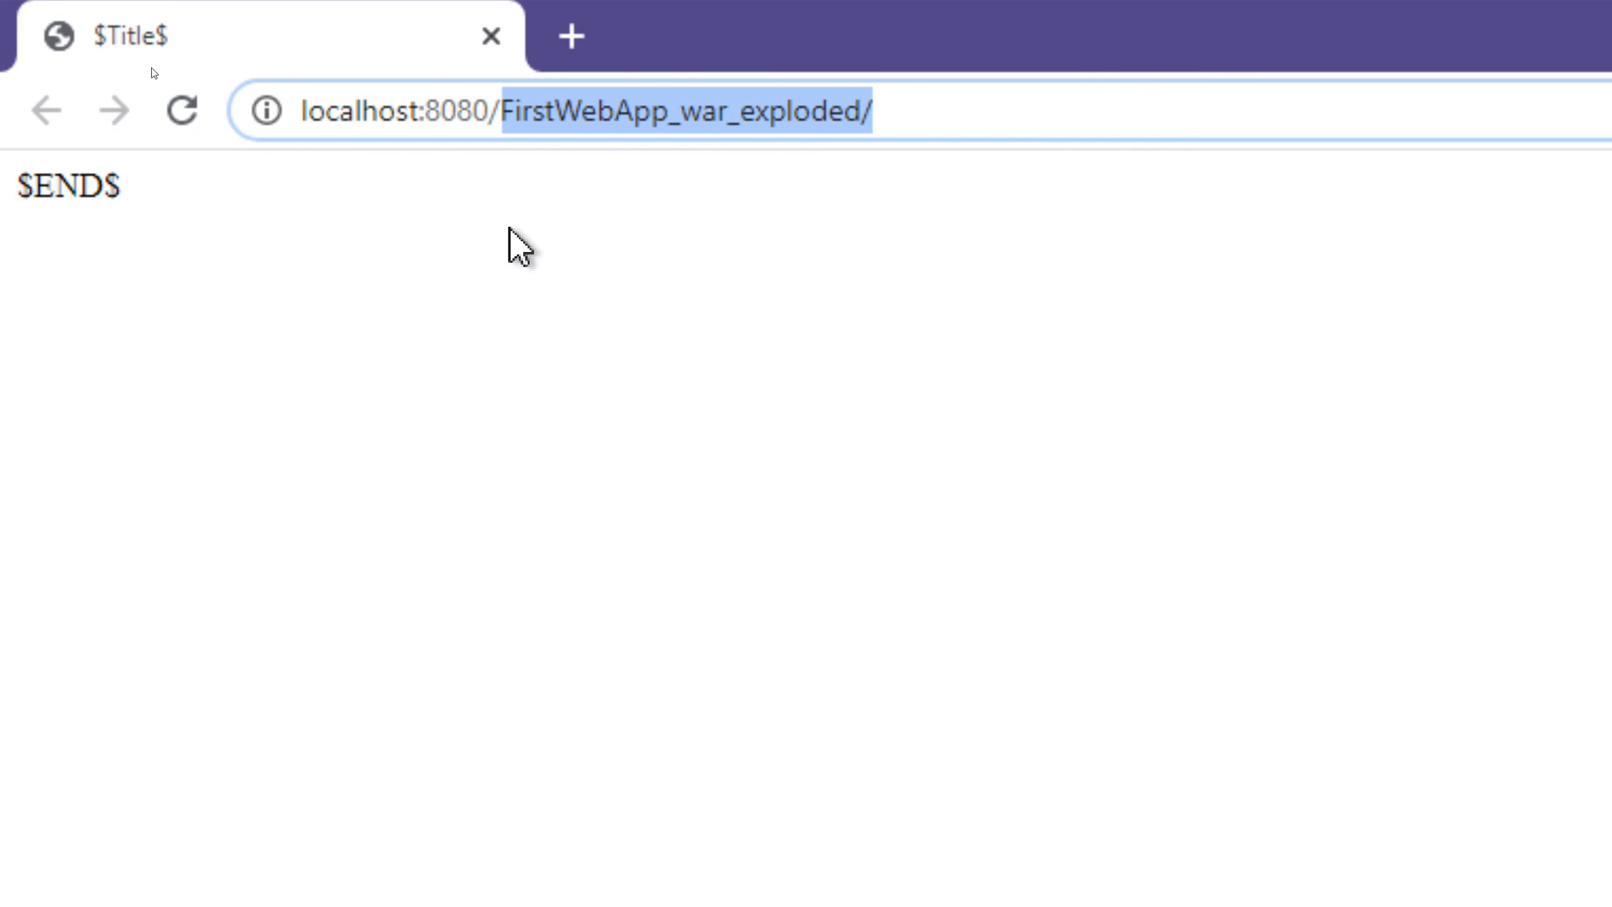
{"action": "mouse_move", "coordinate": [471, 301]}
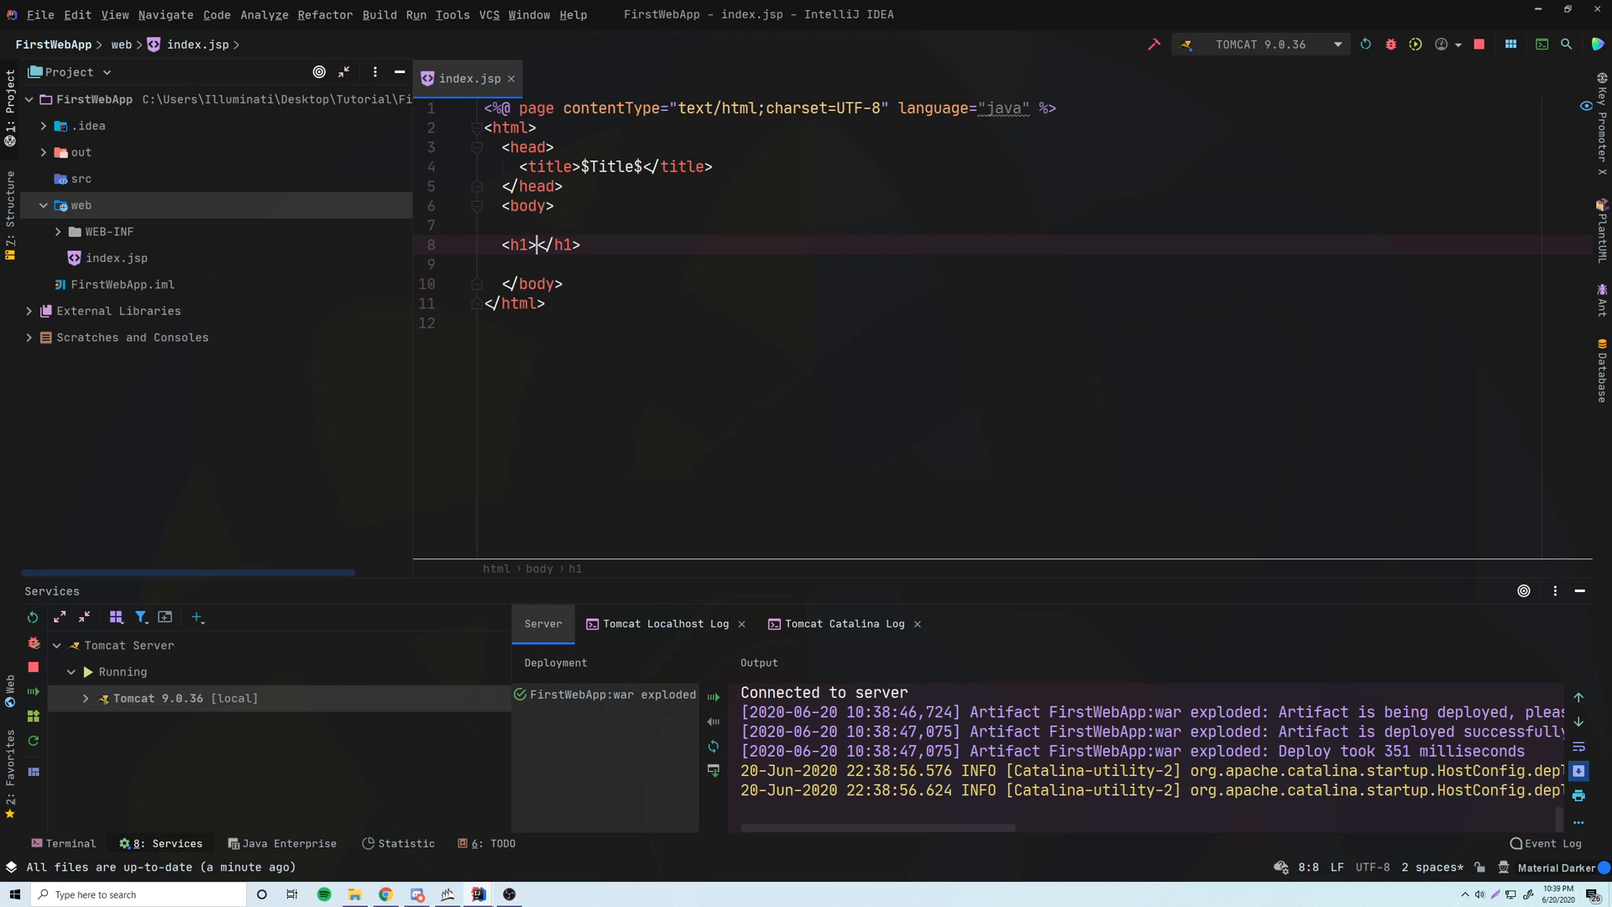
Replace $END$ with a 'Welcome to my Website!!!' heading and an 'Enjoy your stay' paragraph.
{"action": "type", "text": "Wel"}
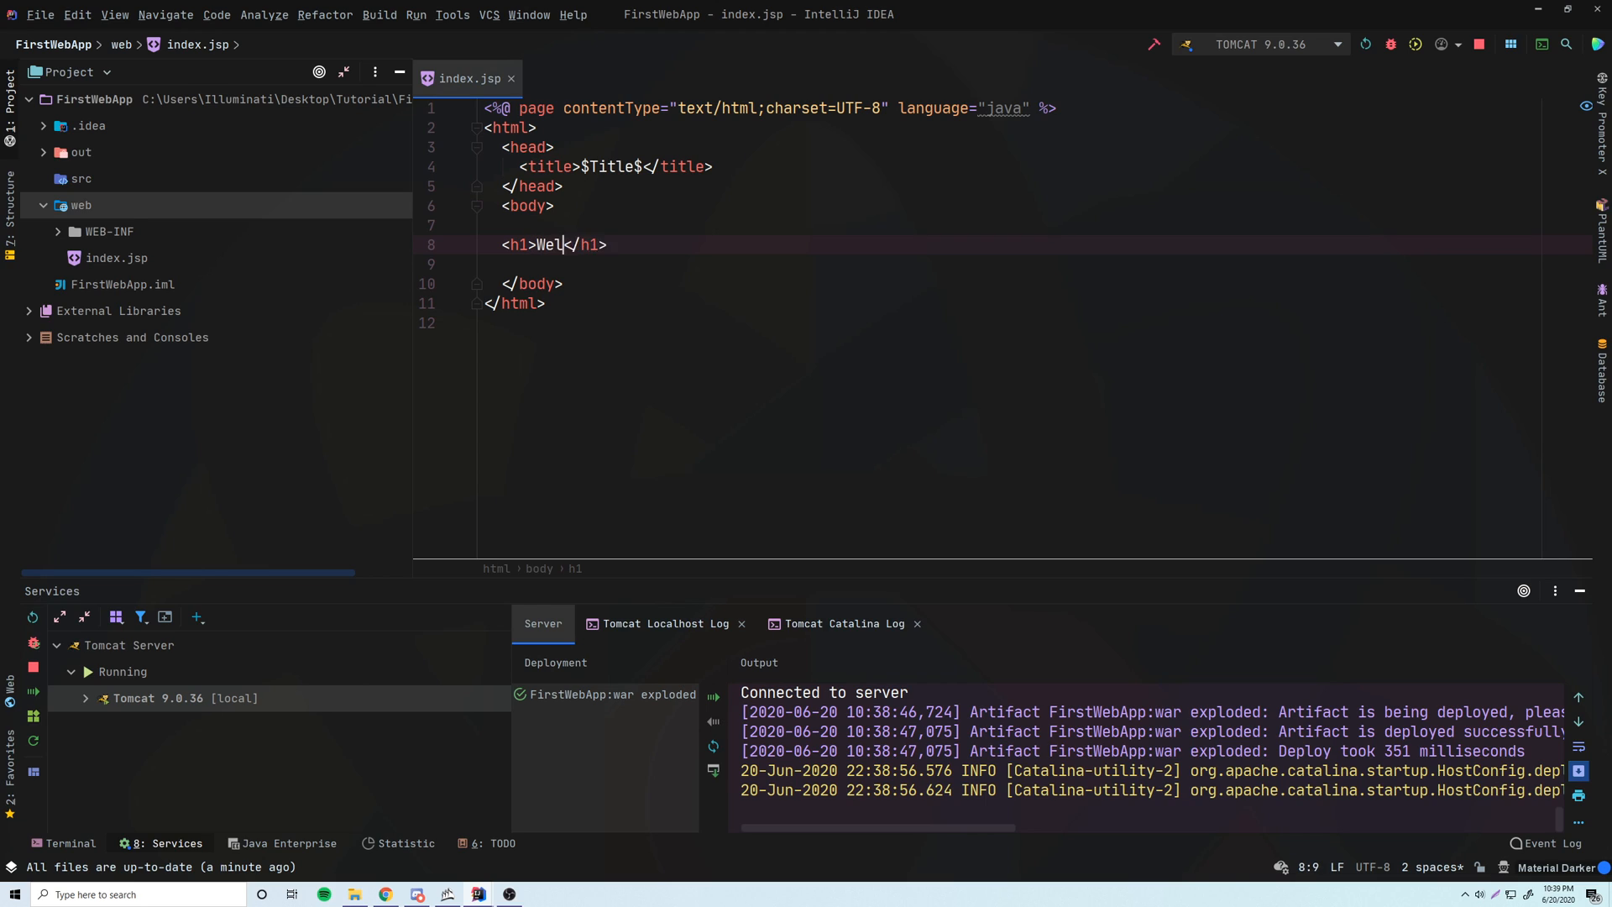
{"action": "type", "text": "come to my Website"}
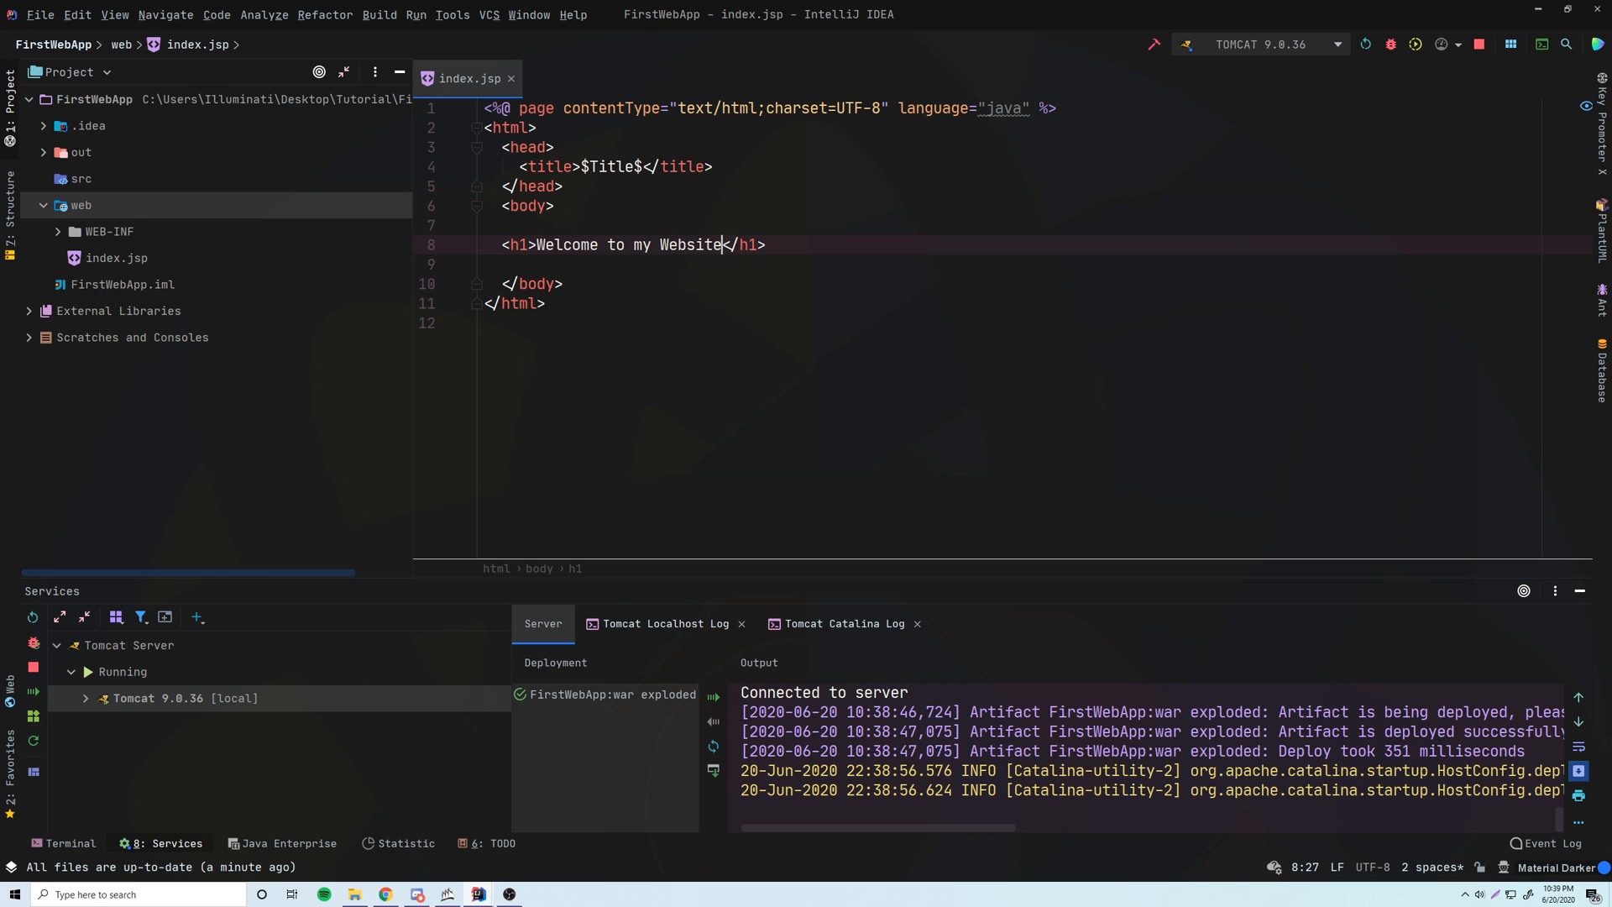
{"action": "type", "text": "!!!"}
{"action": "left_click", "coordinate": [1036, 264]}
{"action": "type", "text": "<p></p>"}
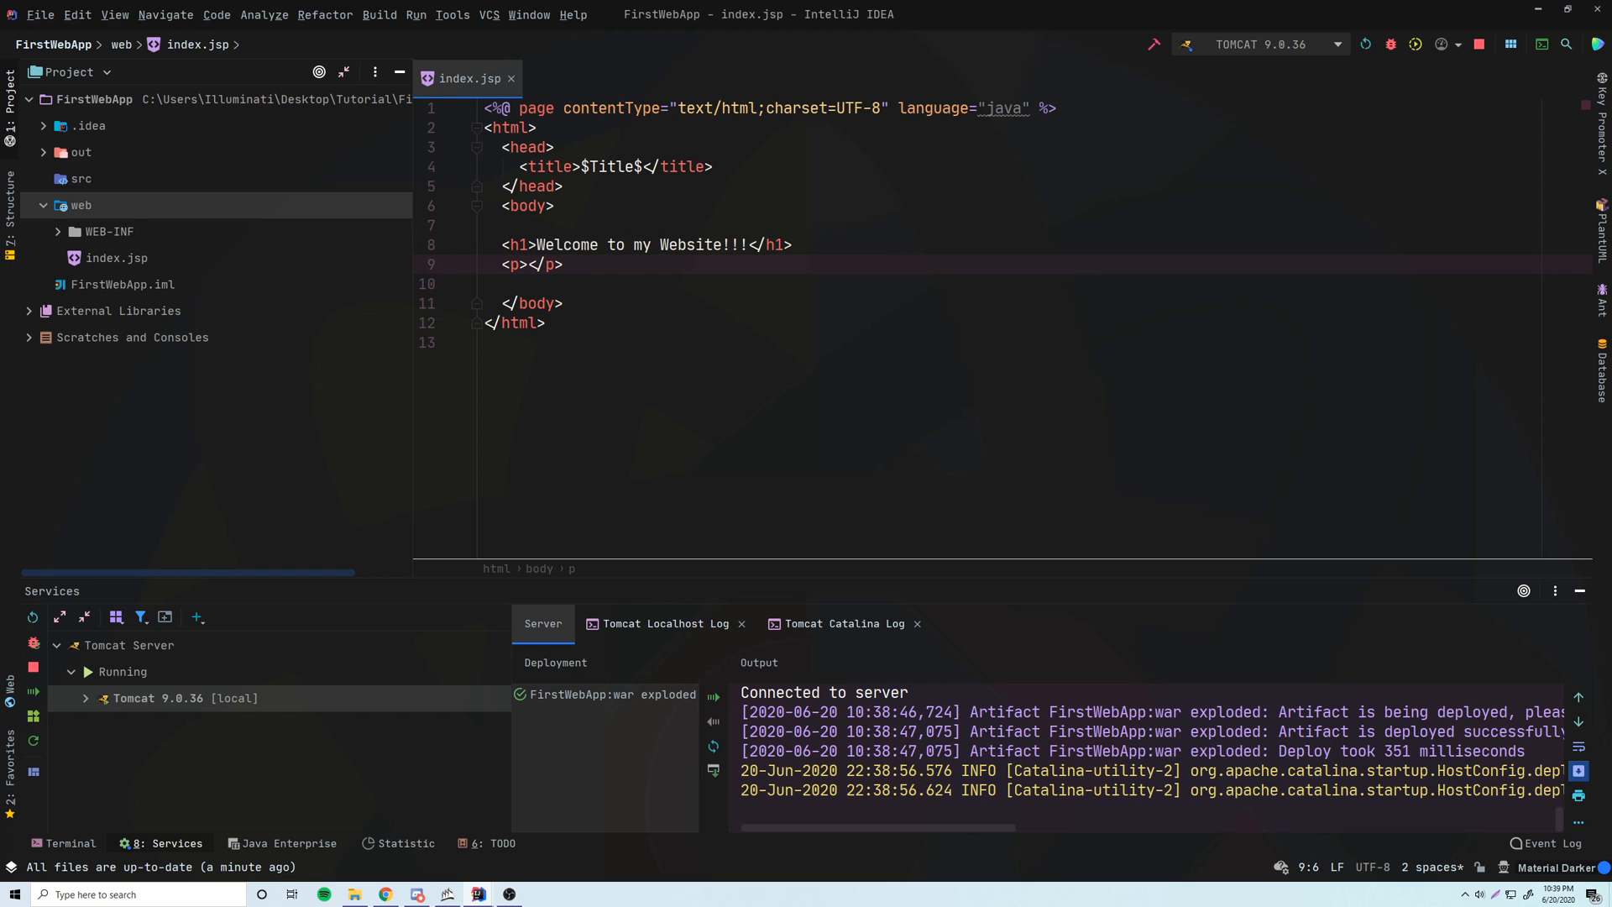
{"action": "type", "text": "Enjoy your stay"}
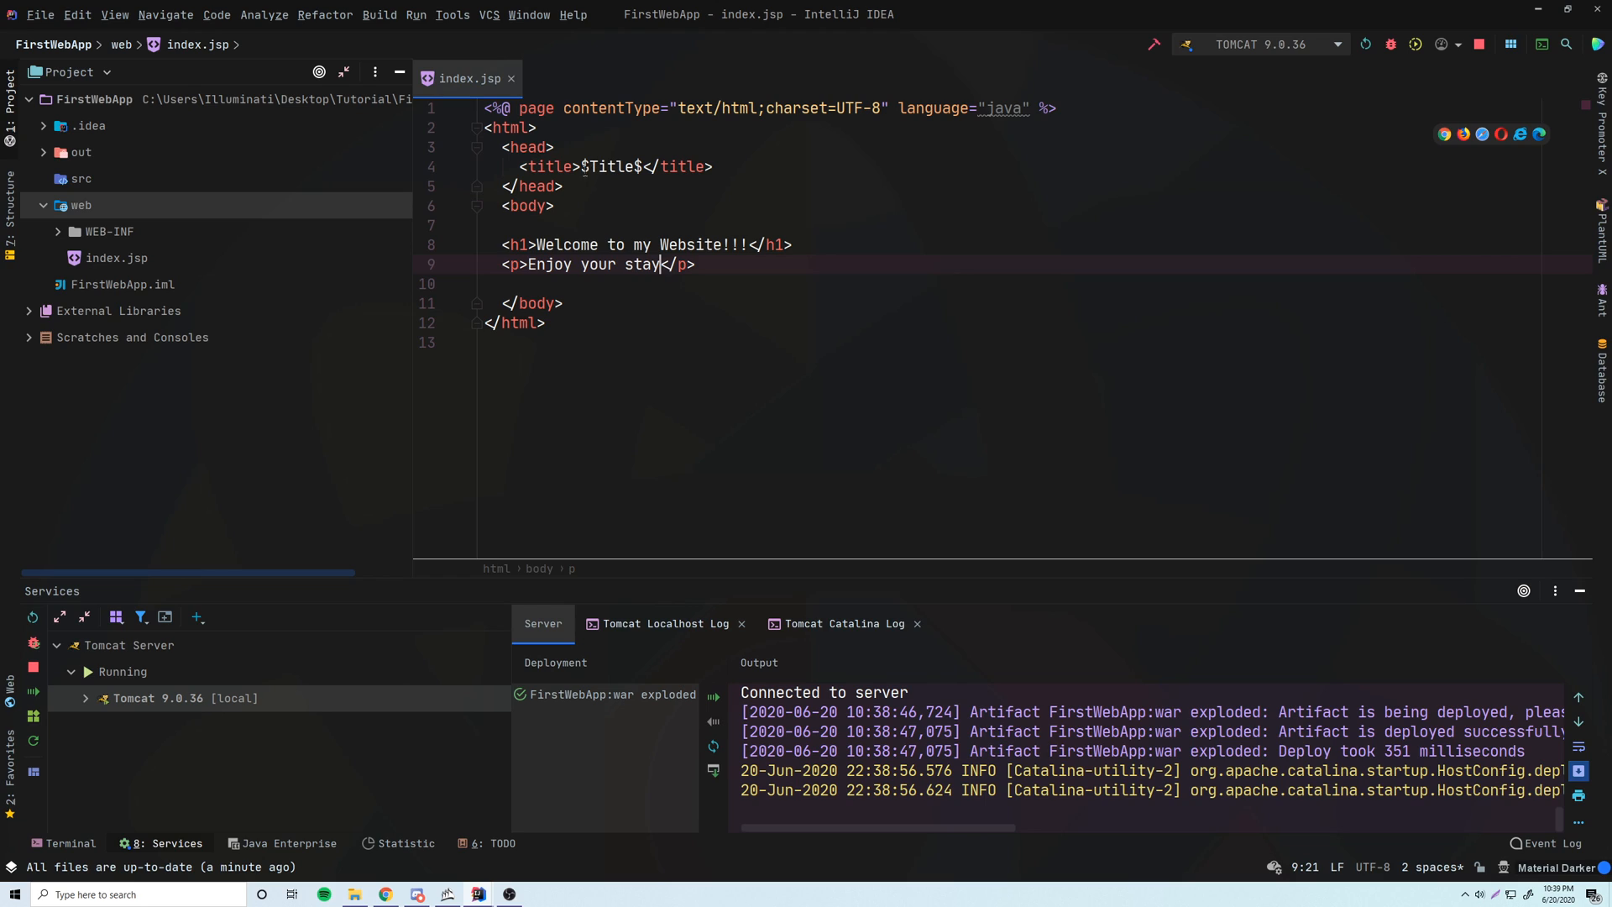
Change the $Title$ placeholder to 'Cool Website'.
{"action": "double_click", "coordinate": [612, 167]}
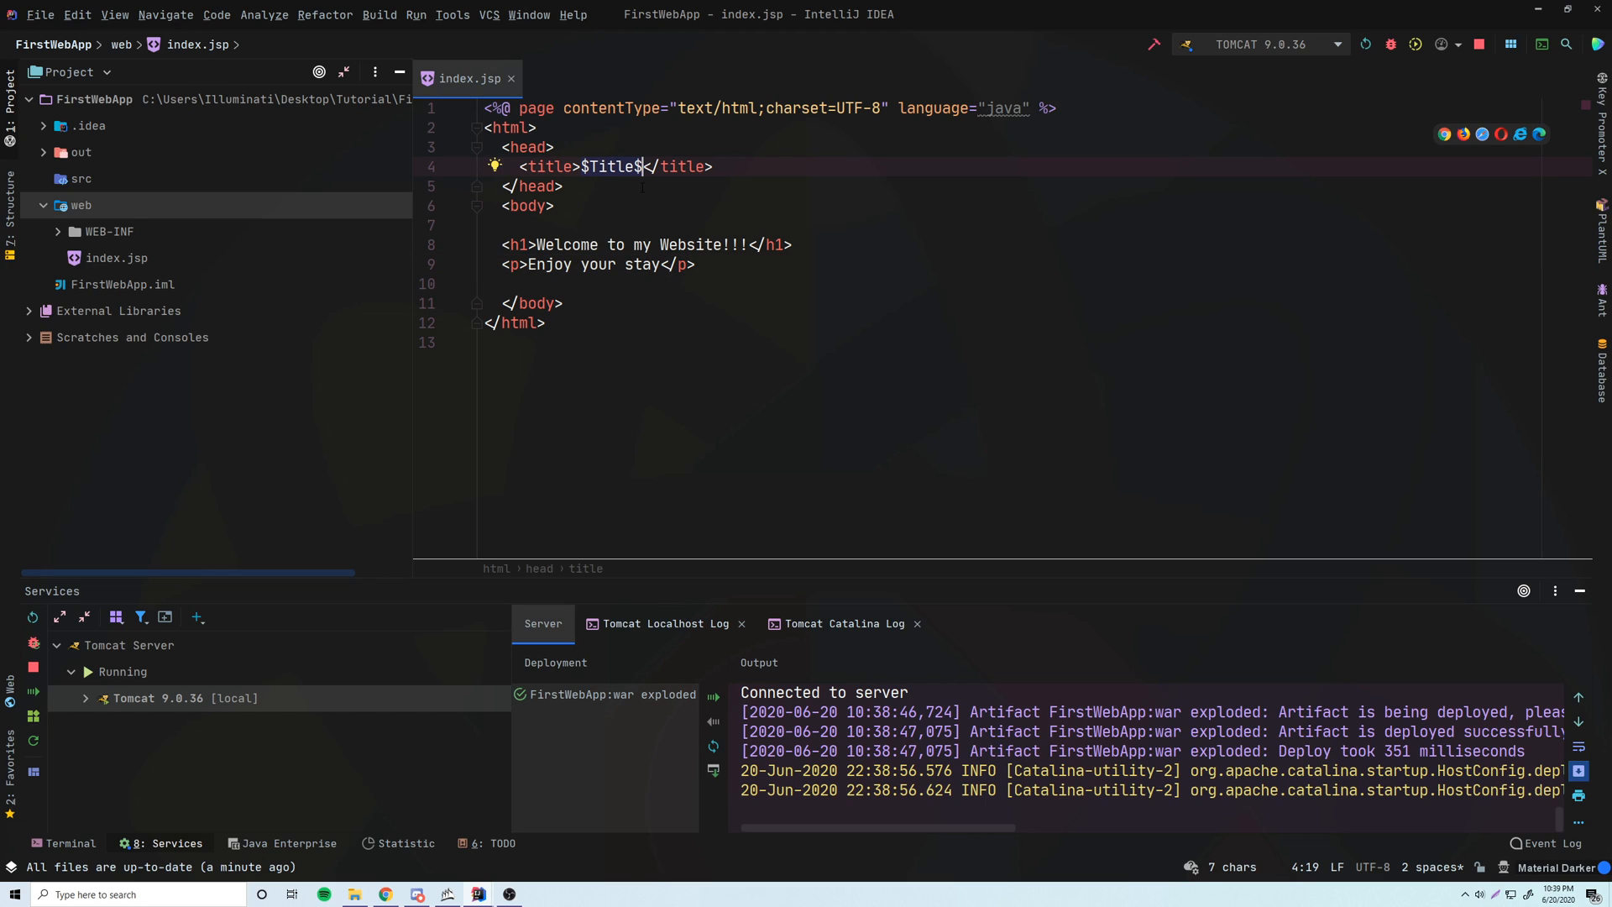
{"action": "type", "text": "Cool Website"}
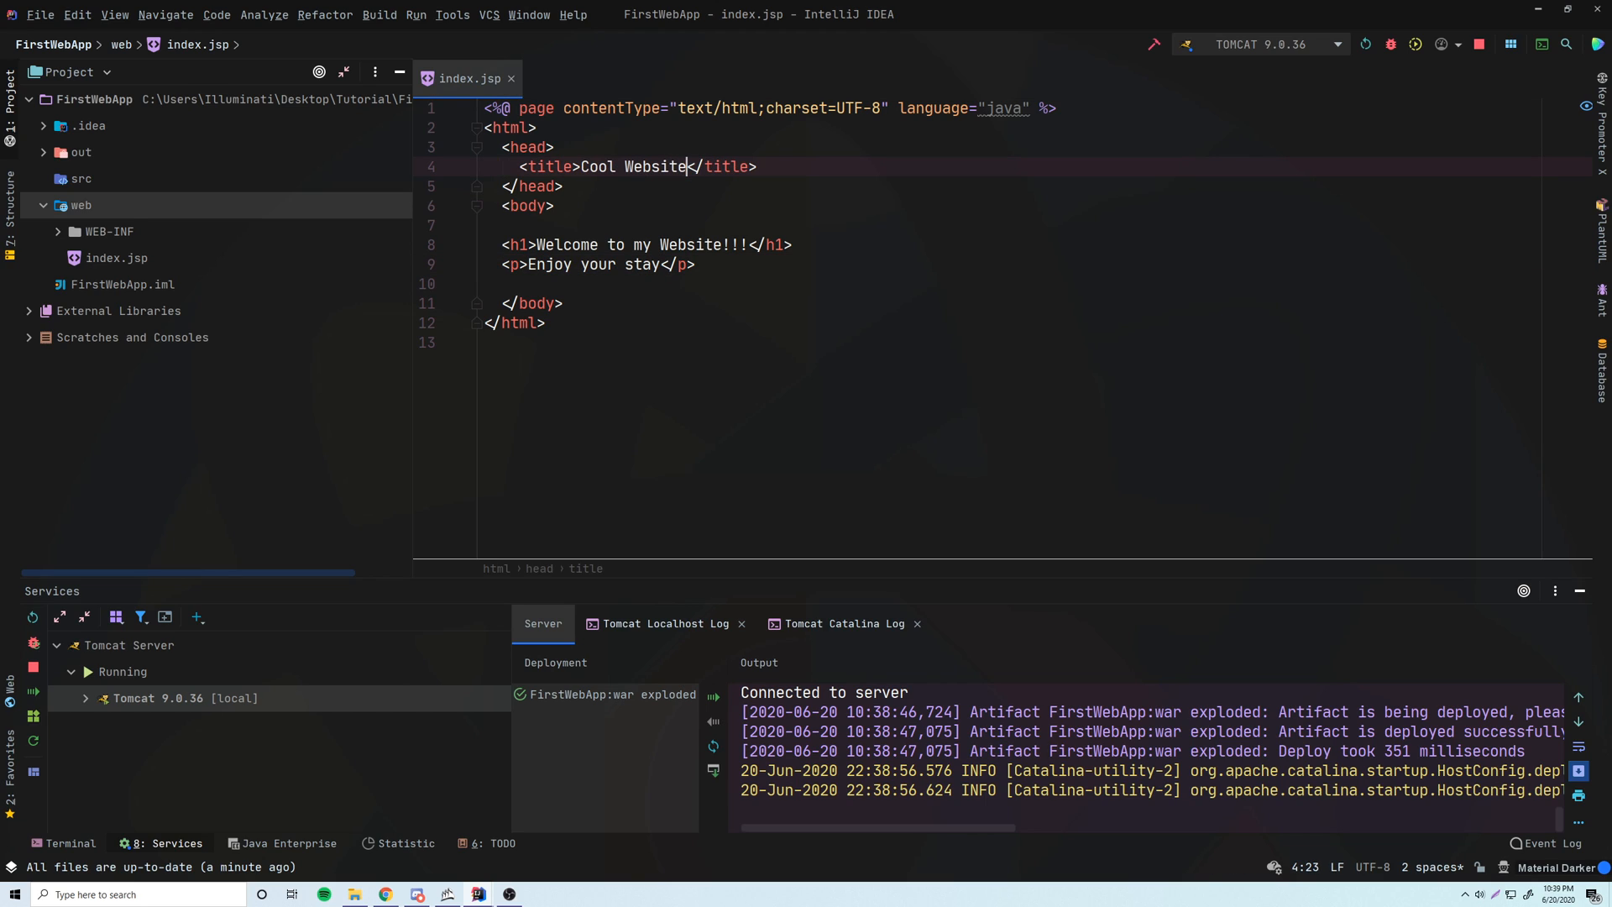
{"action": "left_click", "coordinate": [504, 224]}
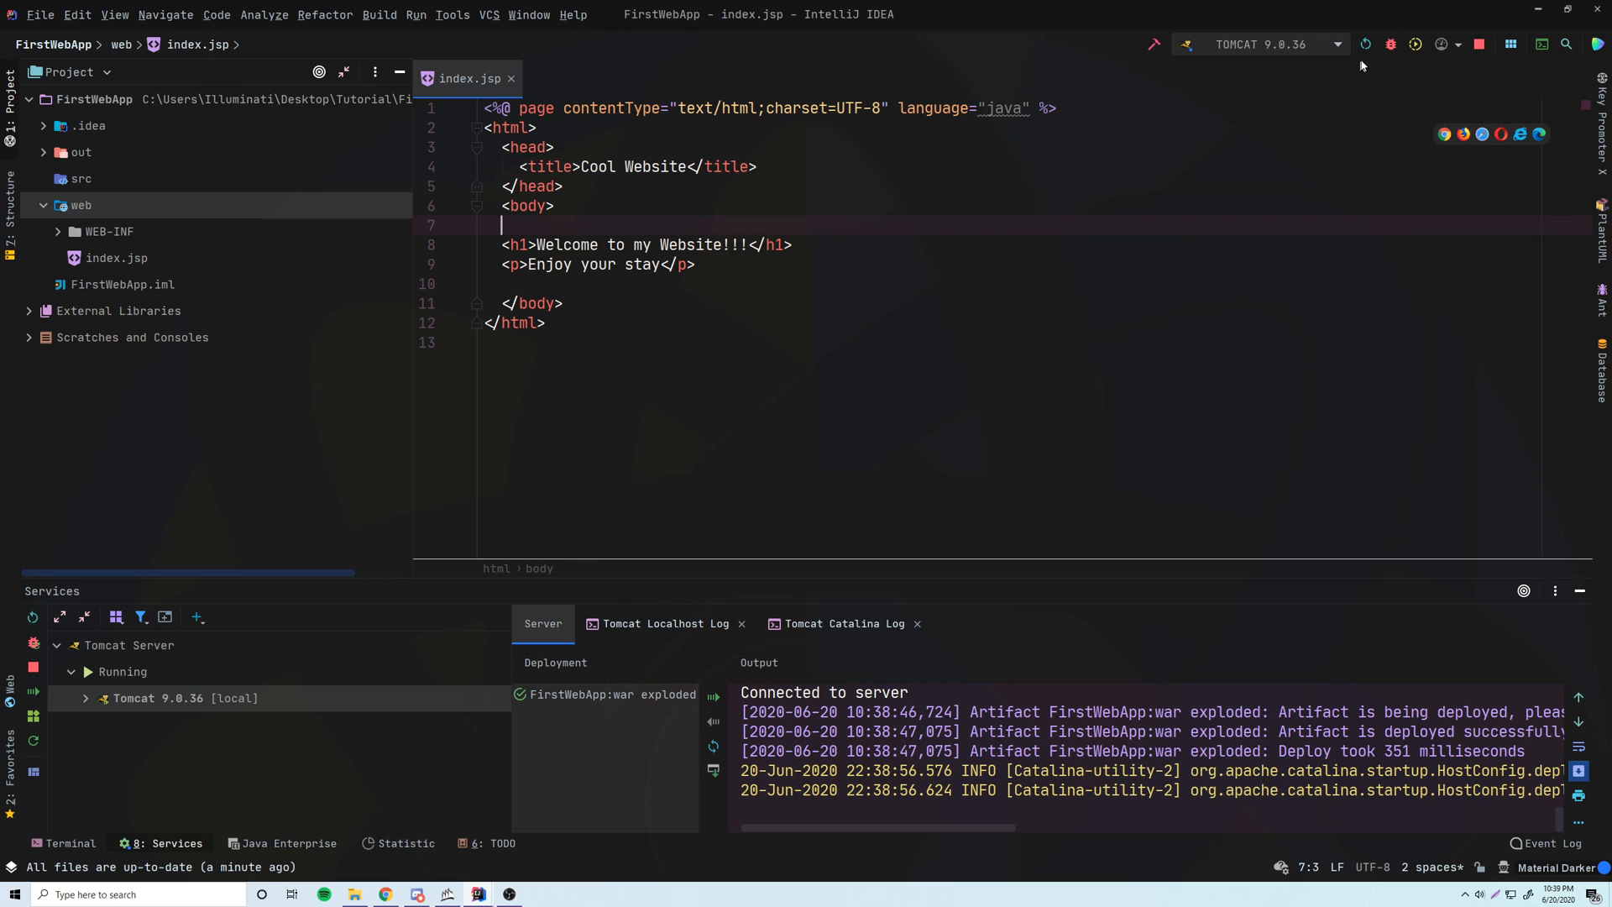
Update the running Tomcat server with classes and resources, then select index.jsp.
{"action": "left_click", "coordinate": [1365, 44]}
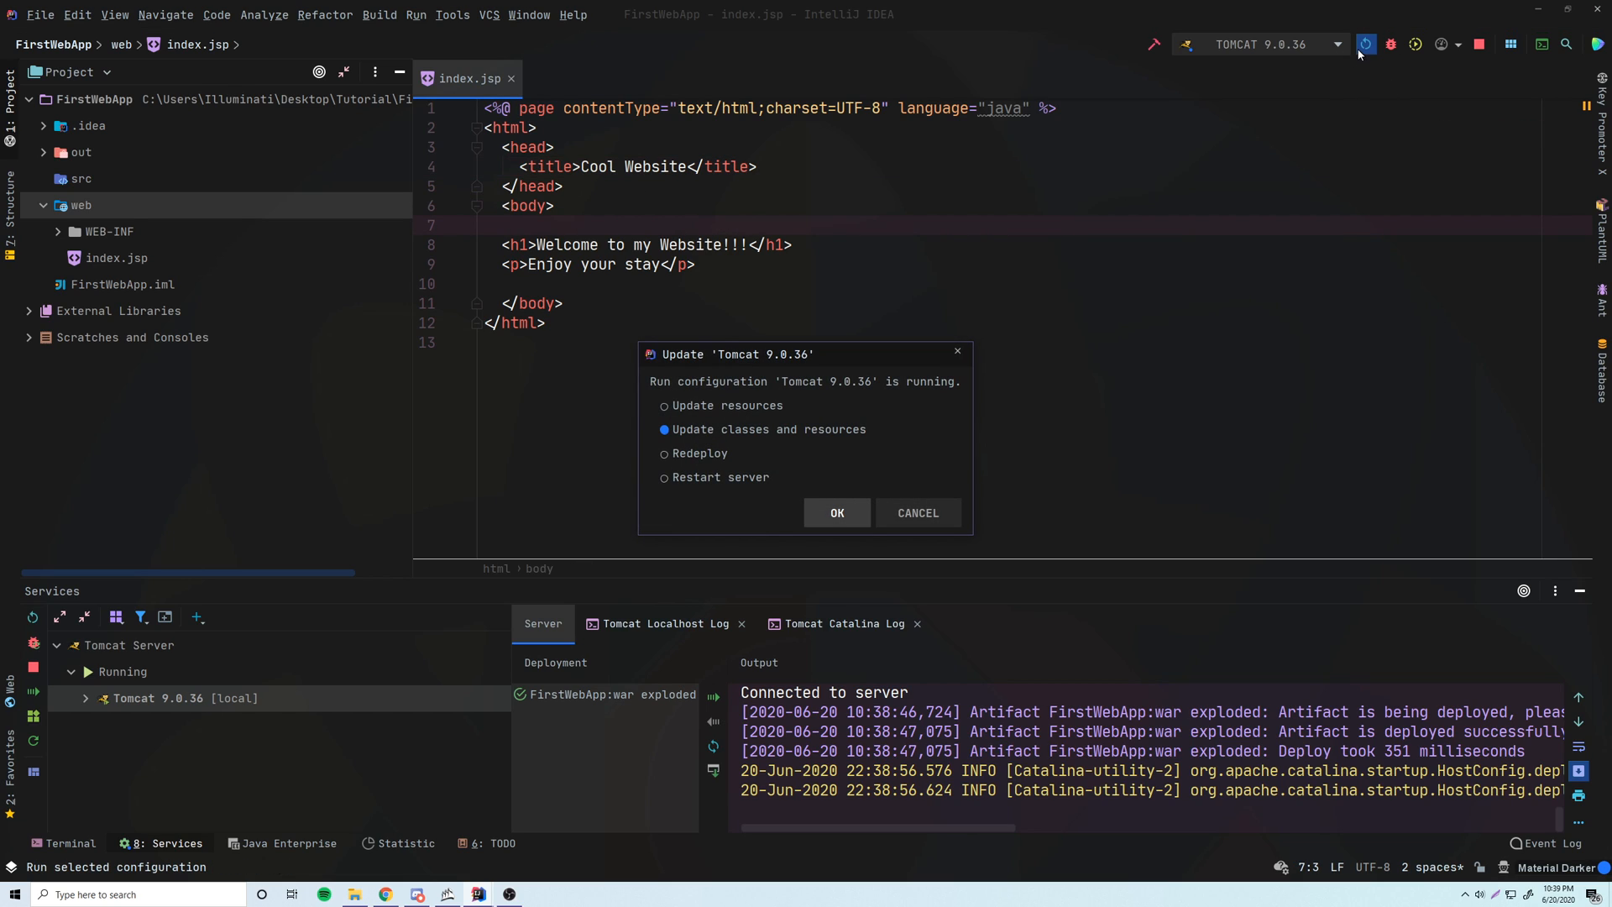
{"action": "mouse_move", "coordinate": [833, 440]}
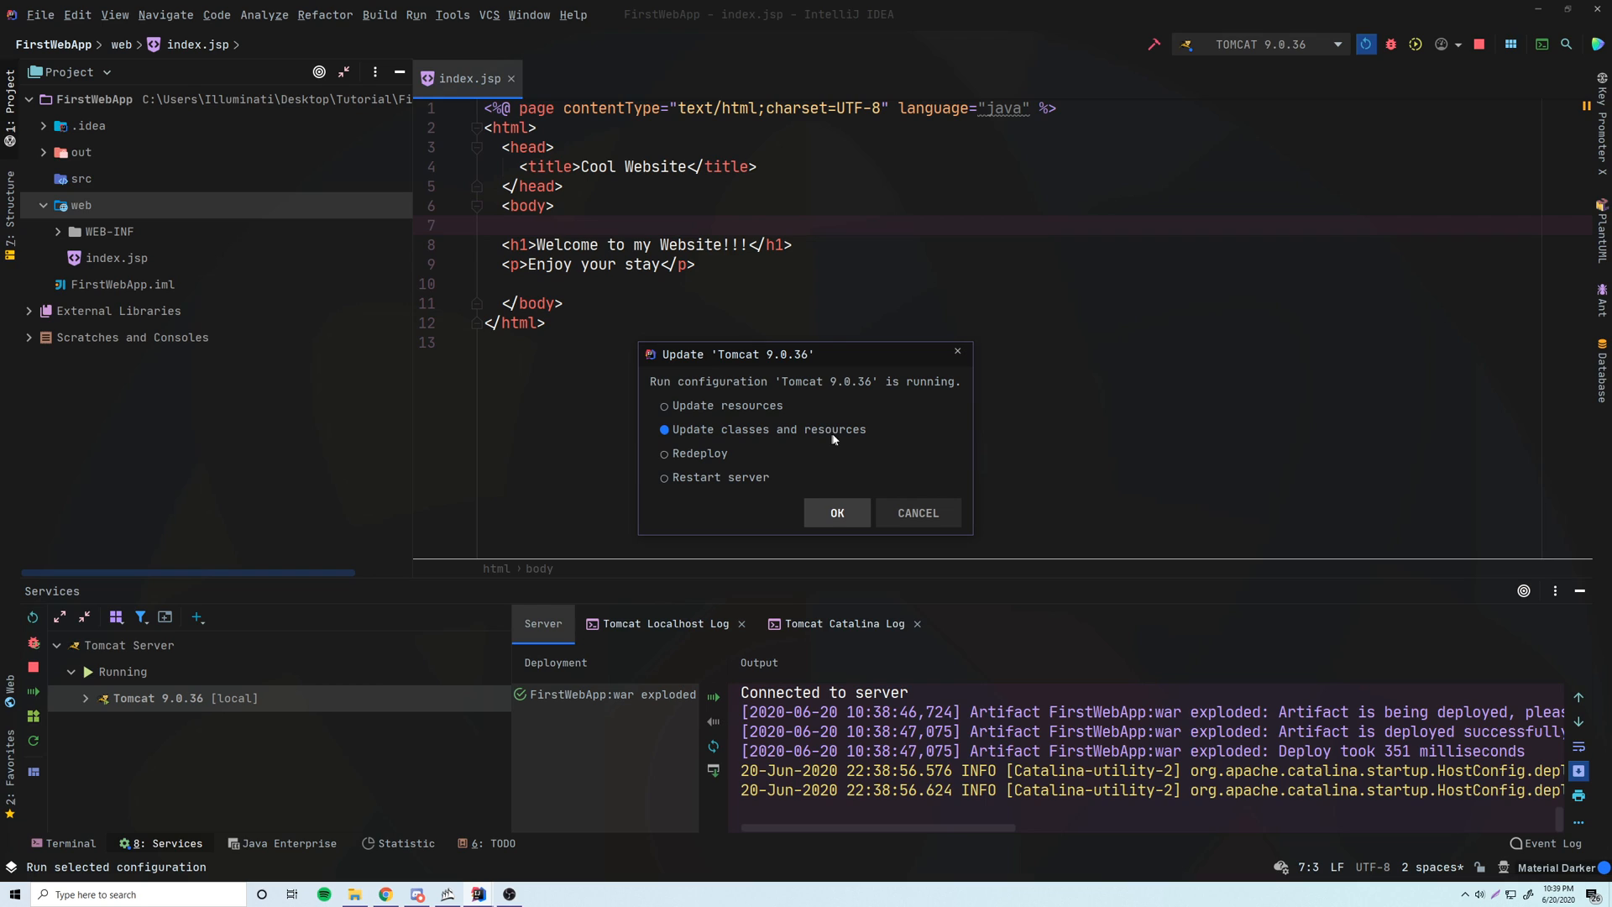
{"action": "left_click", "coordinate": [836, 512]}
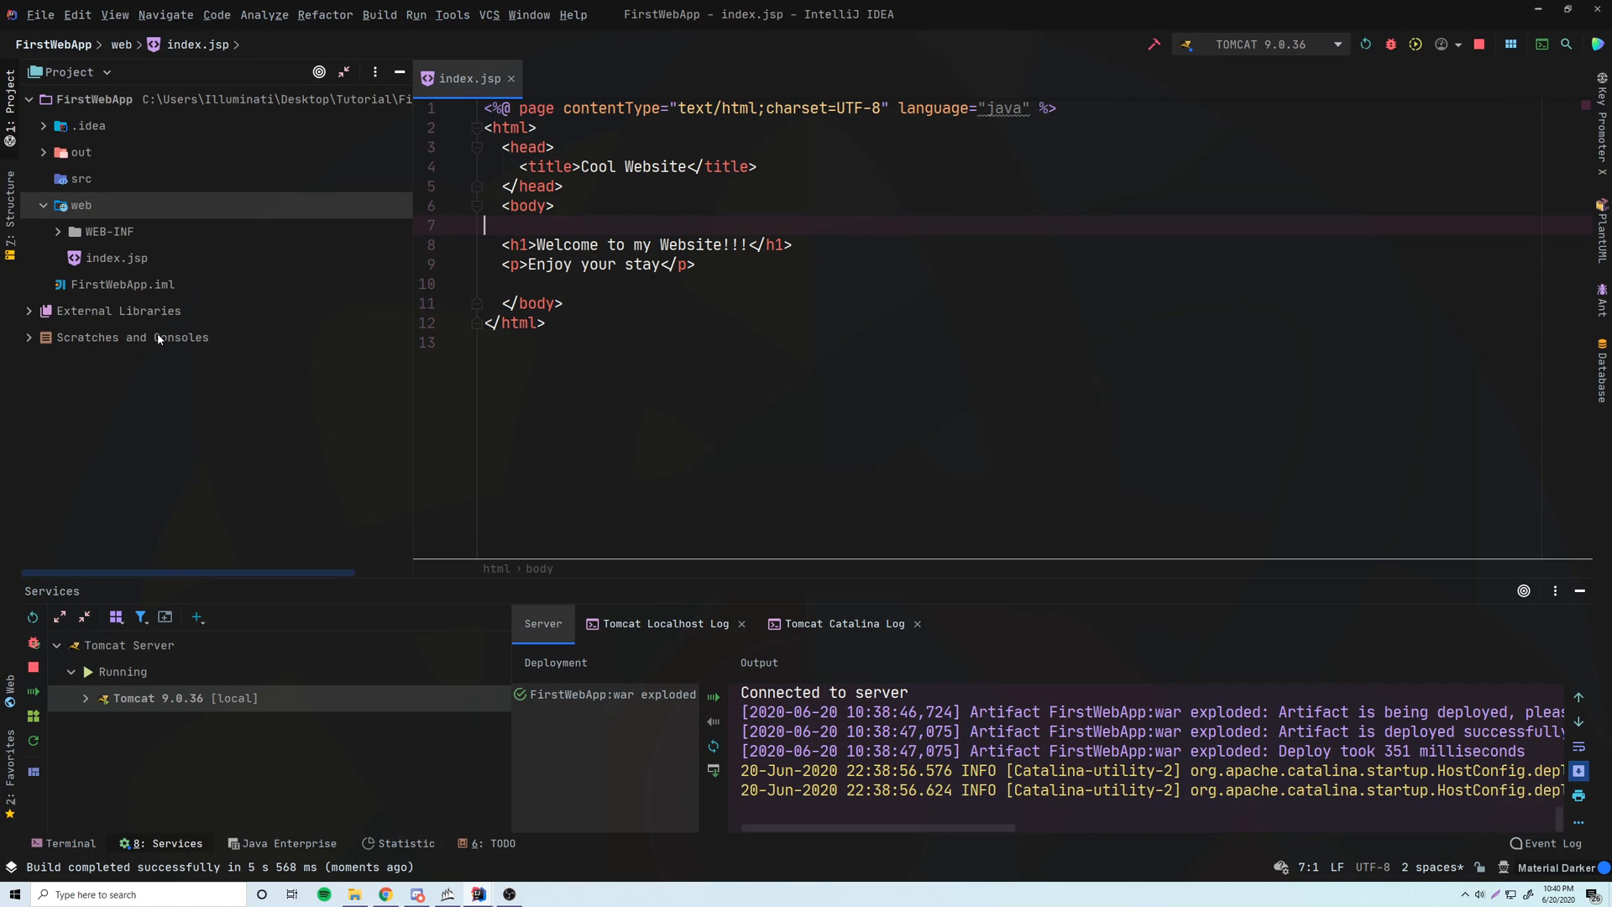
{"action": "left_click", "coordinate": [116, 258]}
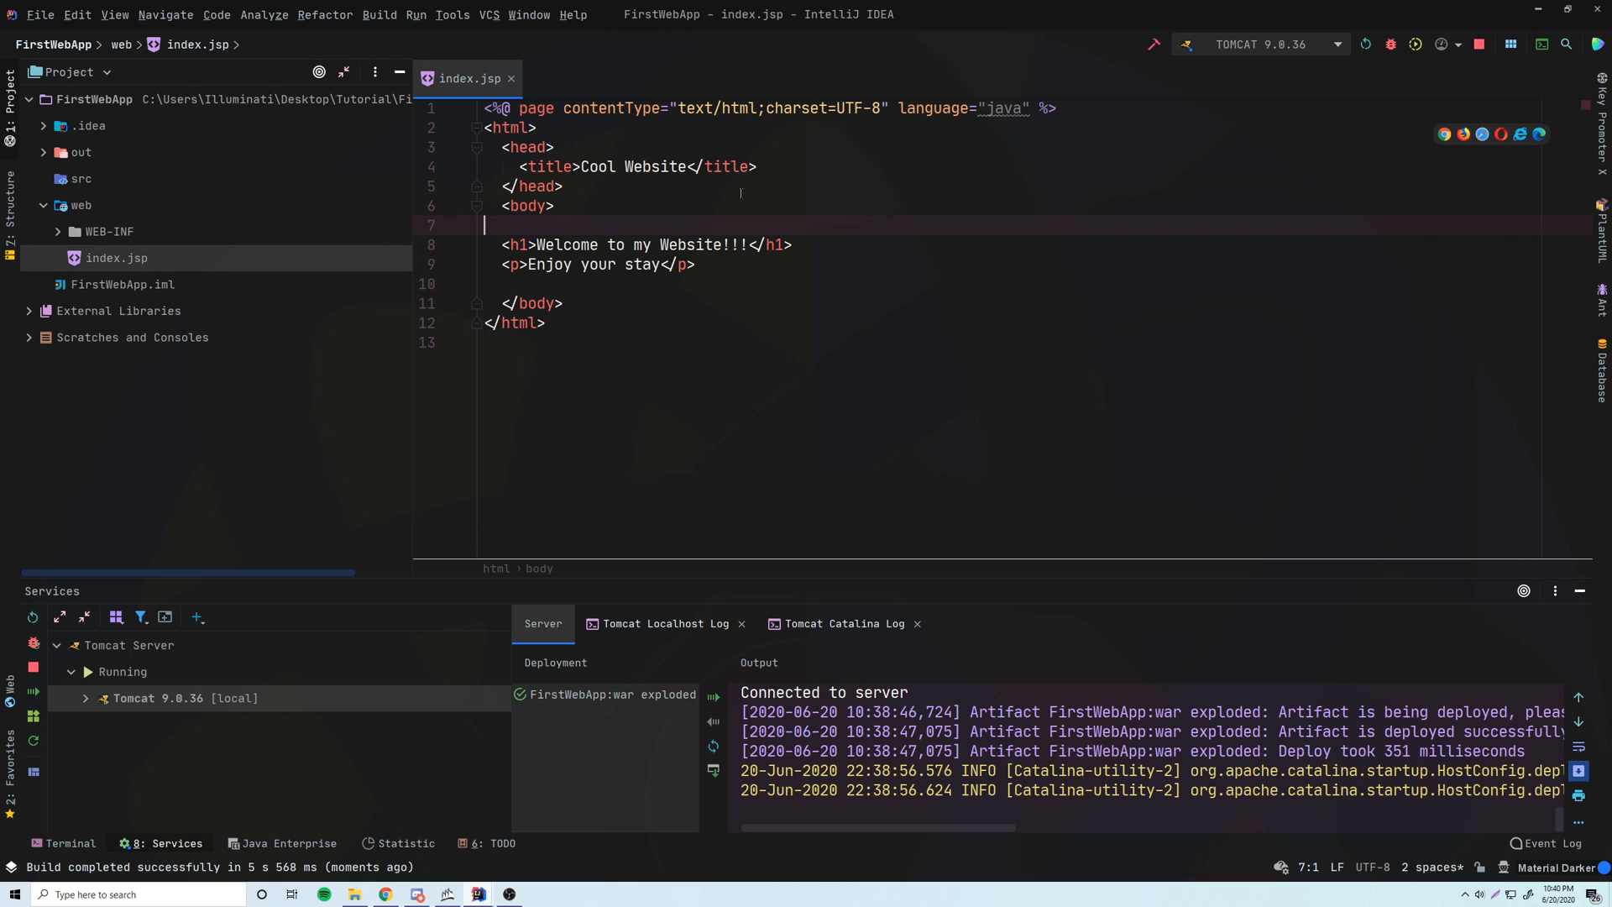
Open the page in Chrome at localhost:8080, which shows HTTP Status 404.
{"action": "left_click", "coordinate": [562, 187]}
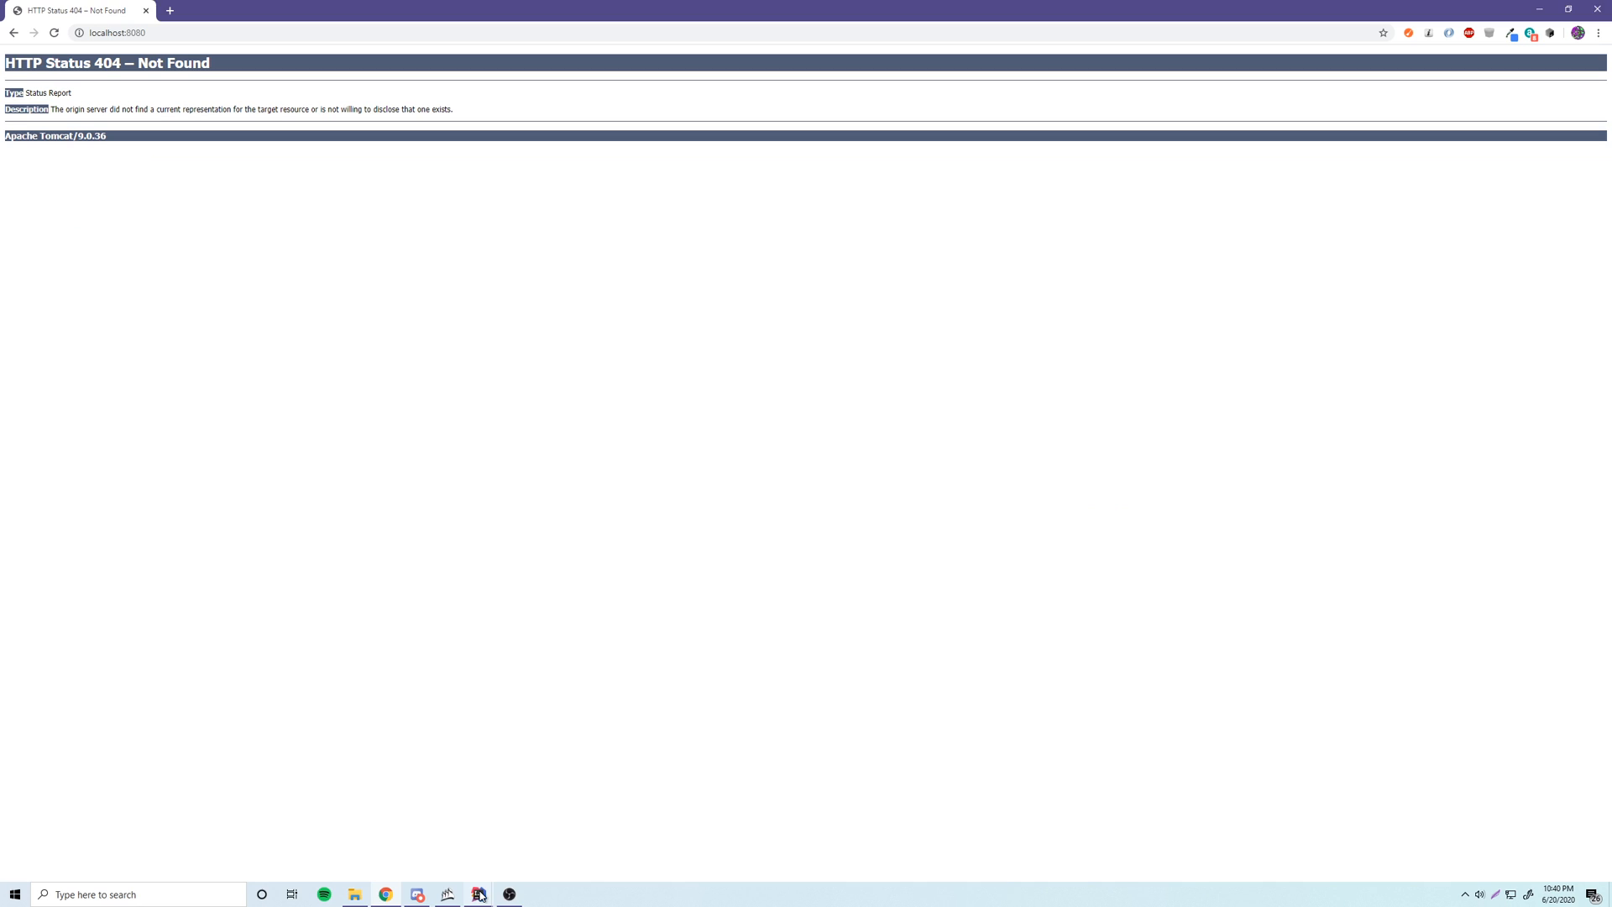
Edit the /FirstWebApp_war_exploded application context in Tomcat 9.0.36's Deployment settings.
{"action": "left_click", "coordinate": [477, 893]}
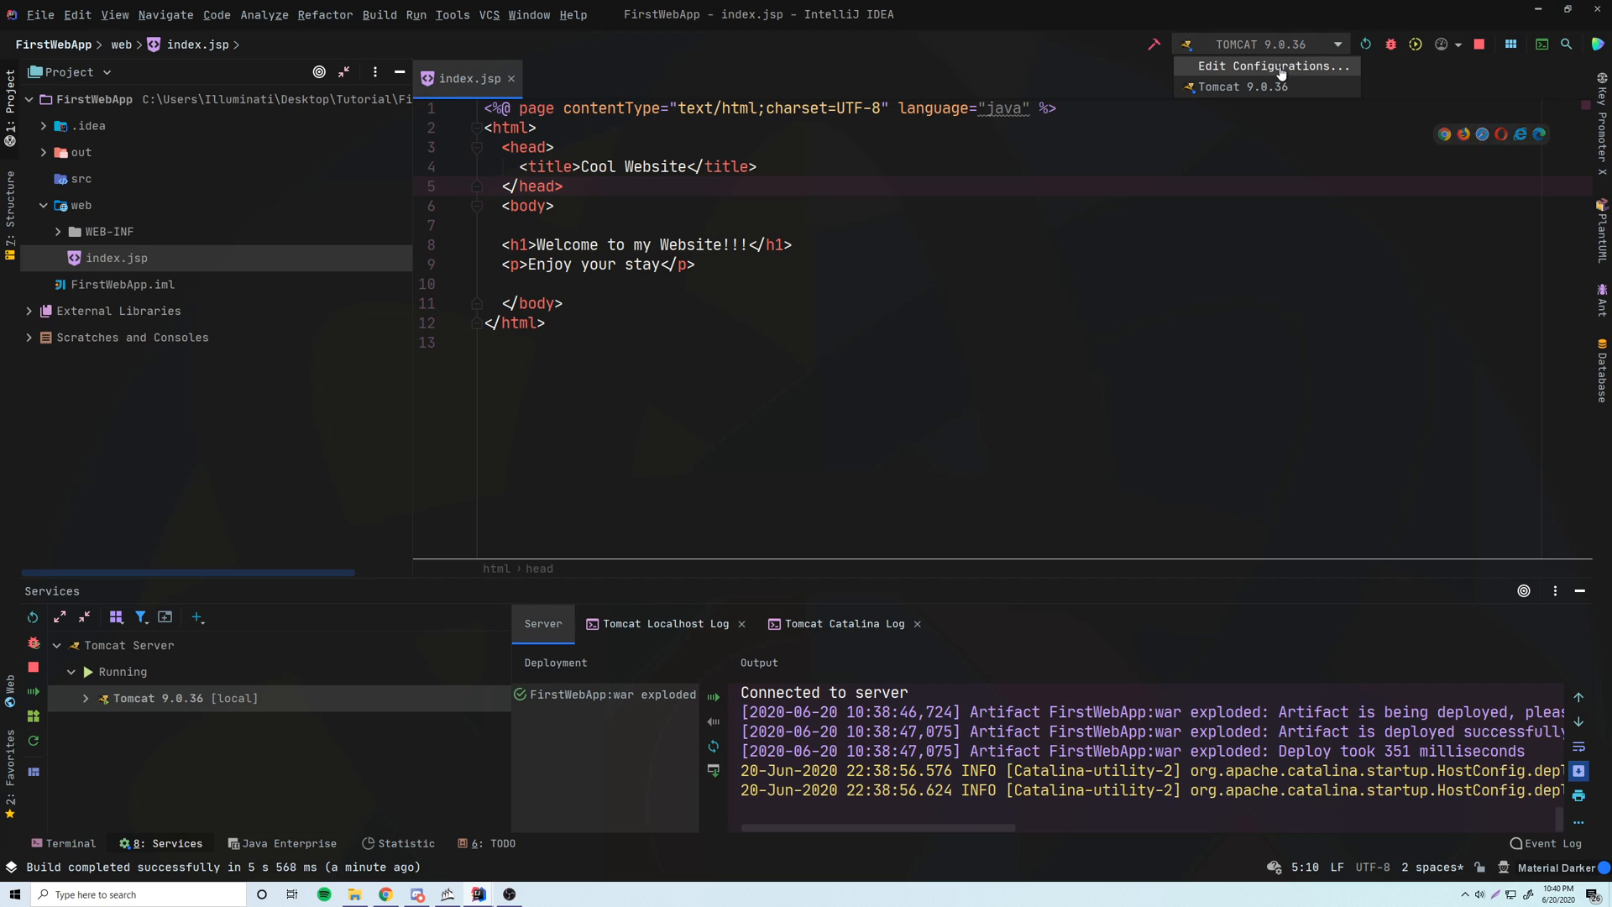
{"action": "left_click", "coordinate": [1272, 66]}
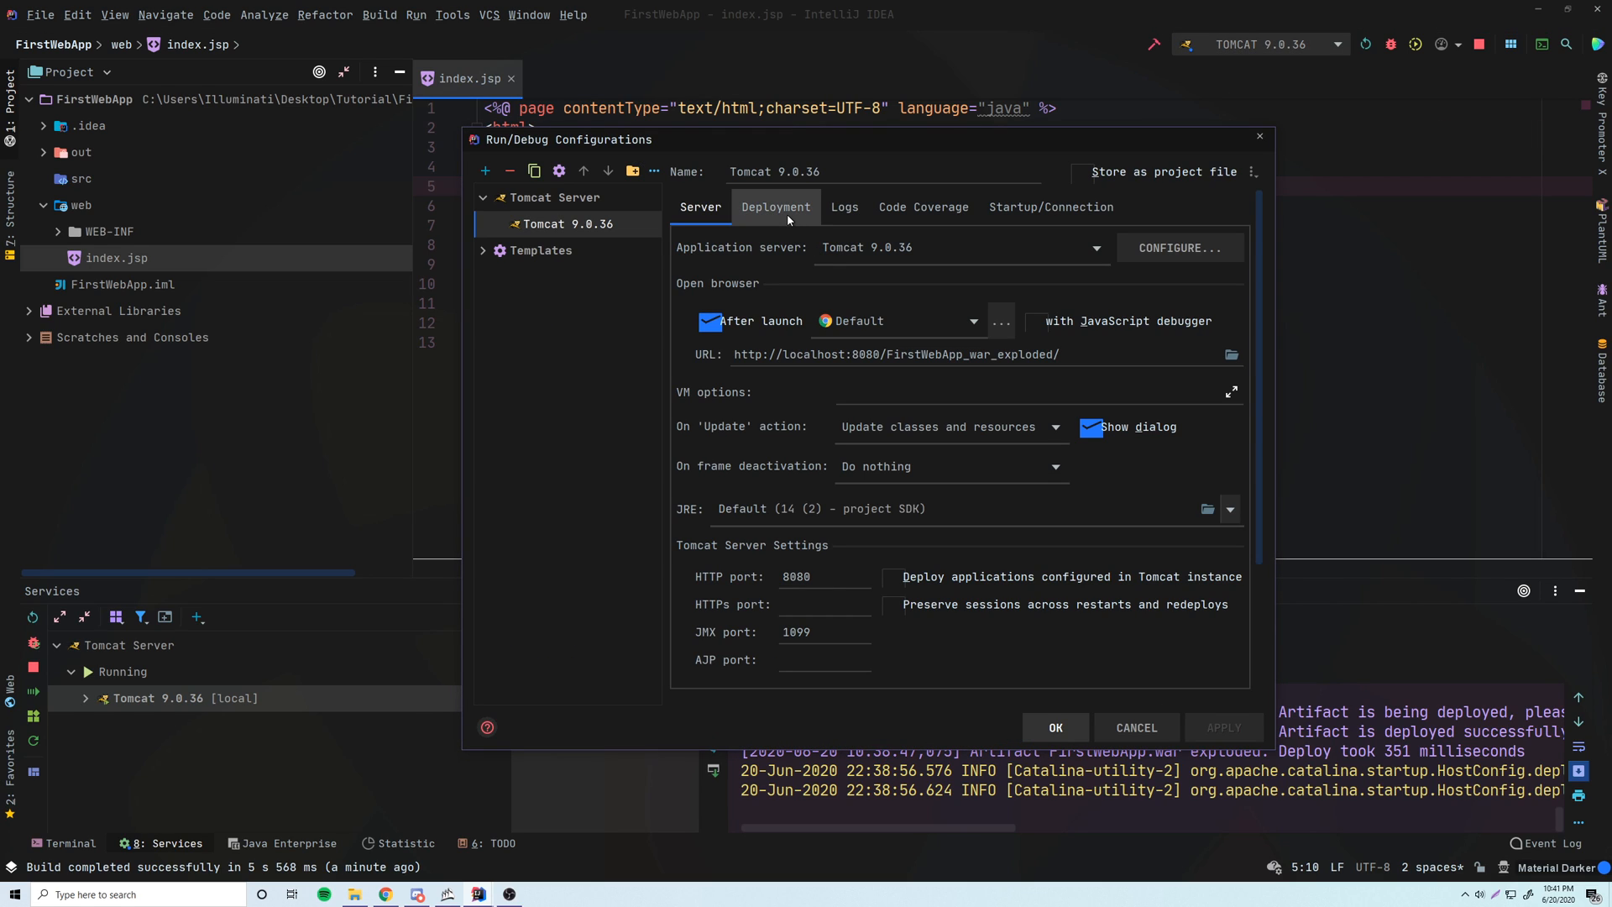
{"action": "left_click", "coordinate": [774, 207]}
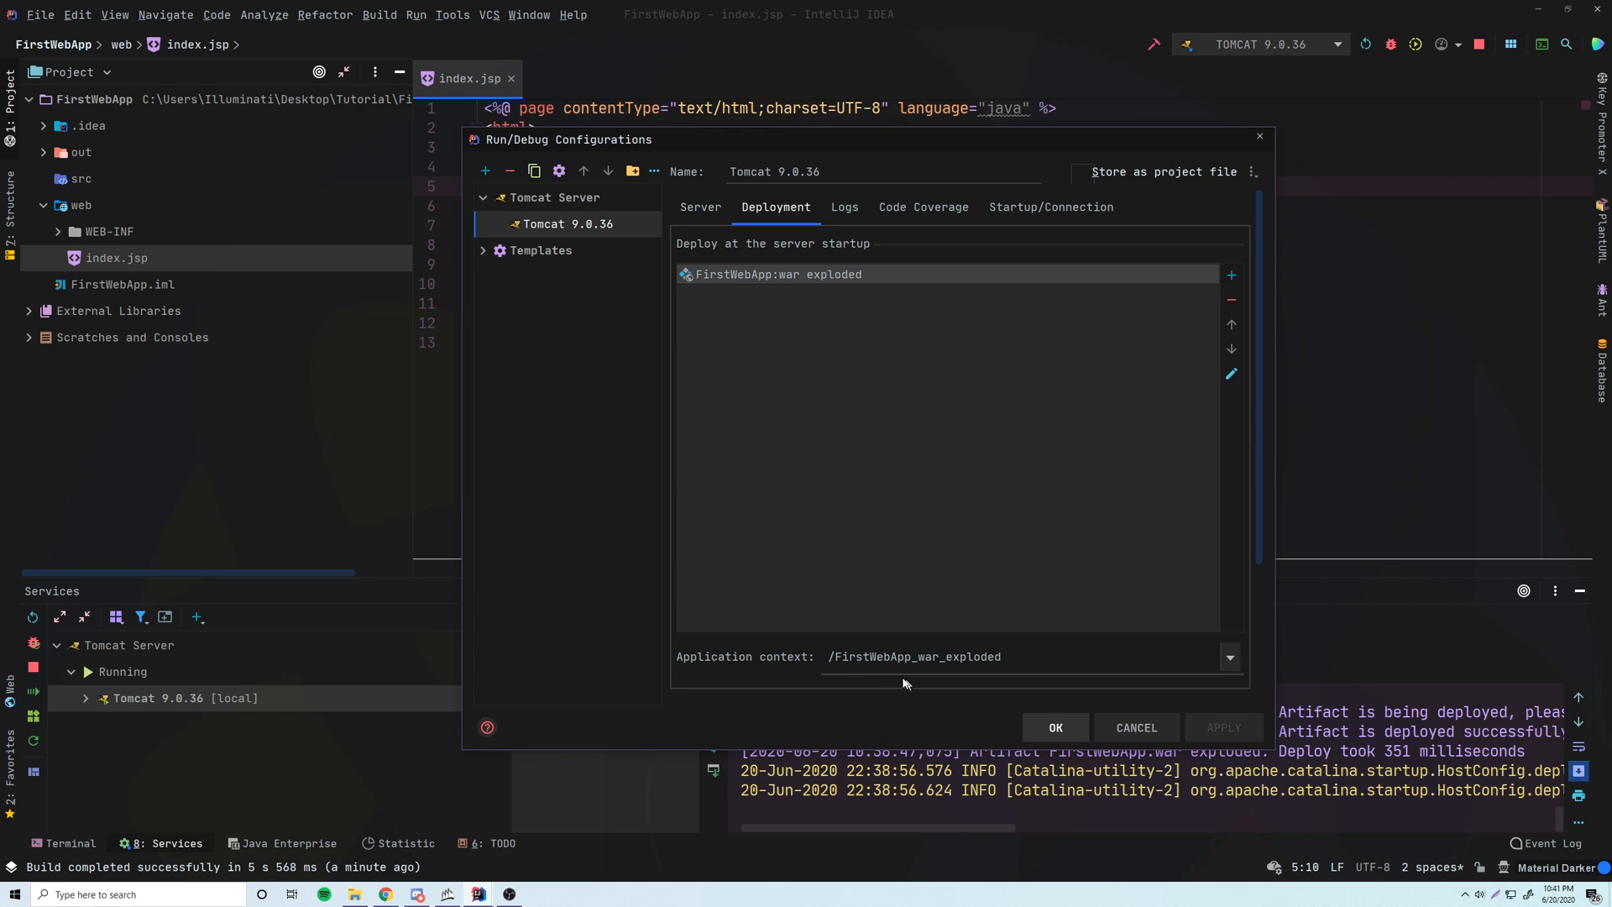
{"action": "left_click", "coordinate": [912, 656]}
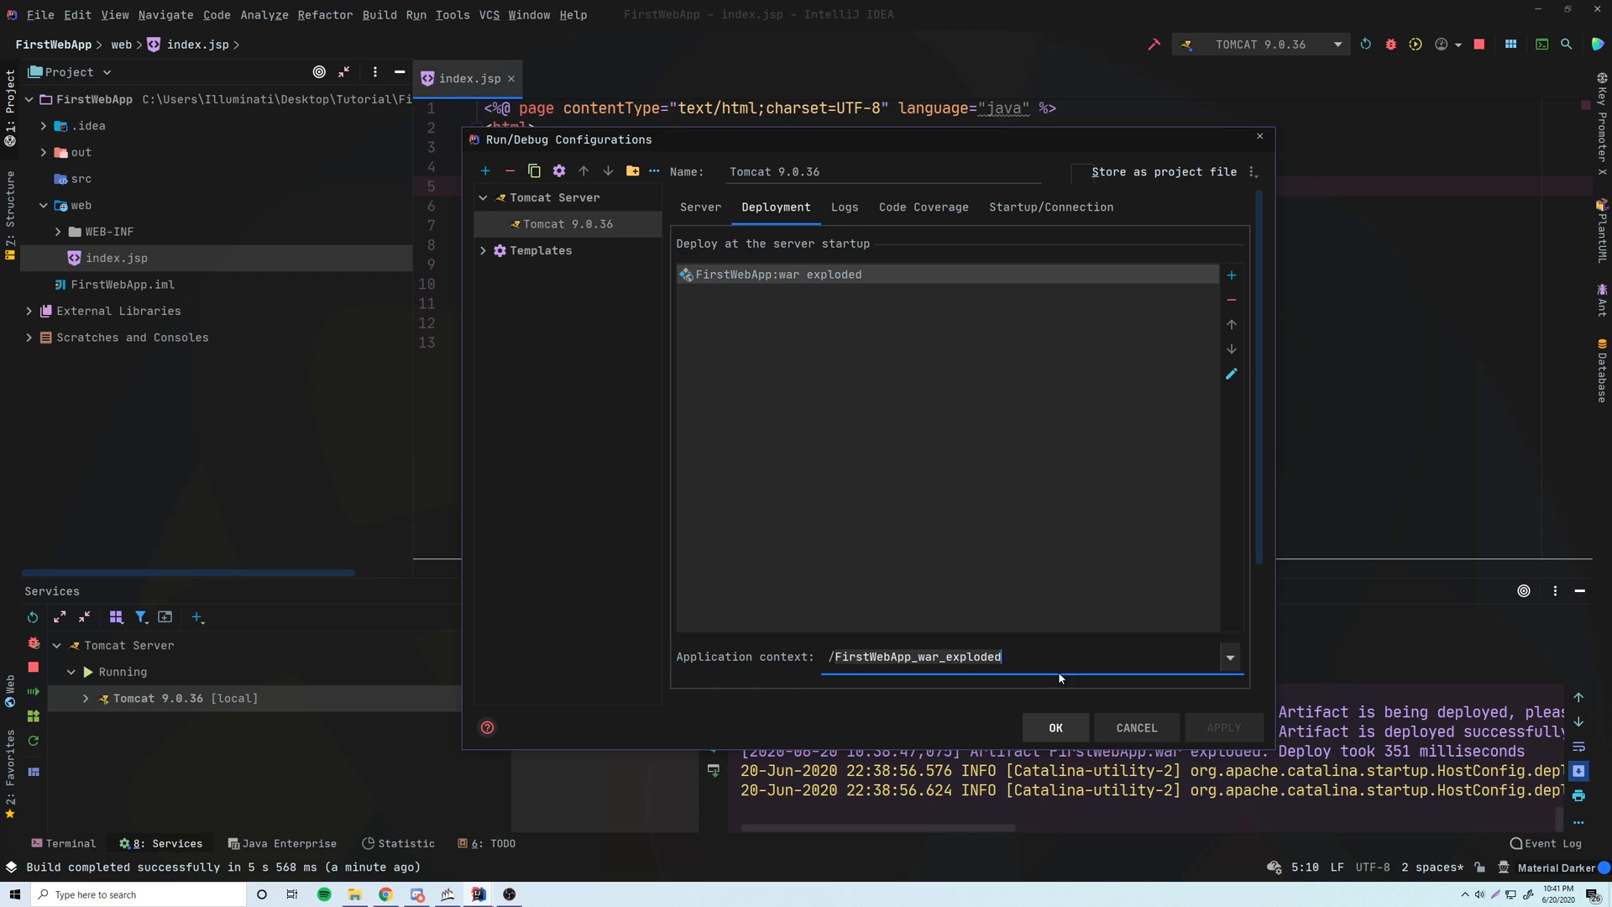
{"action": "mouse_move", "coordinate": [1069, 669]}
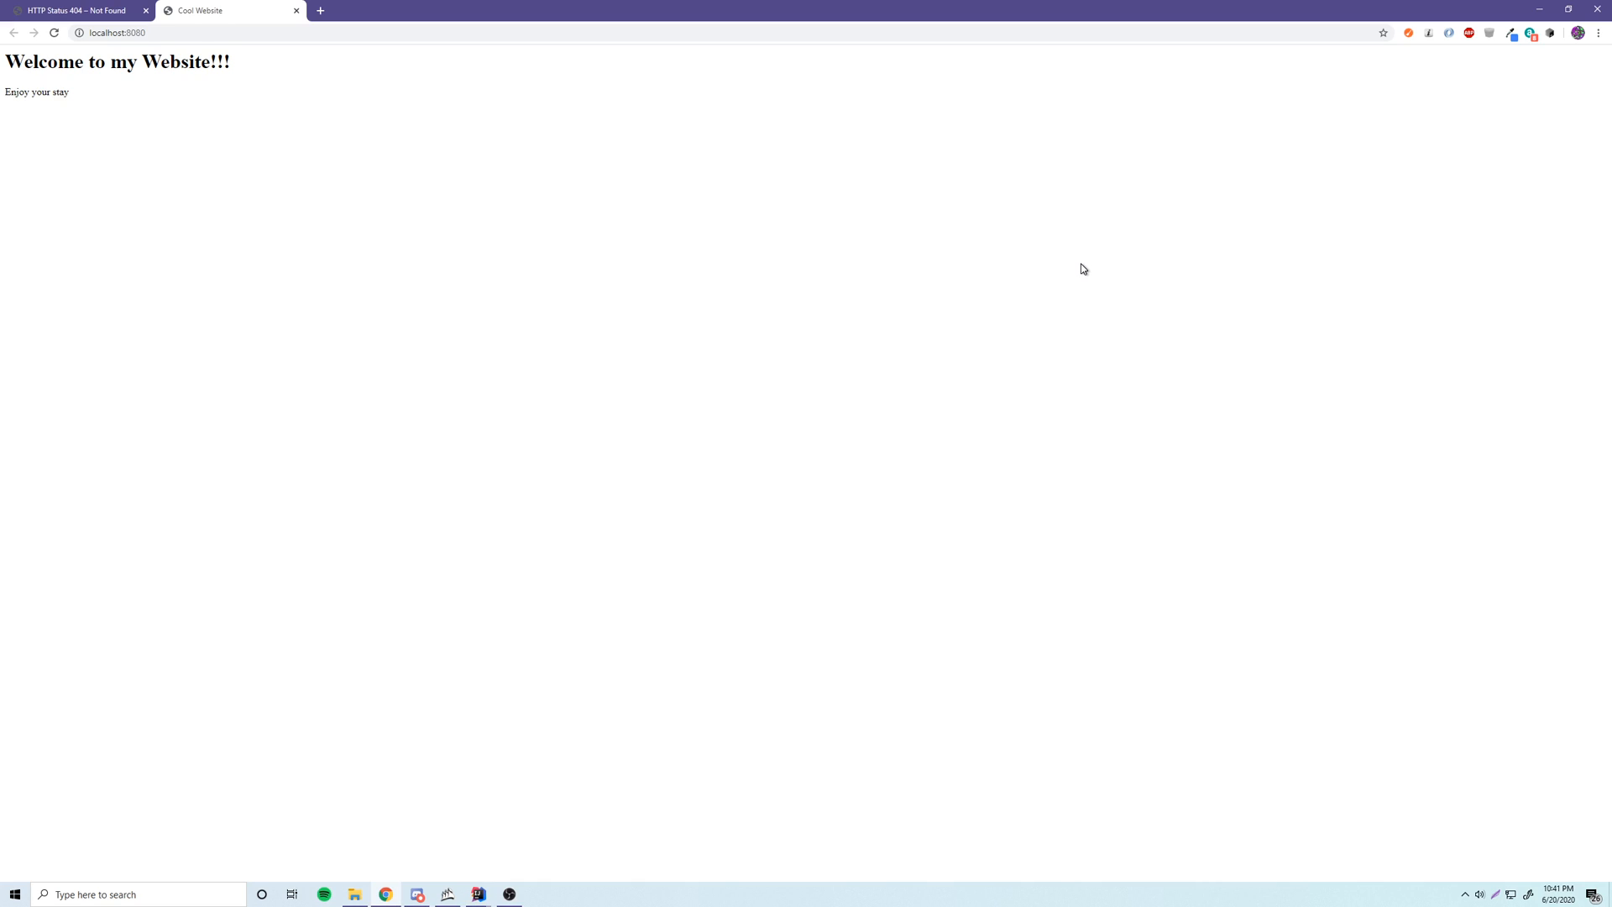
Load localhost:8080/index.jsp in Chrome's address bar.
{"action": "left_click", "coordinate": [146, 10]}
{"action": "type", "text": "/index."}
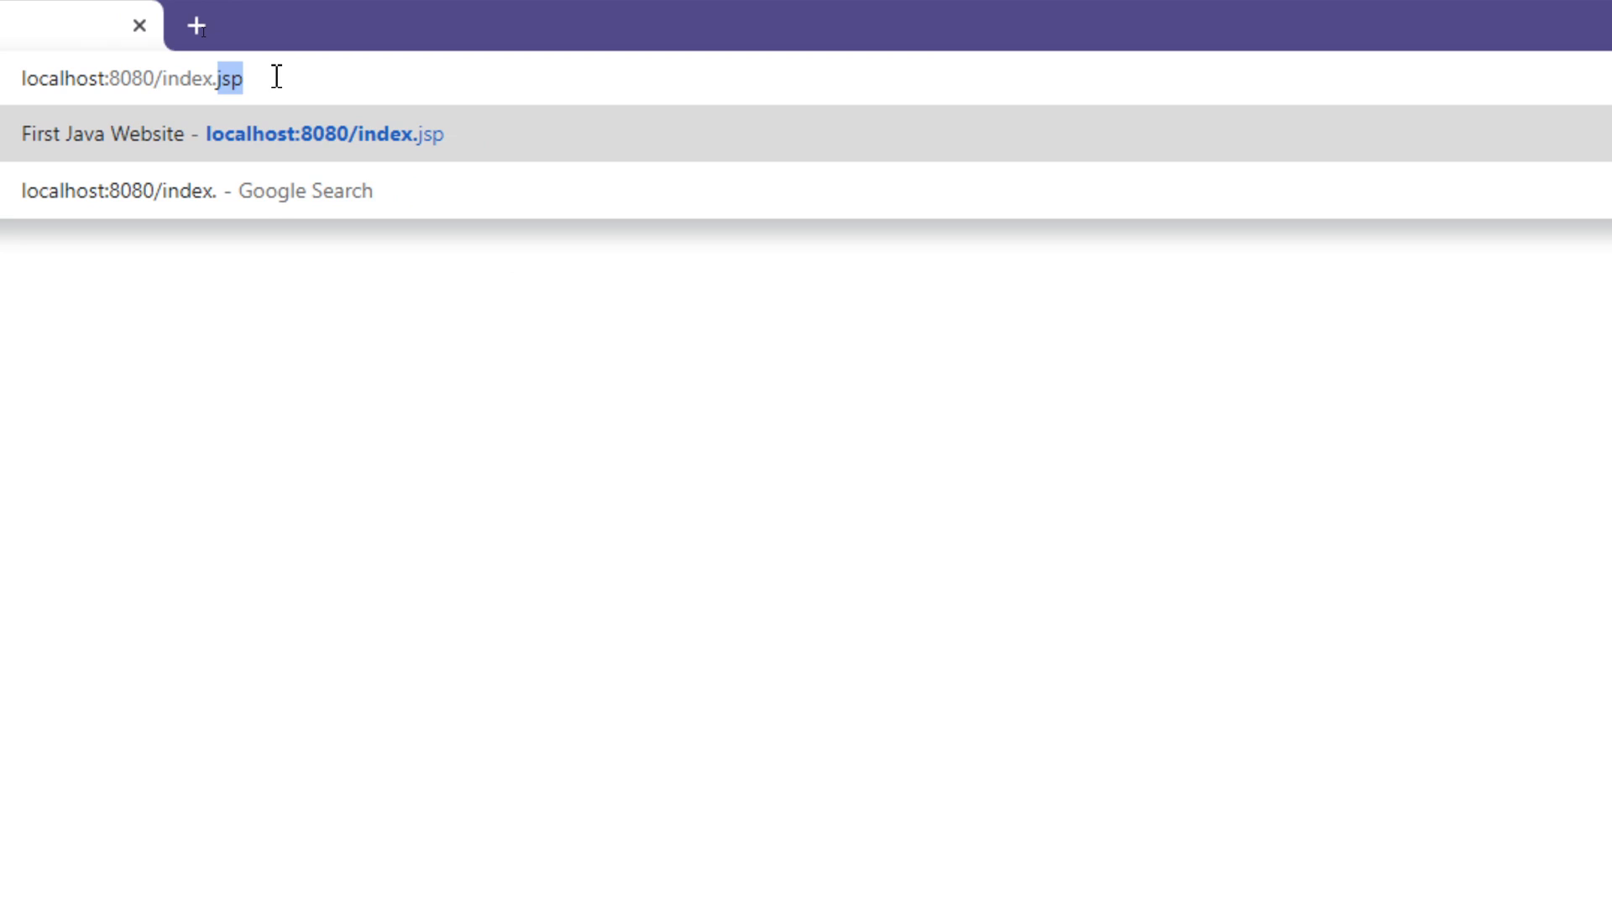
{"action": "key", "text": "Enter"}
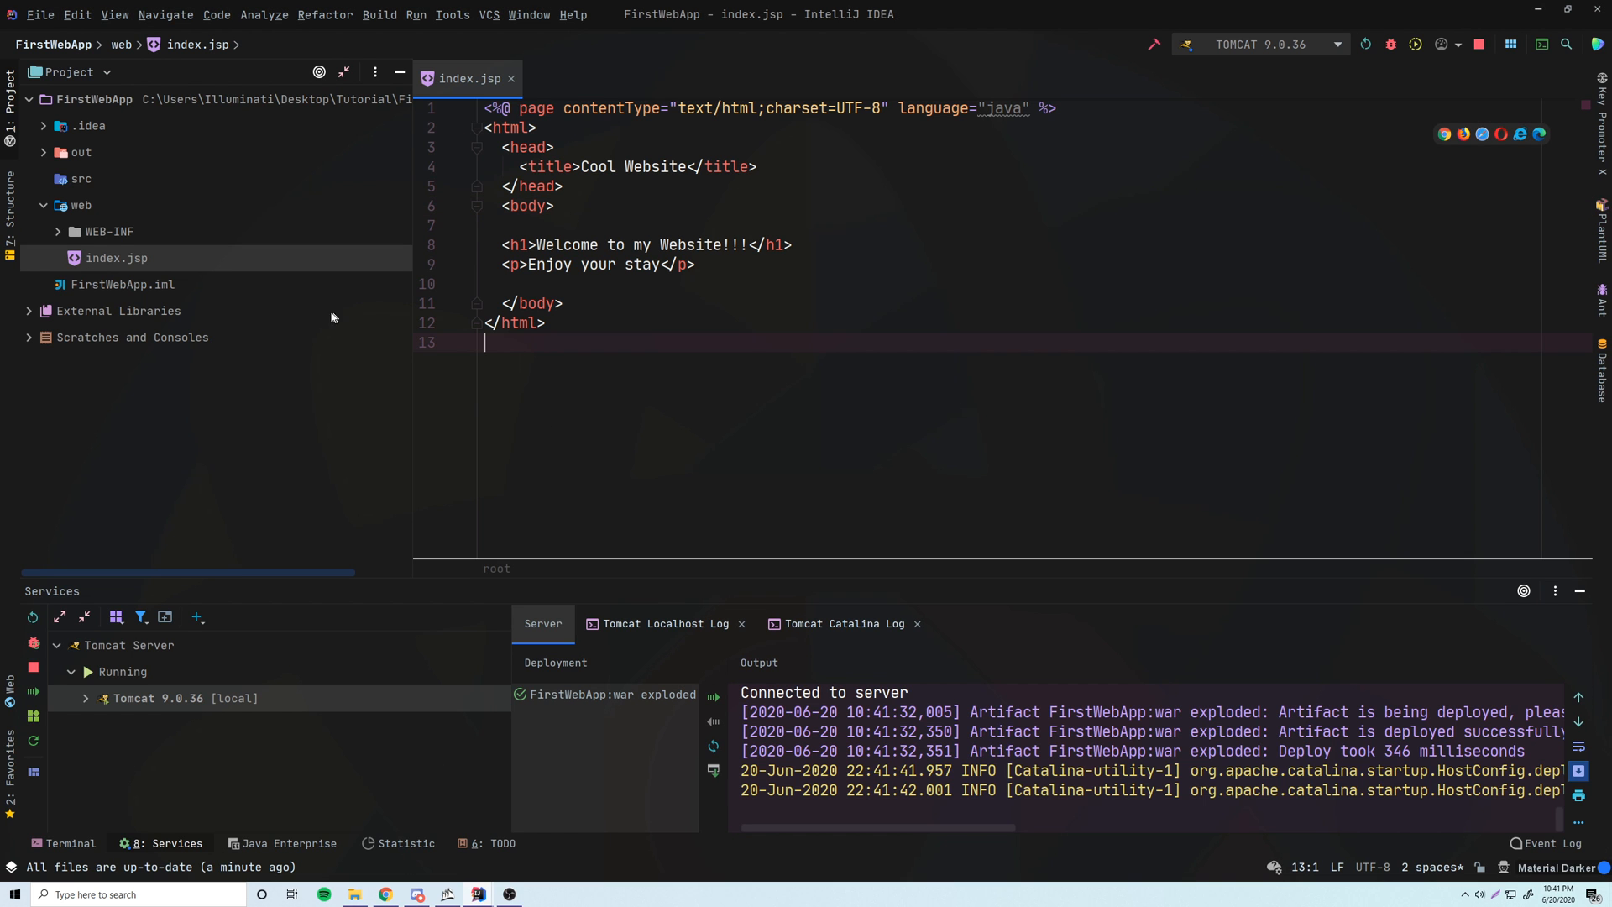
Create an HTML file named cool in the web folder, titled Hi.
{"action": "left_click", "coordinate": [80, 205]}
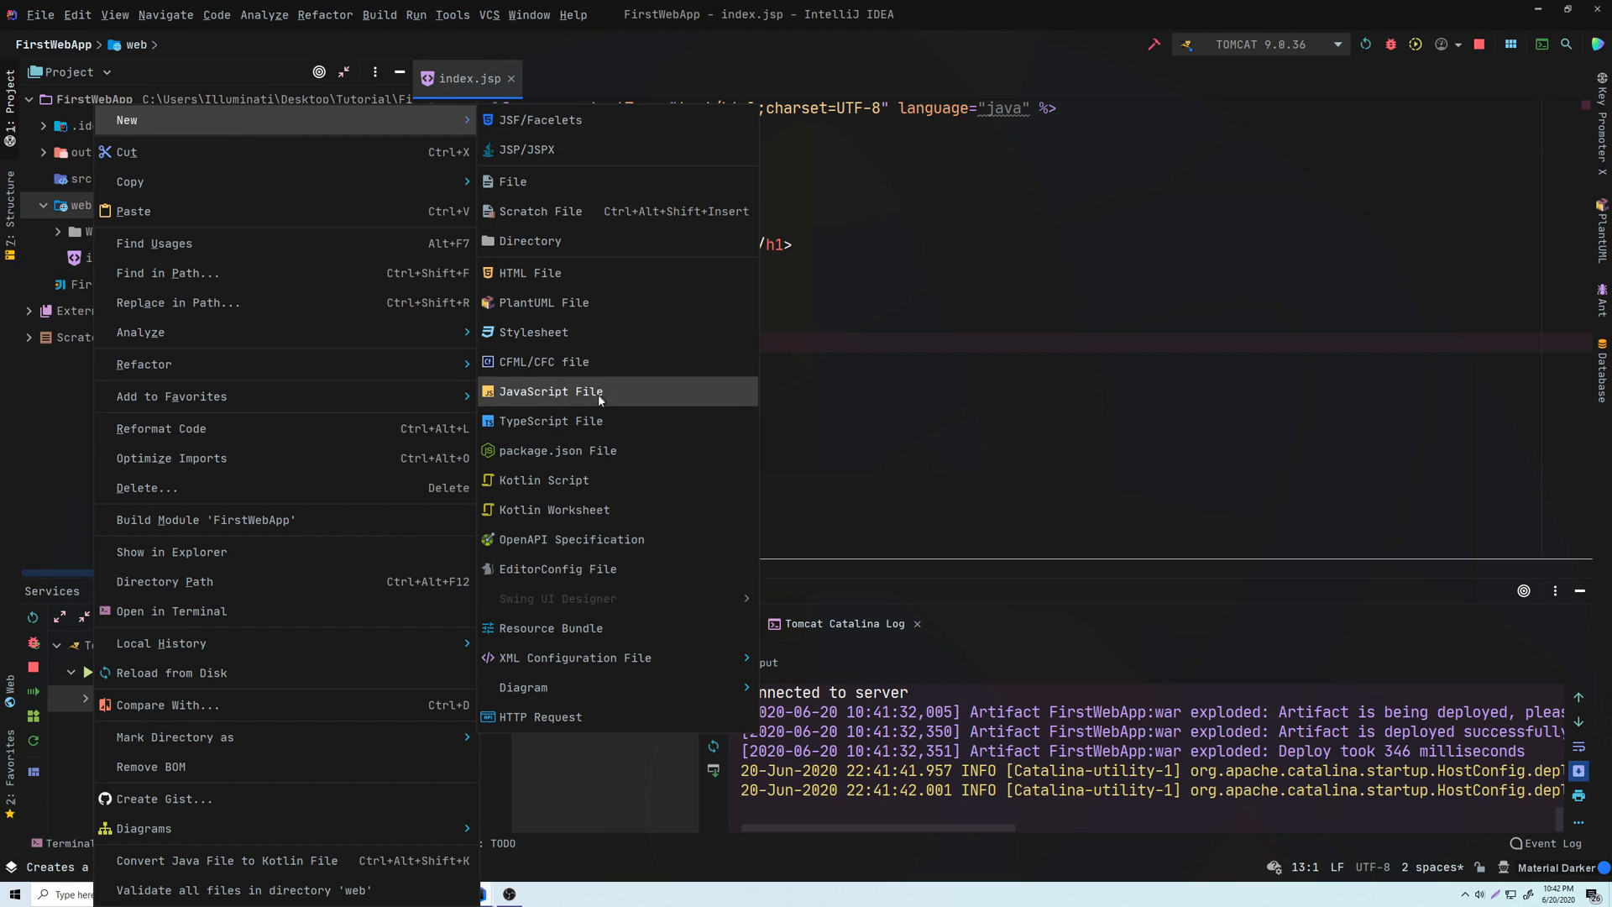
{"action": "mouse_move", "coordinate": [529, 273]}
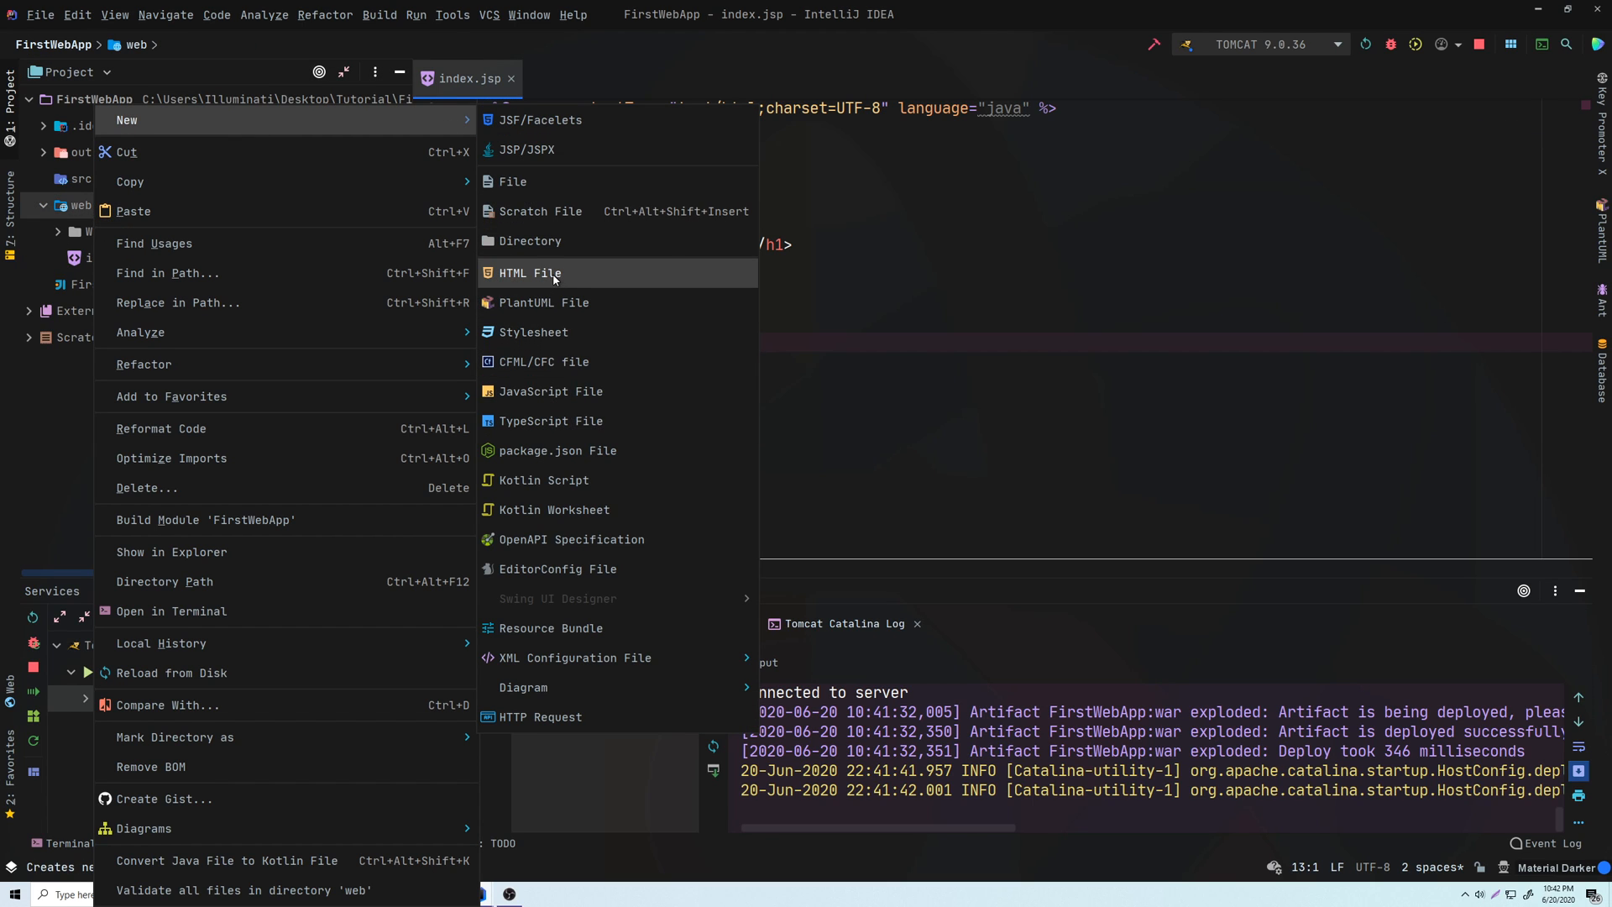
{"action": "left_click", "coordinate": [529, 272]}
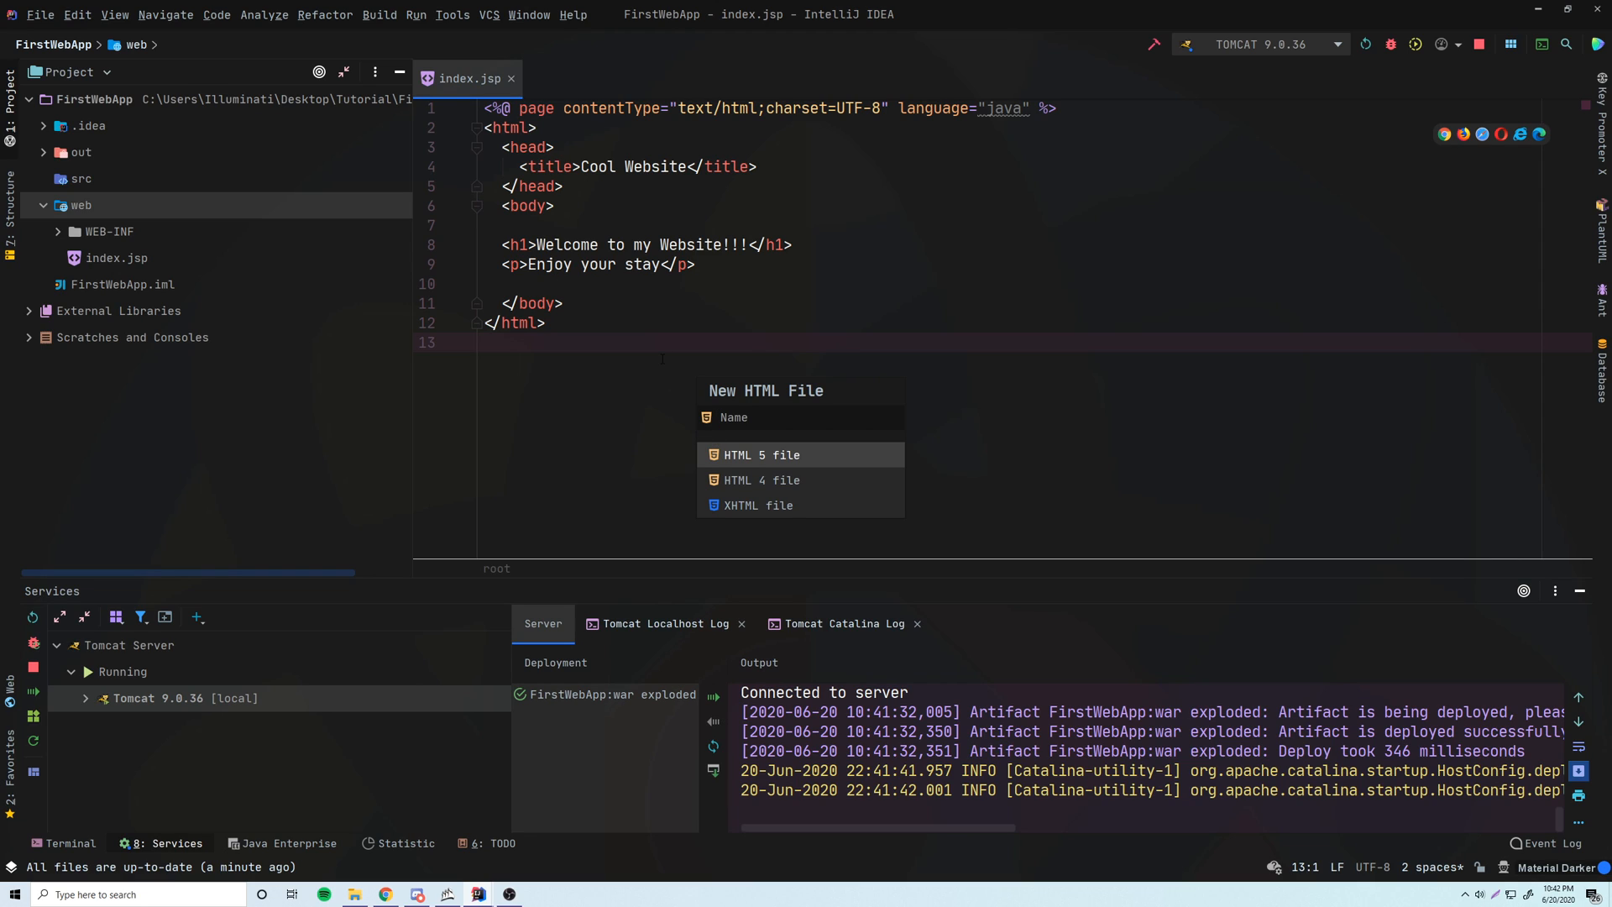
{"action": "type", "text": "c"}
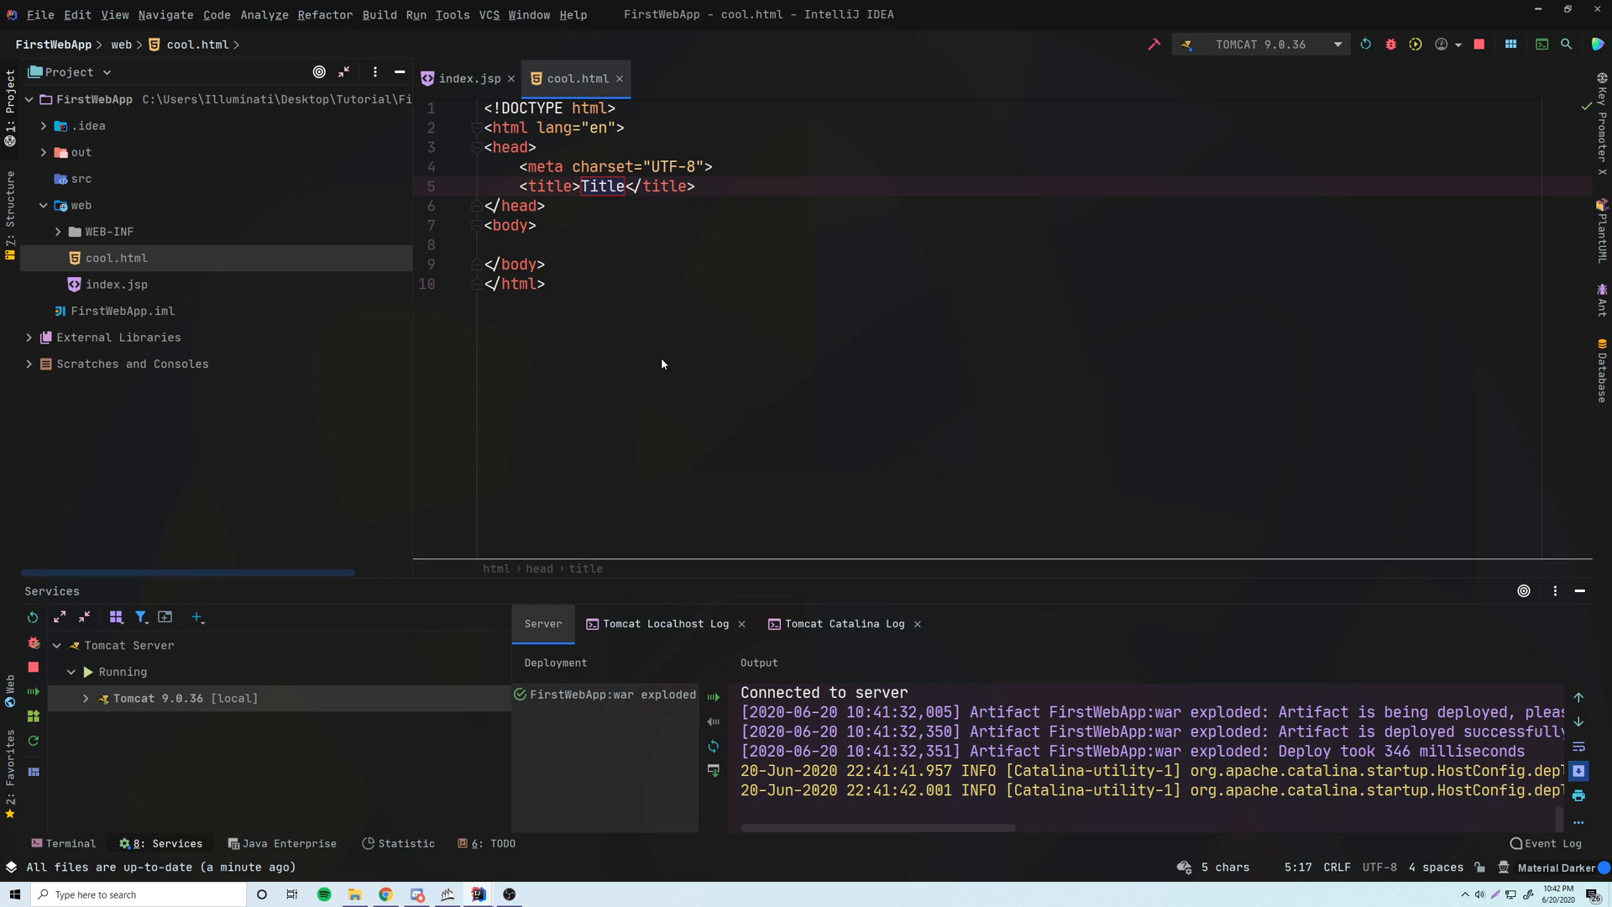
{"action": "type", "text": "H"}
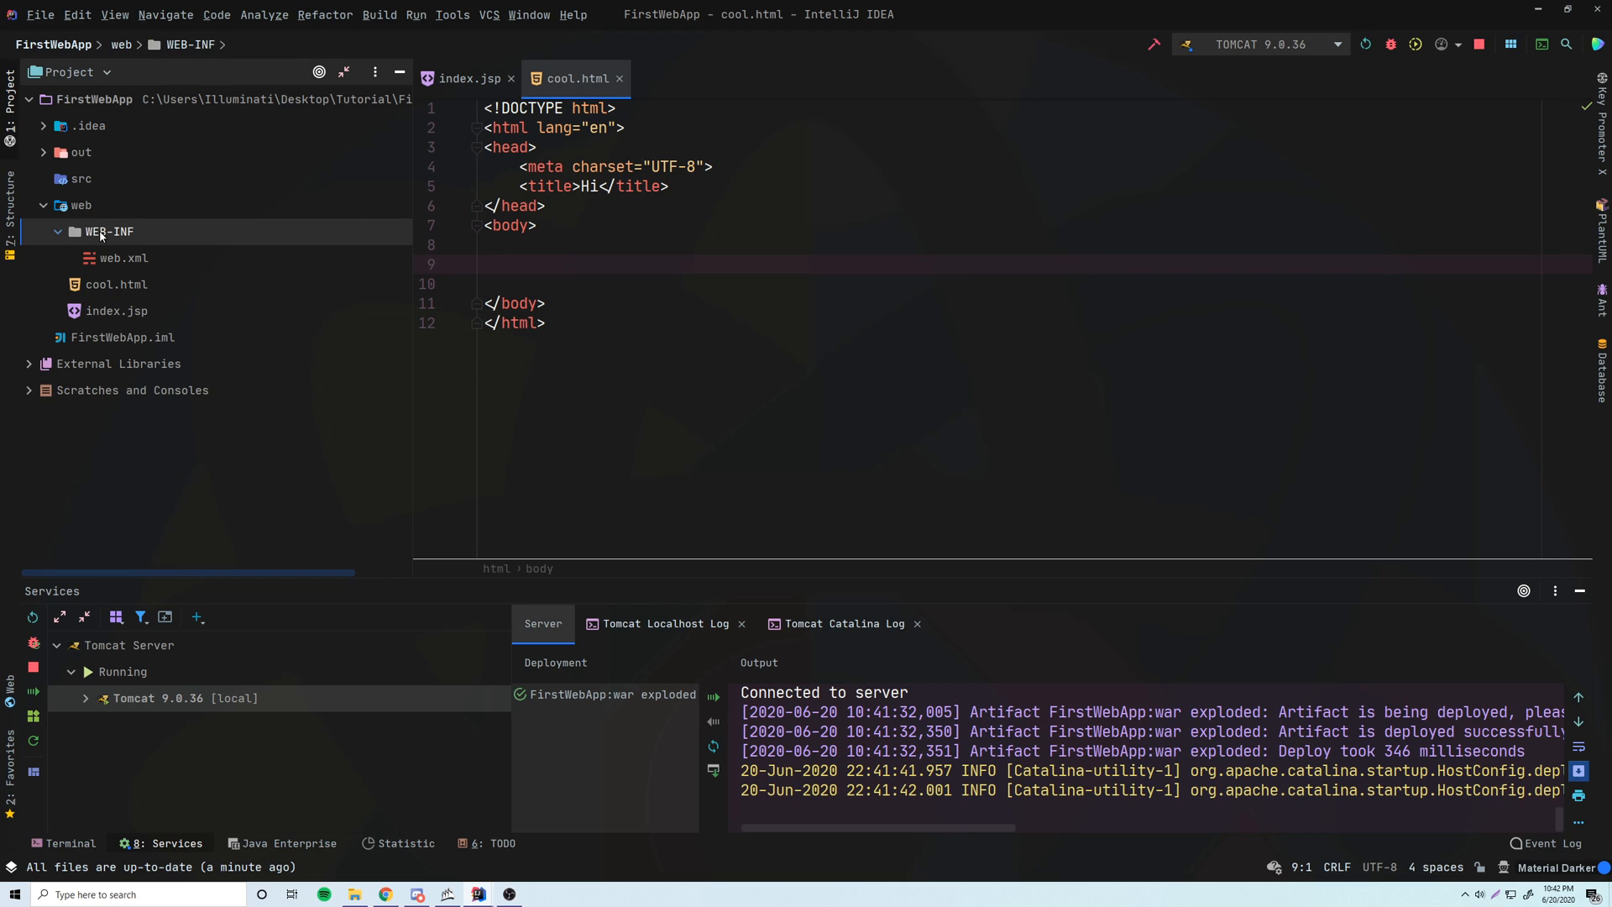
Keep cool.html out of WEB-INF and add a <h1>YOOOO</h1> heading.
{"action": "left_click", "coordinate": [80, 178]}
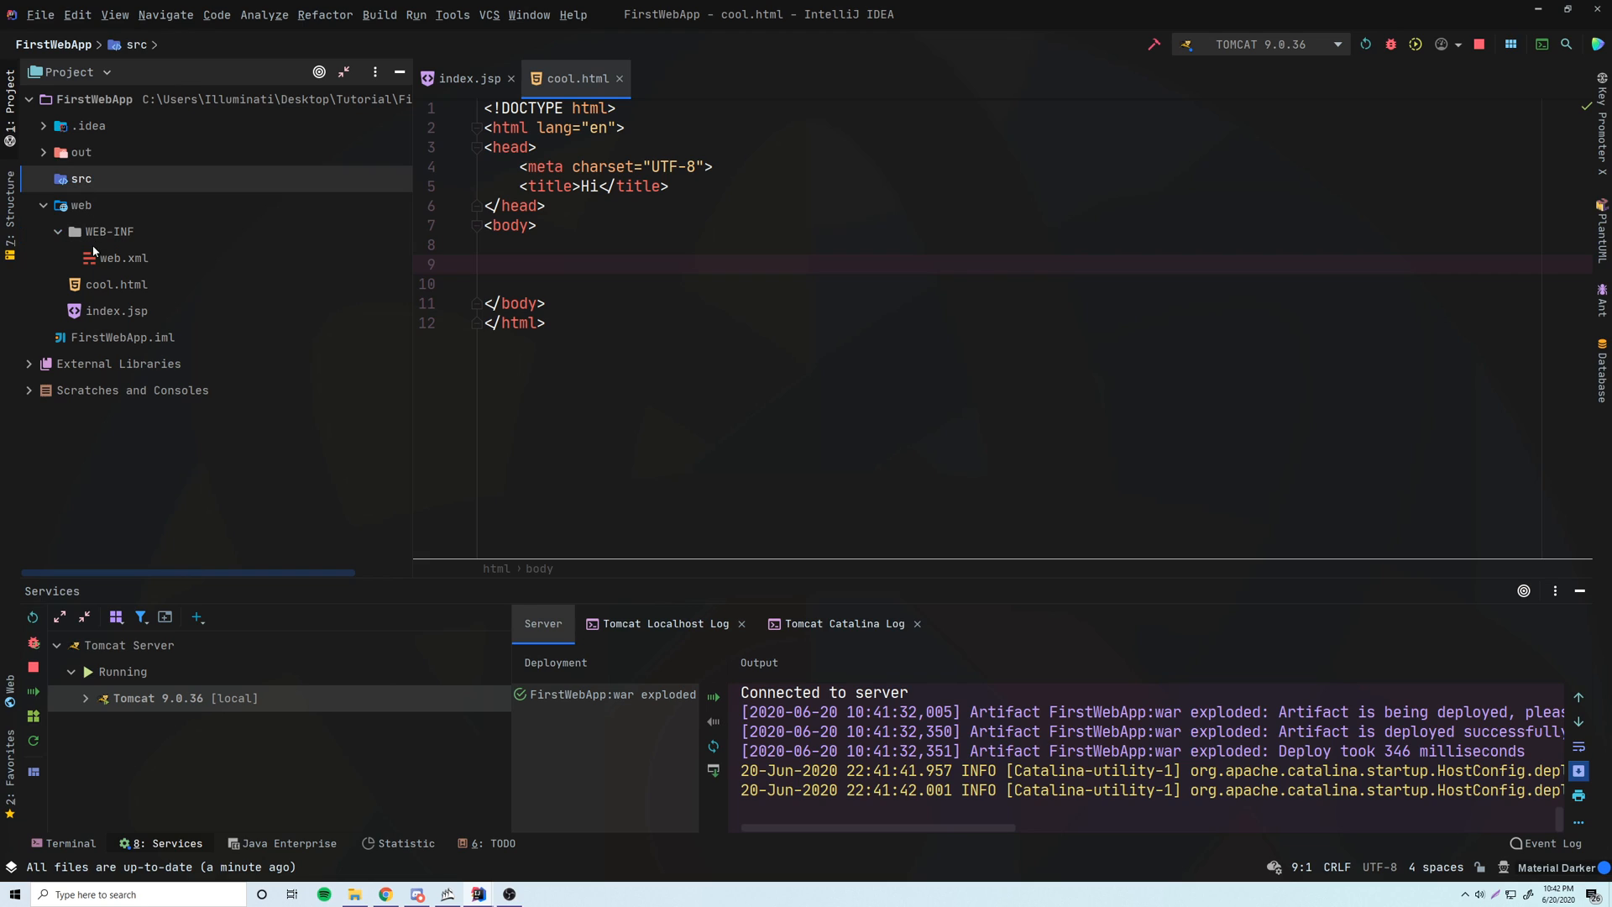
{"action": "left_click", "coordinate": [108, 232]}
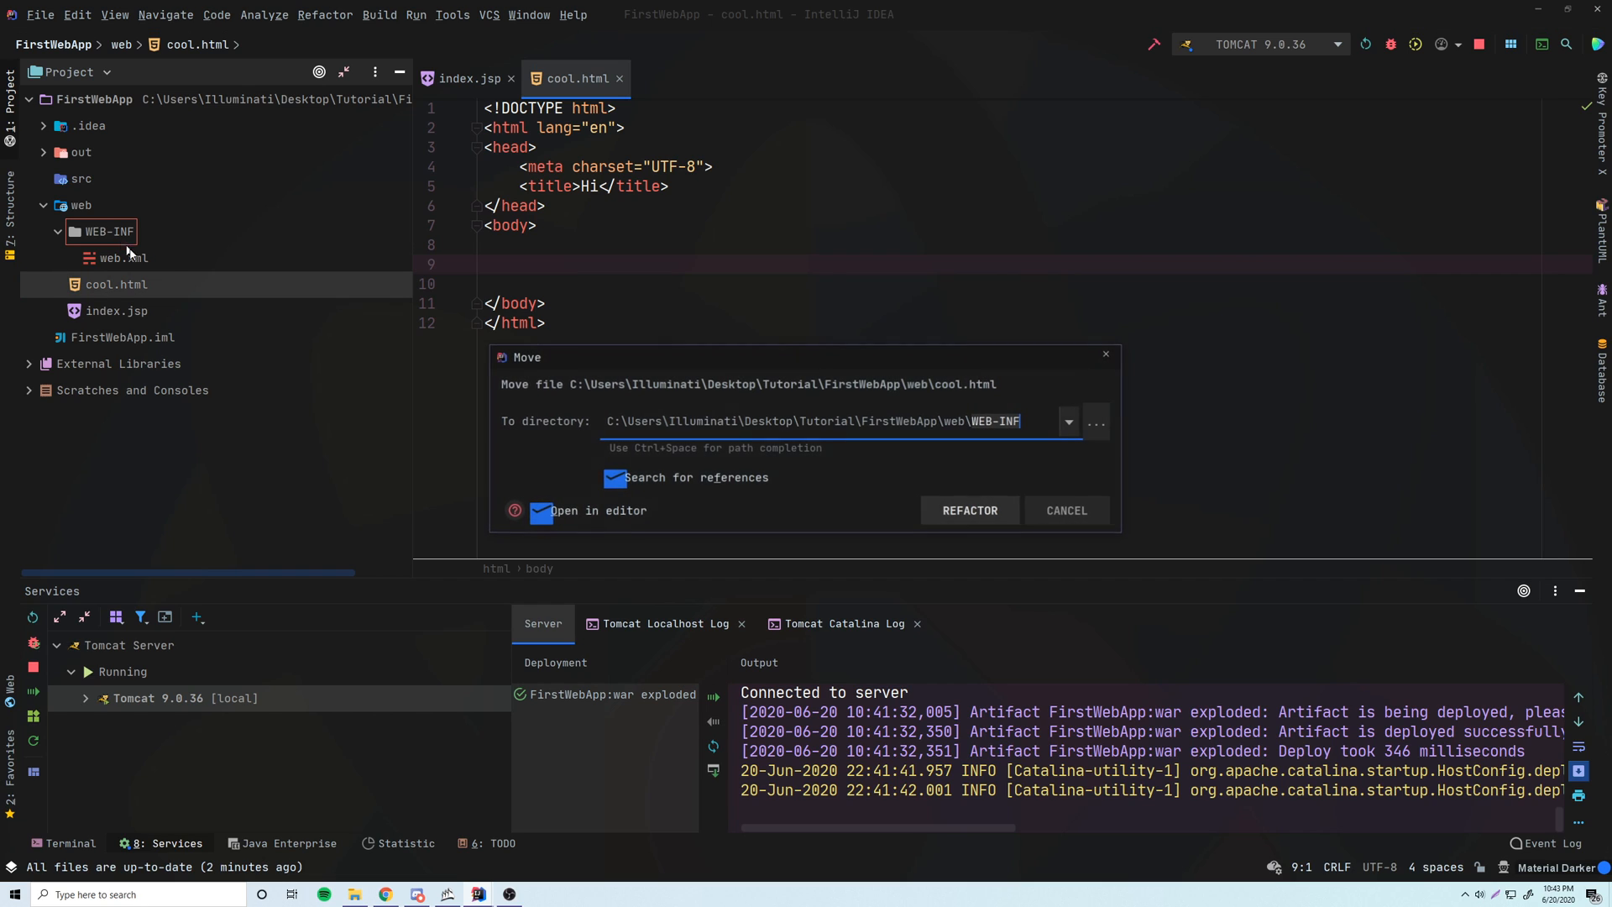
{"action": "left_click", "coordinate": [1066, 509]}
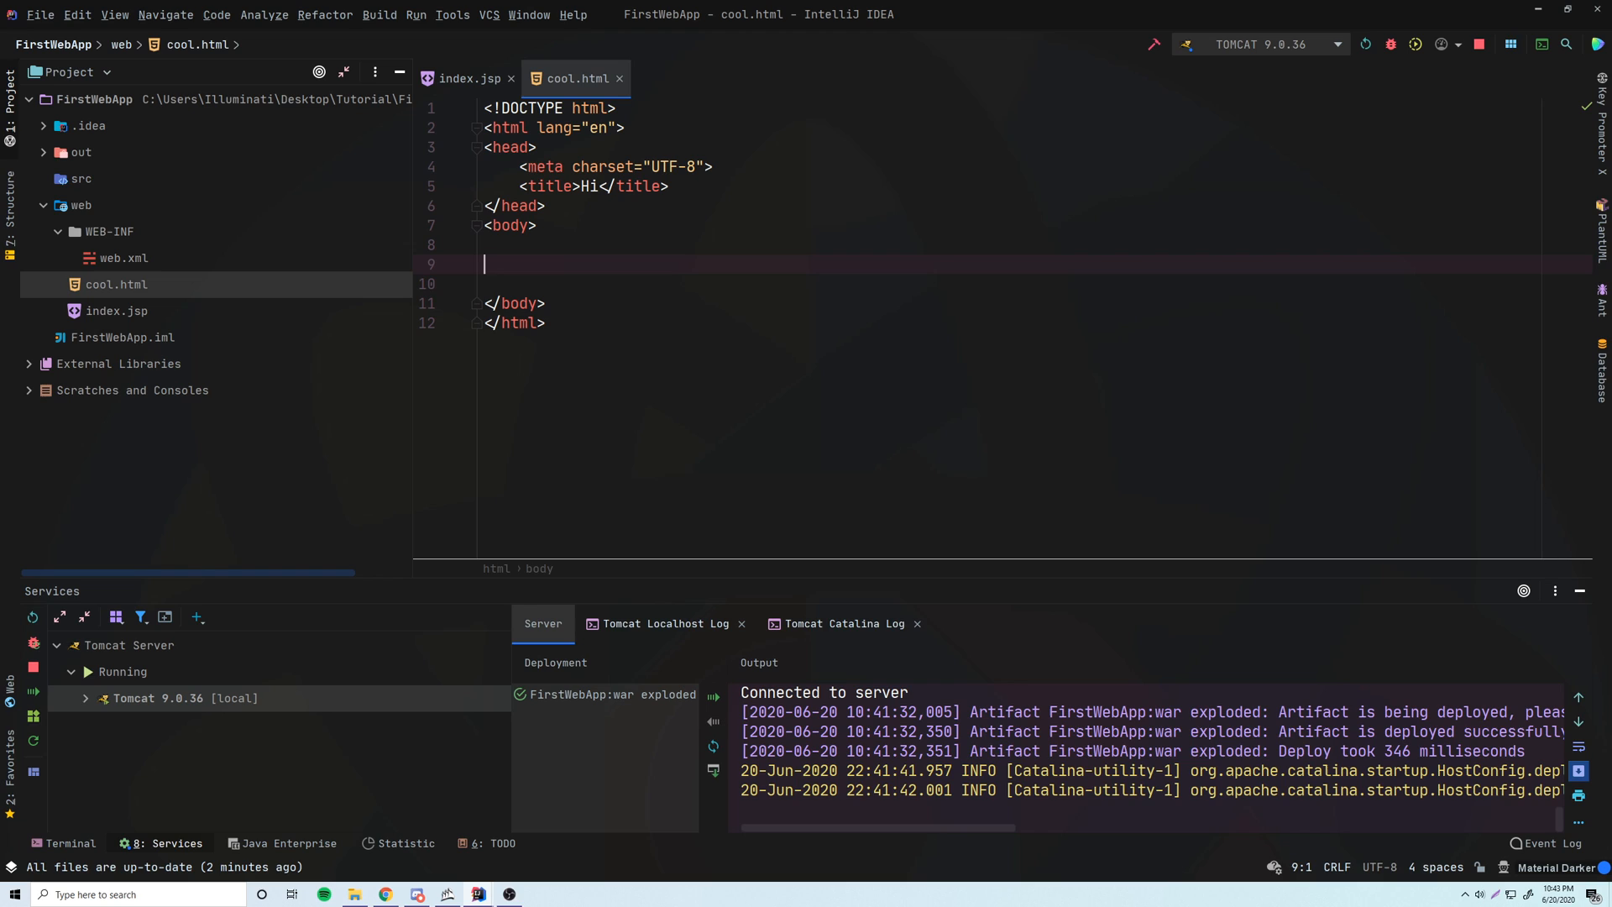
{"action": "type", "text": "<h1>YOO</h1>"}
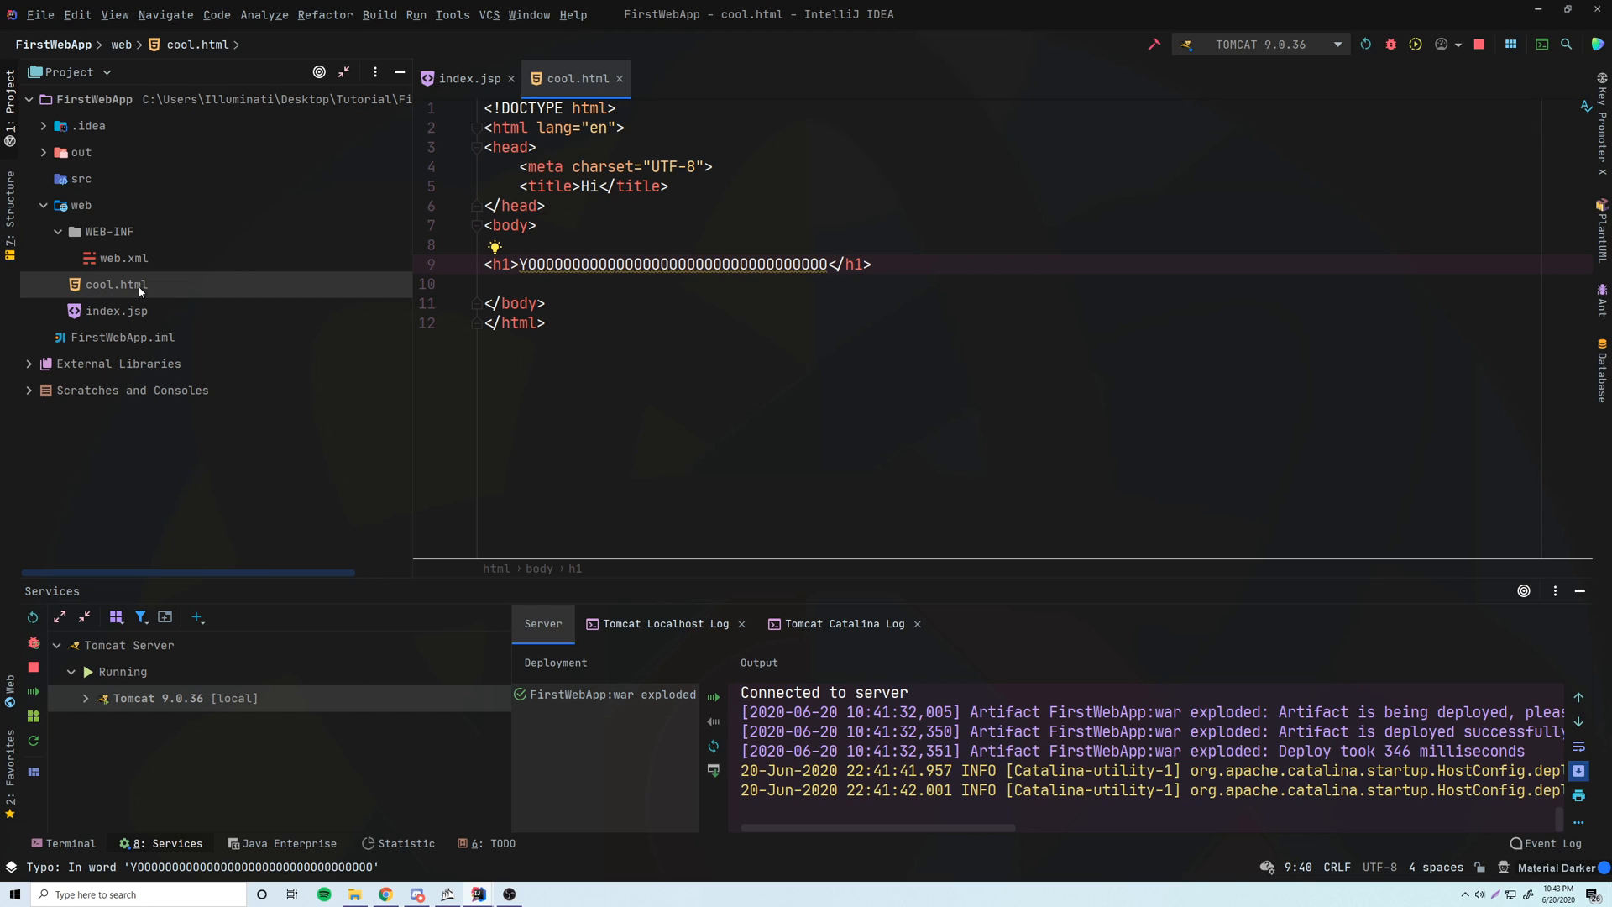
{"action": "mouse_move", "coordinate": [381, 304]}
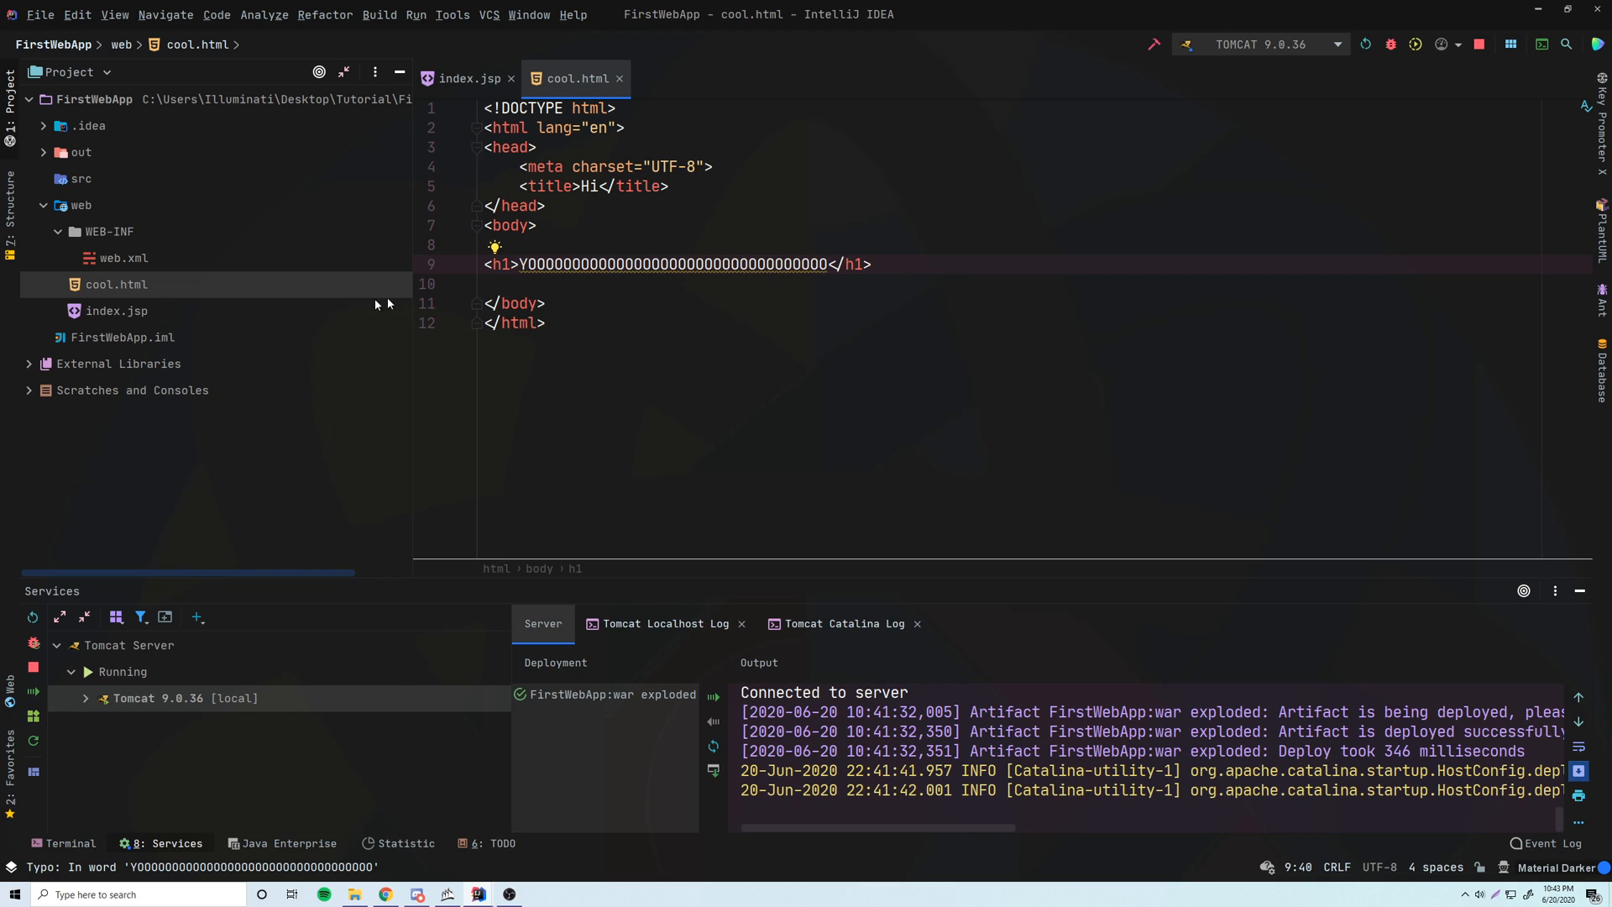
{"action": "mouse_move", "coordinate": [338, 292]}
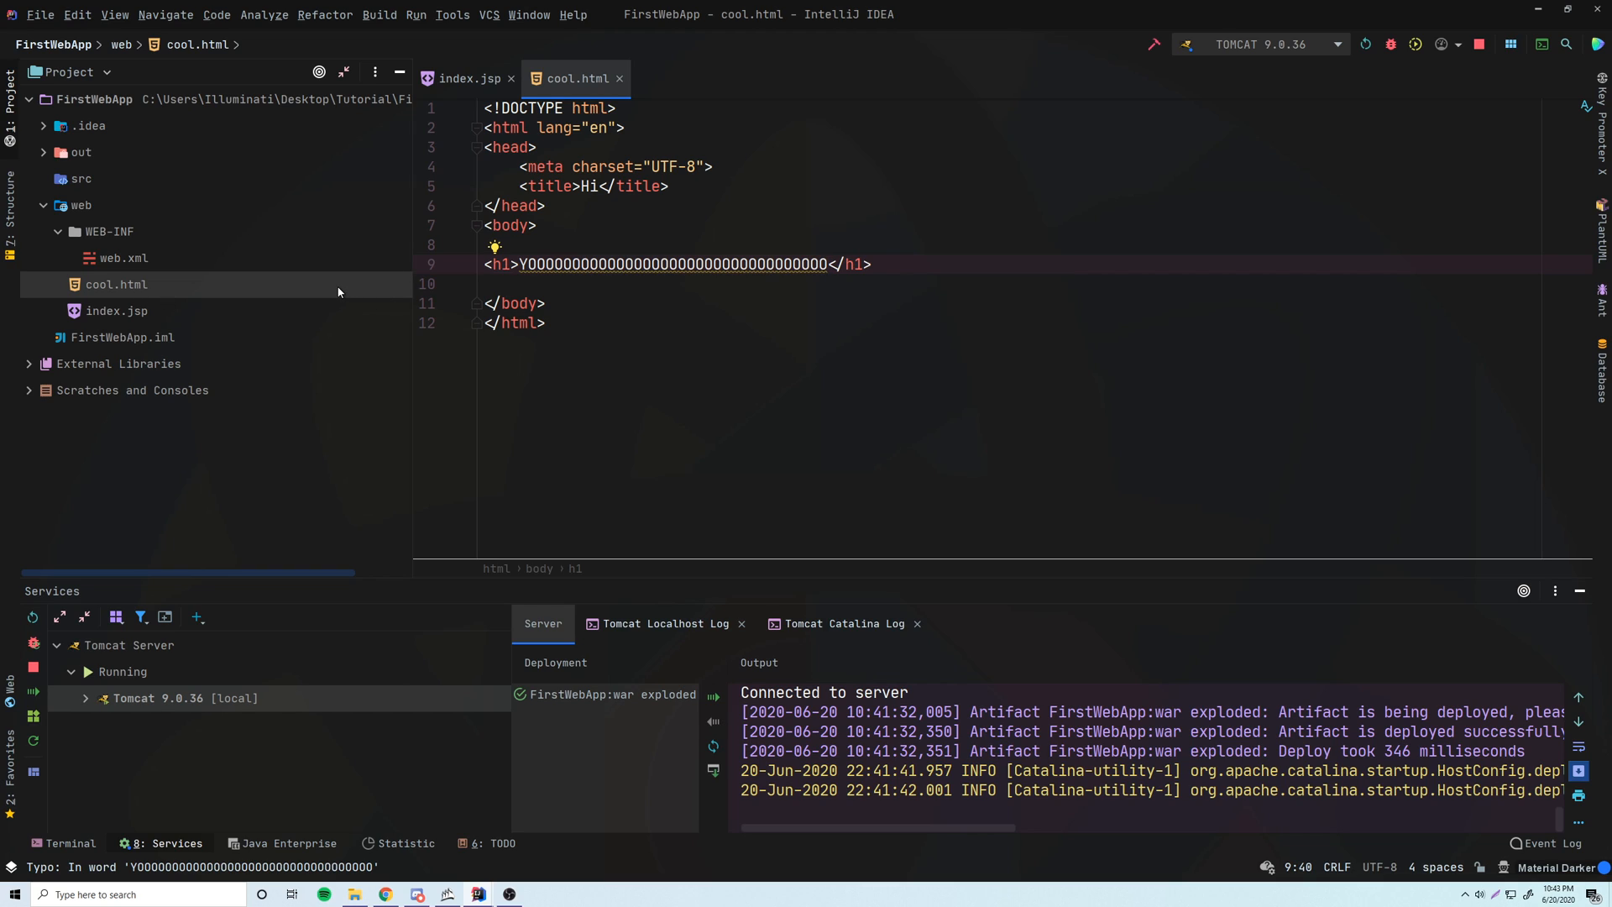
{"action": "left_click", "coordinate": [870, 263]}
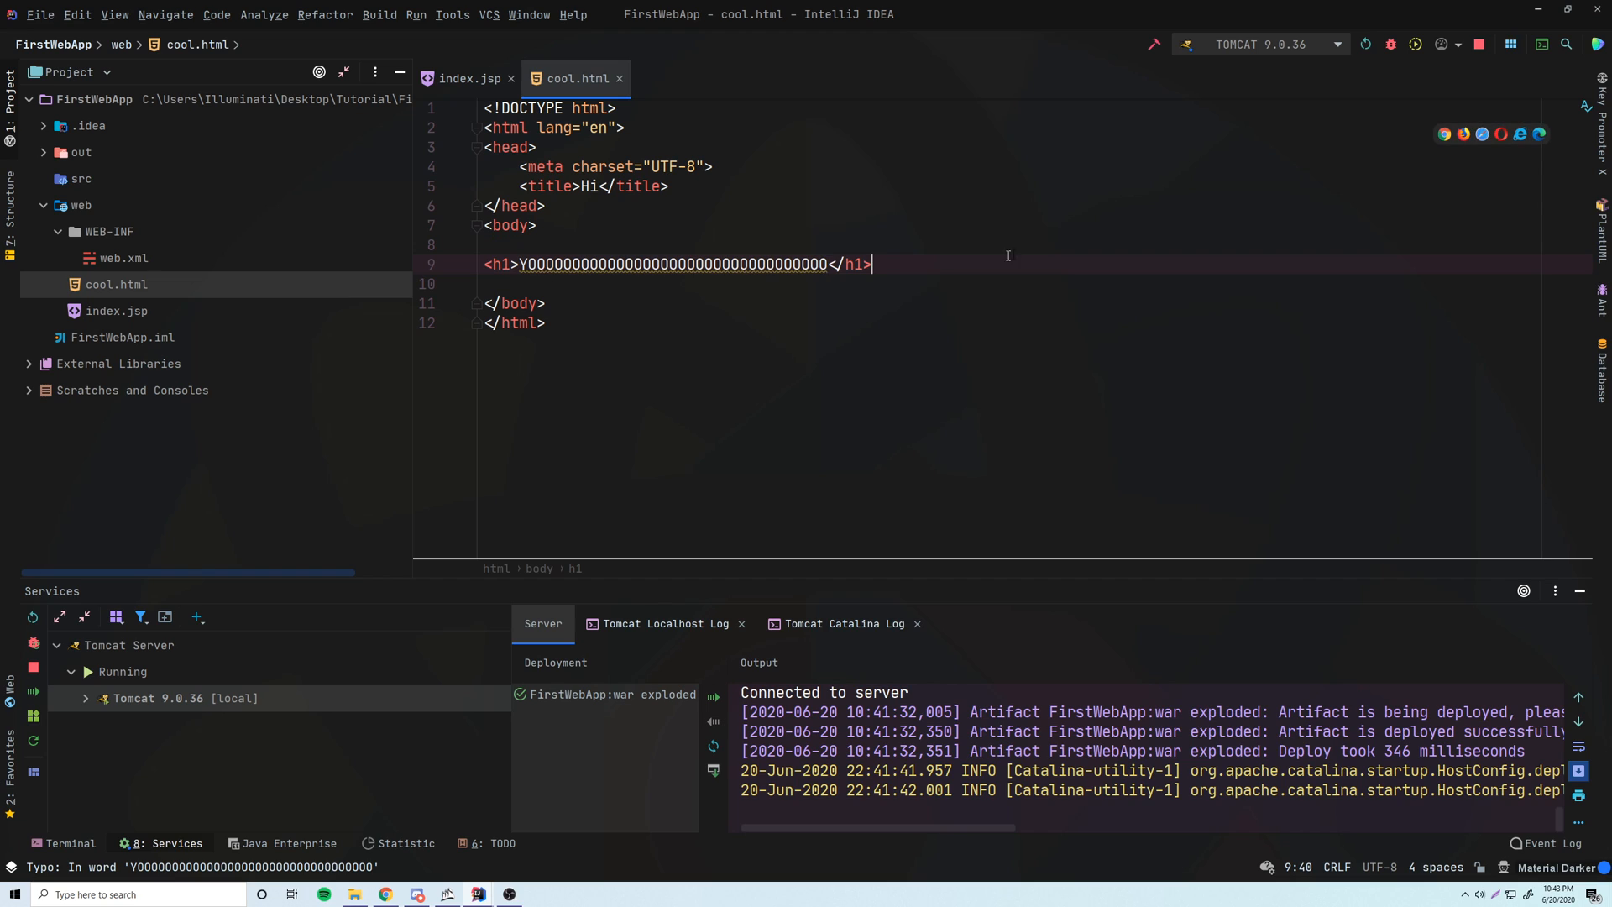
Push the new cool.html to Tomcat, updating classes and resources.
{"action": "left_click", "coordinate": [1366, 44]}
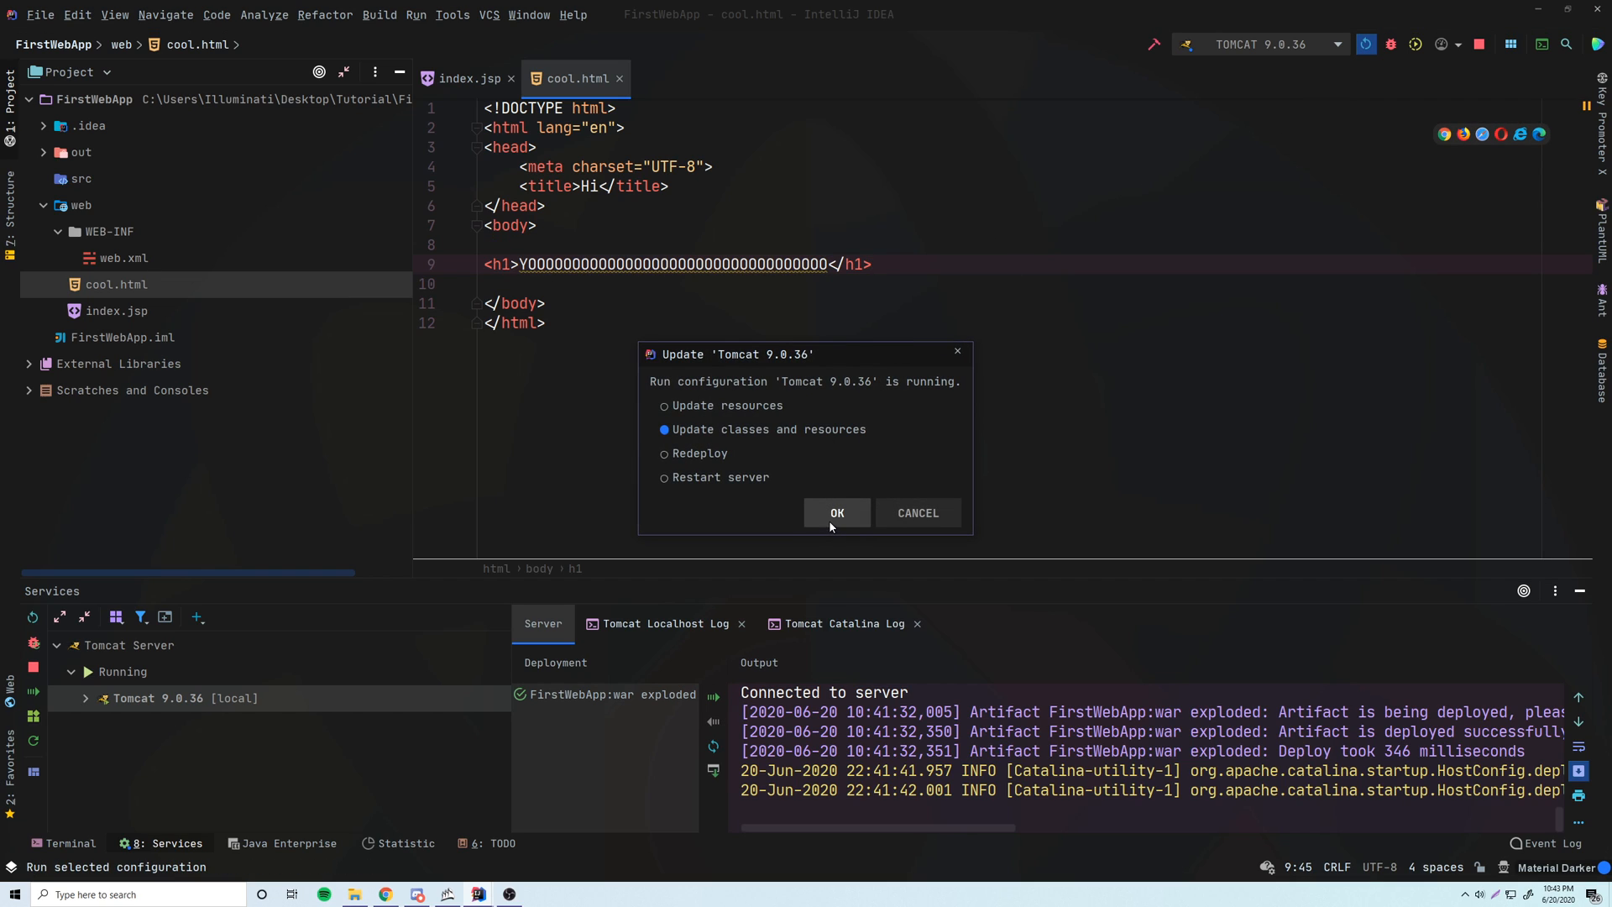
{"action": "left_click", "coordinate": [836, 512]}
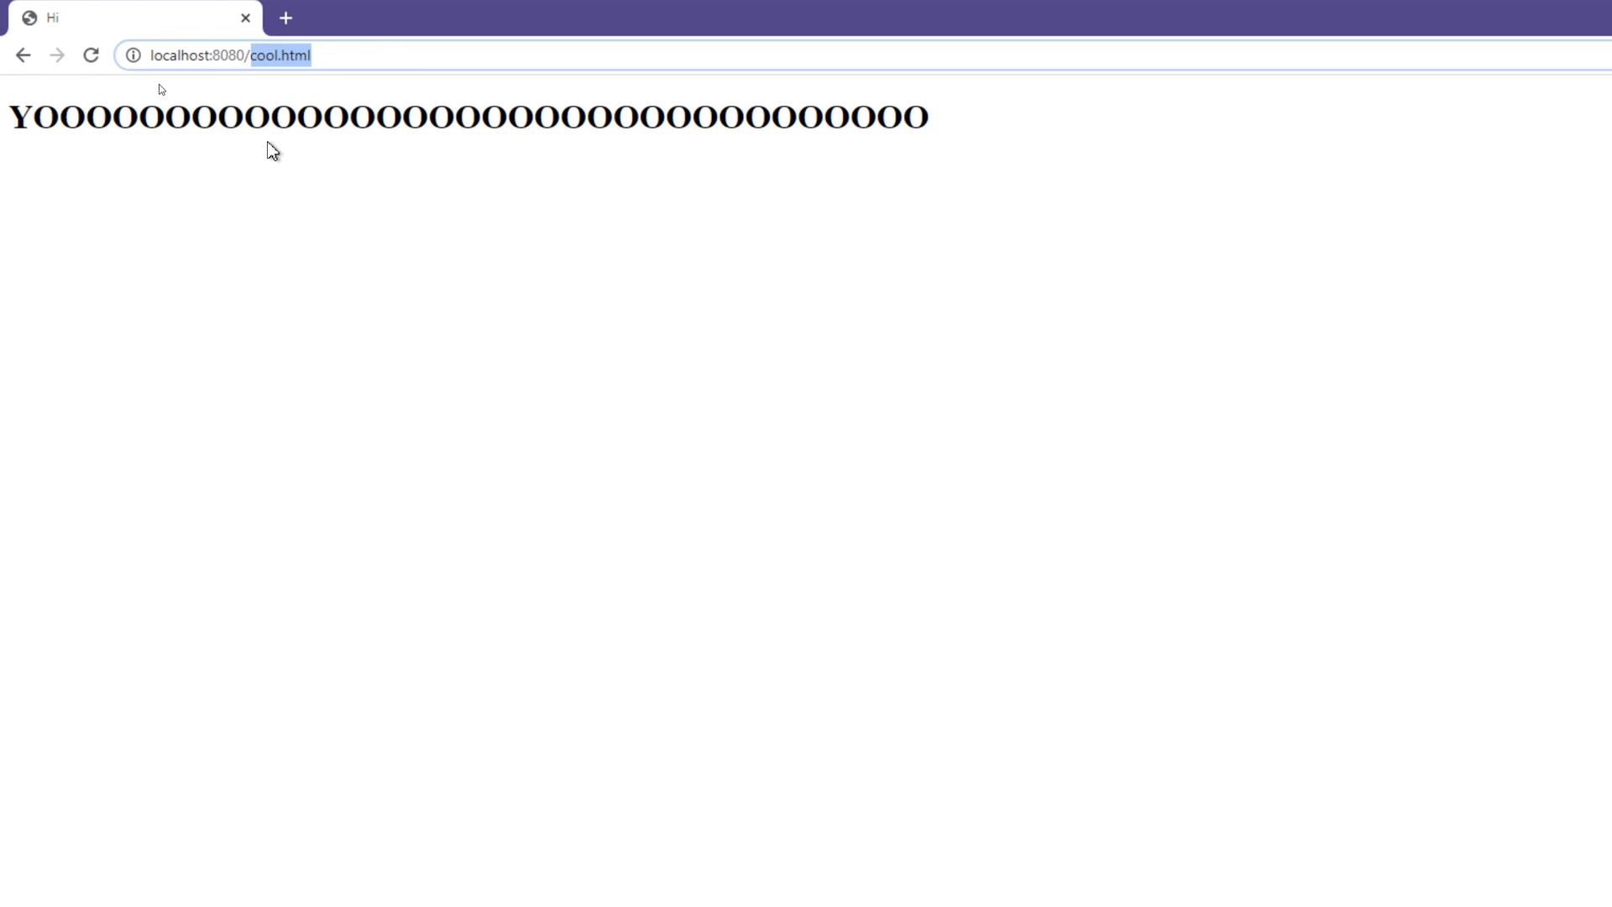
{"action": "mouse_move", "coordinate": [312, 74]}
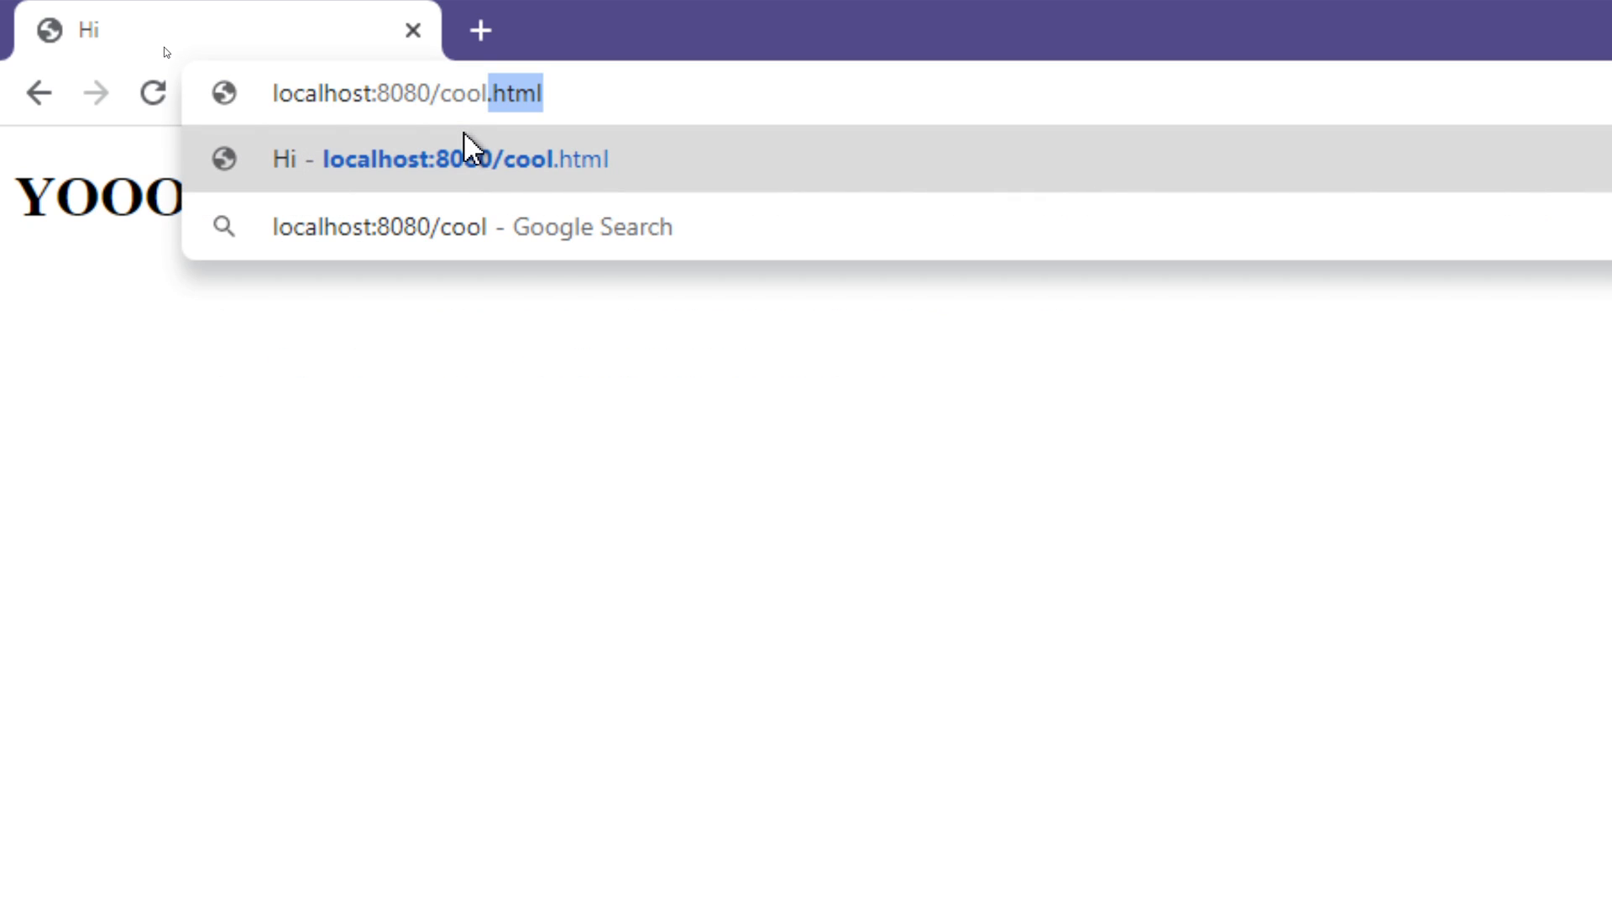
{"action": "key", "text": "Backspace"}
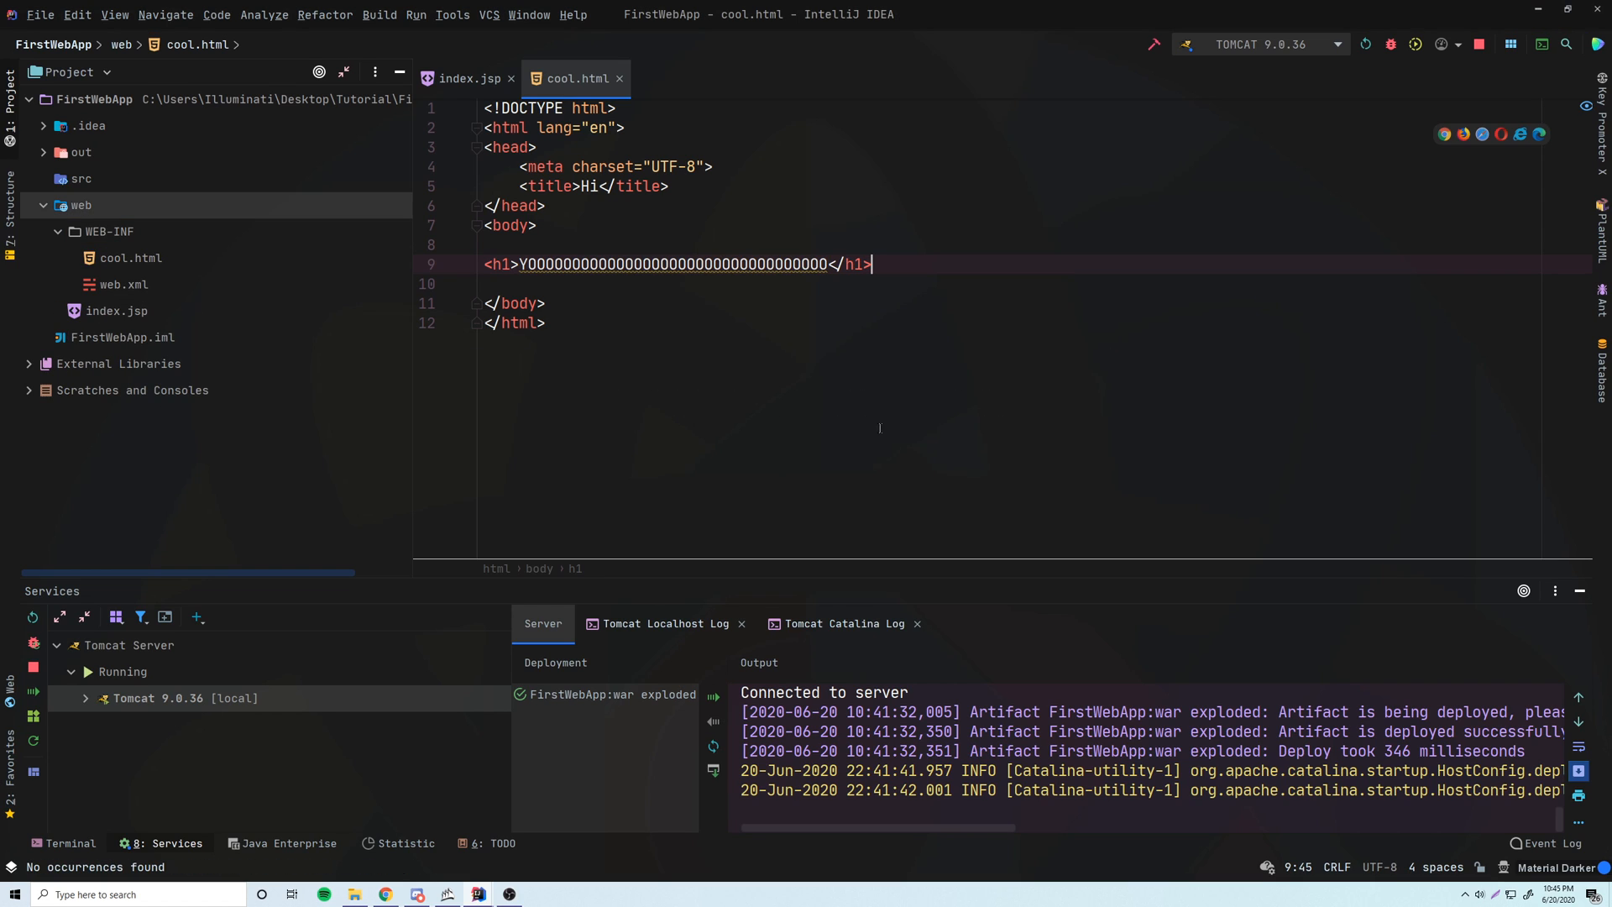
Push the moved cool.html to the running Tomcat server, updating classes and resources.
{"action": "left_click", "coordinate": [1365, 45]}
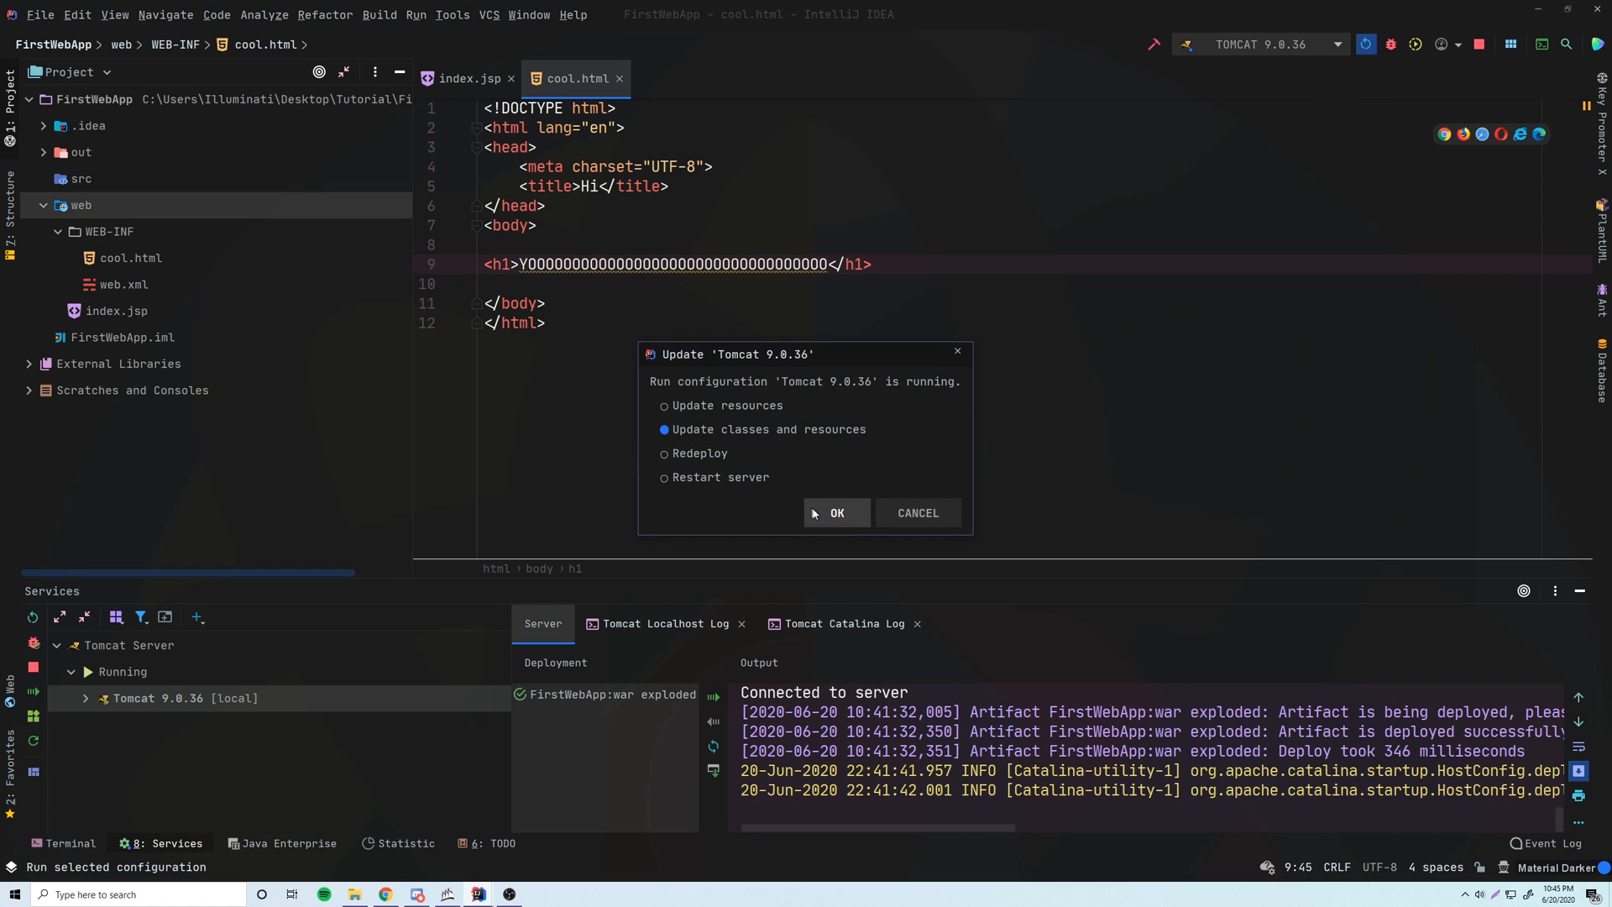
{"action": "left_click", "coordinate": [836, 512]}
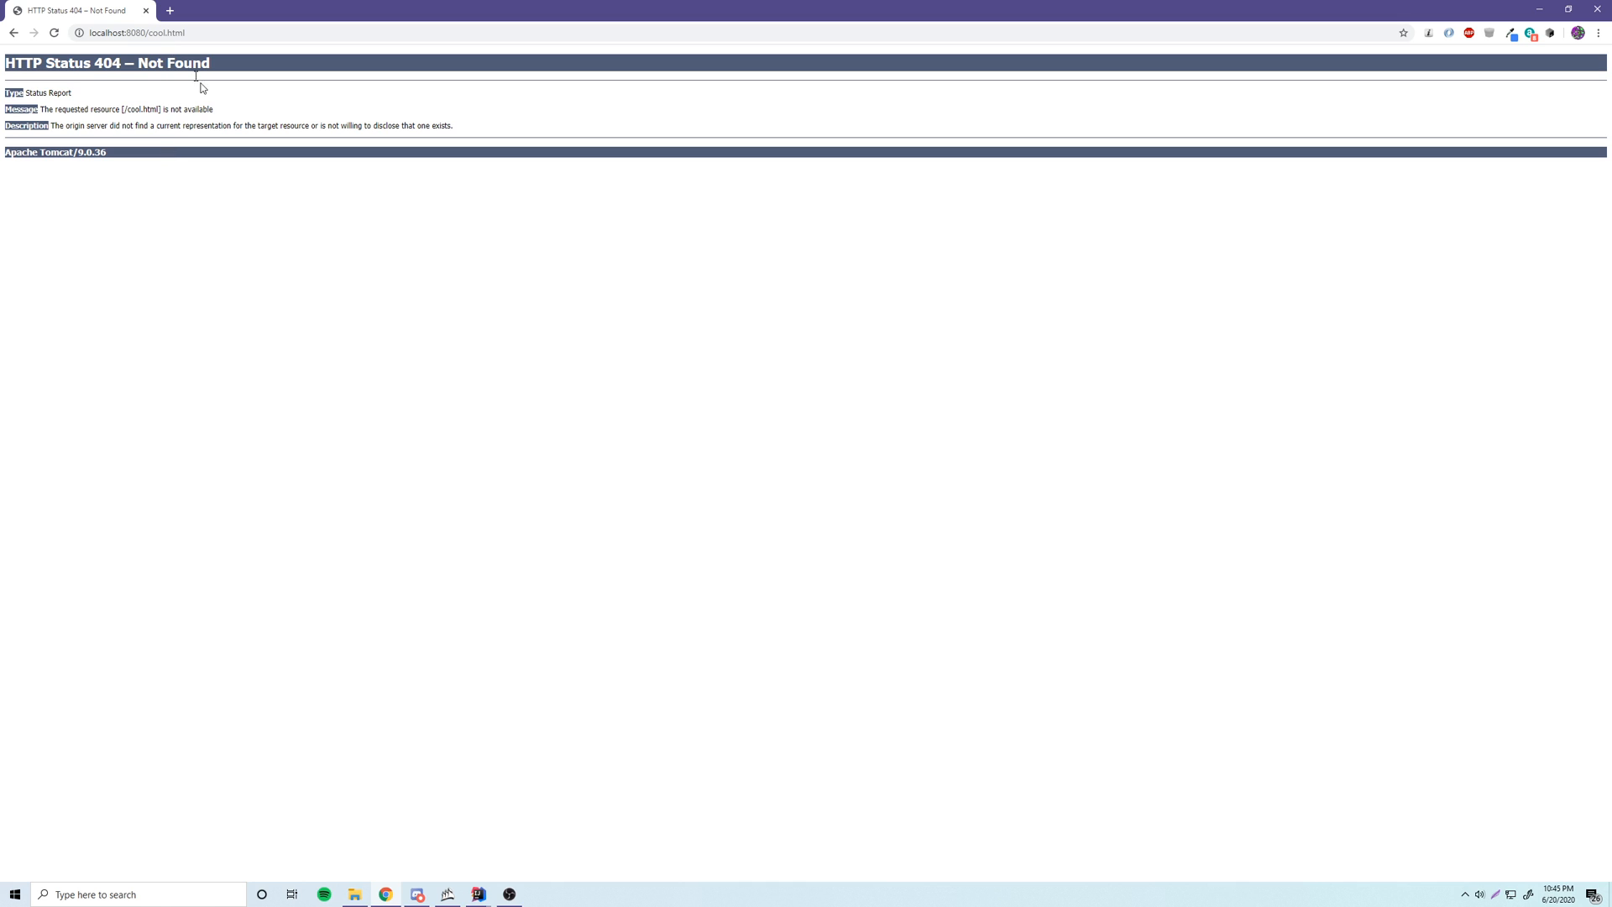
{"action": "mouse_move", "coordinate": [490, 890]}
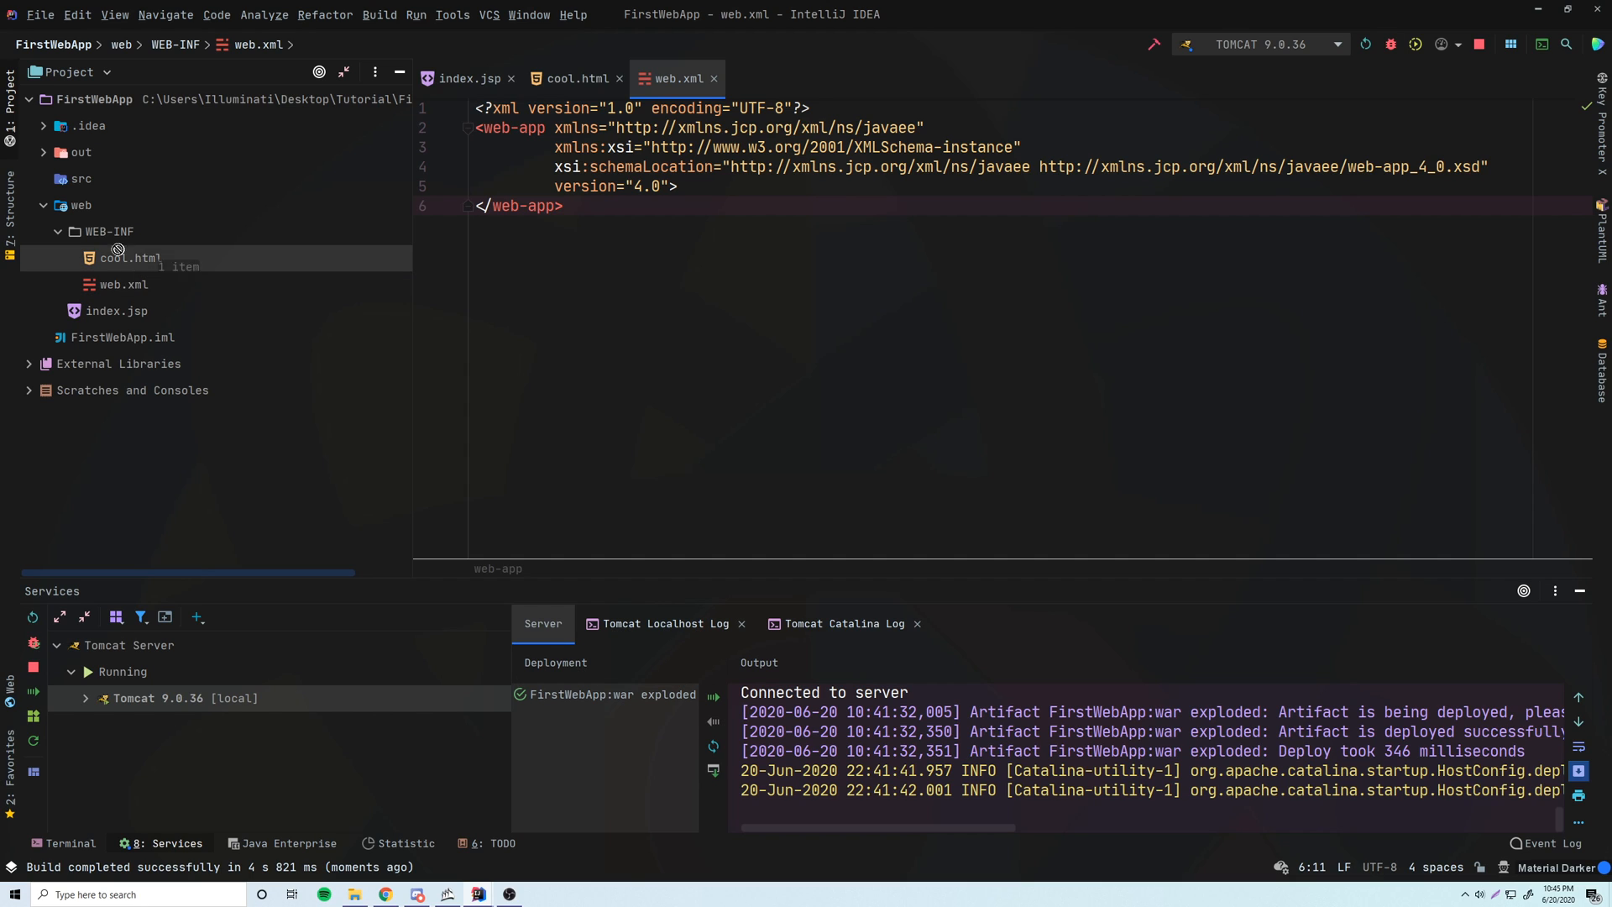
Drag cool.html from WEB-INF back into the web folder and bring up its actions.
{"action": "left_click", "coordinate": [574, 78]}
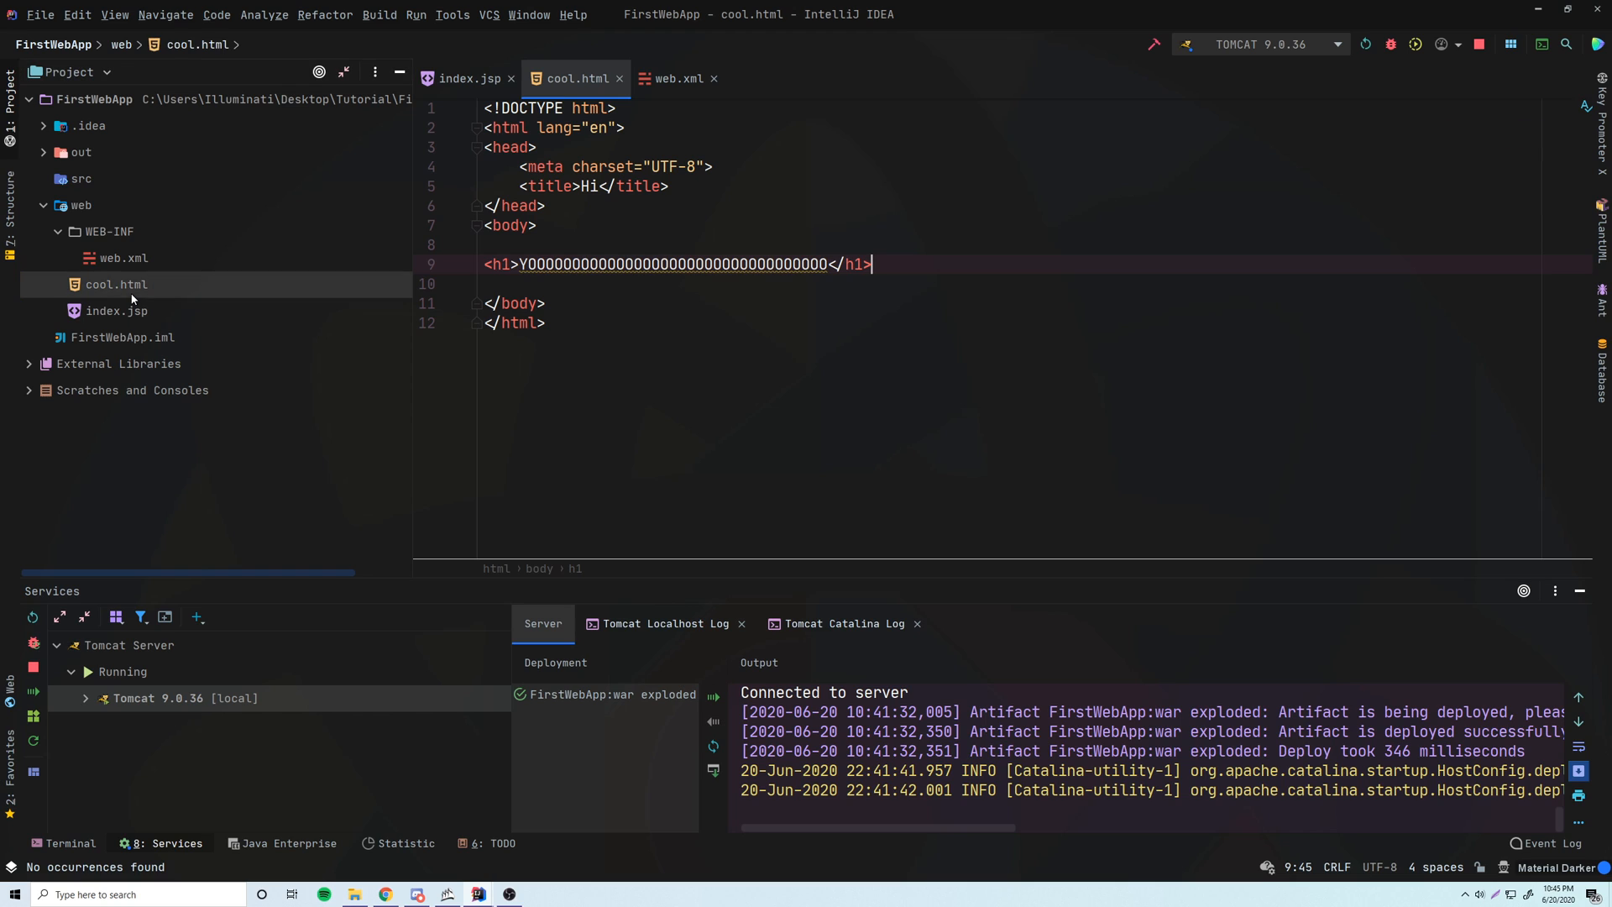
{"action": "right_click", "coordinate": [78, 205]}
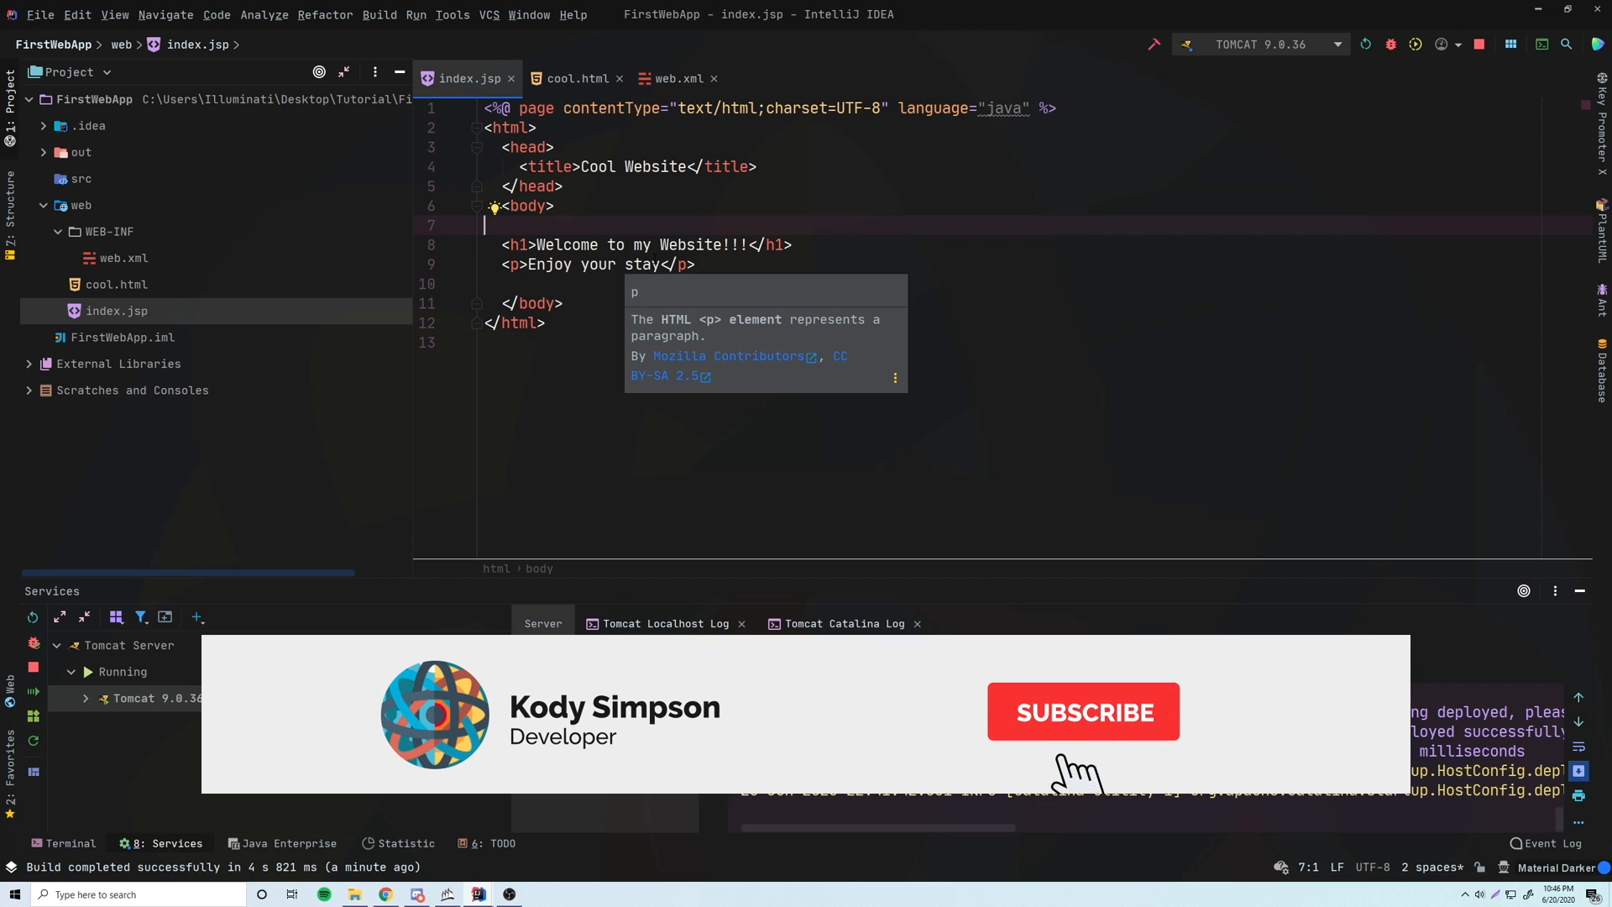
{"action": "left_click", "coordinate": [1082, 711]}
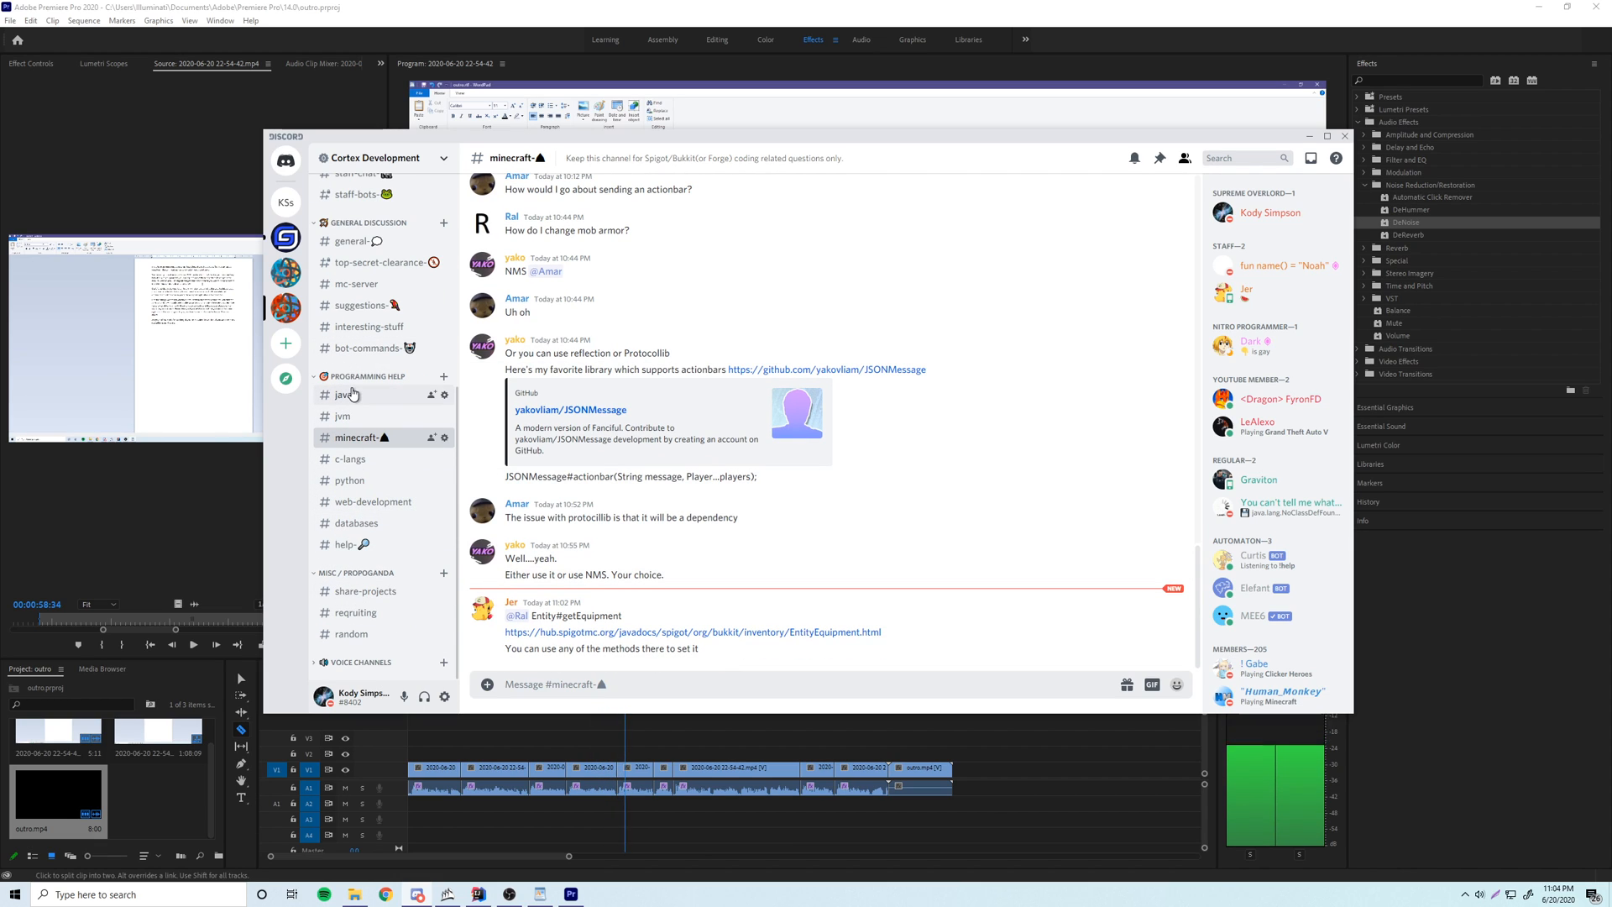
Browse the java, jvm, minecraft and c-langs help channels, settling back on java.
{"action": "left_click", "coordinate": [343, 393]}
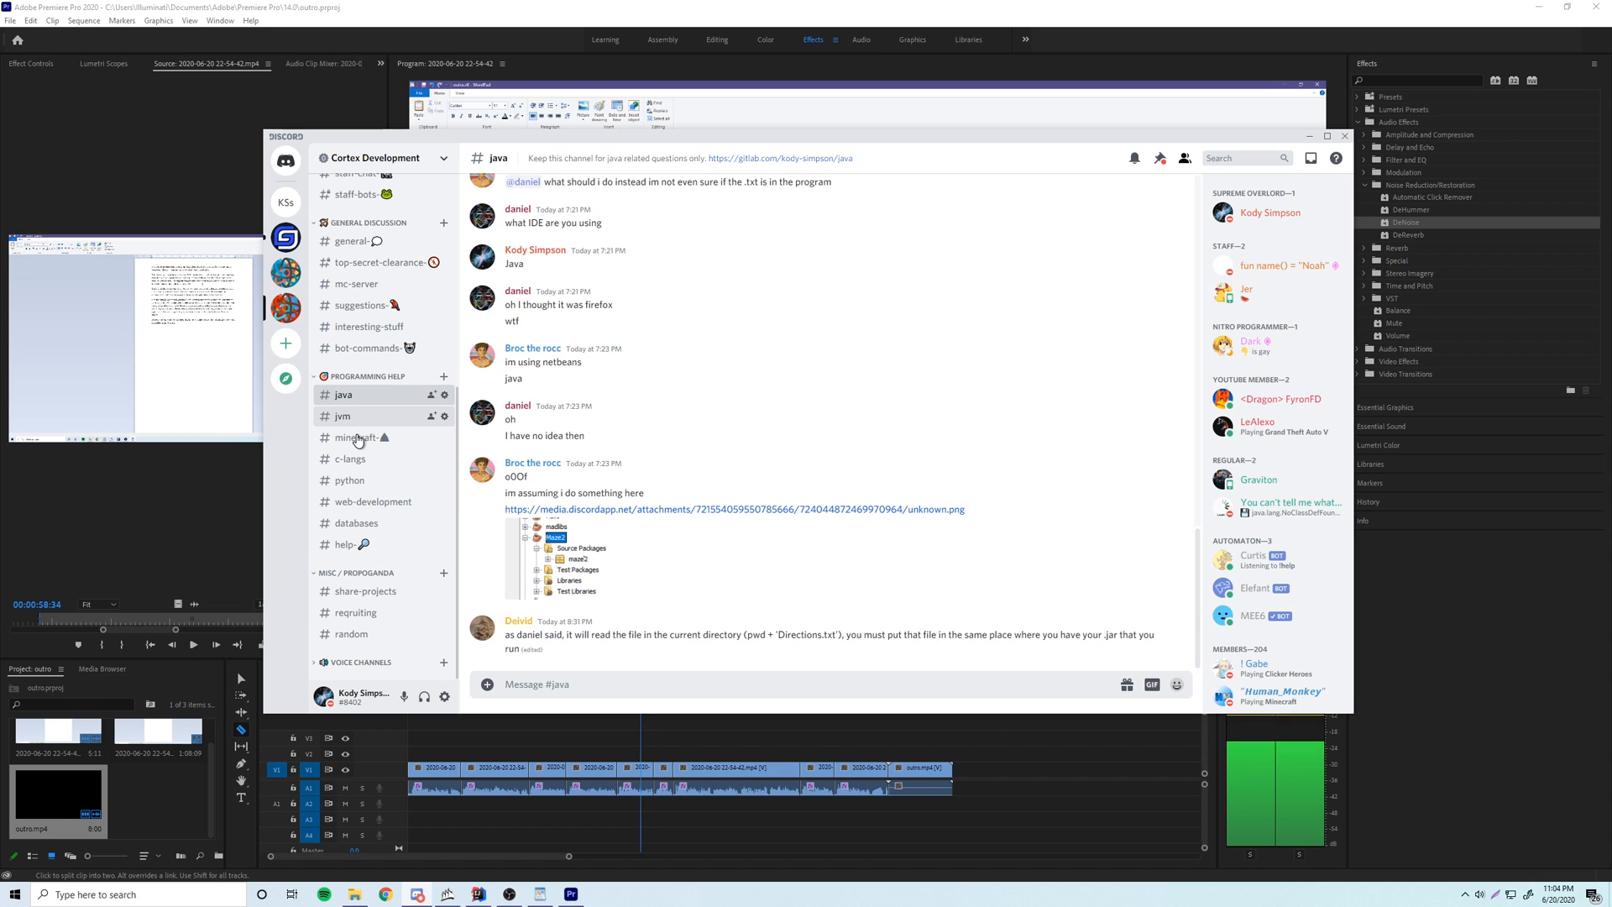
{"action": "left_click", "coordinate": [342, 415]}
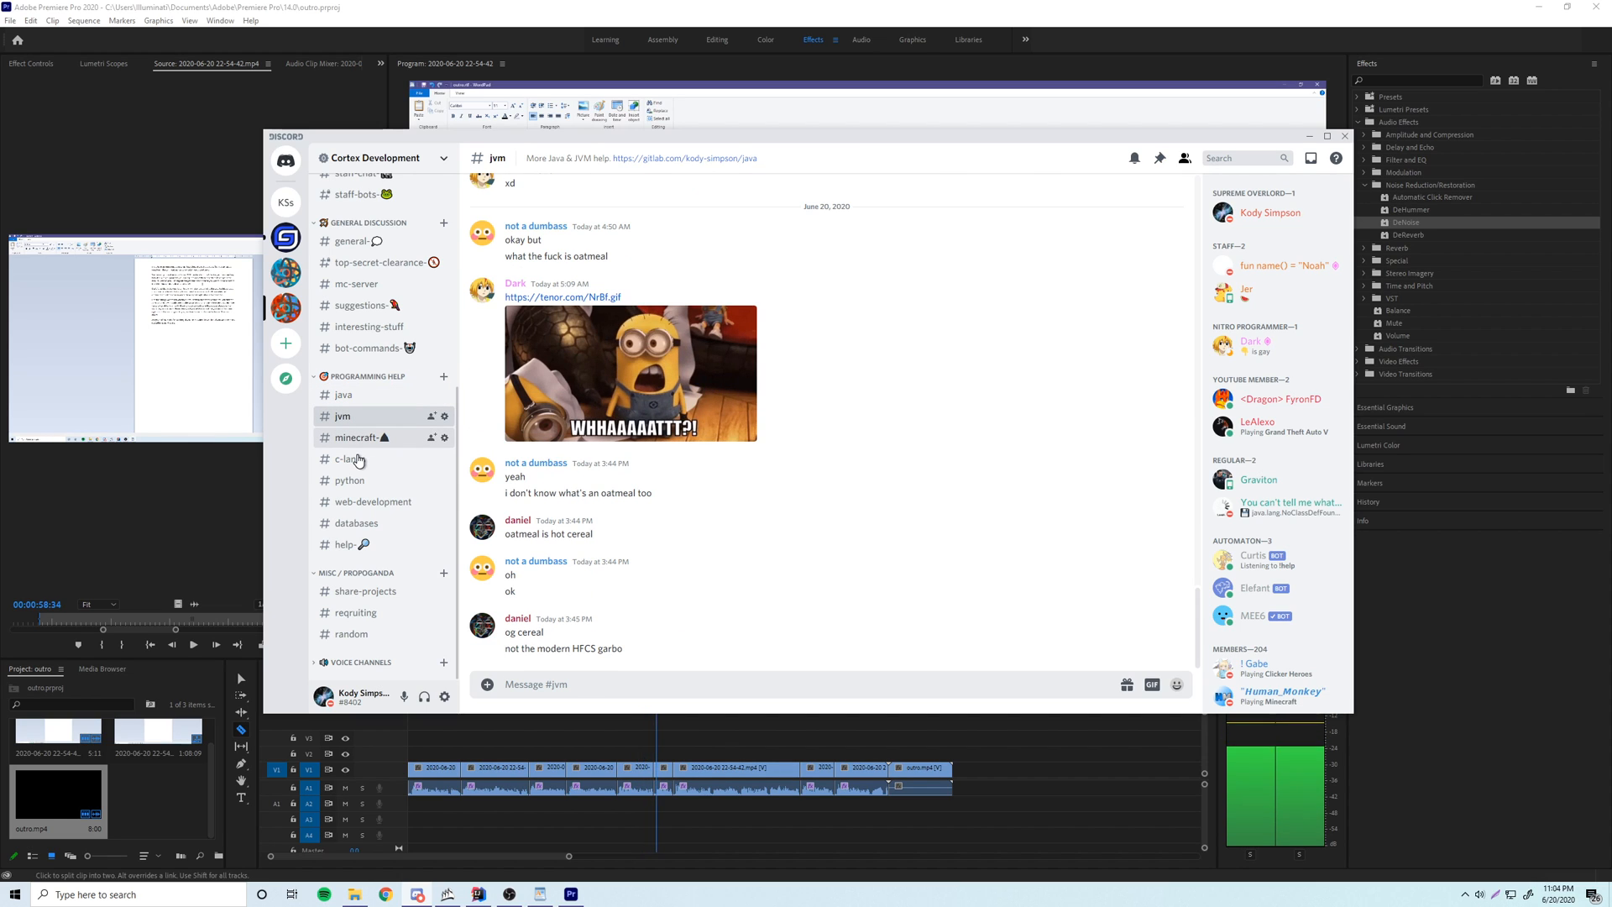
{"action": "left_click", "coordinate": [354, 437]}
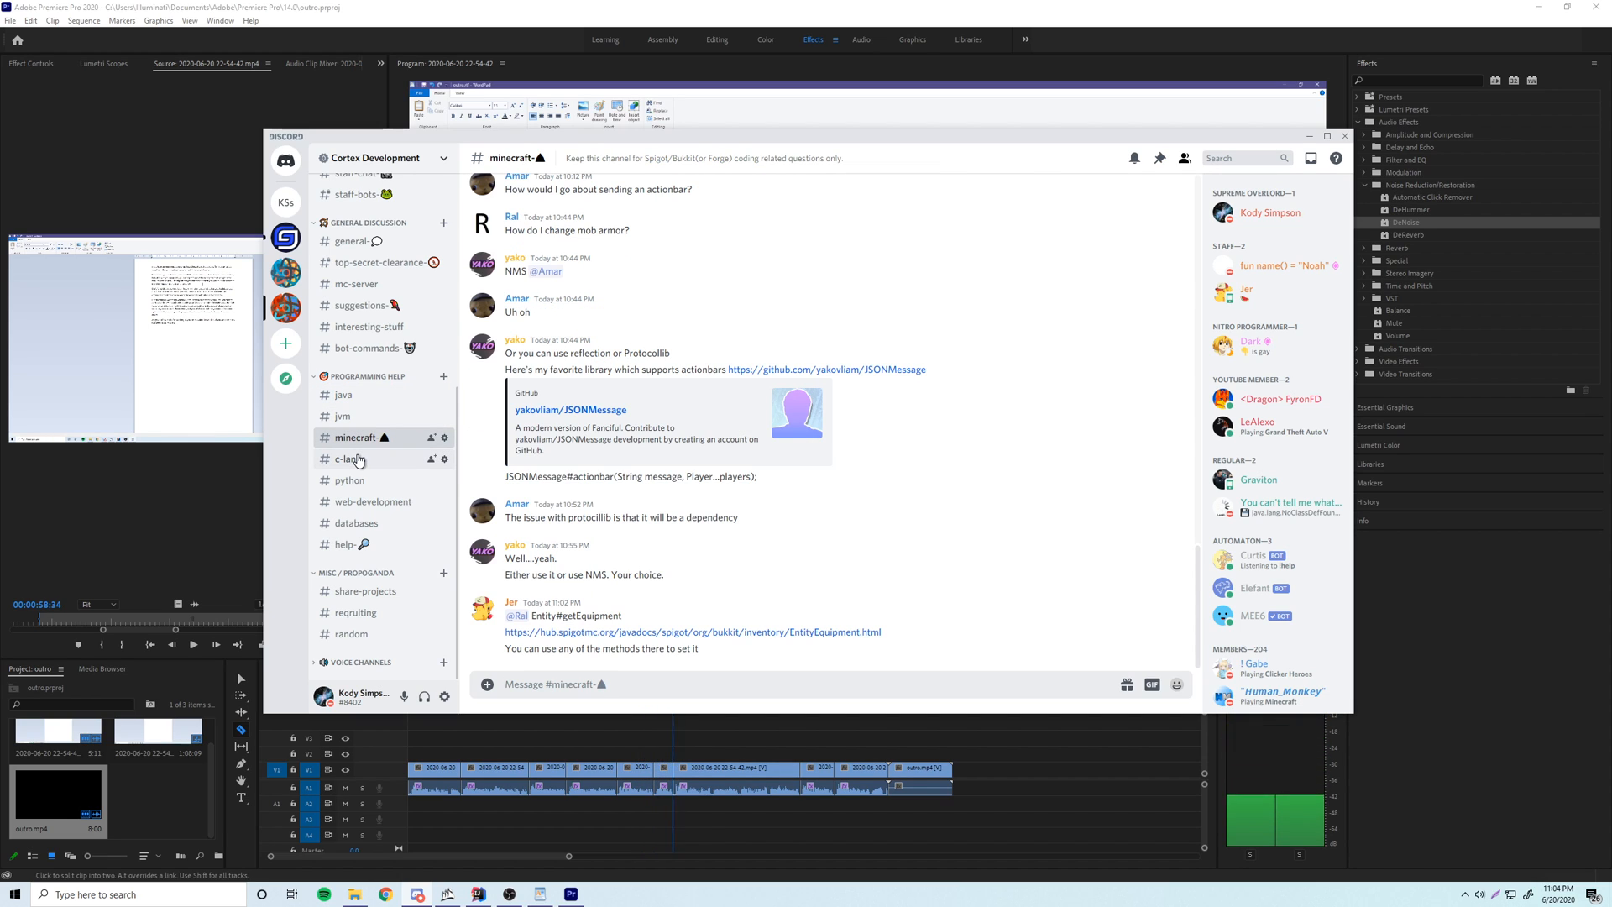
{"action": "left_click", "coordinate": [350, 459]}
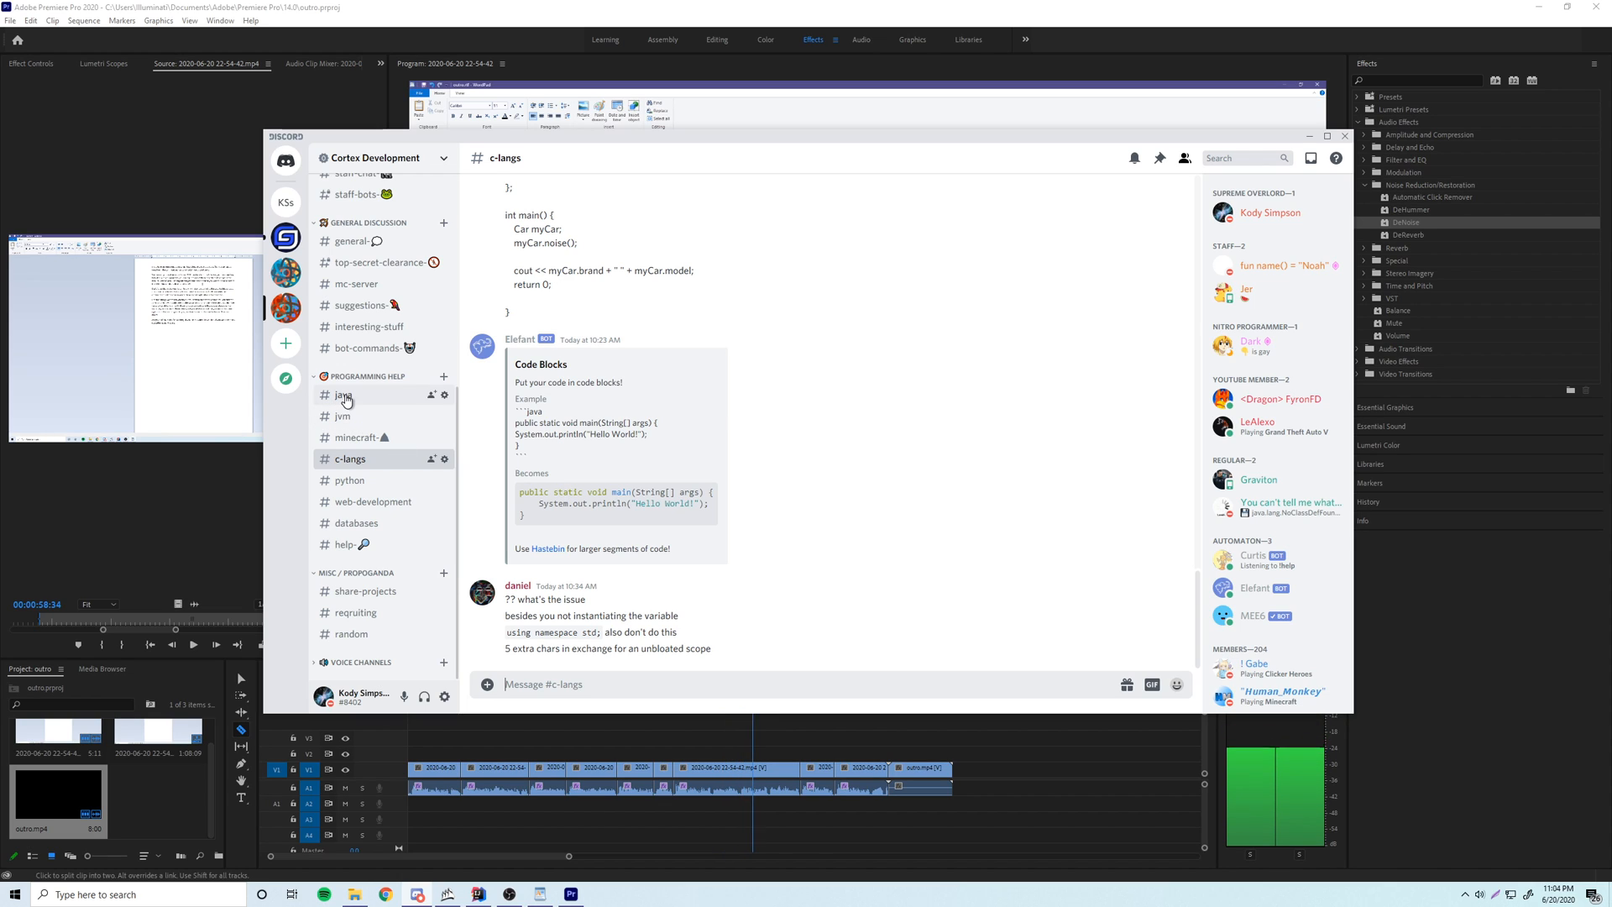
{"action": "left_click", "coordinate": [344, 395]}
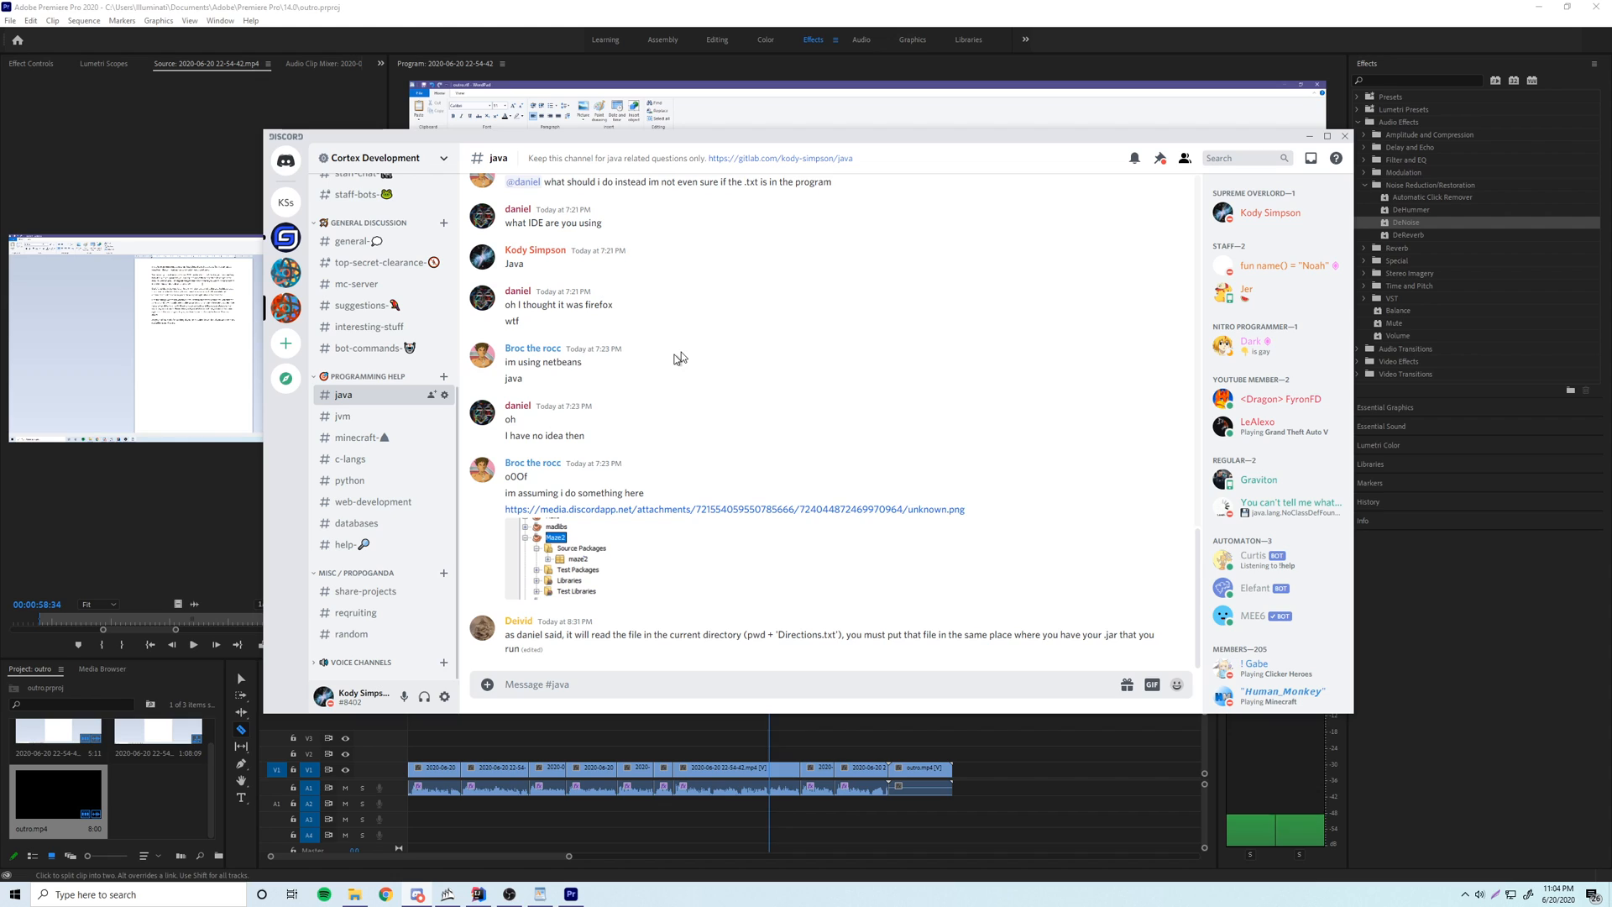